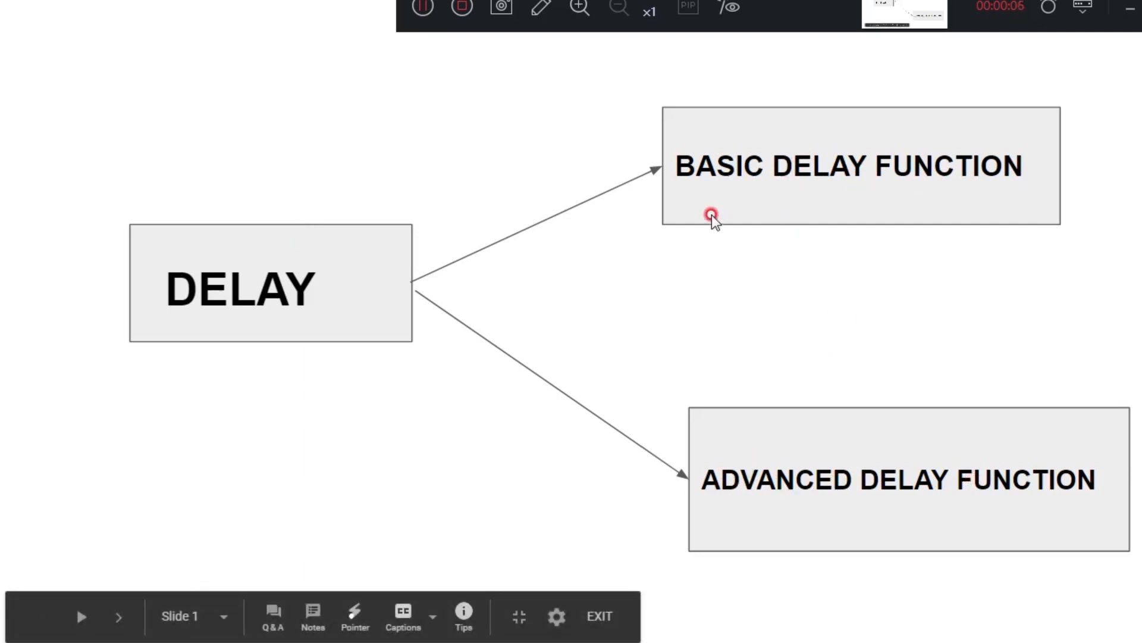
pyautogui.moveTo(731, 252)
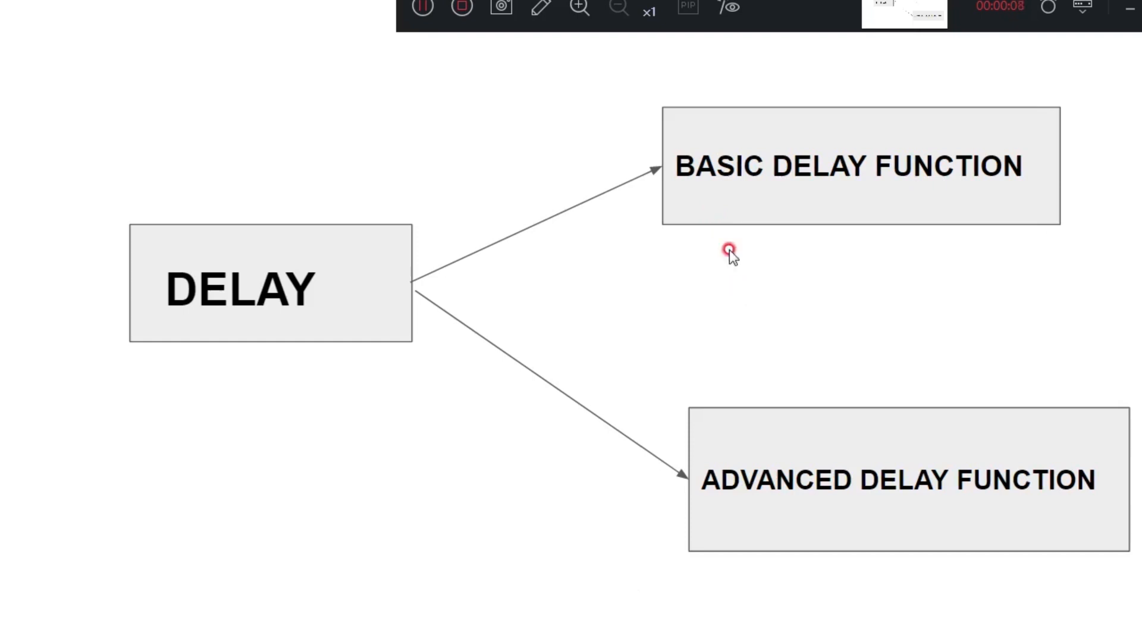
pyautogui.moveTo(827, 185)
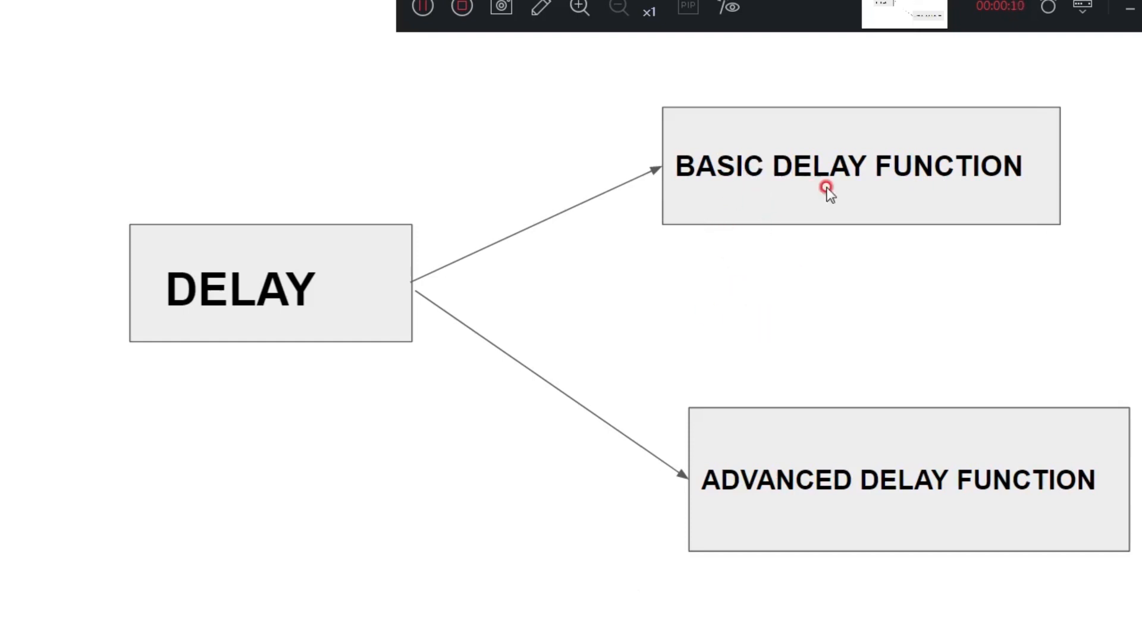
pyautogui.moveTo(760, 366)
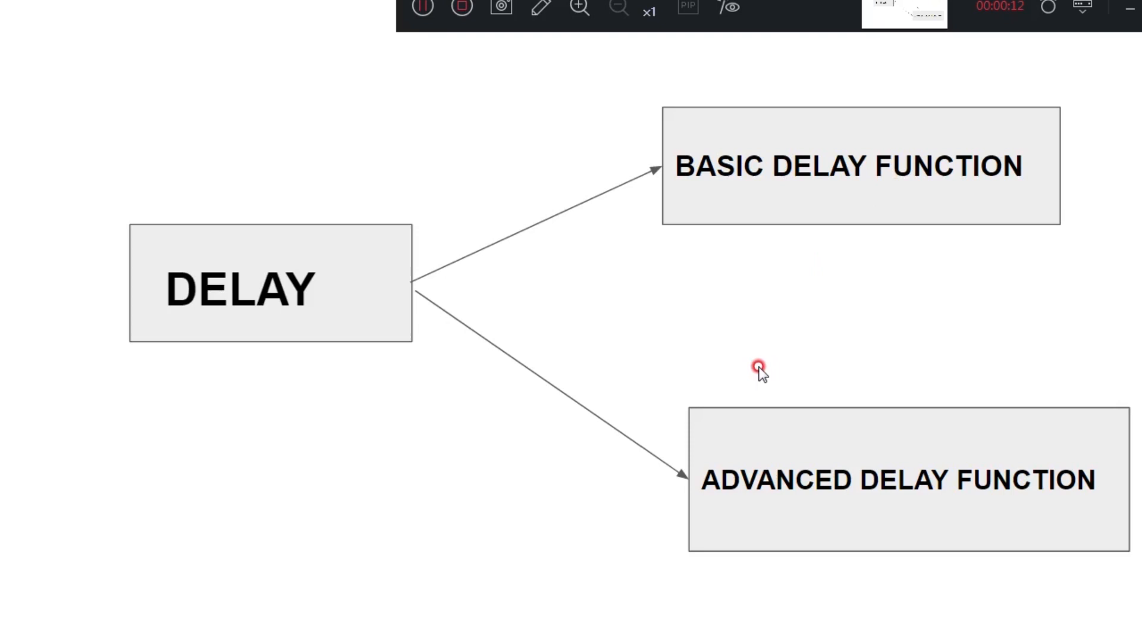
pyautogui.moveTo(765, 388)
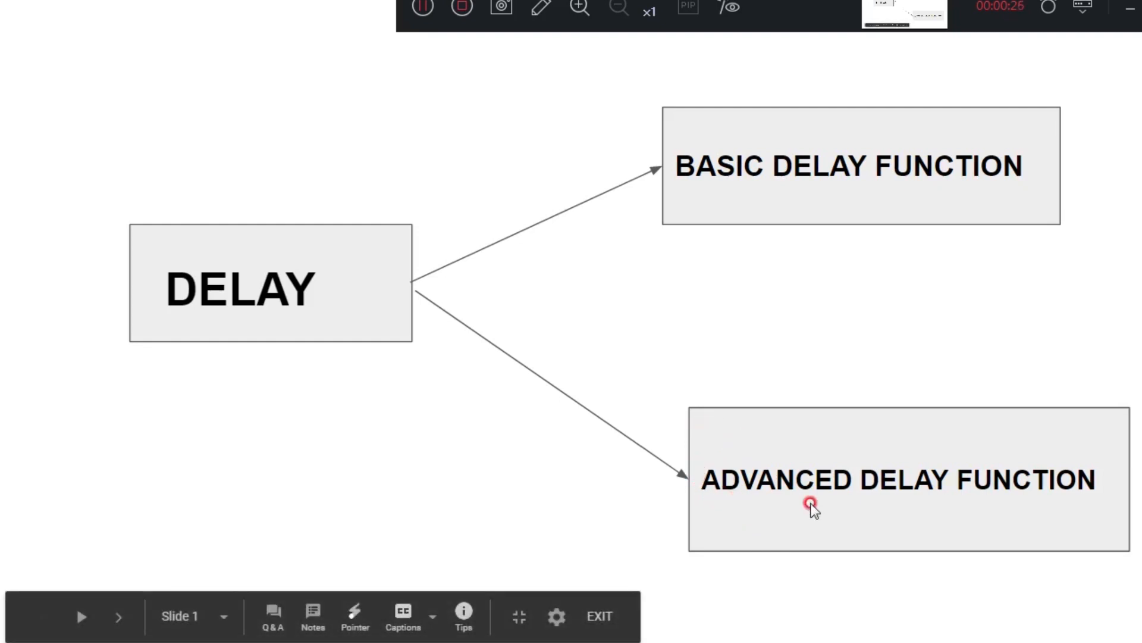
pyautogui.moveTo(758, 243)
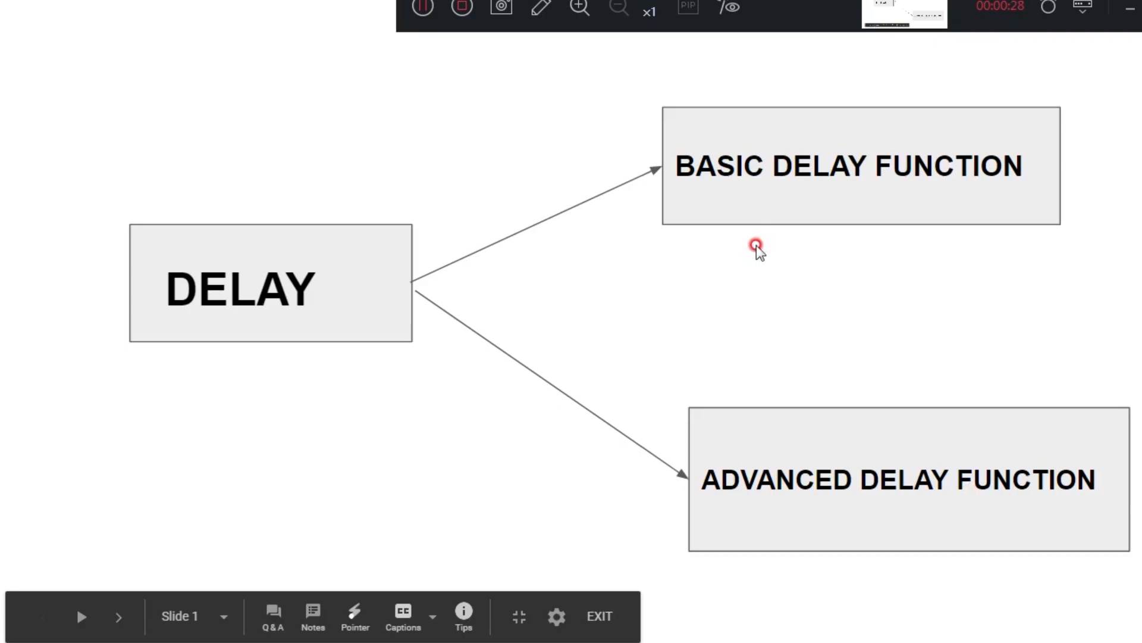
# - End the Google Slides delay overview slideshow, returning to the desktop
pyautogui.click(598, 616)
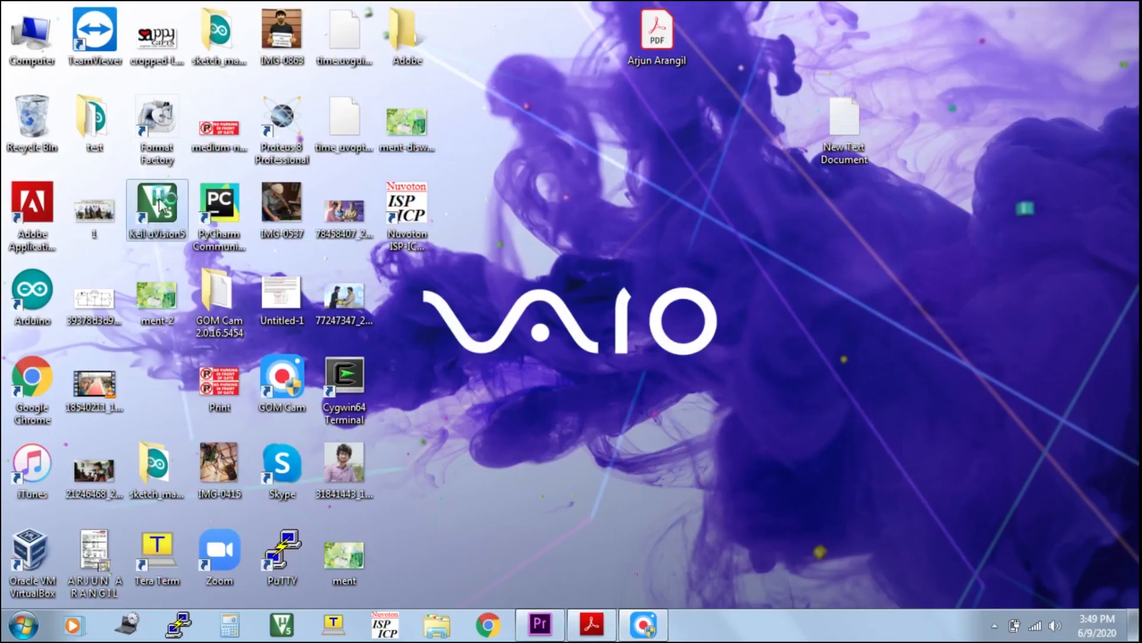
# - Launch Keil uVision and start a new uVision project
pyautogui.doubleClick(156, 207)
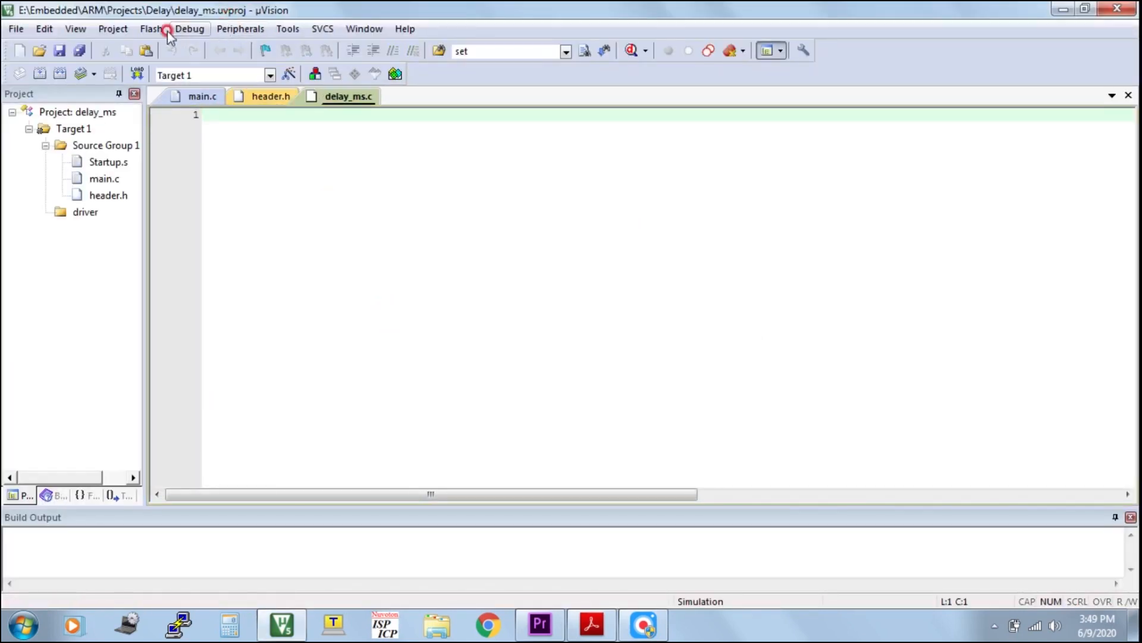
pyautogui.click(113, 29)
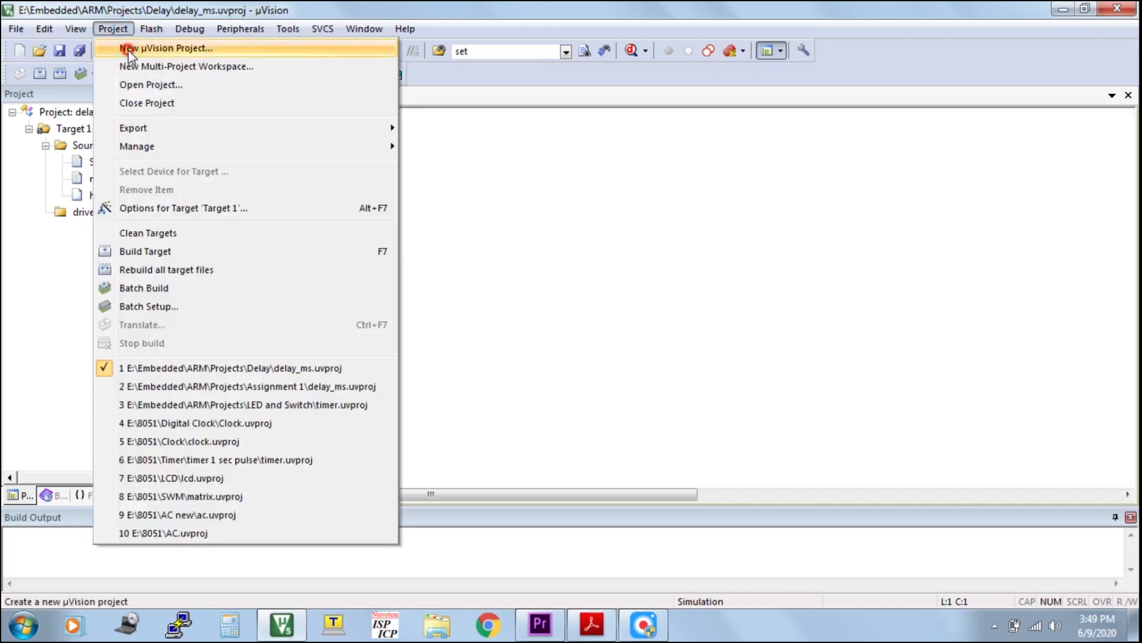
pyautogui.click(167, 47)
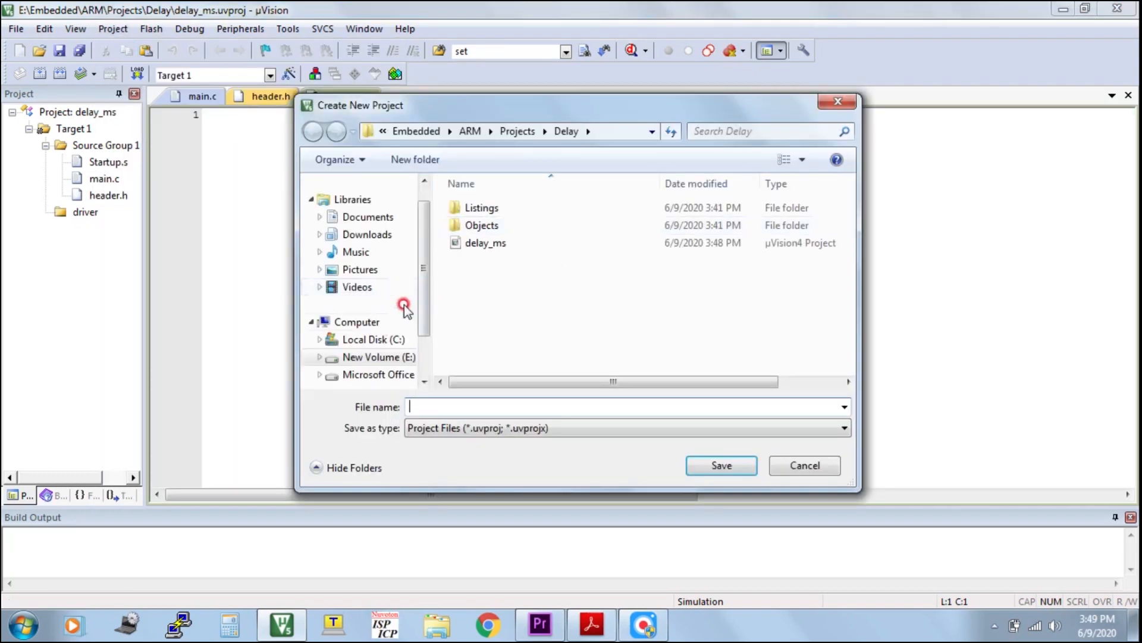
# - Save the new project as delay_ms in E:\Embedded\delay
pyautogui.click(377, 357)
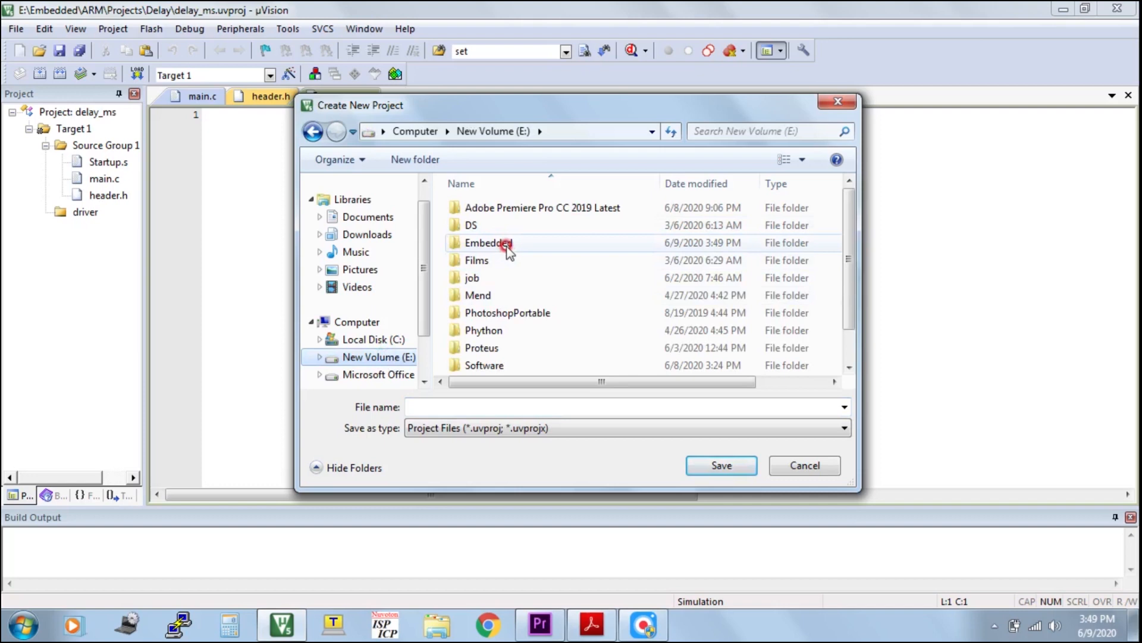
pyautogui.doubleClick(488, 243)
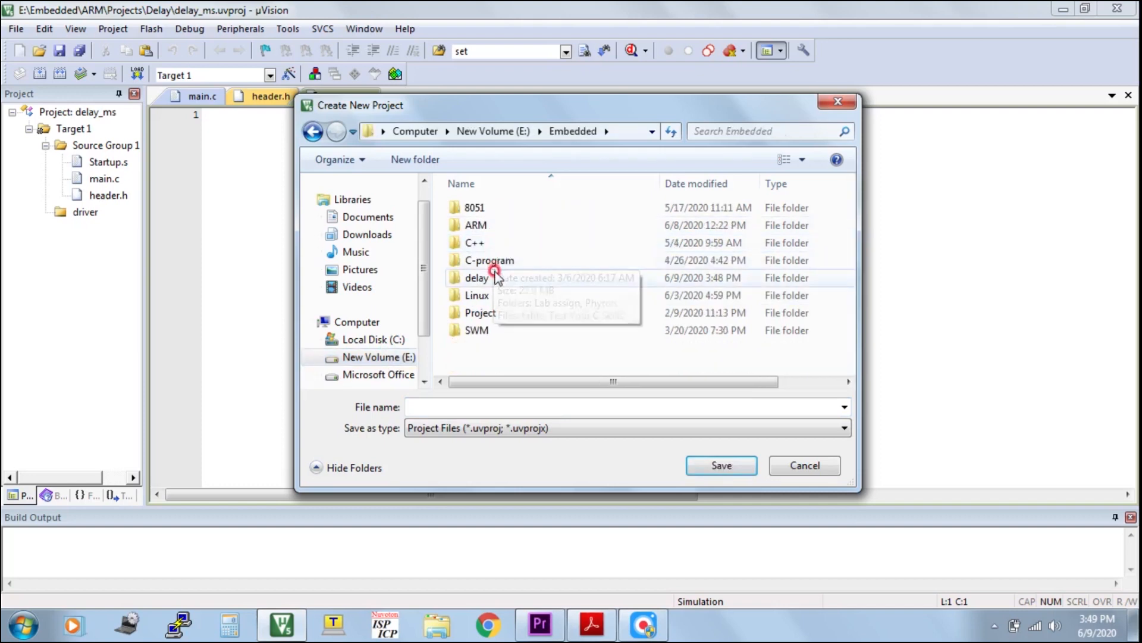
pyautogui.doubleClick(477, 277)
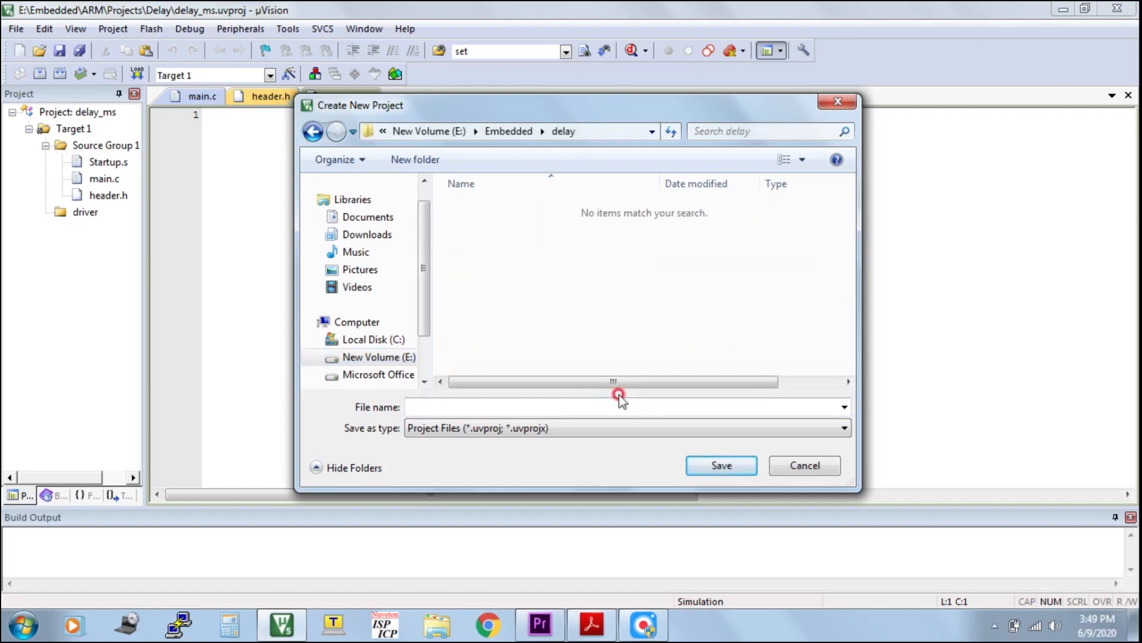
pyautogui.write('delay')
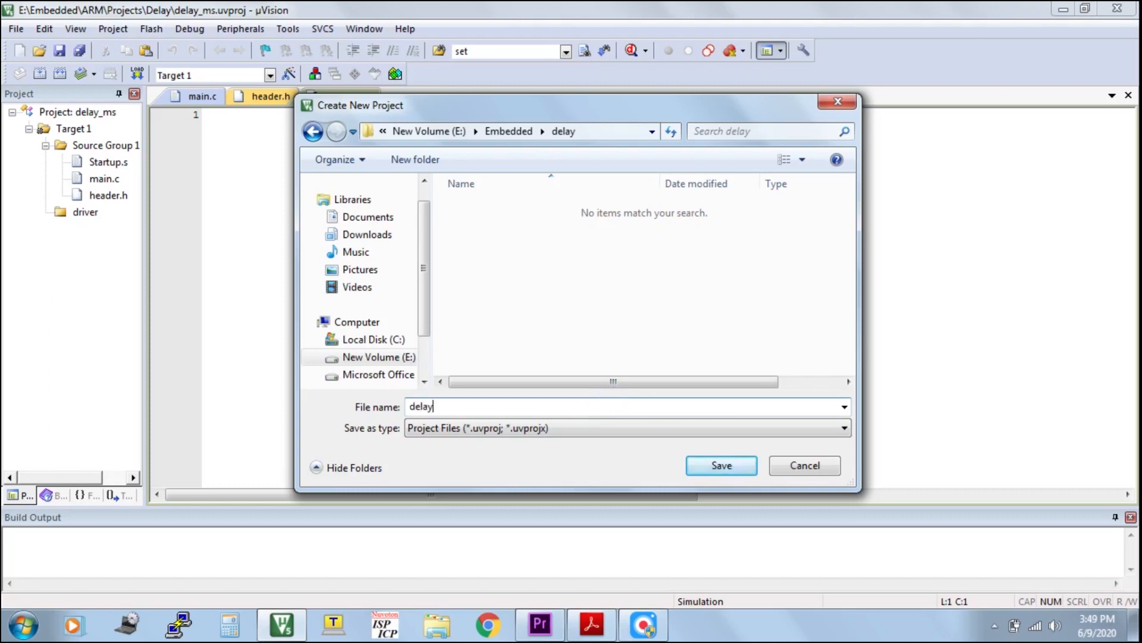
pyautogui.write('_ms')
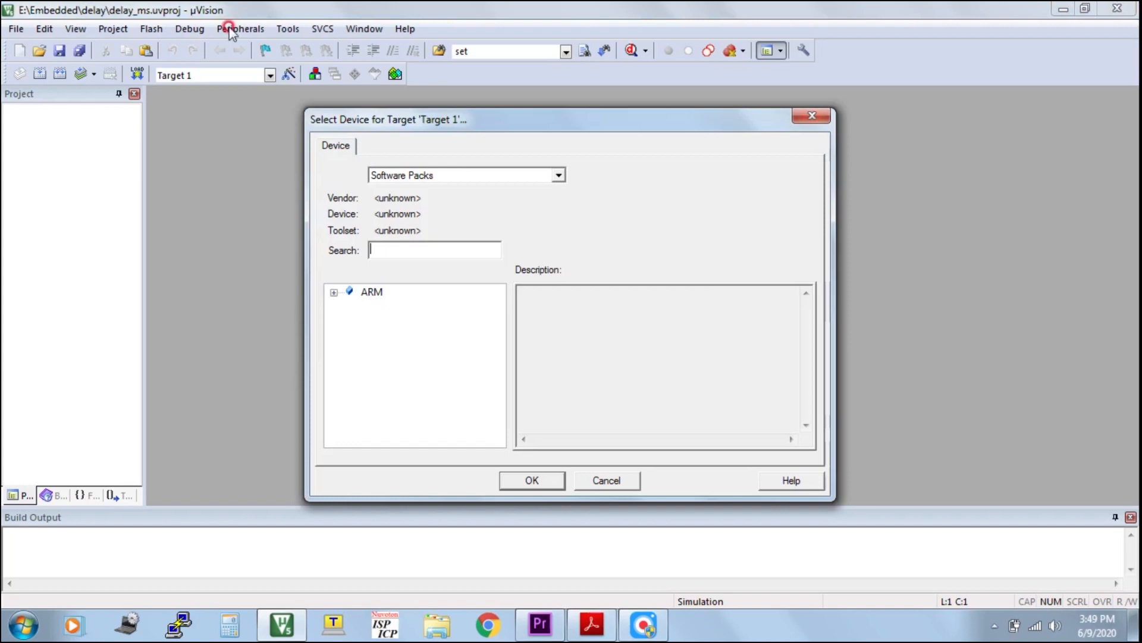
# - Pick NXP LPC2148 from the Legacy Device Database, copy Startup.s, and expand Target 1
pyautogui.click(558, 175)
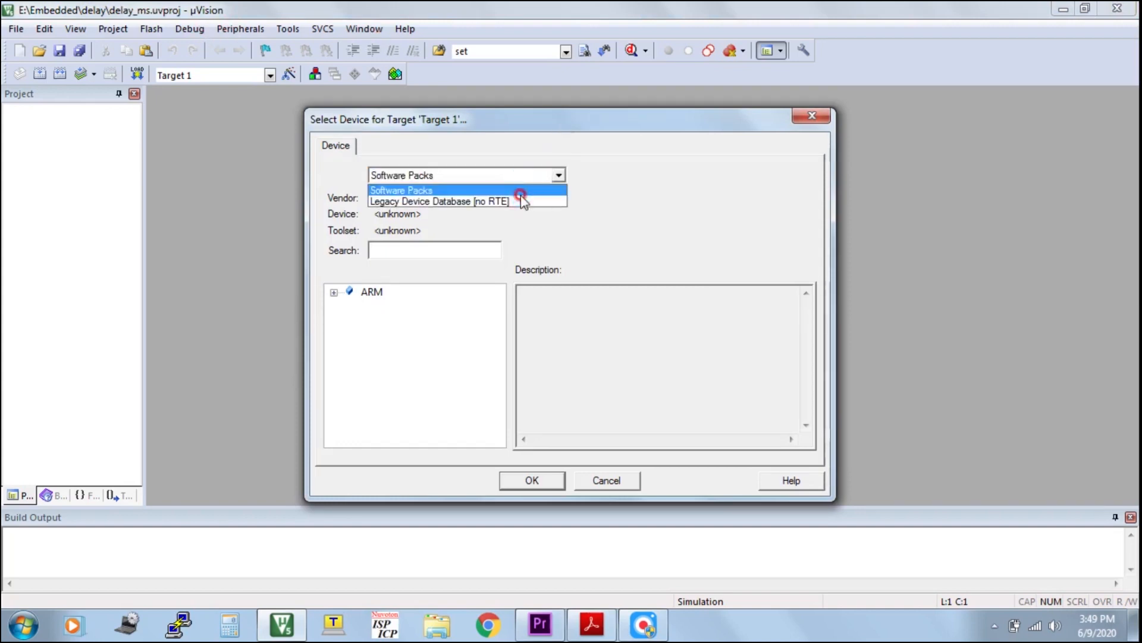
pyautogui.click(439, 200)
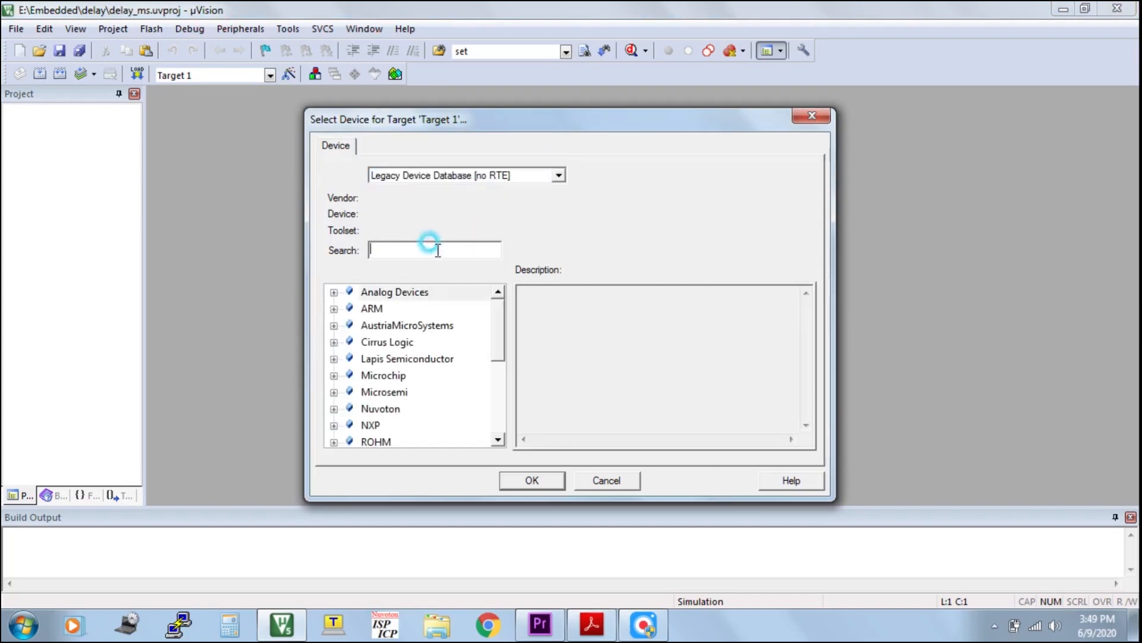
pyautogui.write('LPC2')
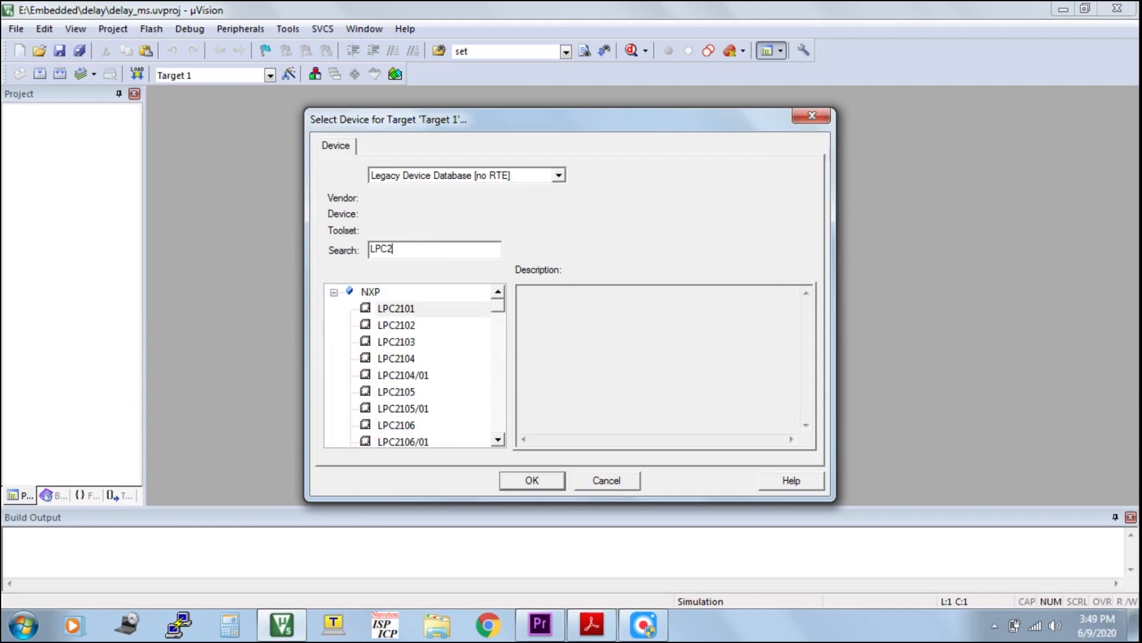
pyautogui.write('148')
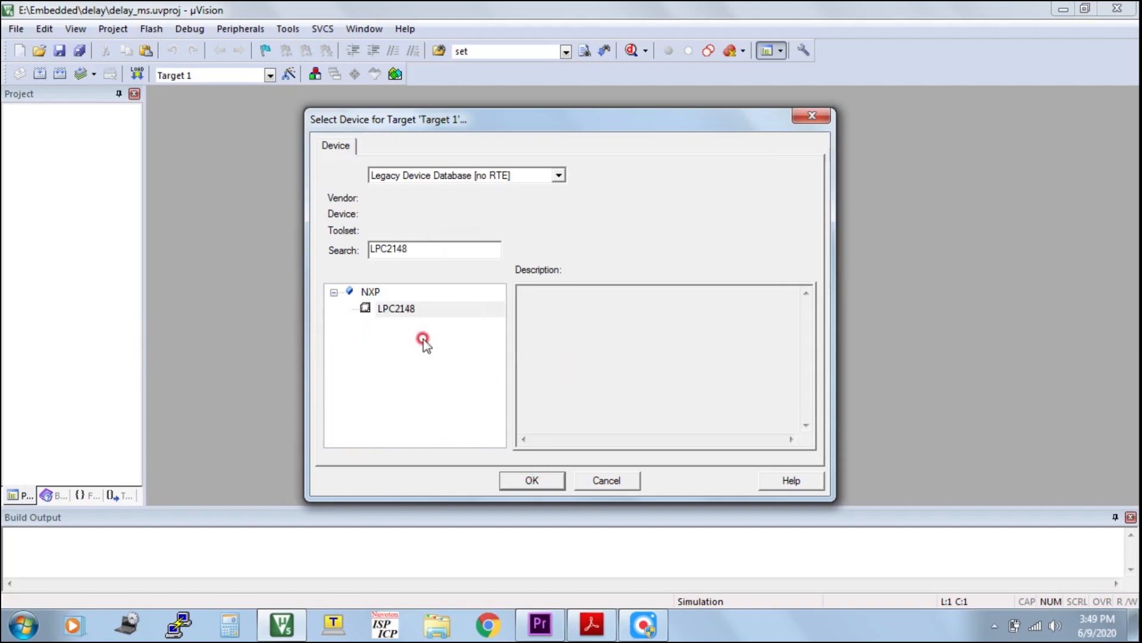
pyautogui.click(531, 480)
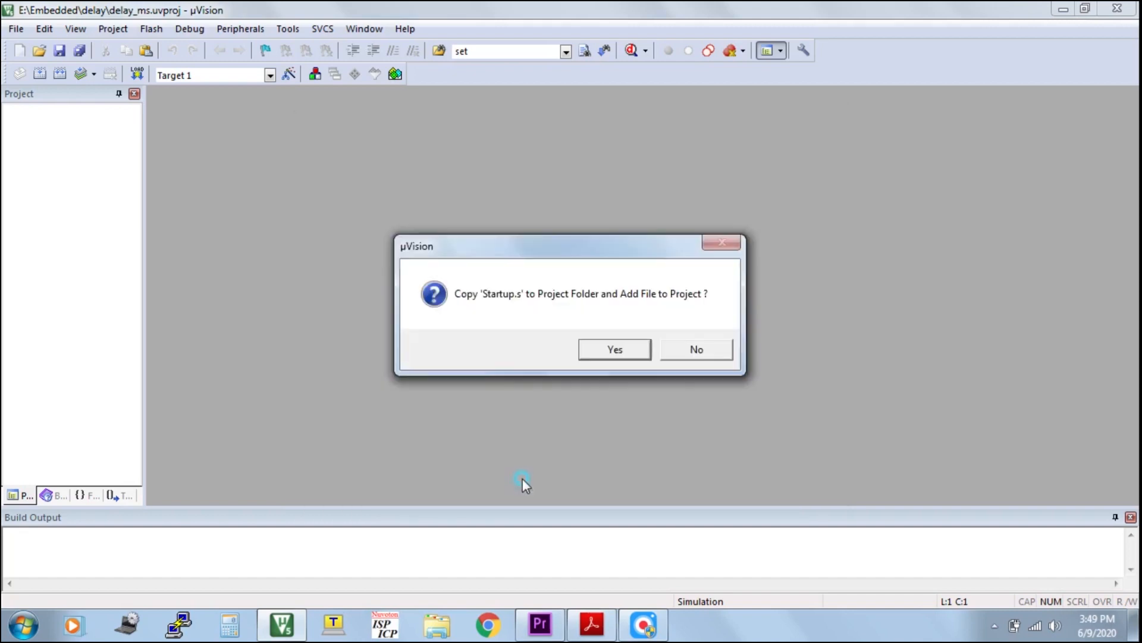
pyautogui.click(614, 349)
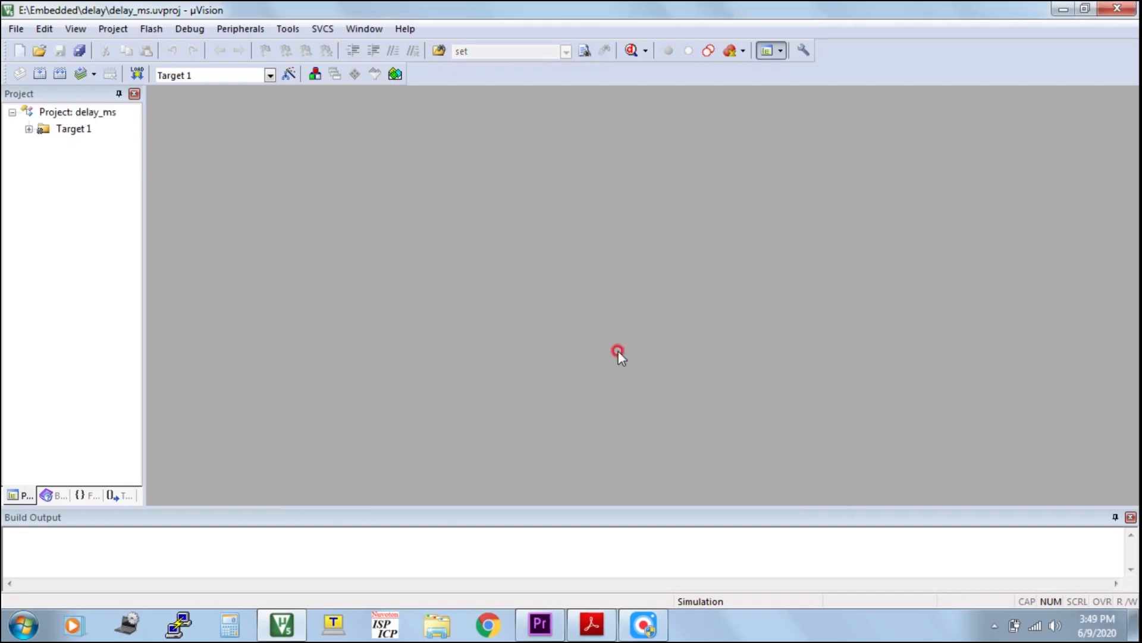
pyautogui.click(28, 128)
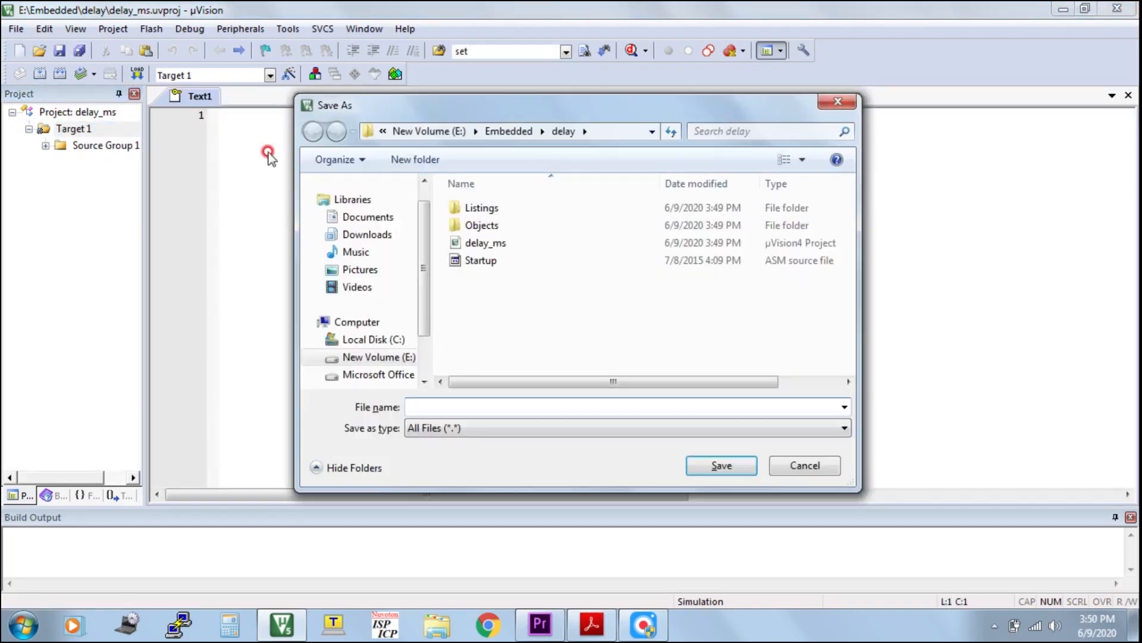
# - Save three new empty files as main.c, header.h and timer.c in the delay folder
pyautogui.write('main.c')
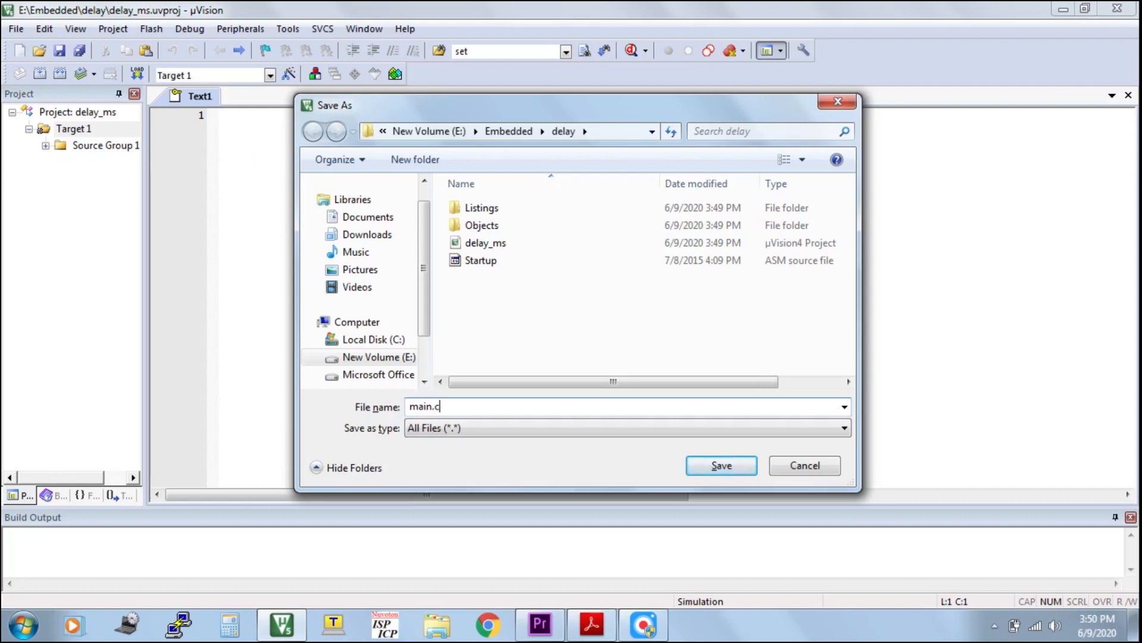
pyautogui.click(720, 465)
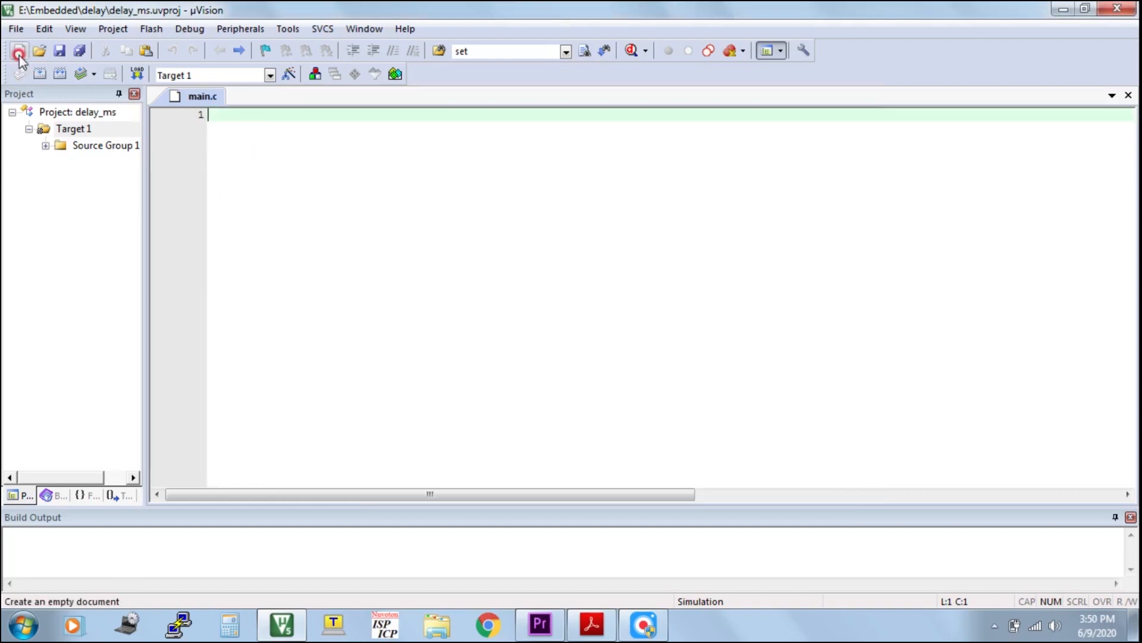
pyautogui.click(18, 50)
pyautogui.write('hea')
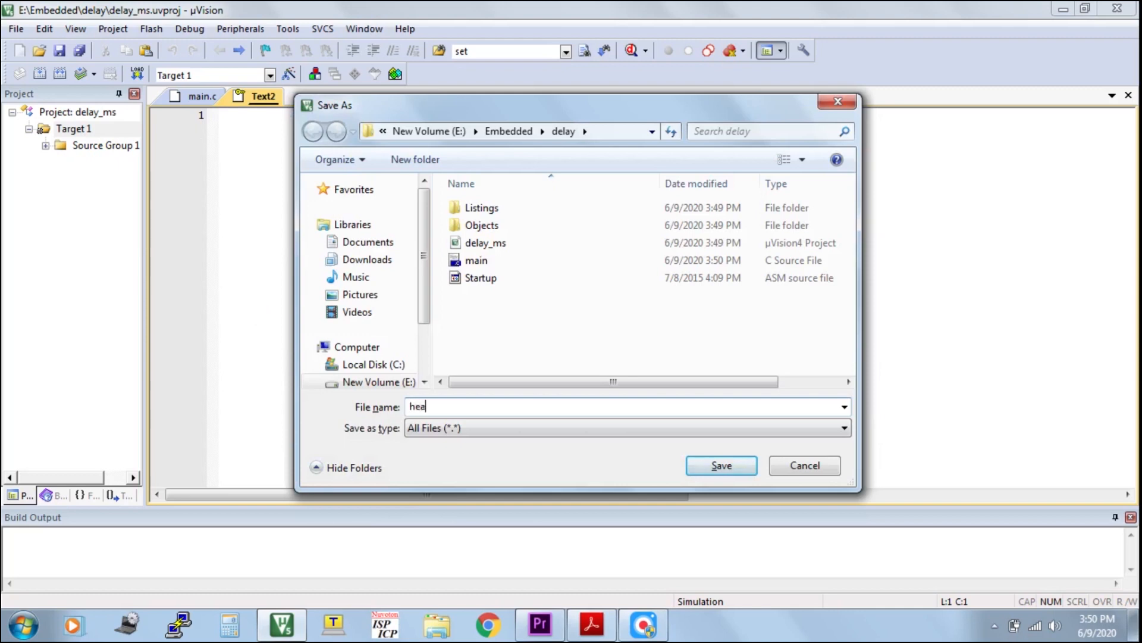
pyautogui.write('der.')
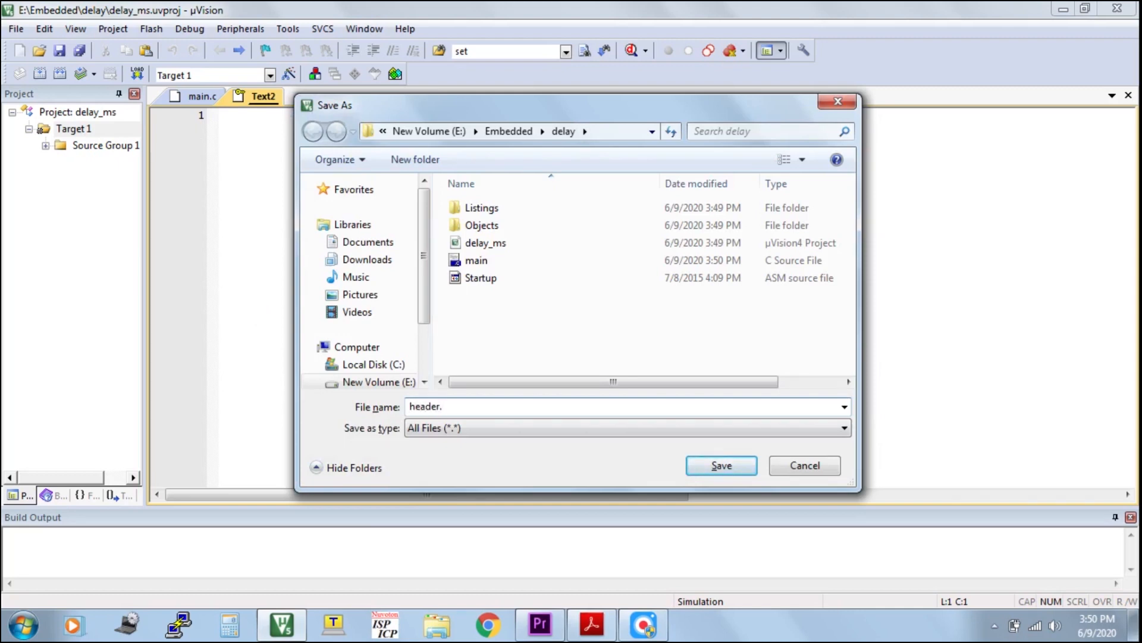
pyautogui.click(720, 465)
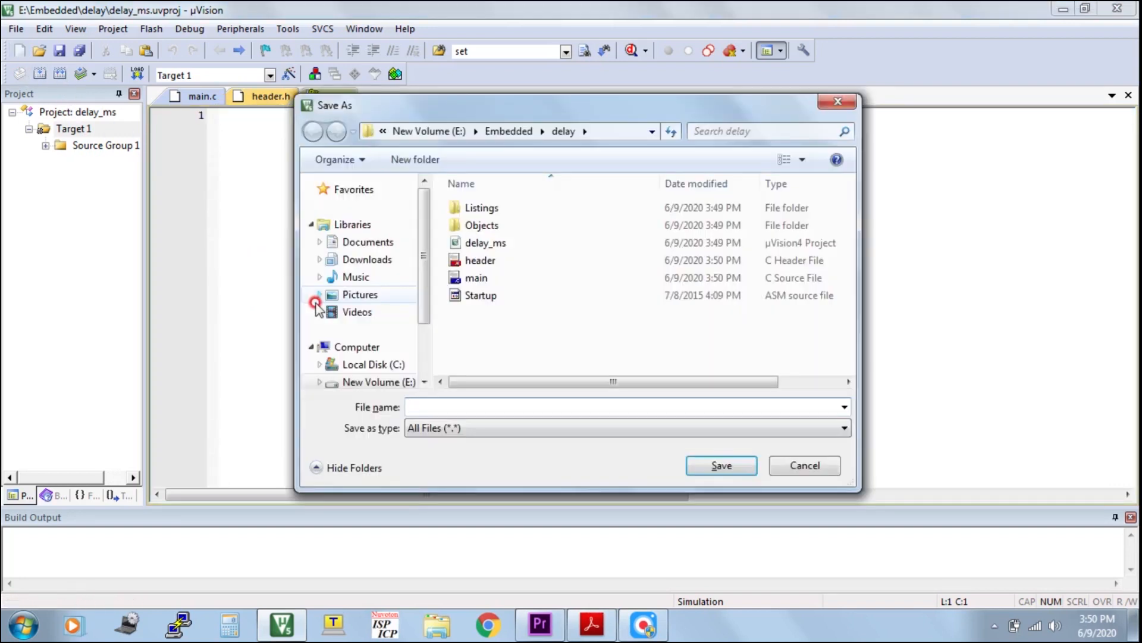
pyautogui.write('timer.')
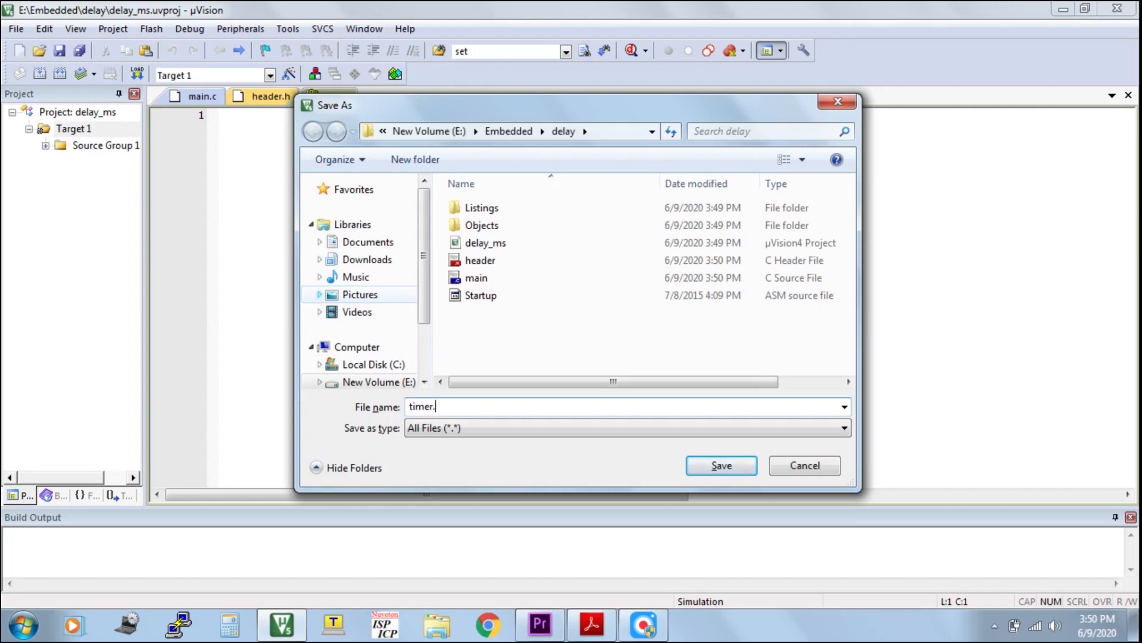
pyautogui.click(720, 465)
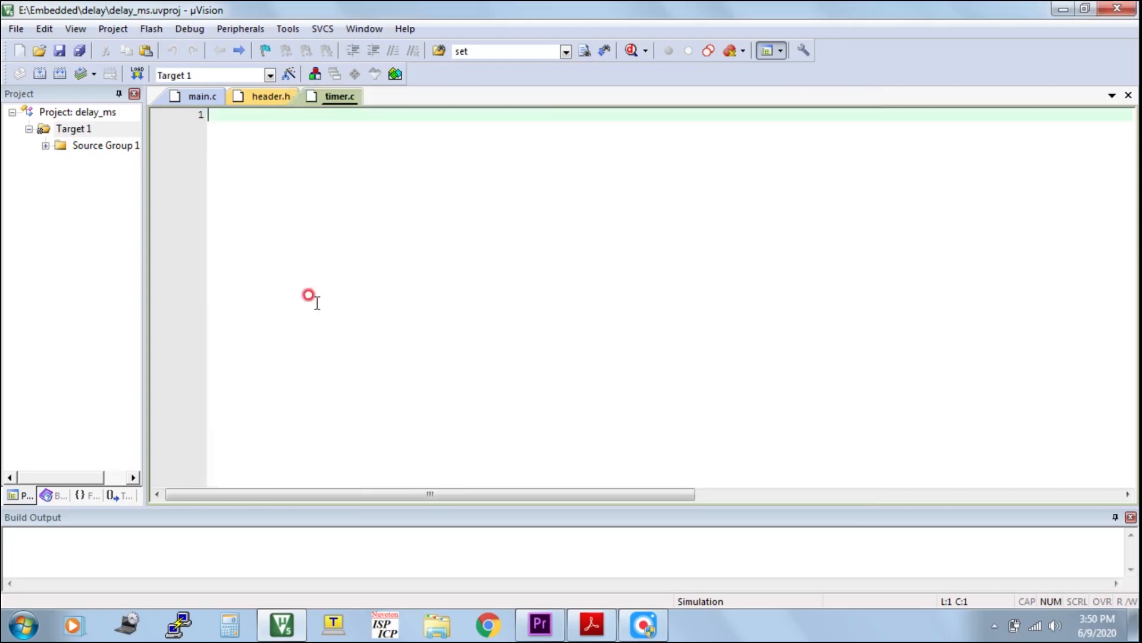
pyautogui.click(105, 145)
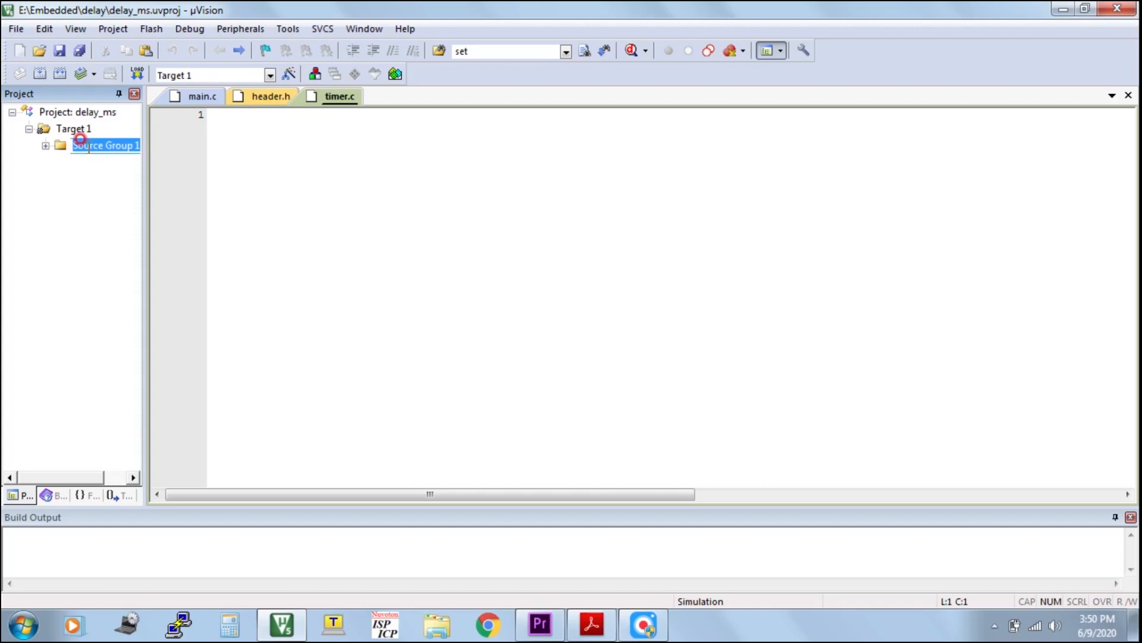
# - Rename Target 1's source groups to application and driver
pyautogui.doubleClick(105, 144)
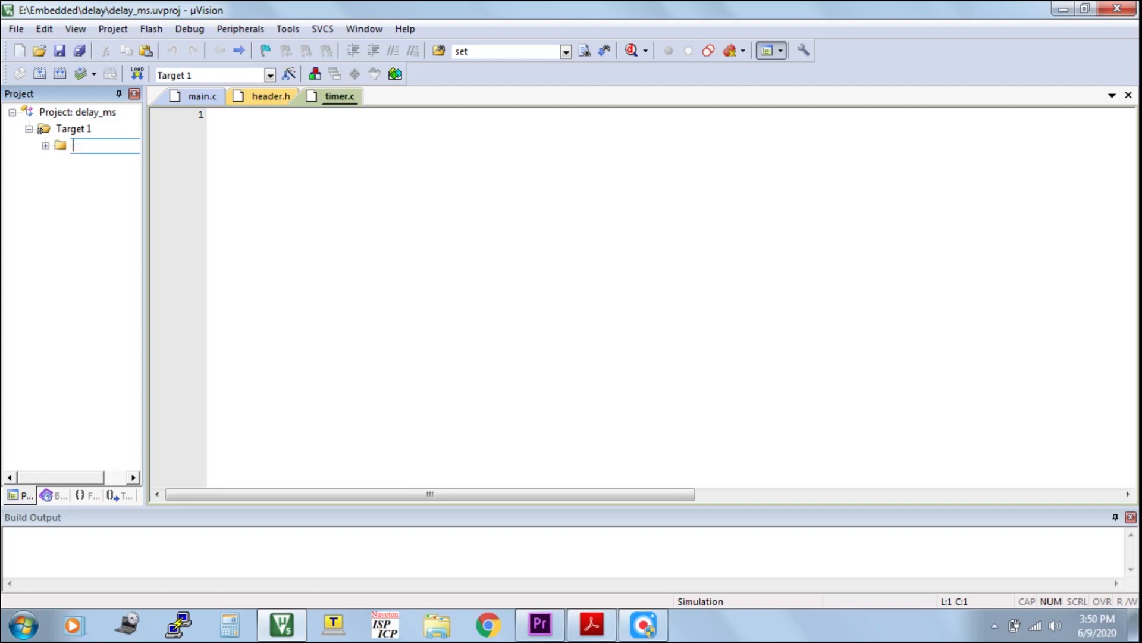
pyautogui.write('applicatio')
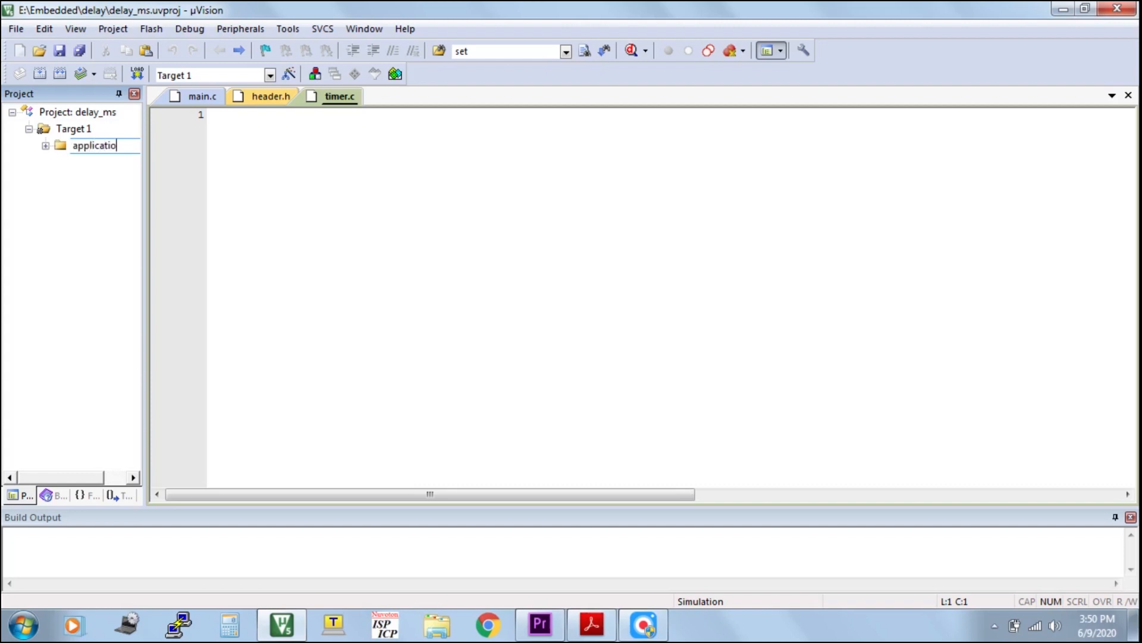
pyautogui.click(73, 129)
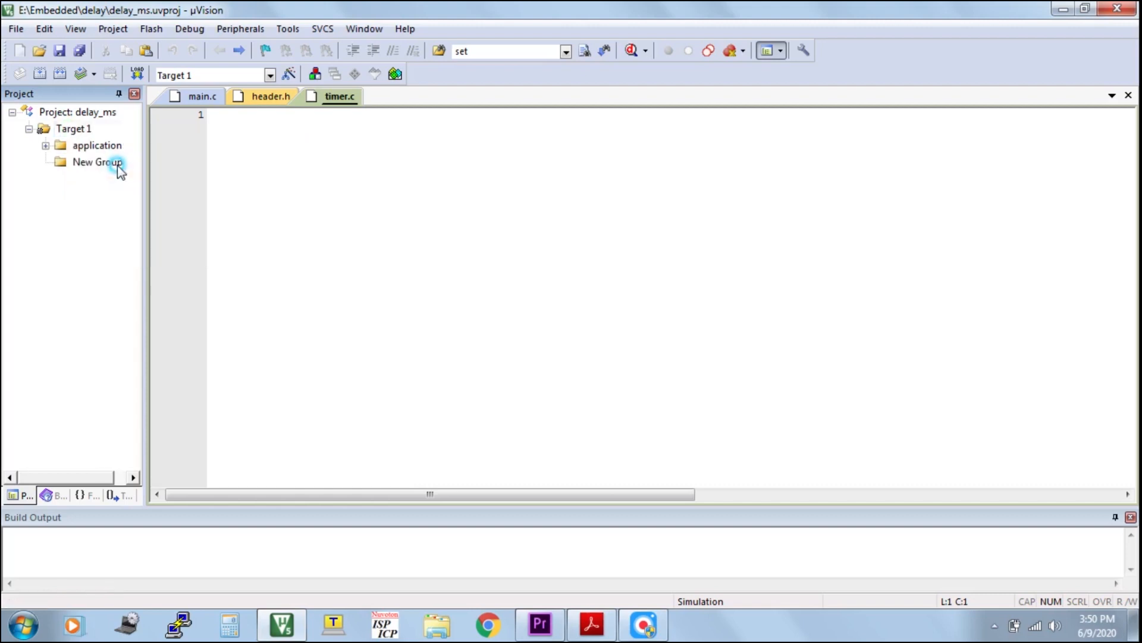
pyautogui.doubleClick(96, 162)
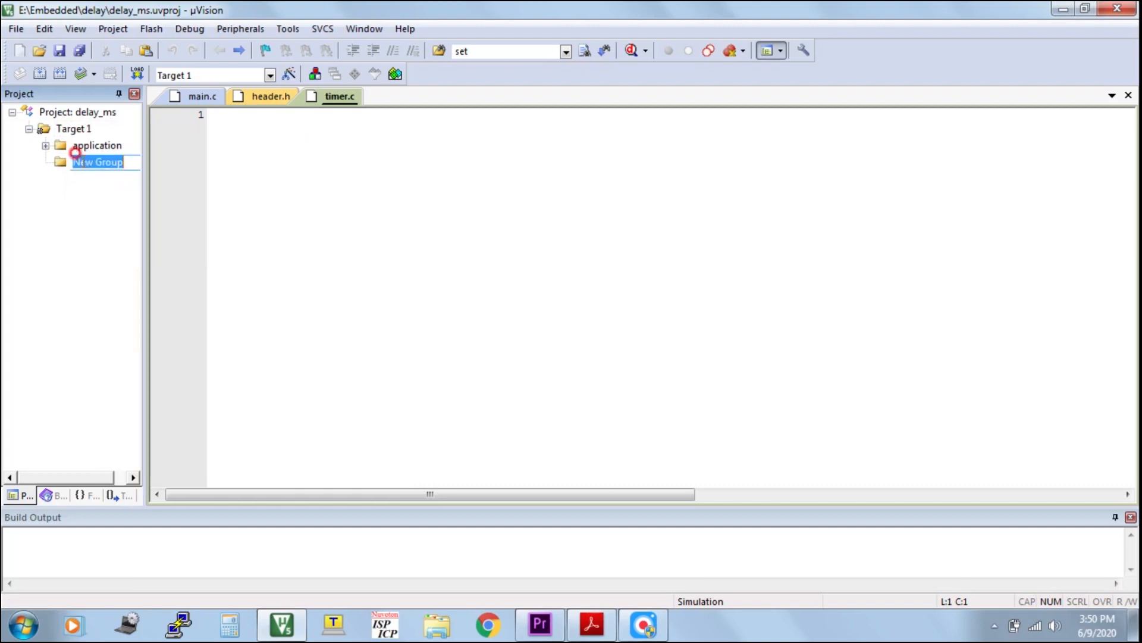
pyautogui.write('driver')
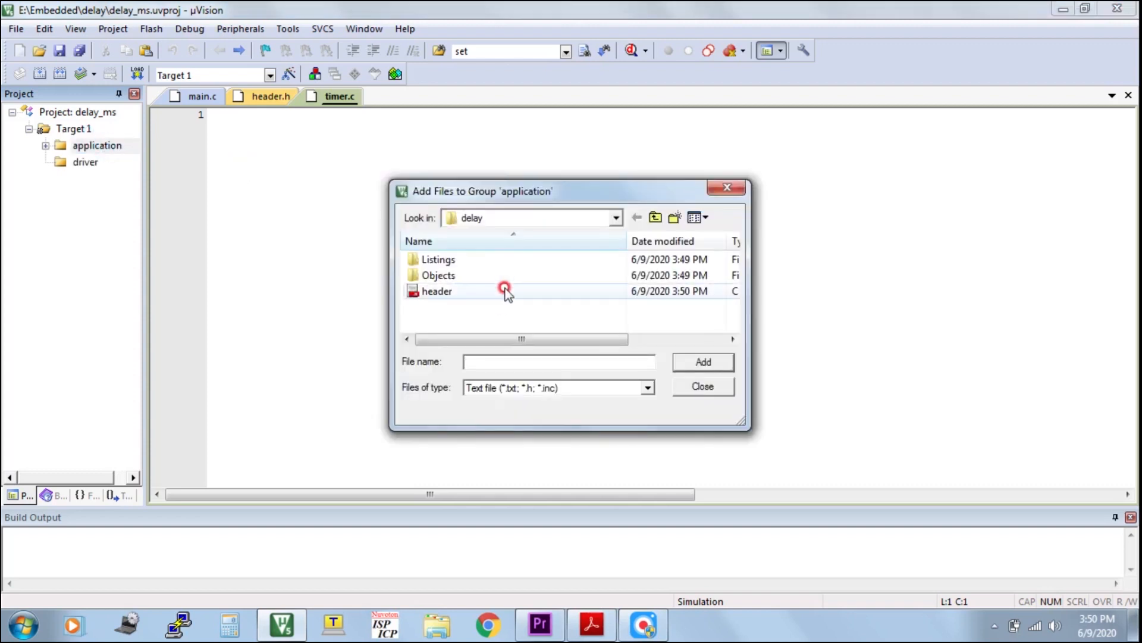
# - Add main.c to the application group and timer.c to the driver group, filtering by C Source files
pyautogui.click(436, 290)
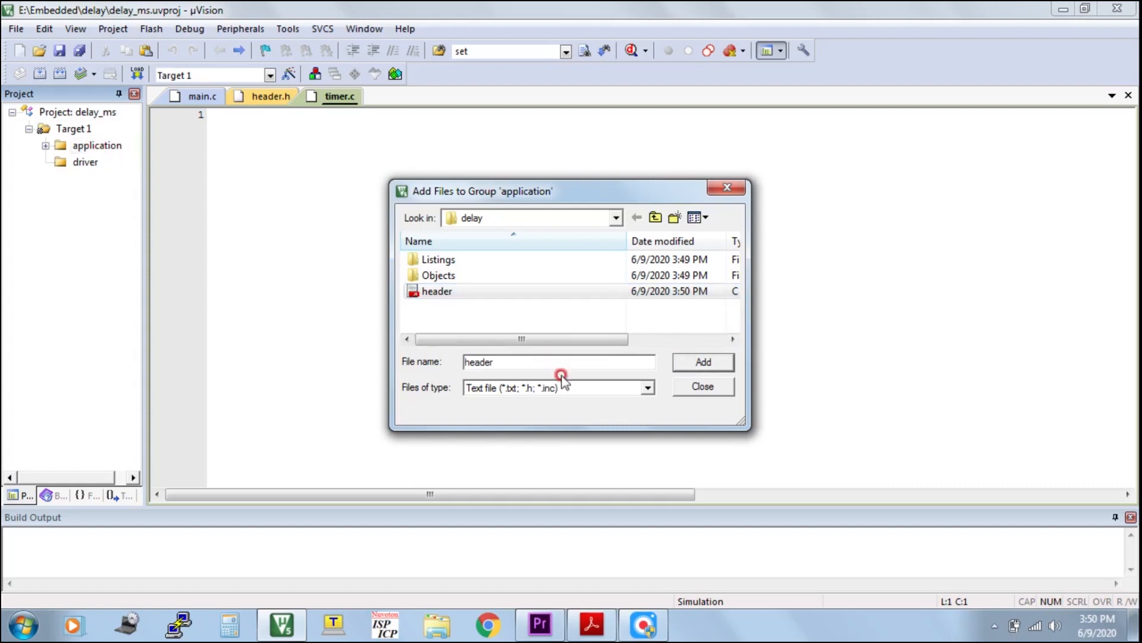
pyautogui.click(645, 387)
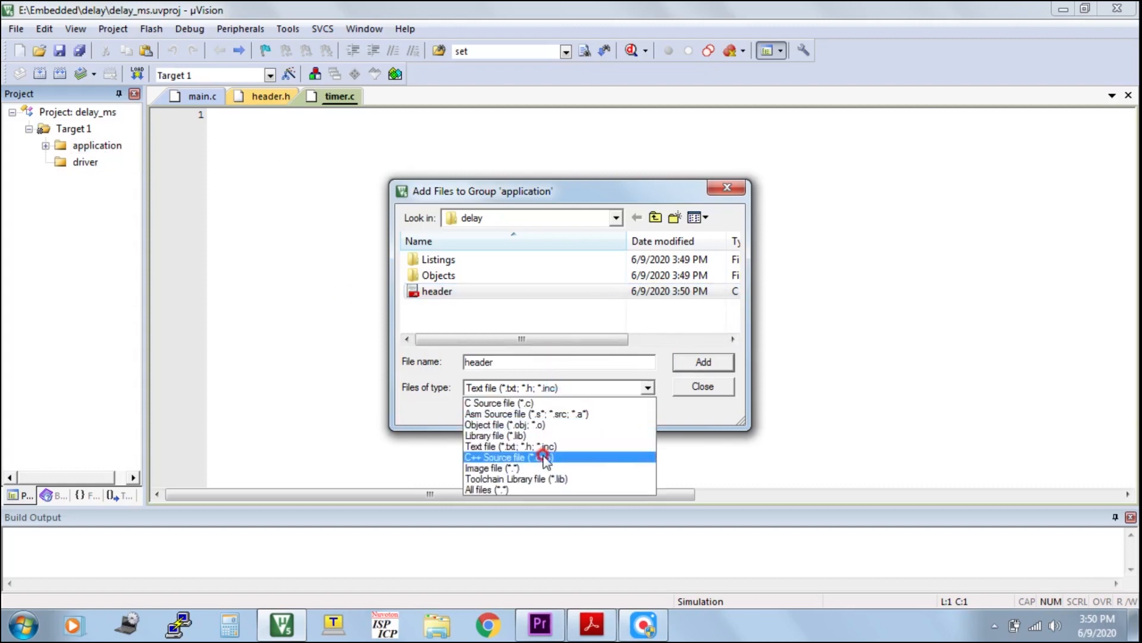
pyautogui.moveTo(566, 446)
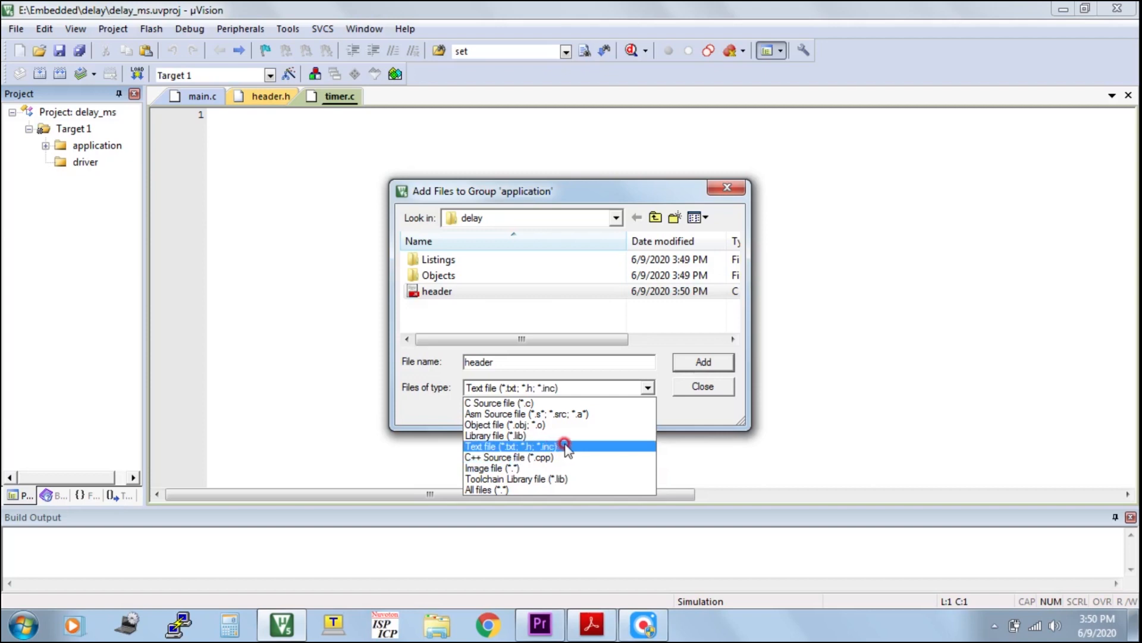
pyautogui.moveTo(557, 478)
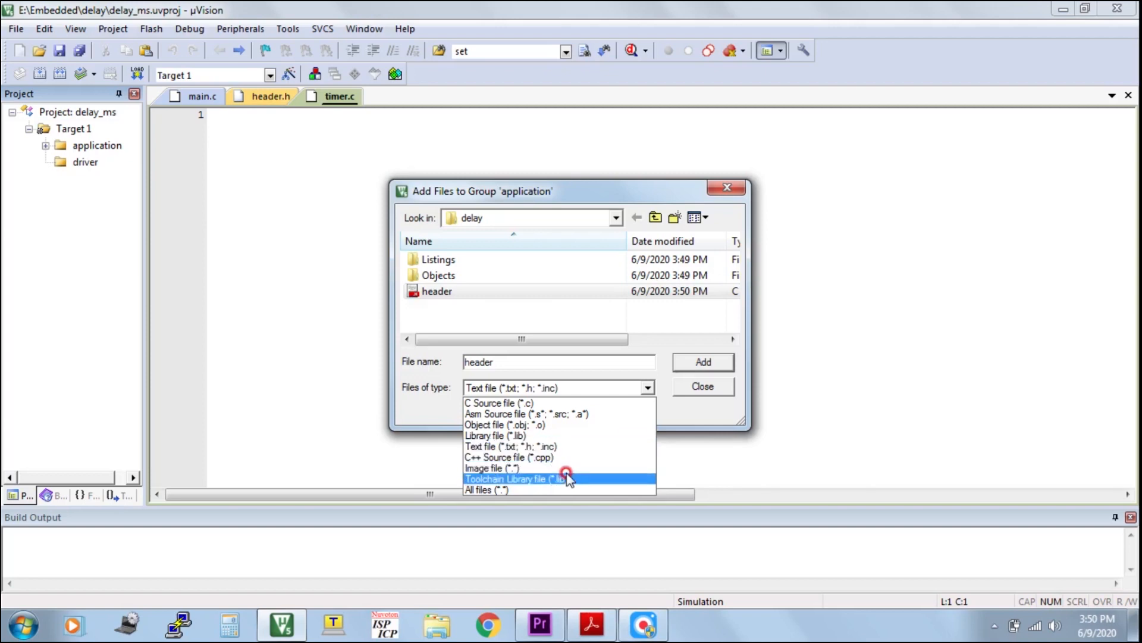
pyautogui.moveTo(569, 403)
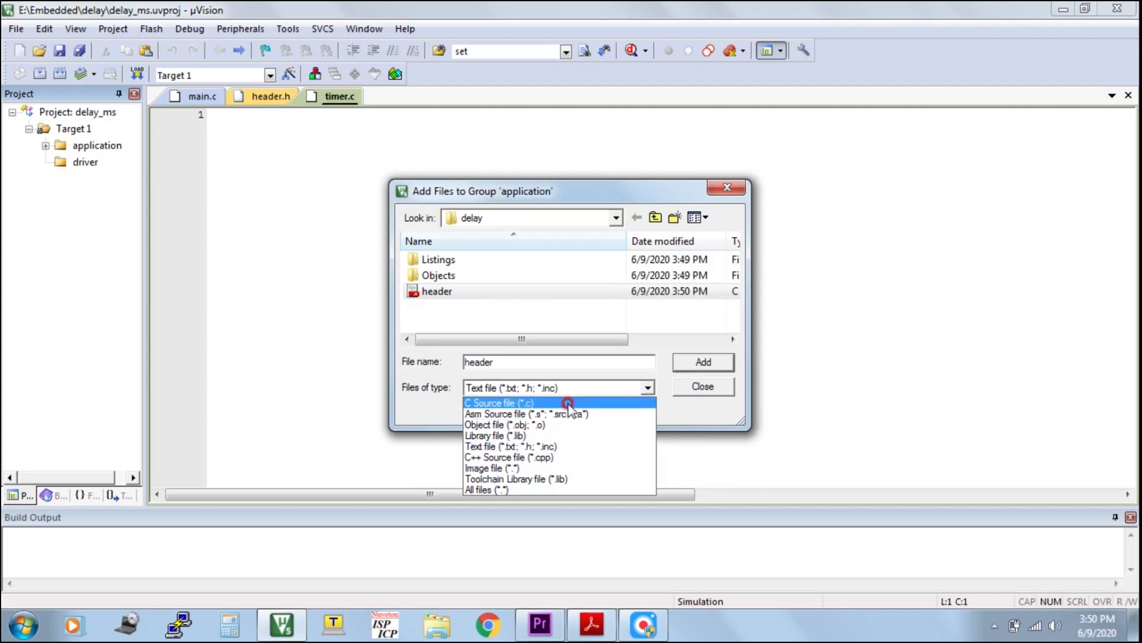
pyautogui.click(499, 403)
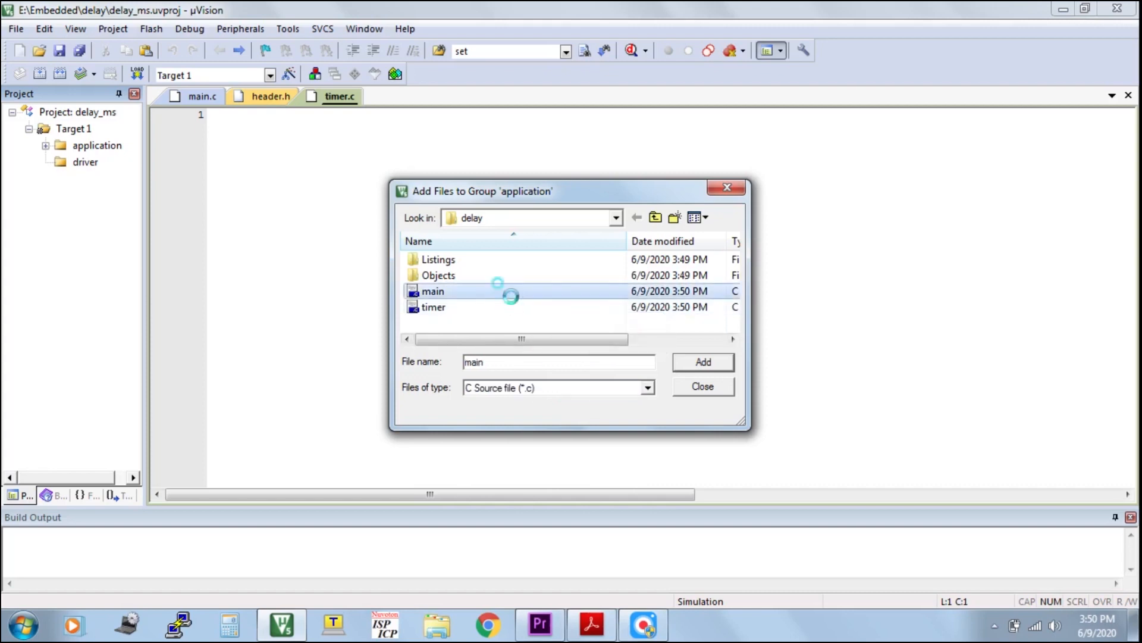
pyautogui.click(701, 386)
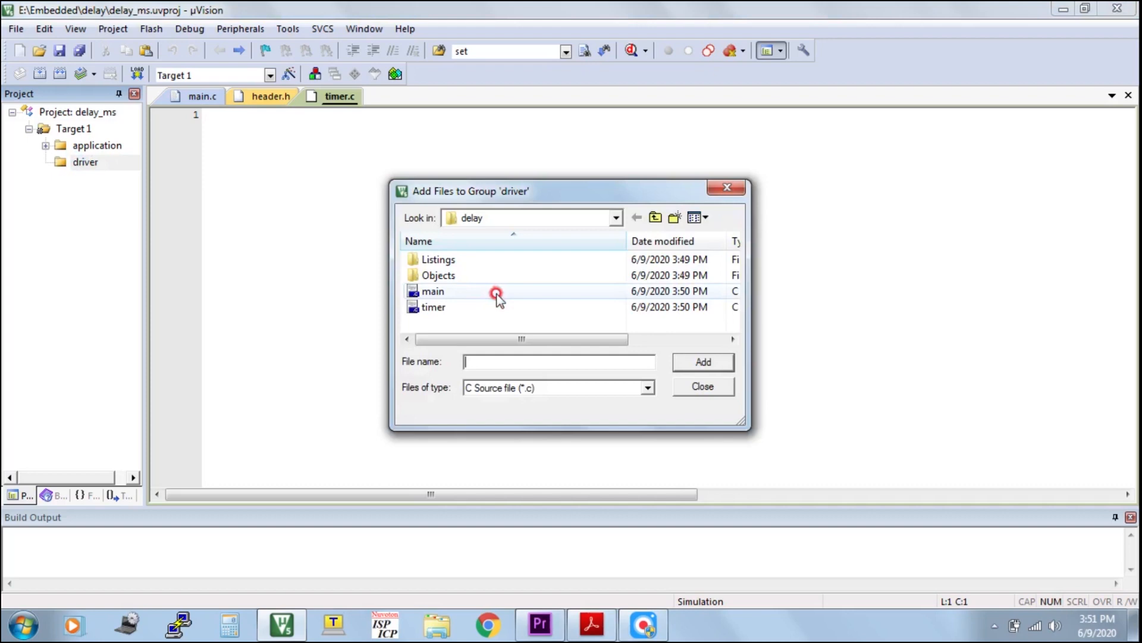
pyautogui.click(433, 307)
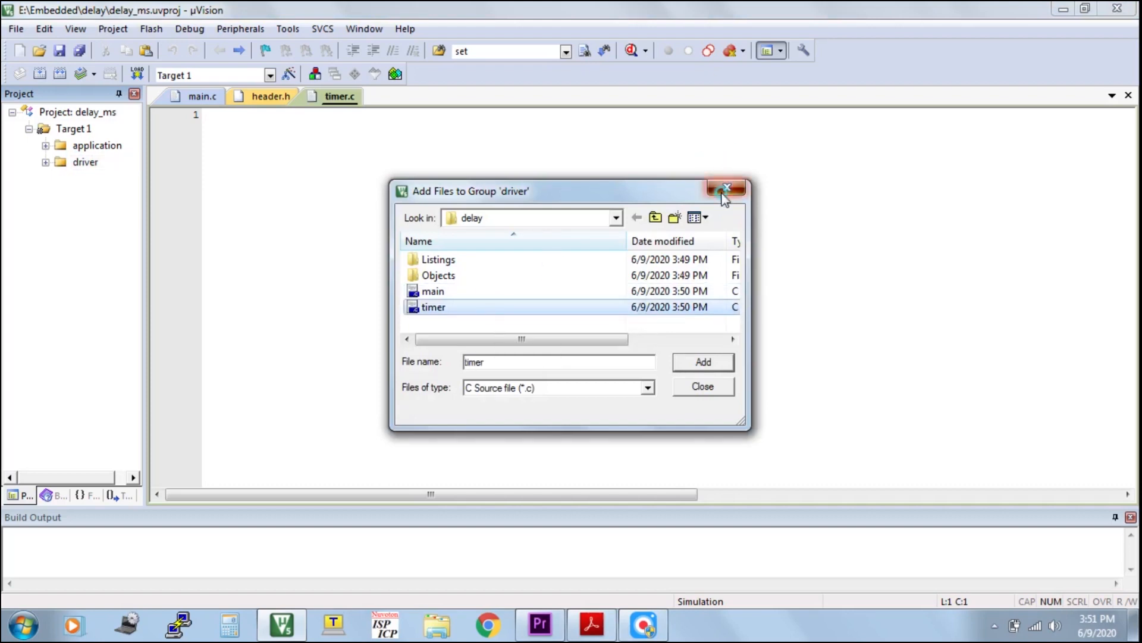
pyautogui.click(726, 189)
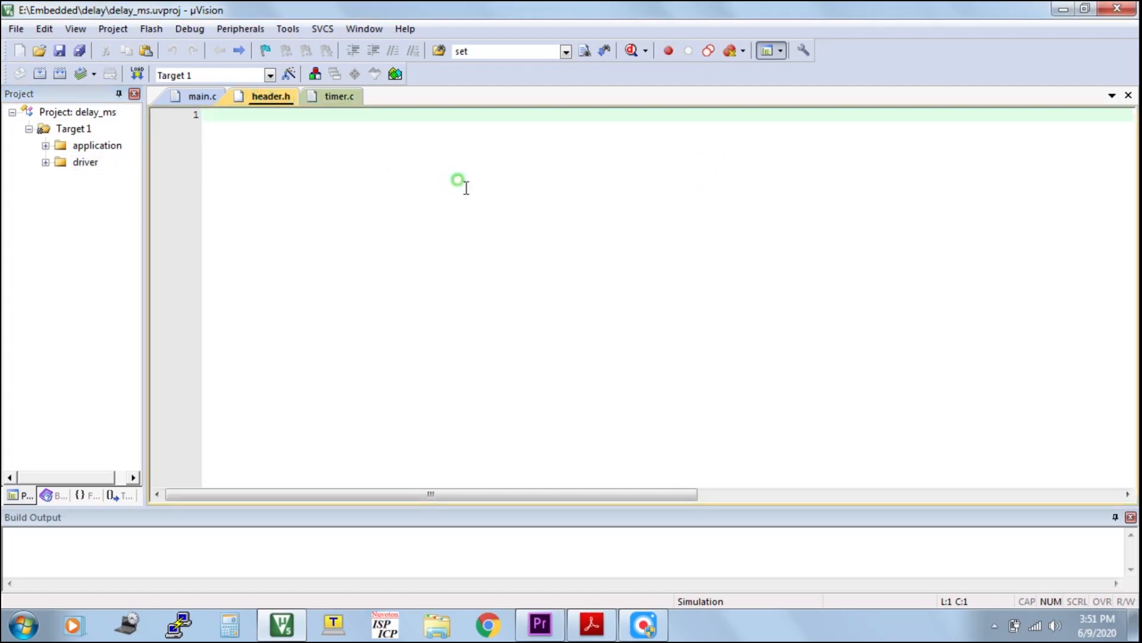
# - Insert #include <LPC214X.H> at the top of header.h followed by a new line
pyautogui.rightClick(457, 180)
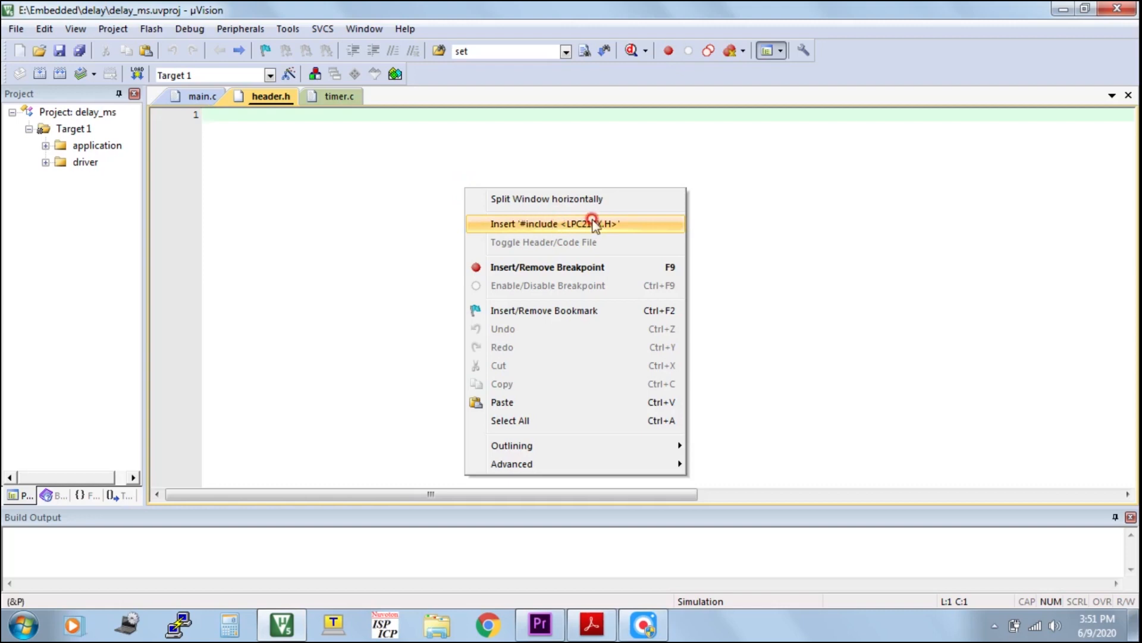
pyautogui.click(575, 224)
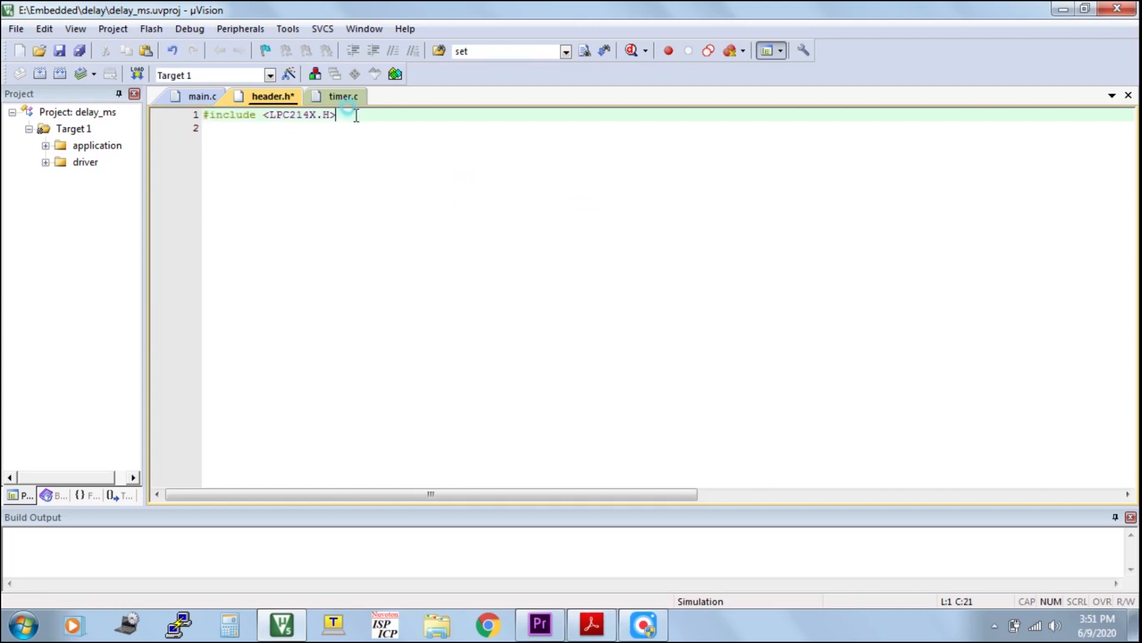
pyautogui.press('Return')
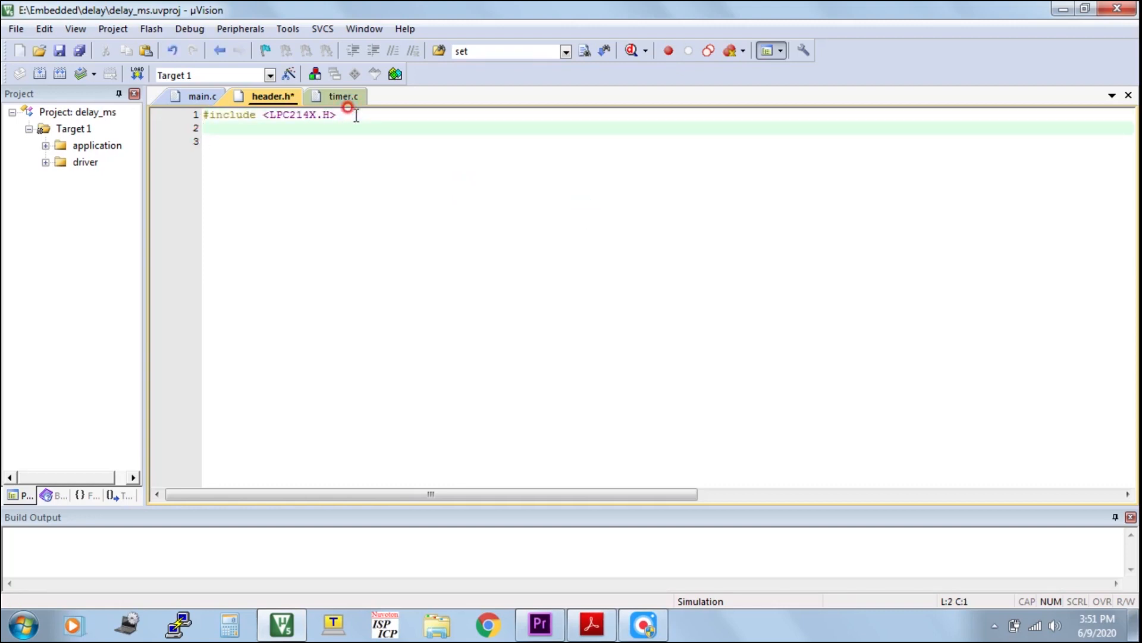
pyautogui.moveTo(379, 123)
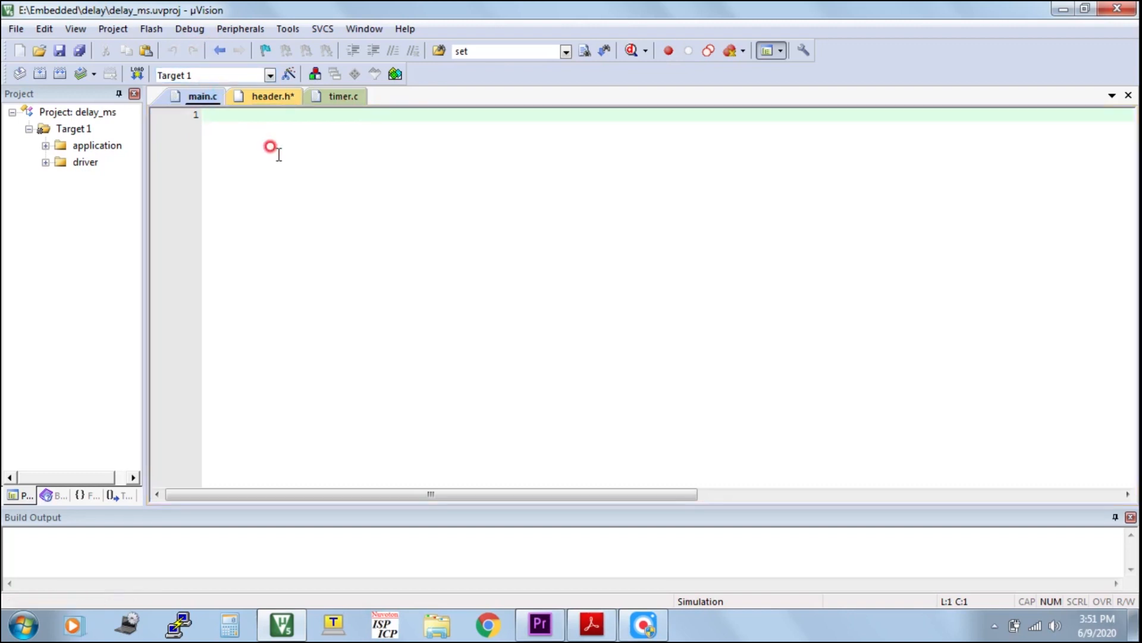
# - Write #include "heder.h" and open int main() { in main.c
pyautogui.write('#')
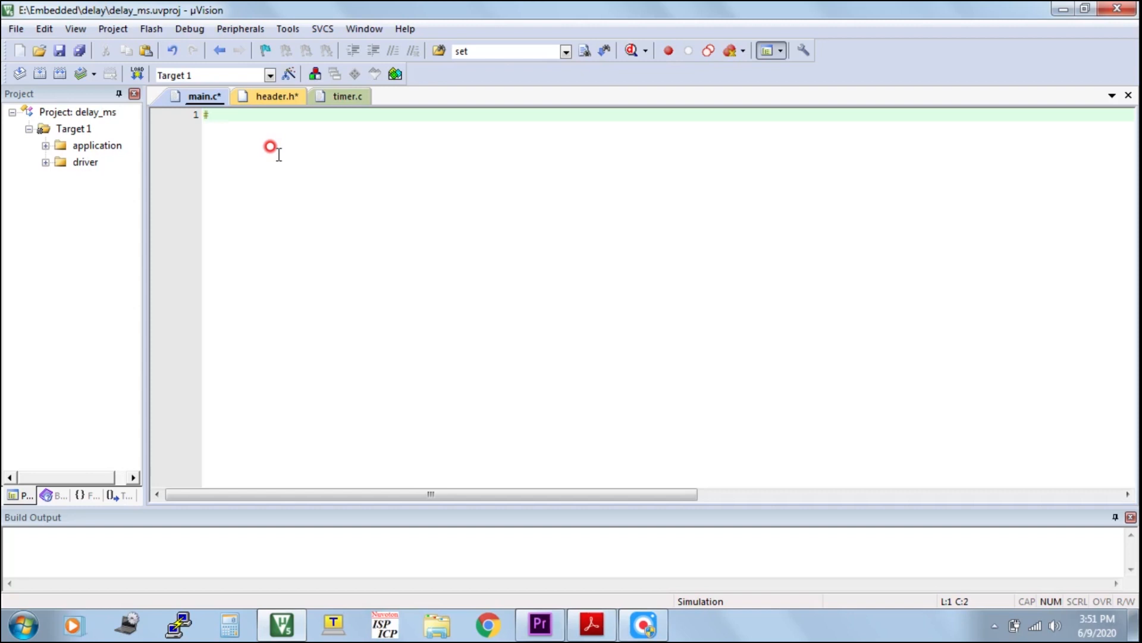
pyautogui.write('include "')
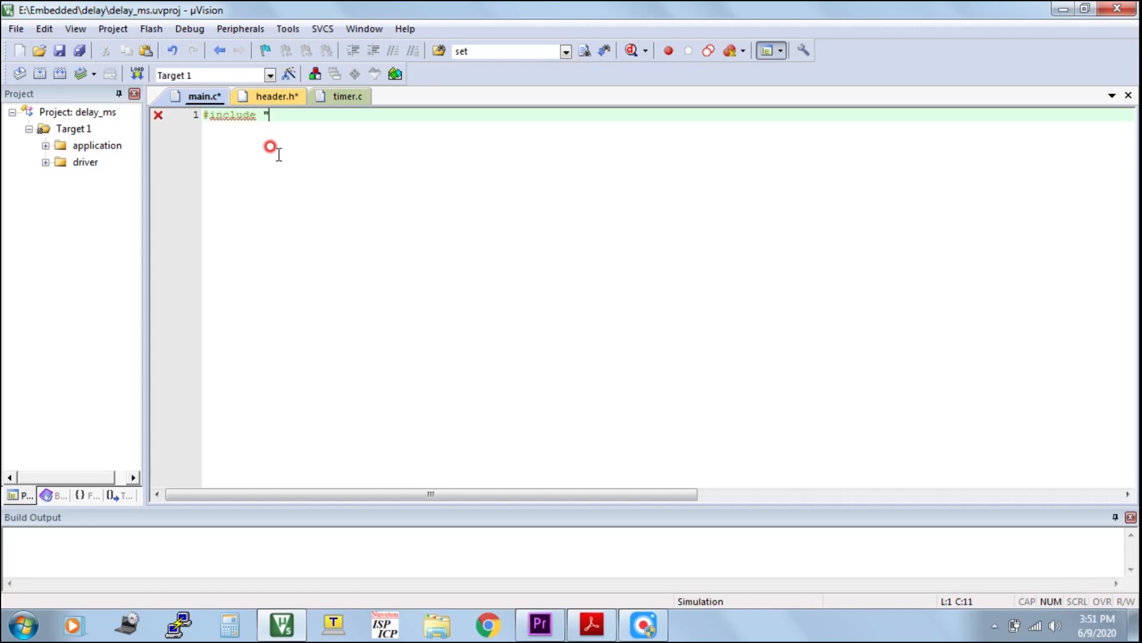
pyautogui.write('heder.h')
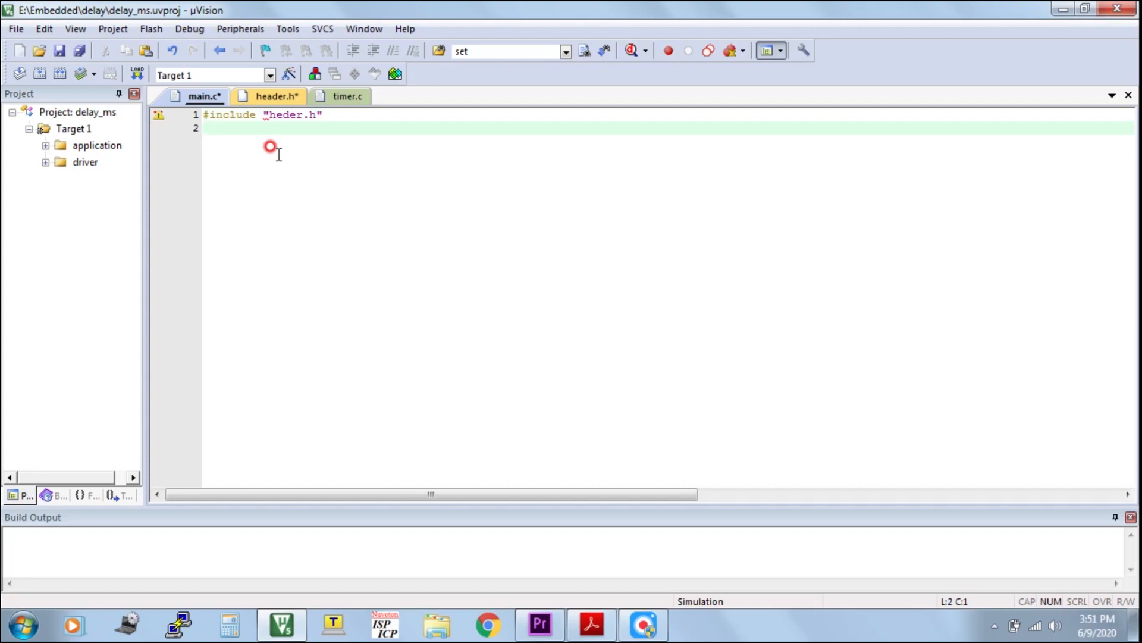
pyautogui.write('int main')
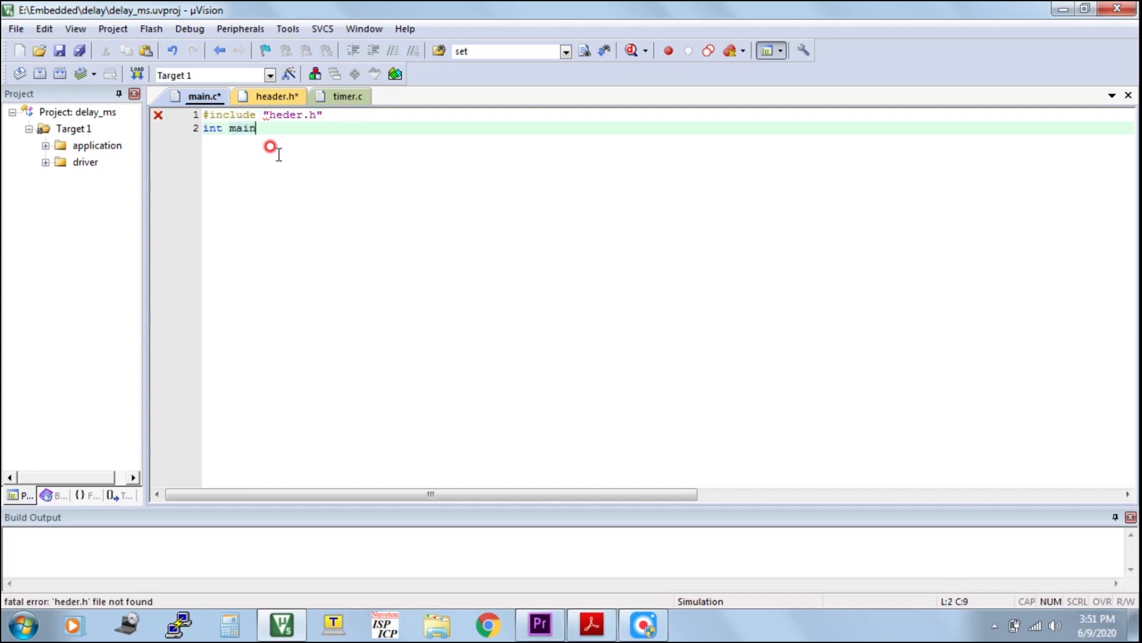
pyautogui.write('()')
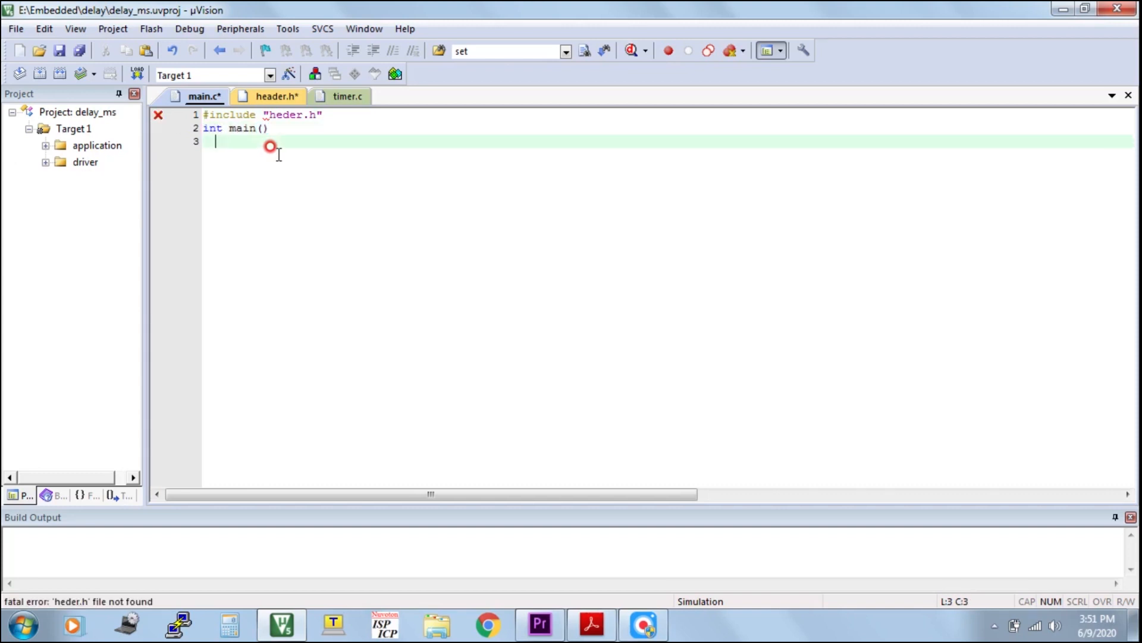
pyautogui.write('{')
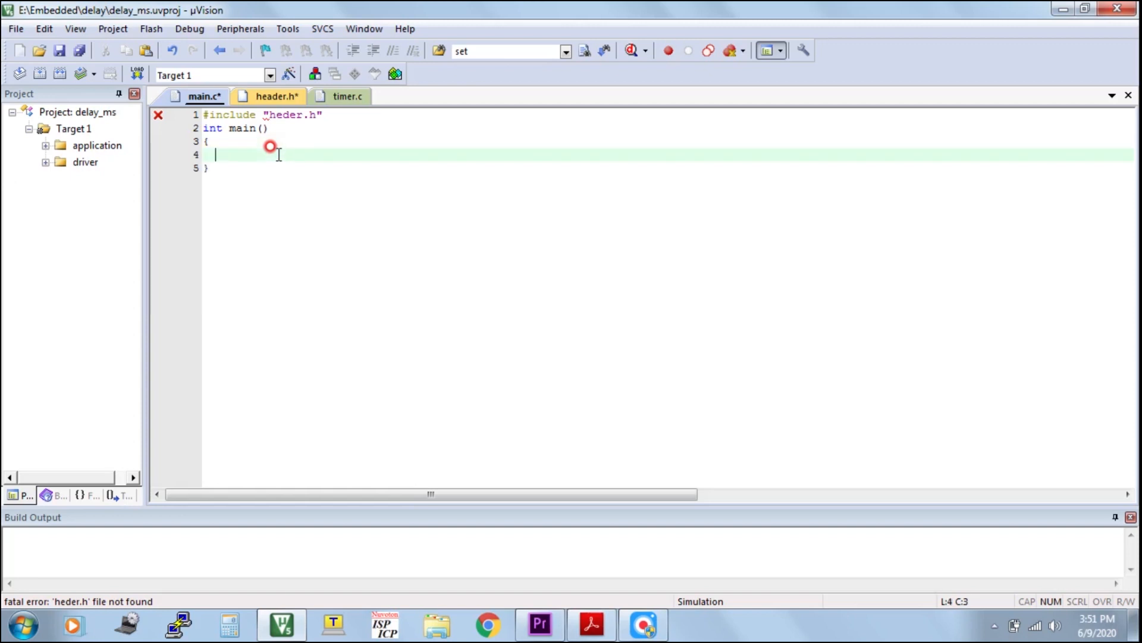
# - Call delay_ms(1000); inside main with a //1sec 1000 comment
pyautogui.write('delay')
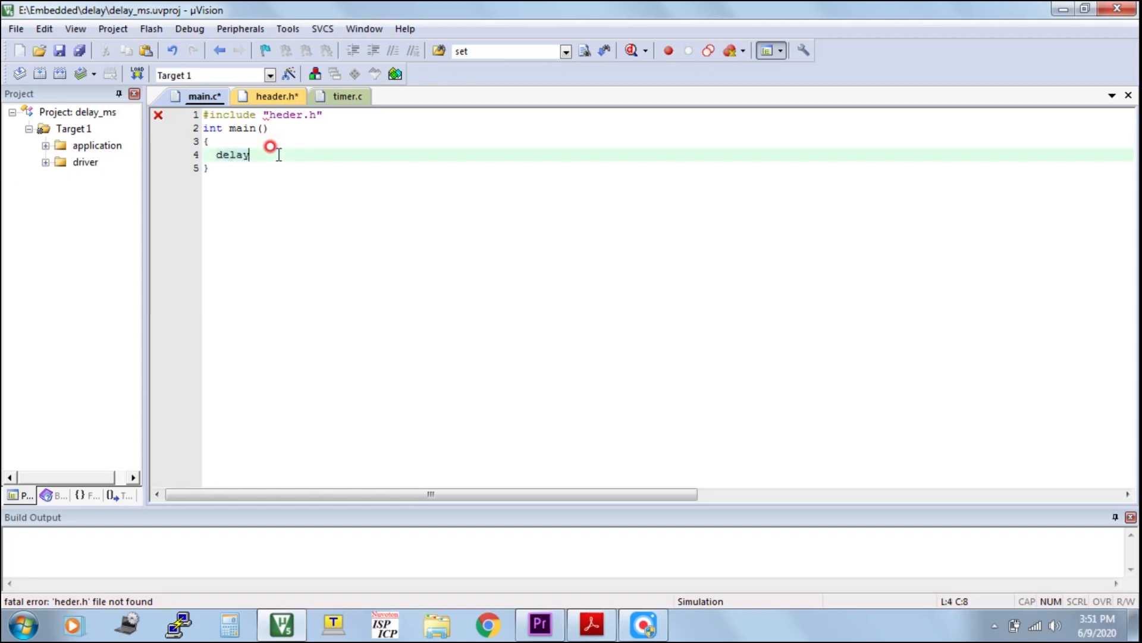
pyautogui.write('_ms')
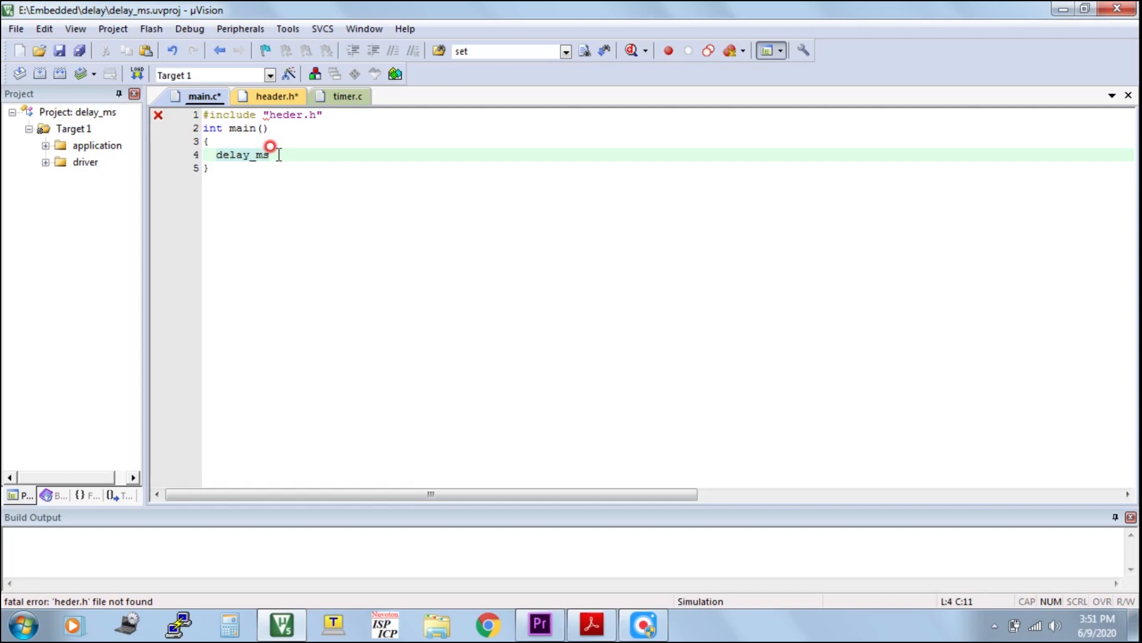
pyautogui.write('(1000')
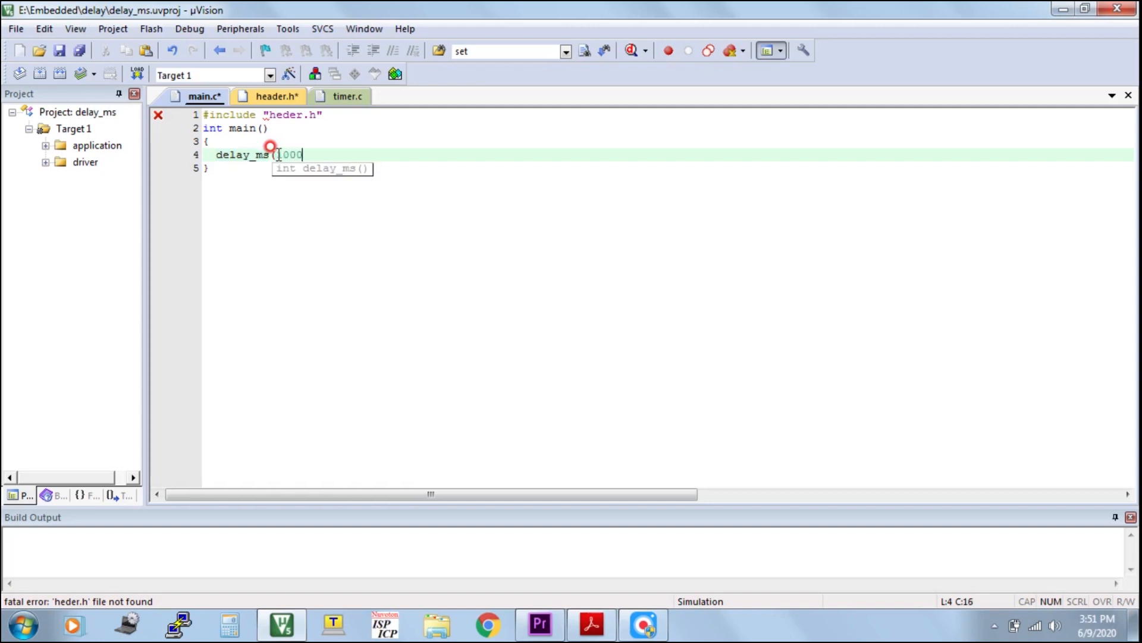
pyautogui.write(');')
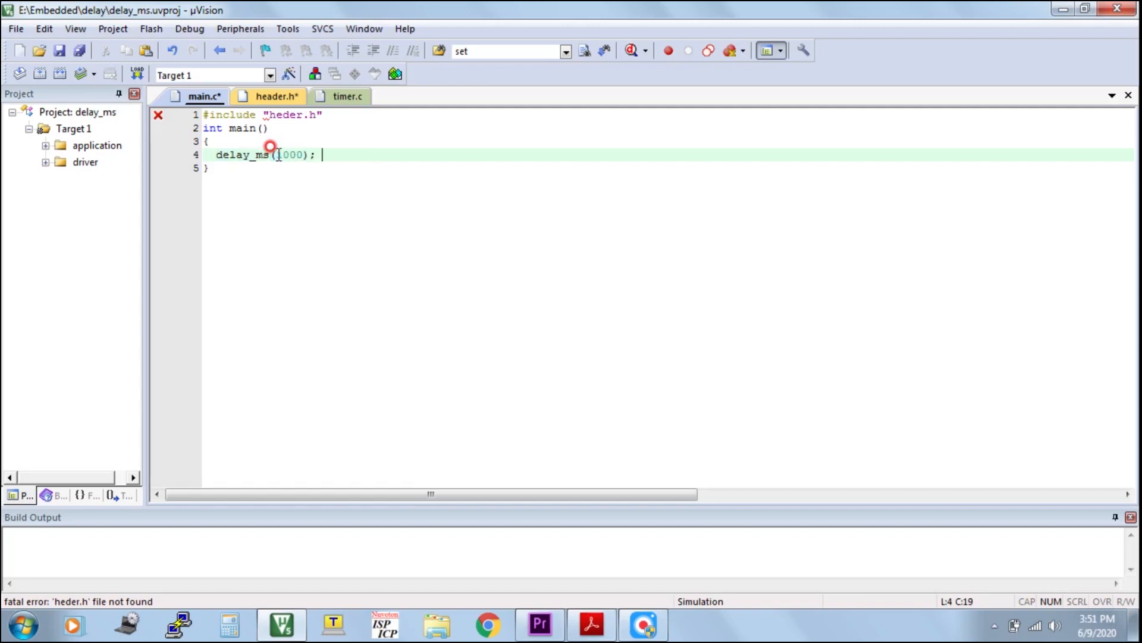
pyautogui.write('//1se')
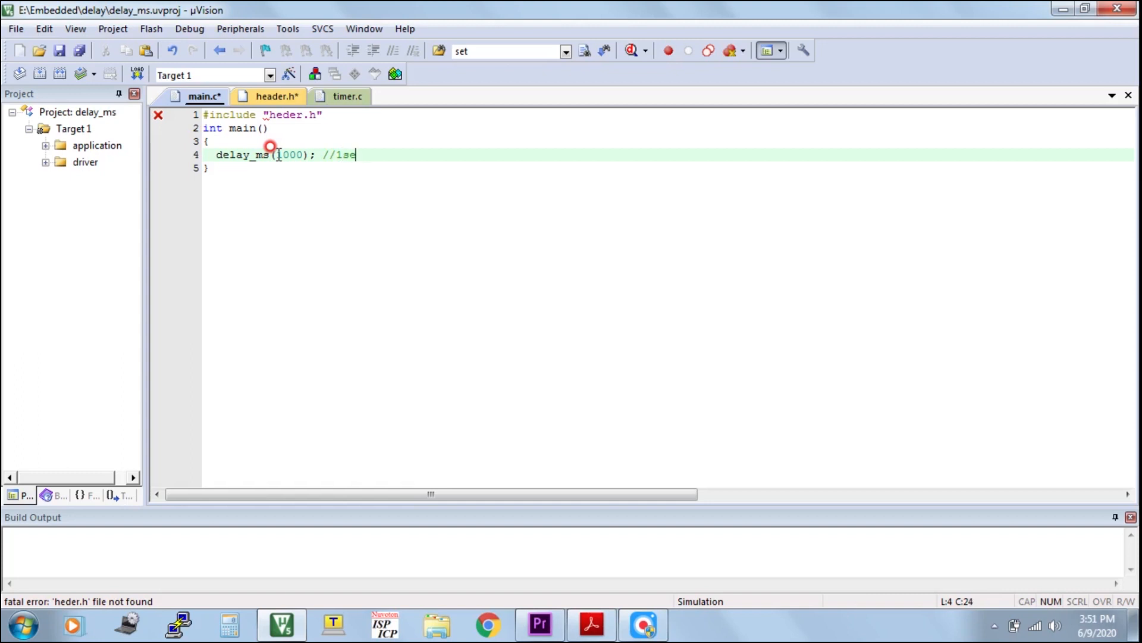
pyautogui.write('c')
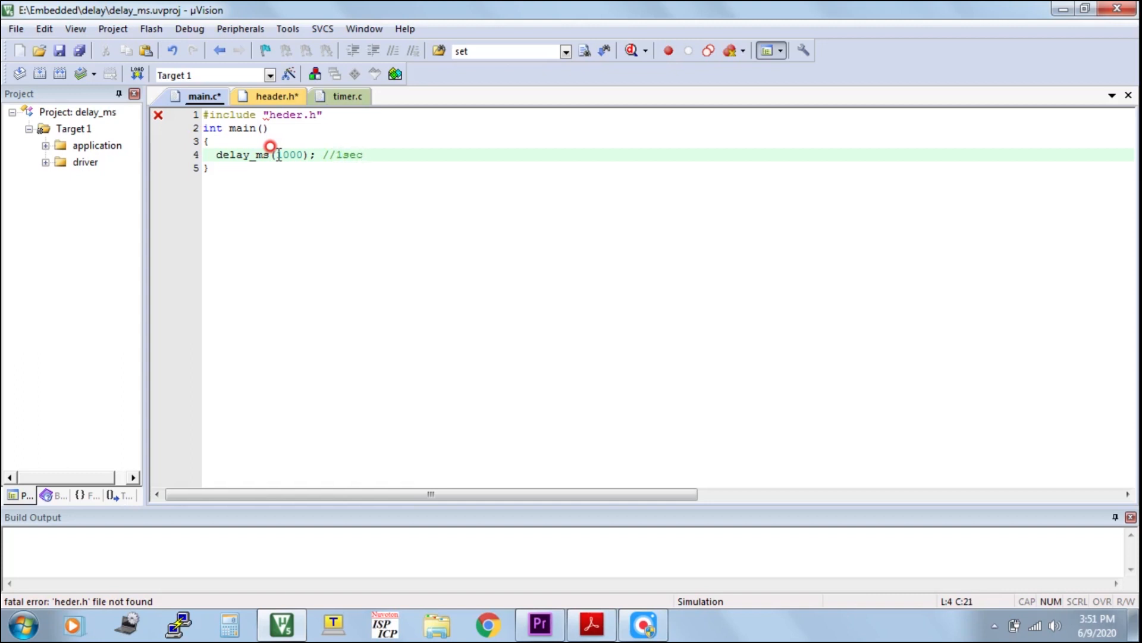
pyautogui.write('1000ms -> 1')
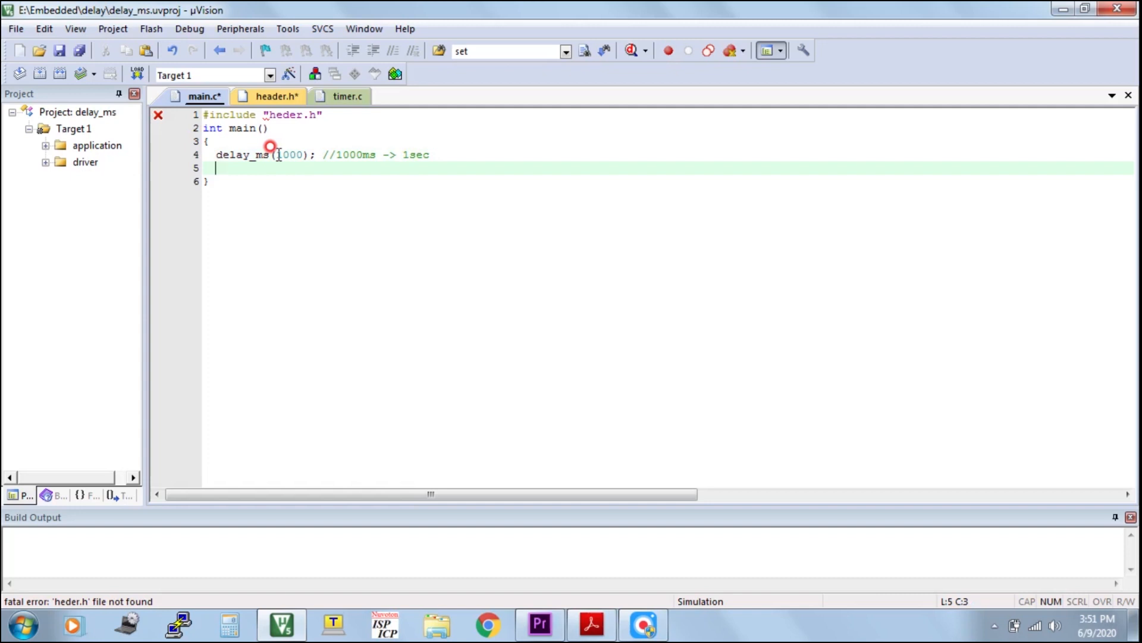
# - Add an endless while(1); loop after the delay call with a debug comment
pyautogui.write('while')
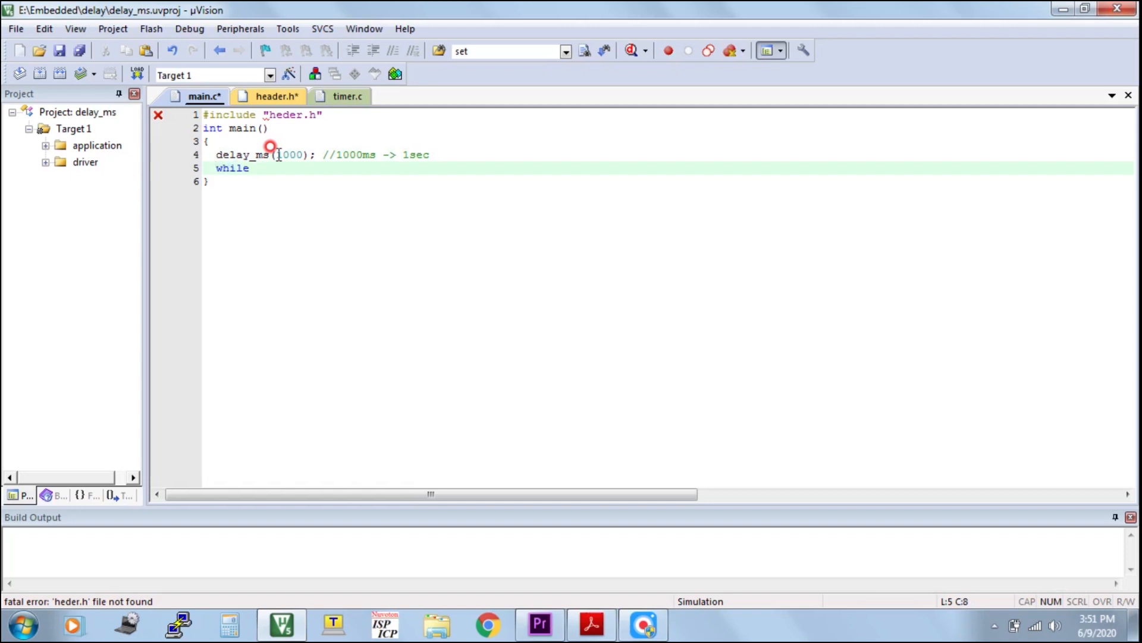
pyautogui.write('(1); //for')
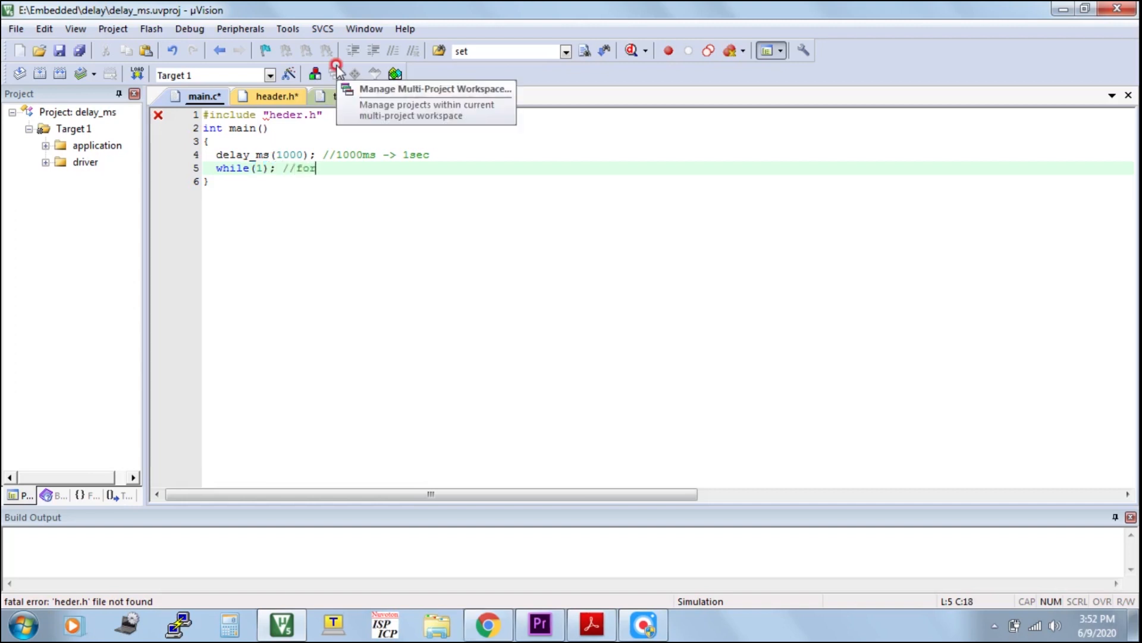
pyautogui.write('debugging')
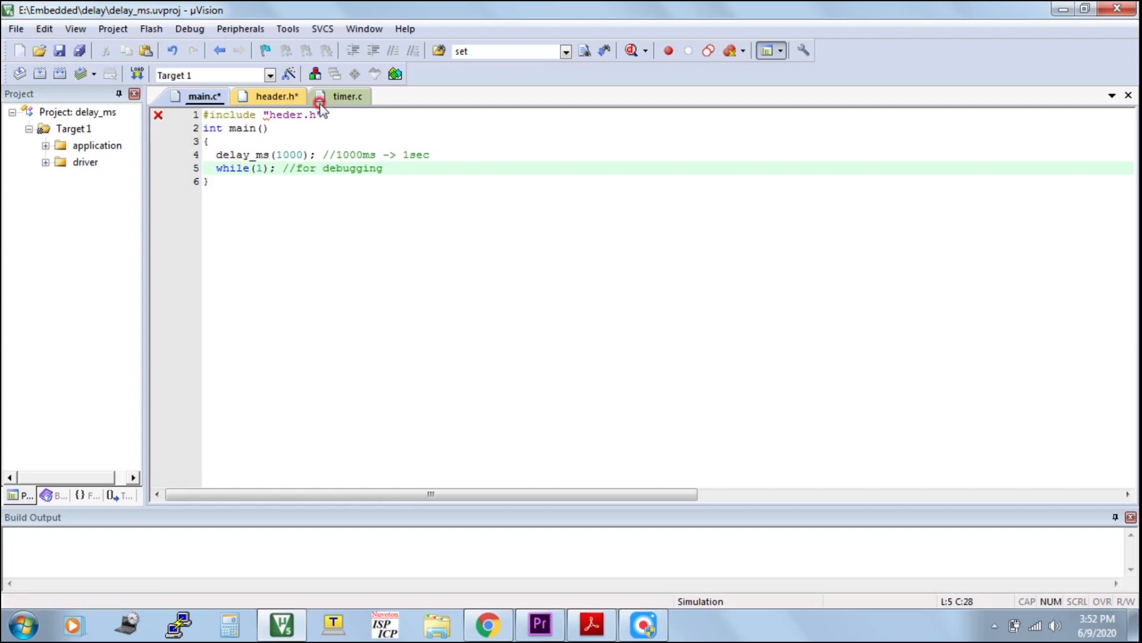
# - Write #include "header.h" as the first line of timer.c
pyautogui.click(275, 96)
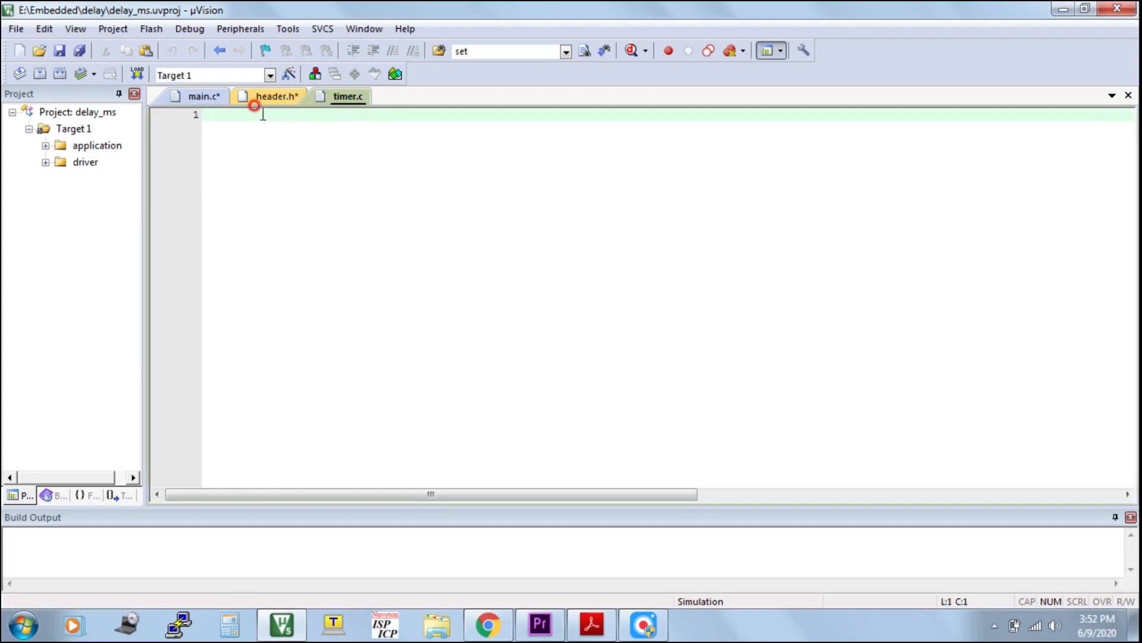
pyautogui.write('#include')
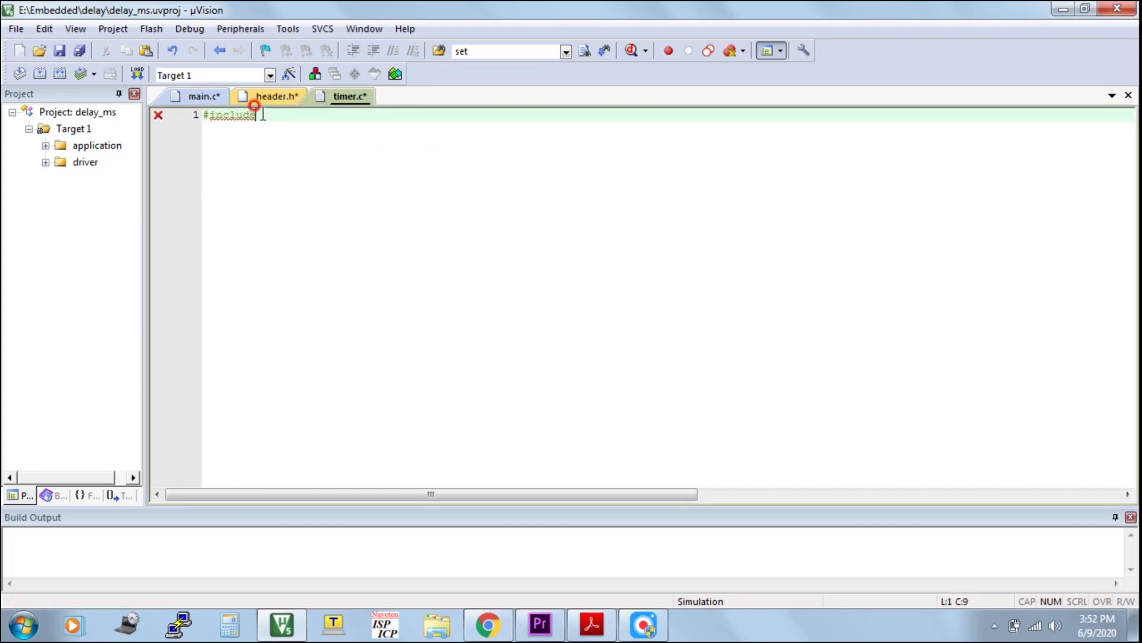
pyautogui.write('"header.h')
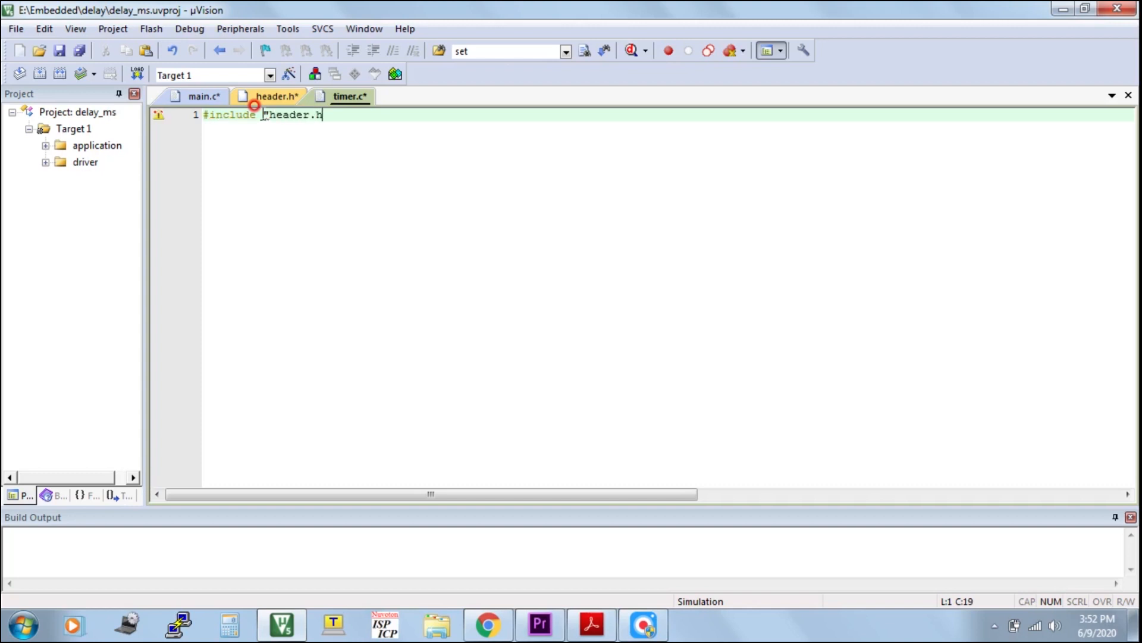
pyautogui.press('Return')
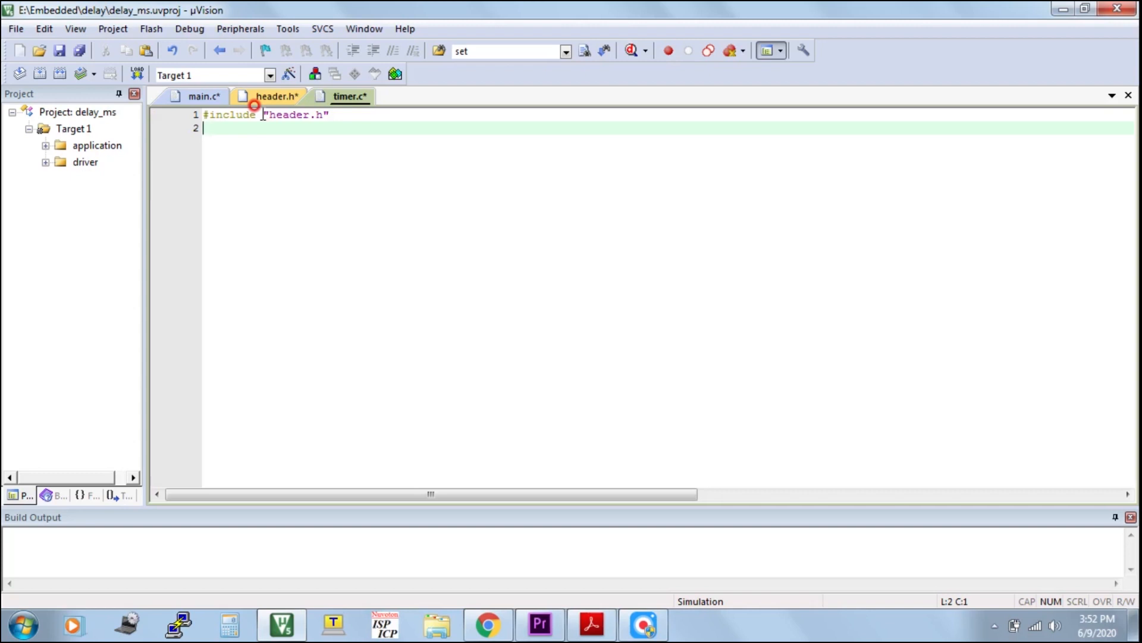
# - Begin the void delay_ms(int ms function definition
pyautogui.write('void')
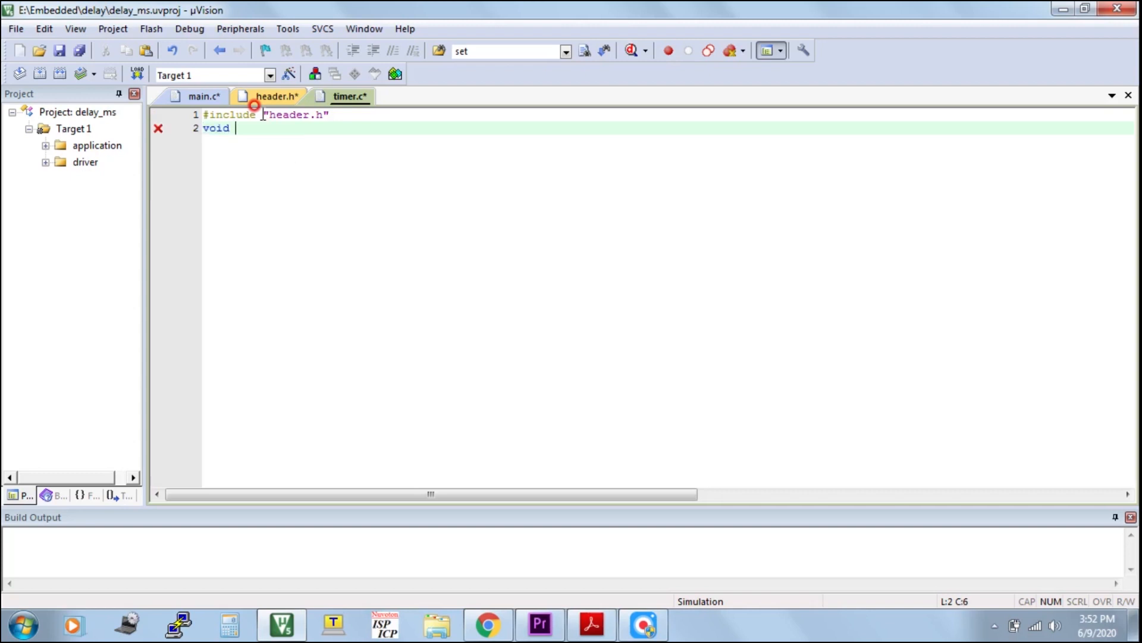
pyautogui.write('delay_')
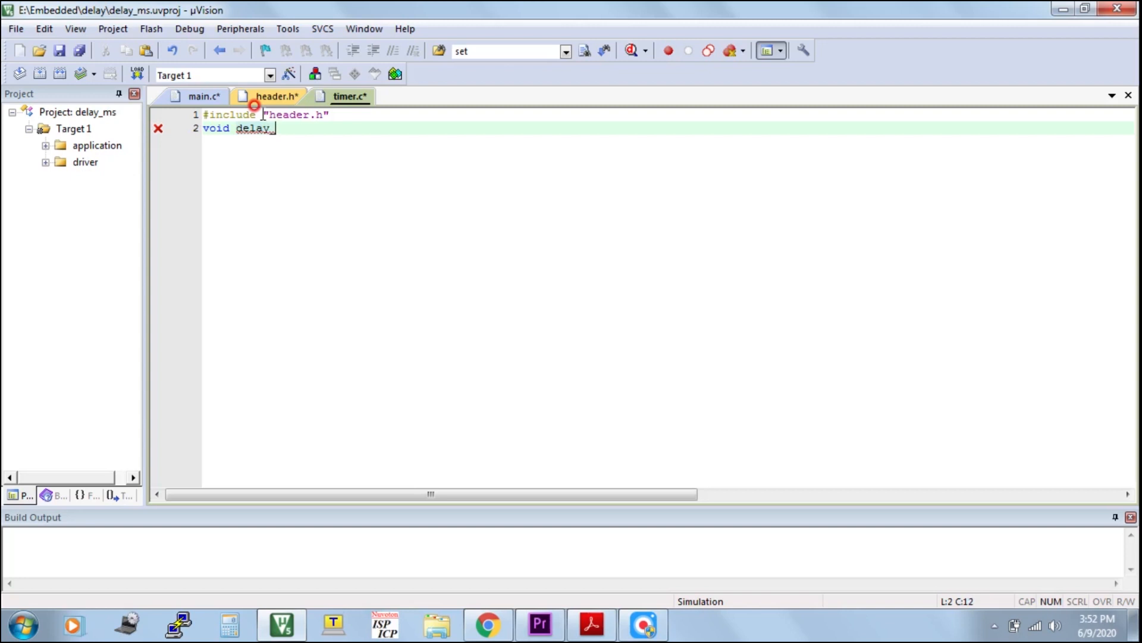
pyautogui.write('_ms(')
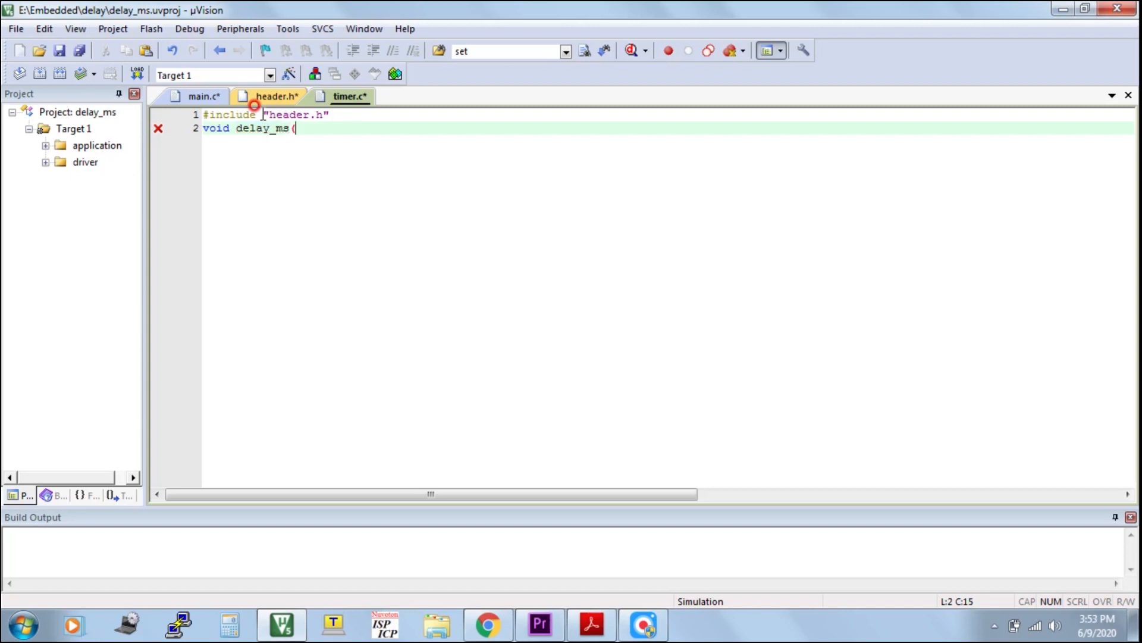
pyautogui.write('i')
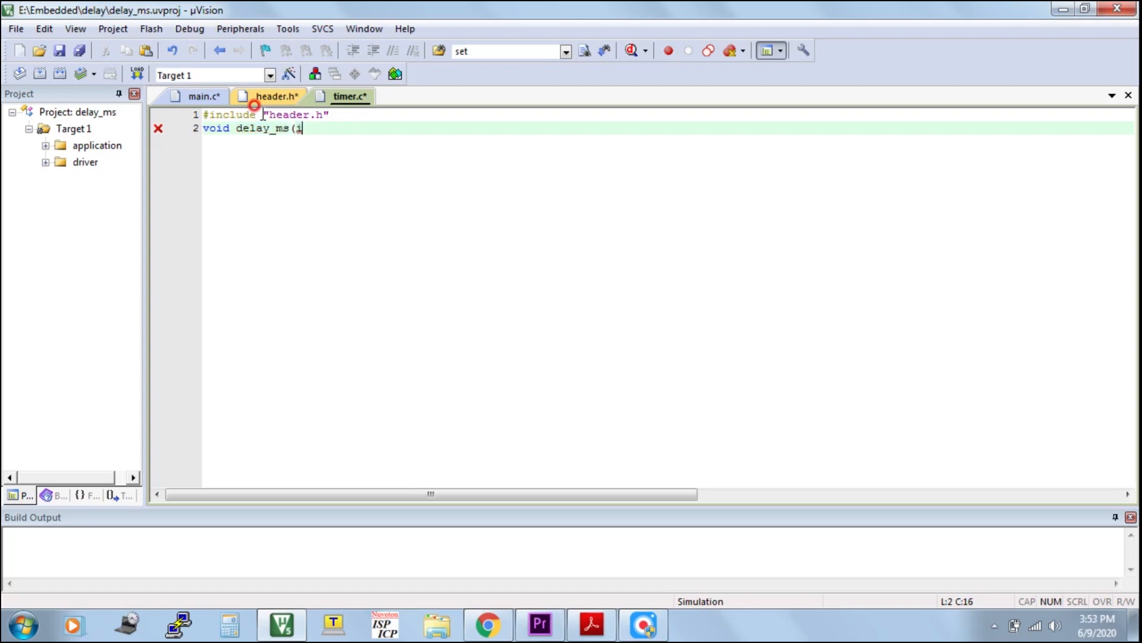
pyautogui.write('nt ms')
pyautogui.write('T0')
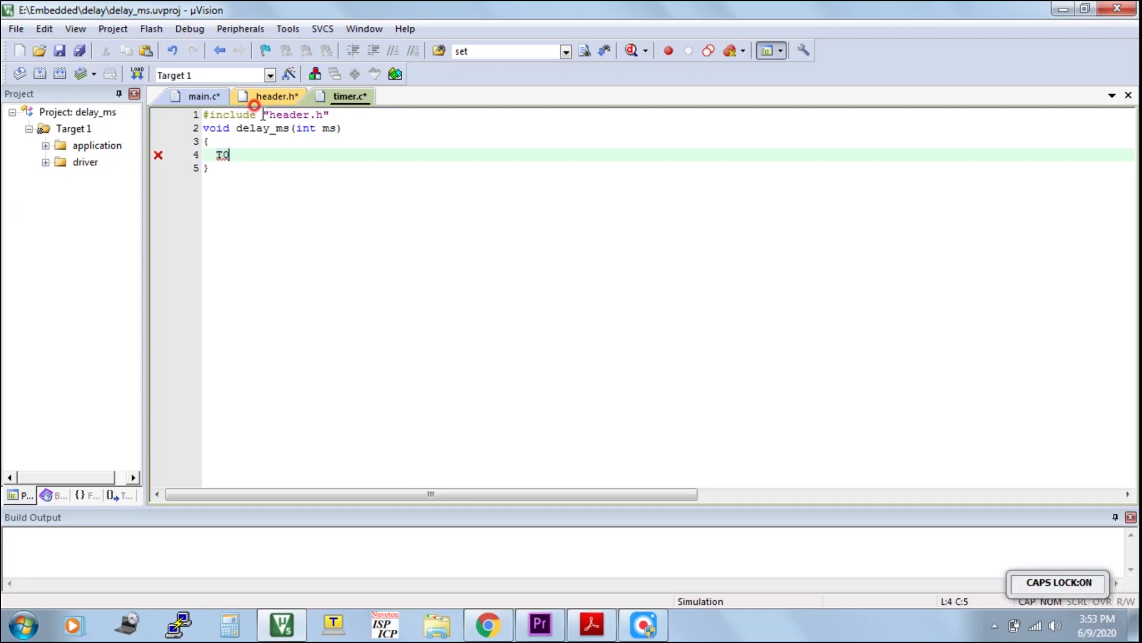
# - Write T0TCR=0X0; to stop Timer0 and T0PR=15000 for the prescaler
pyautogui.write('TCR=0')
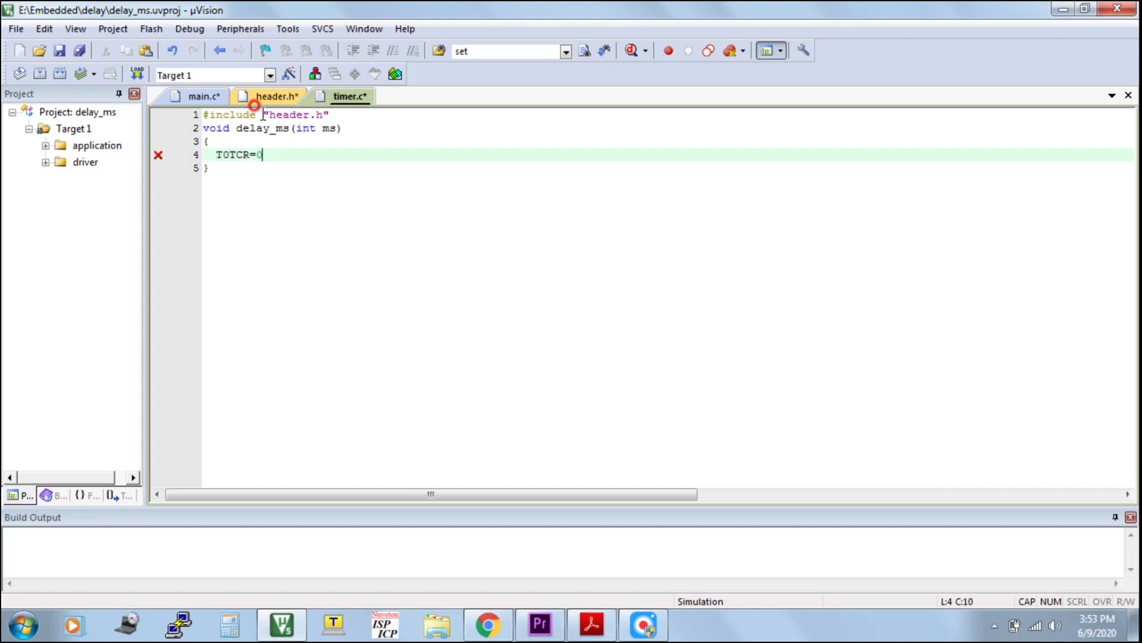
pyautogui.write('X0;')
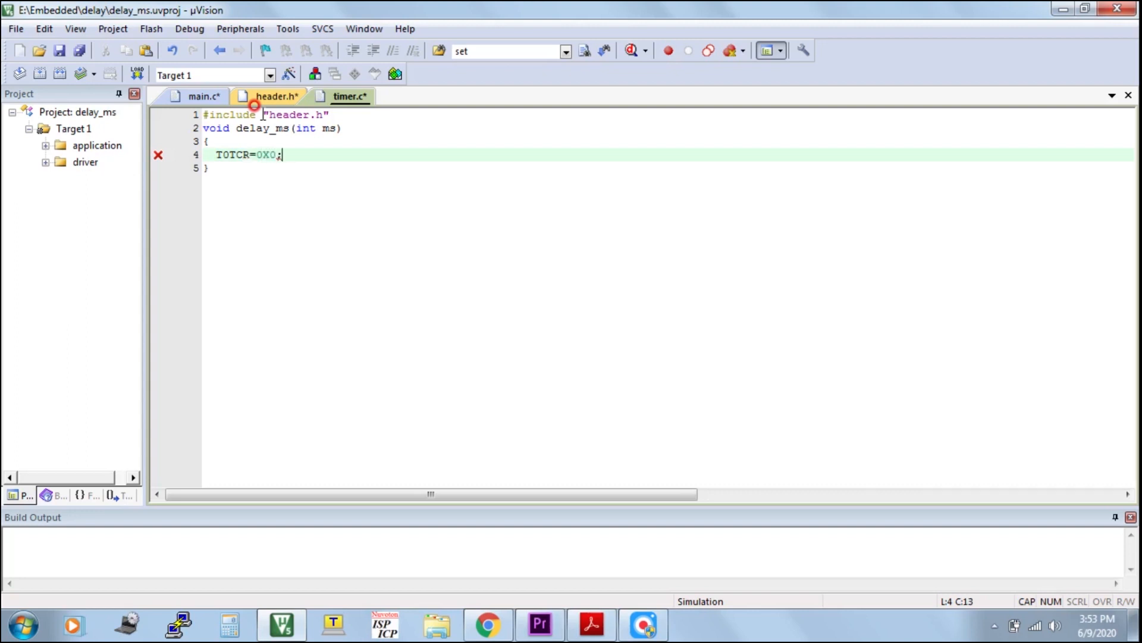
pyautogui.press('Return')
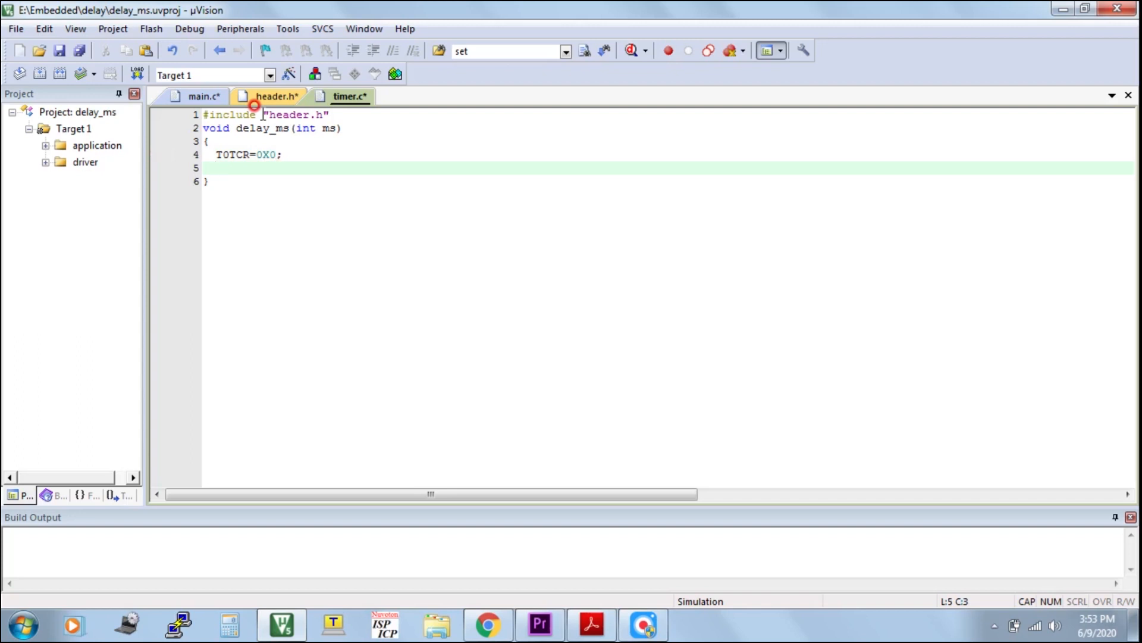
pyautogui.write('T0')
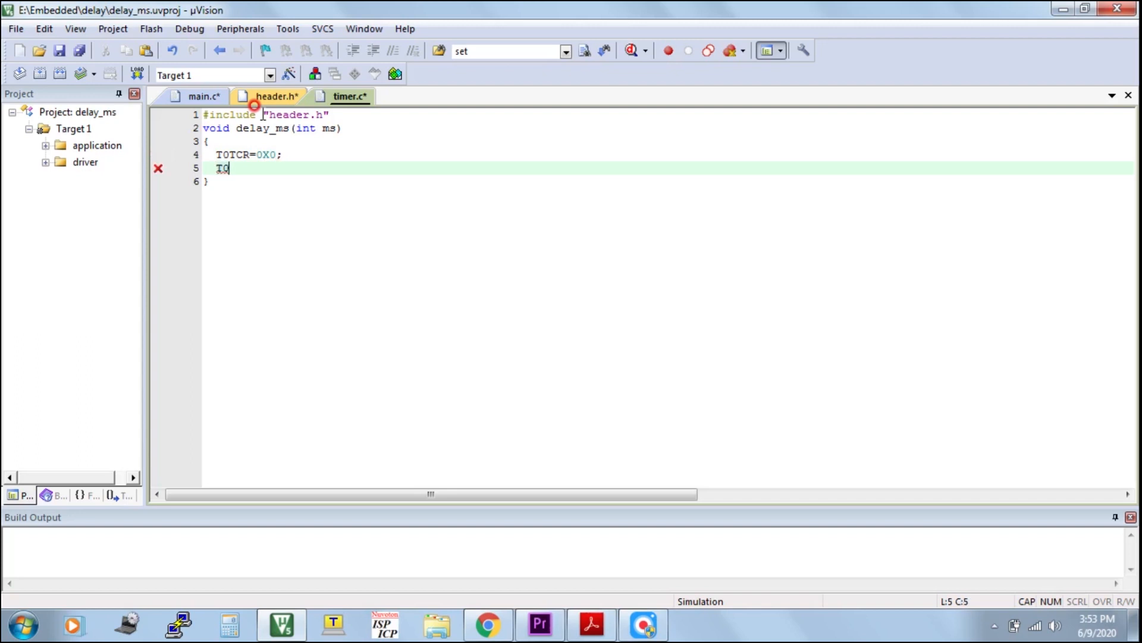
pyautogui.write('PR')
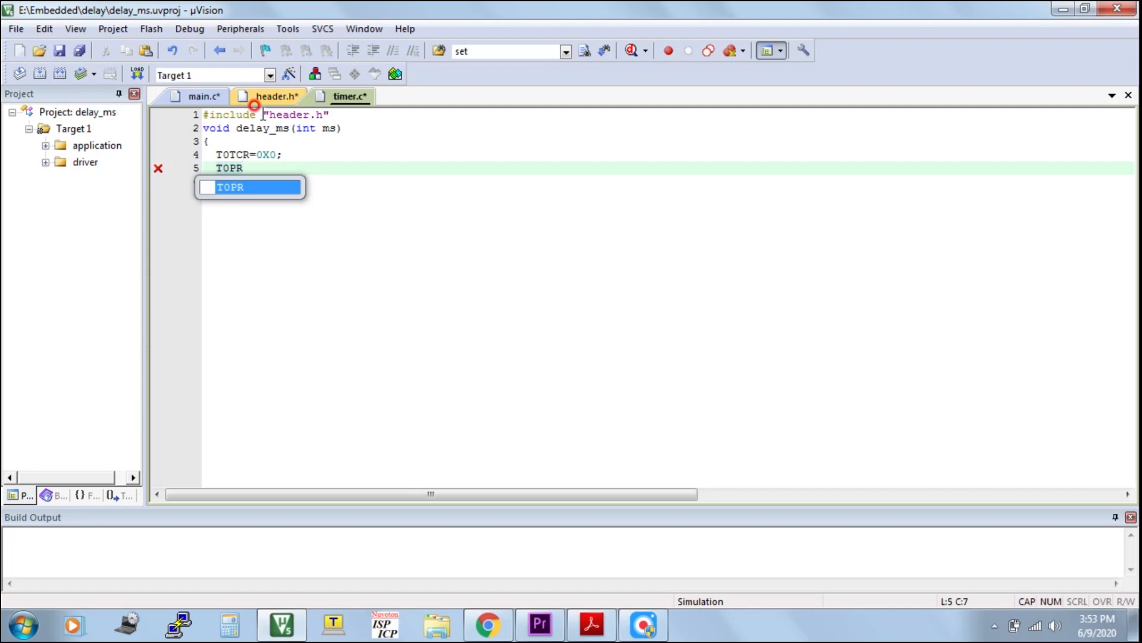
pyautogui.write('=15')
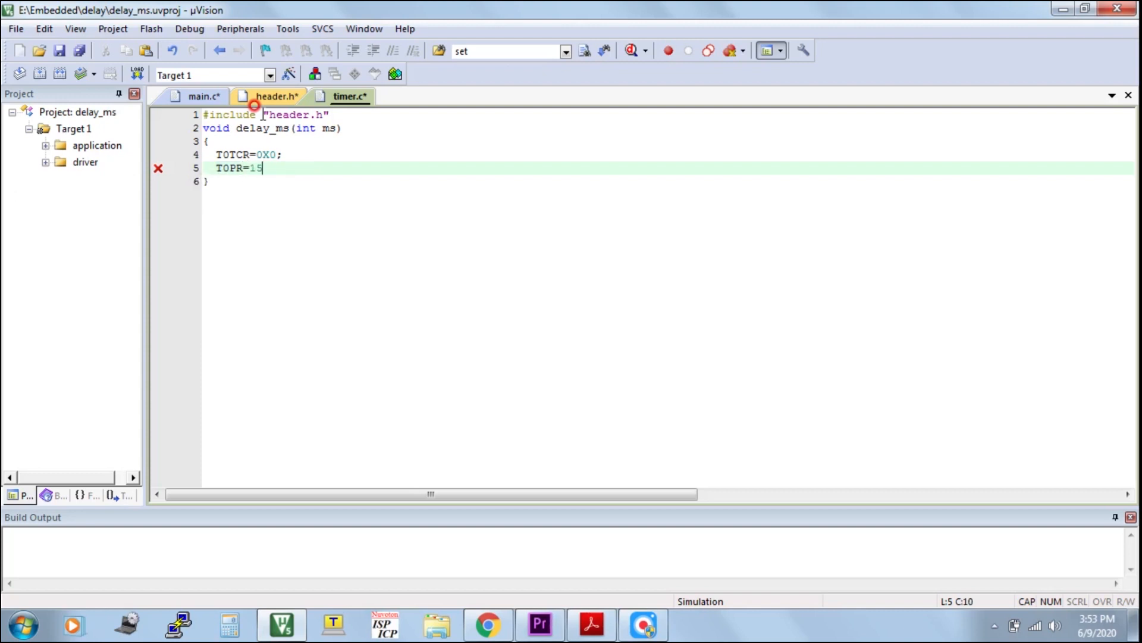
pyautogui.write('000;')
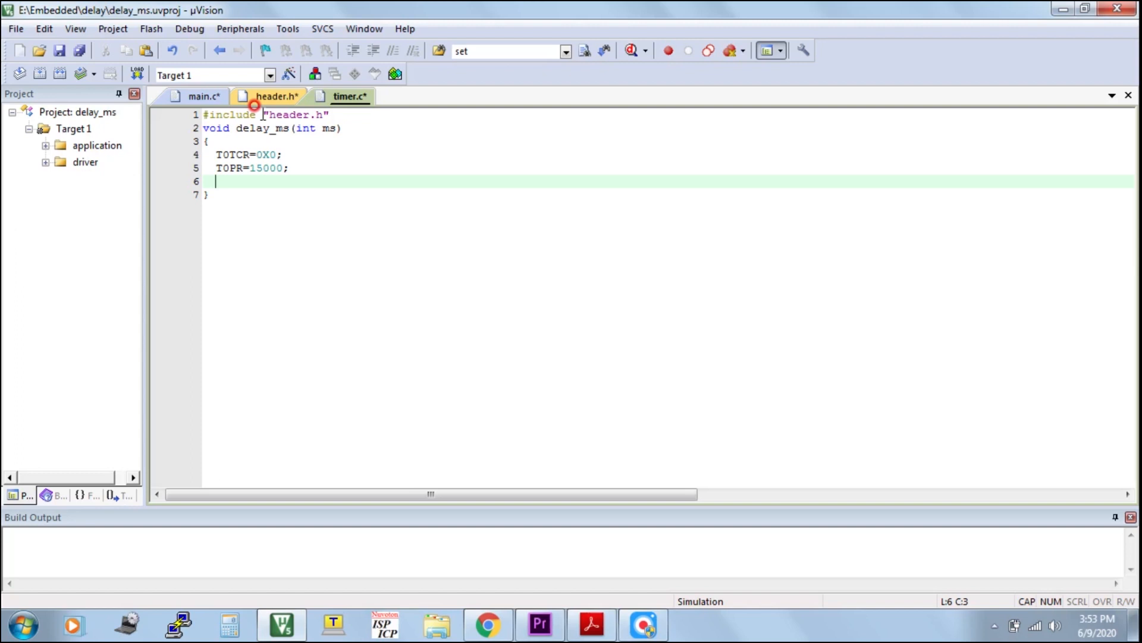
# - Write T0TC=T0PC=0X0; to reset the counters and T0TCR=1; to start Timer0
pyautogui.write('T0')
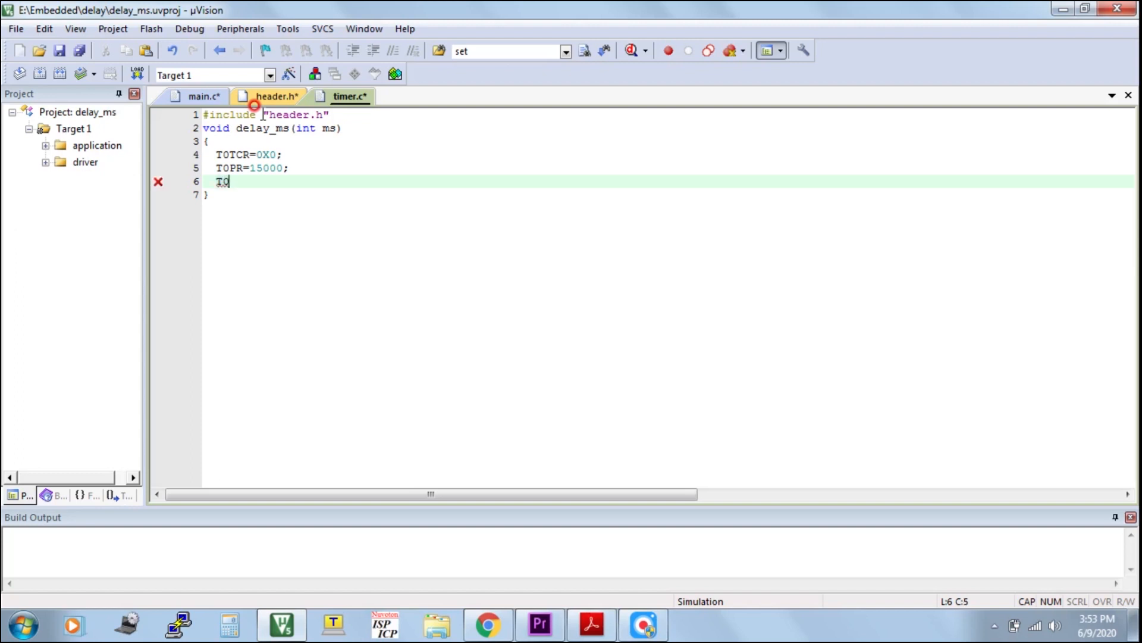
pyautogui.write('C=T0PC')
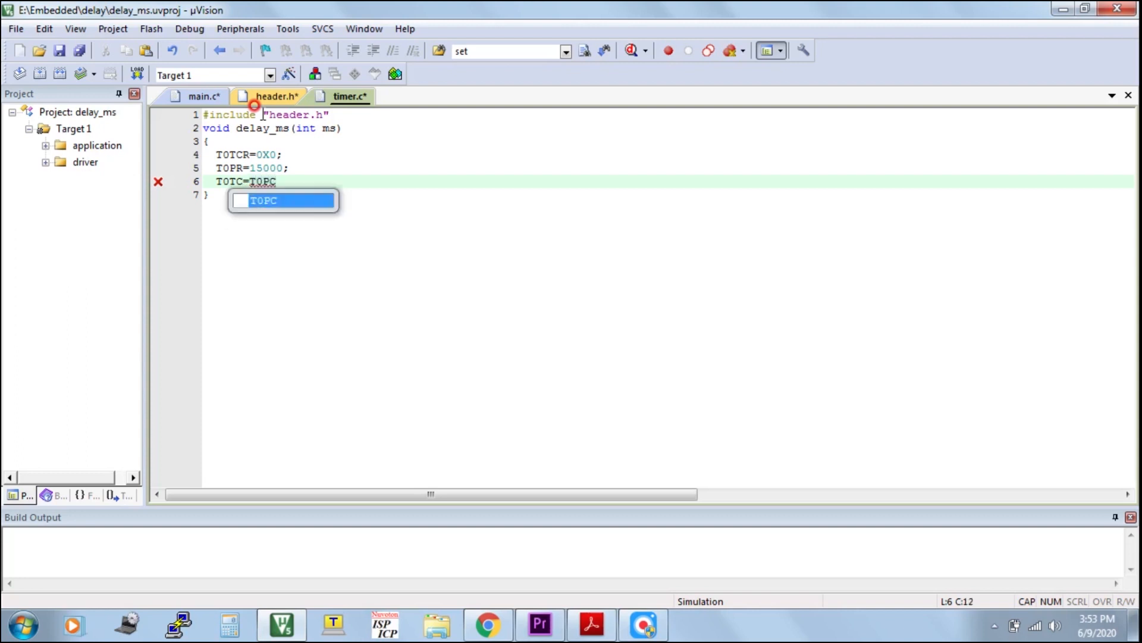
pyautogui.write('=0')
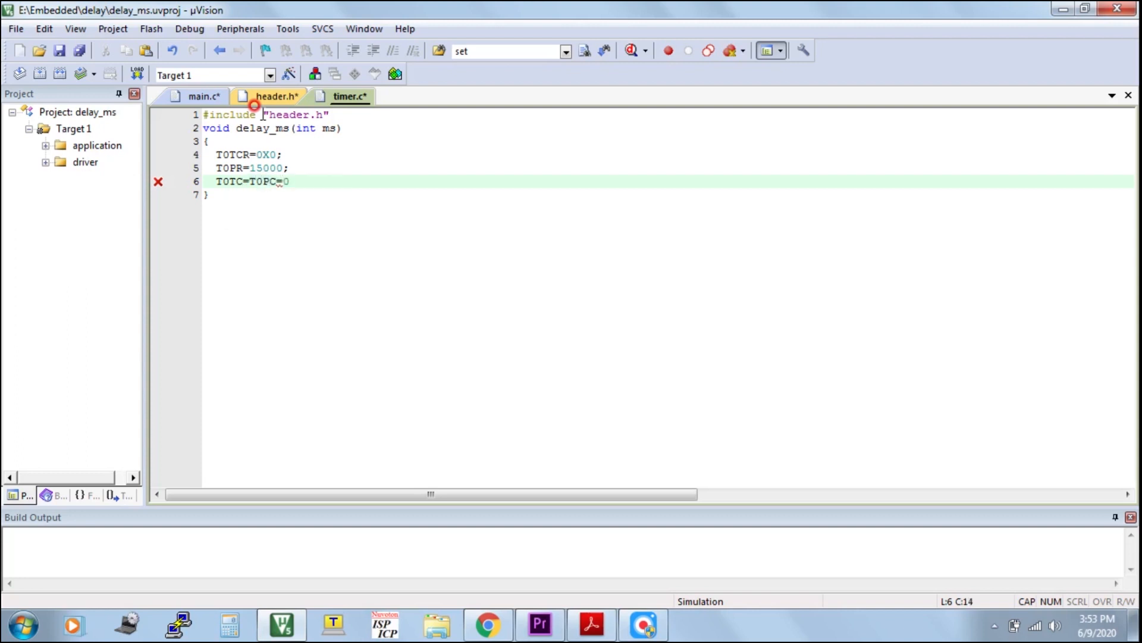
pyautogui.write('X0;')
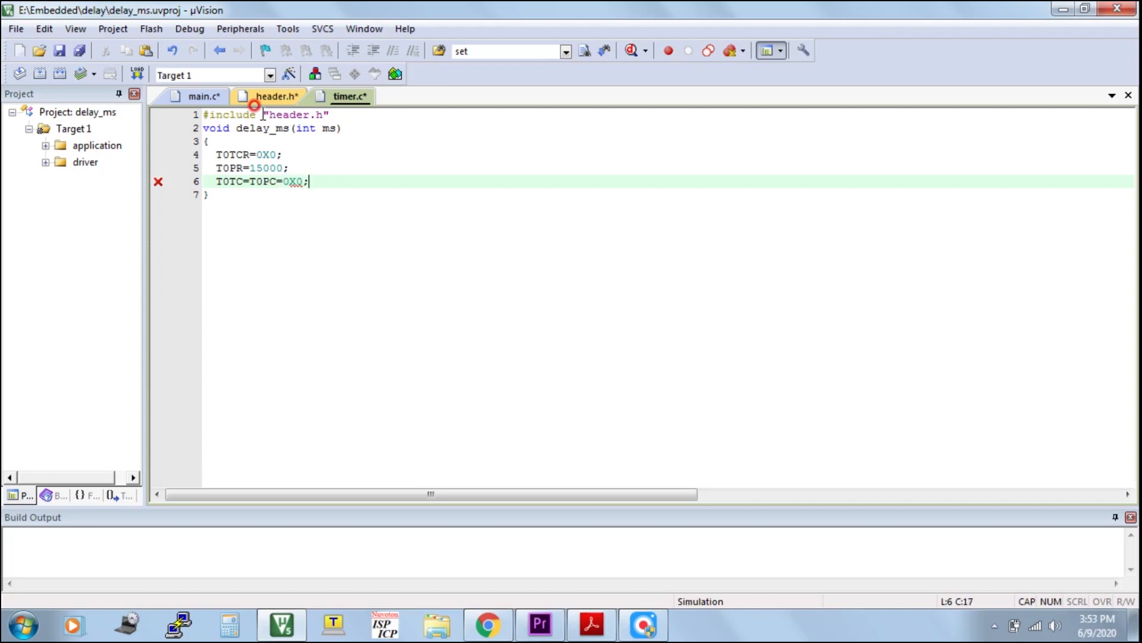
pyautogui.press('Return')
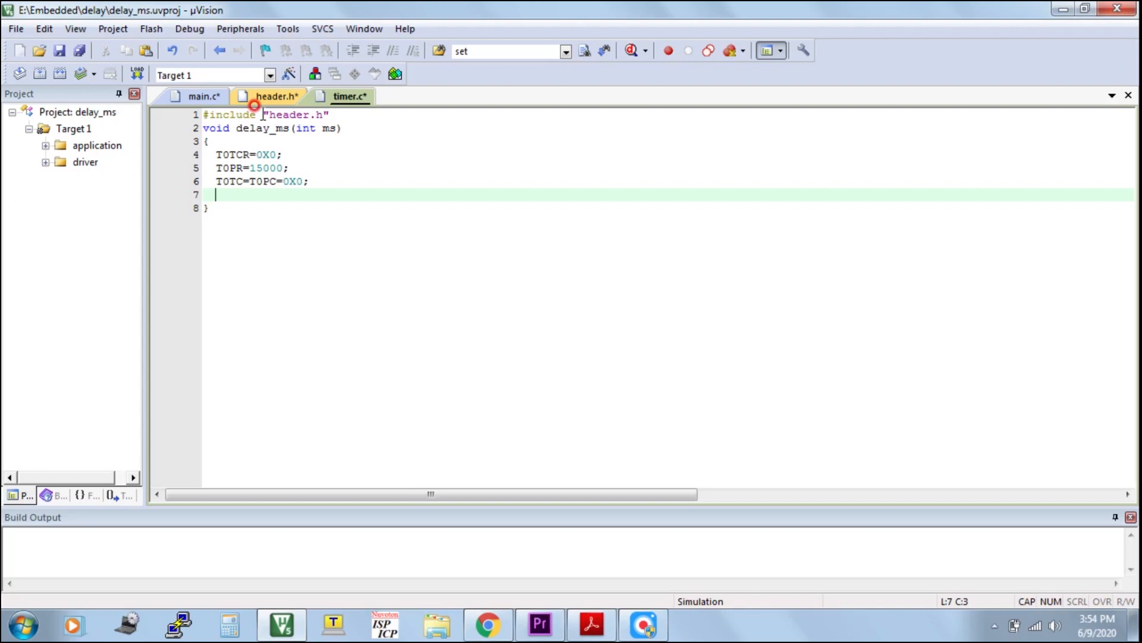
pyautogui.write('T0TCR=')
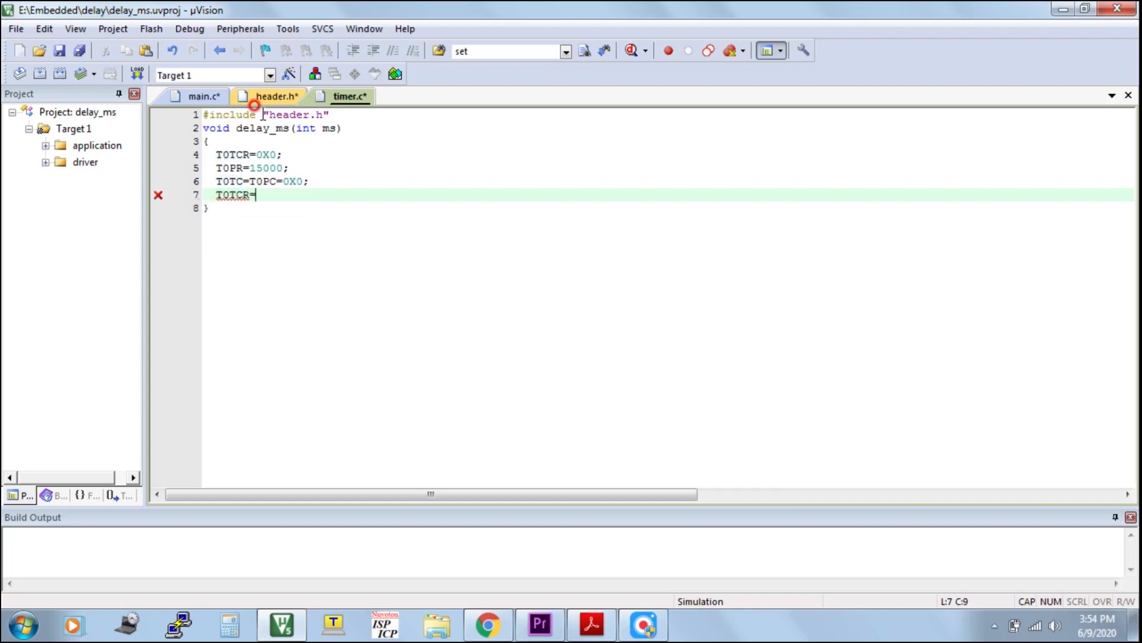
pyautogui.write('1;')
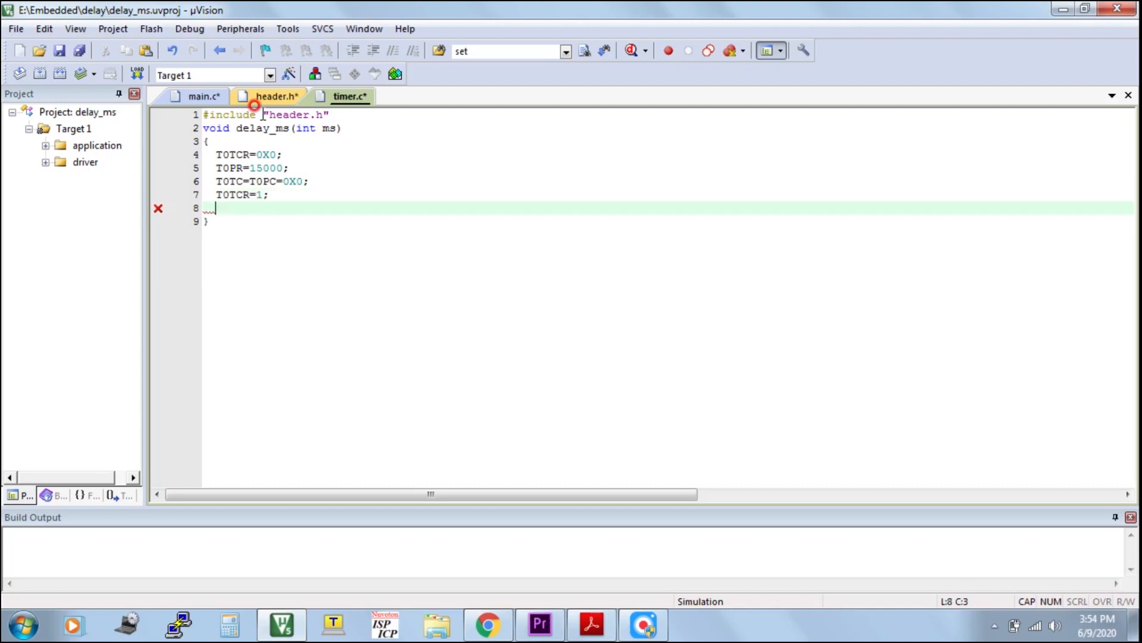
# - Write the while(t0tc<ms); wait loop followed by blank lines
pyautogui.write('WHILE')
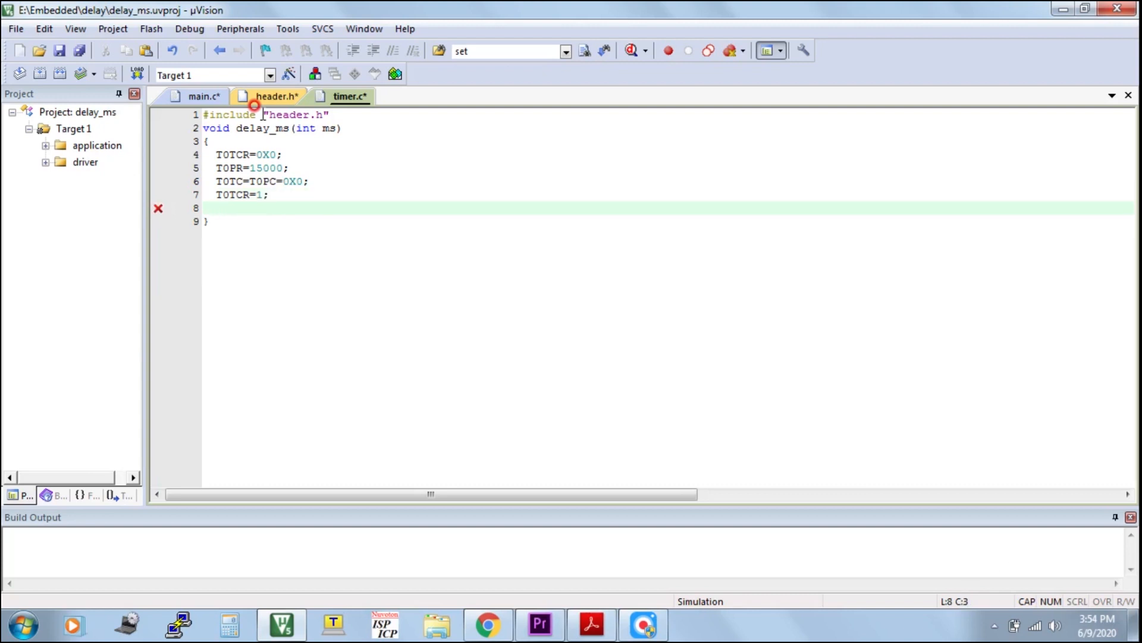
pyautogui.write('w')
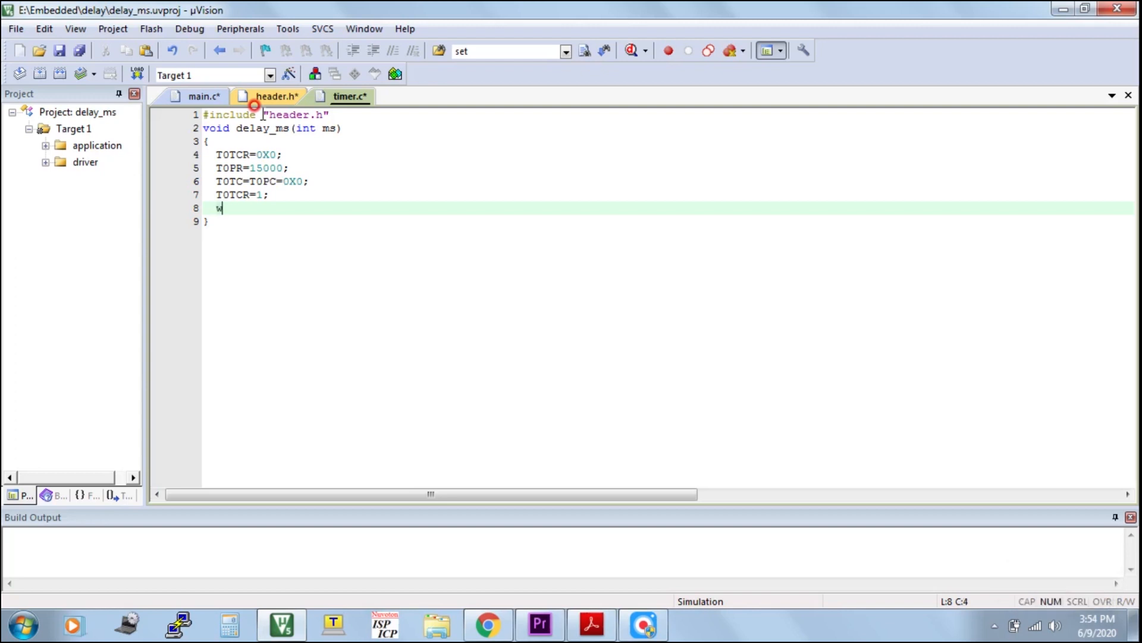
pyautogui.write('hile')
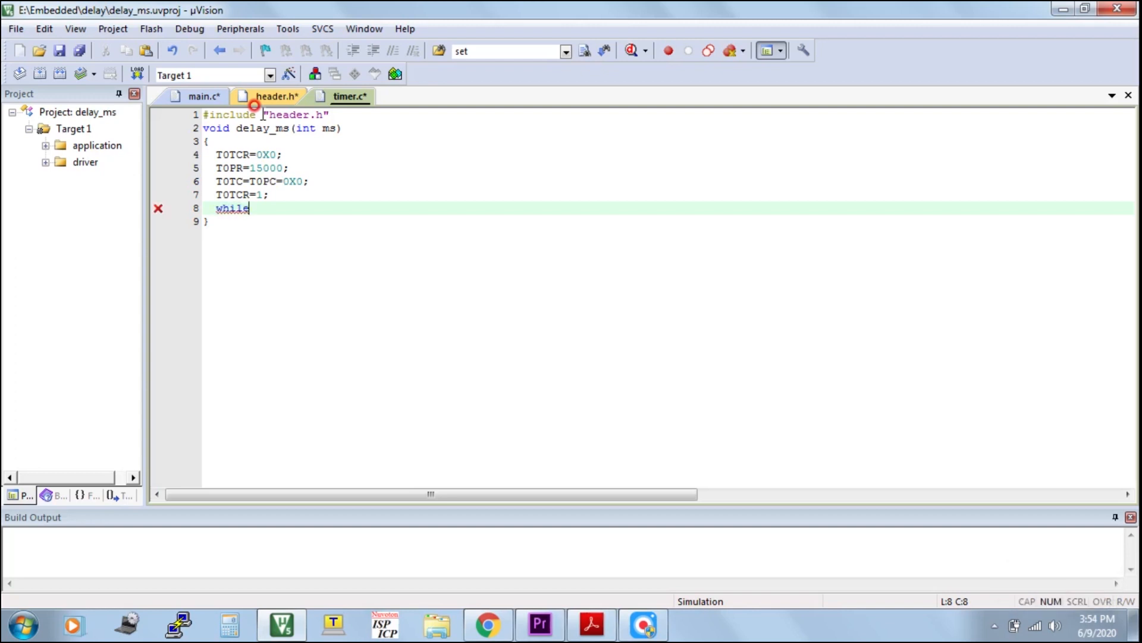
pyautogui.write('(')
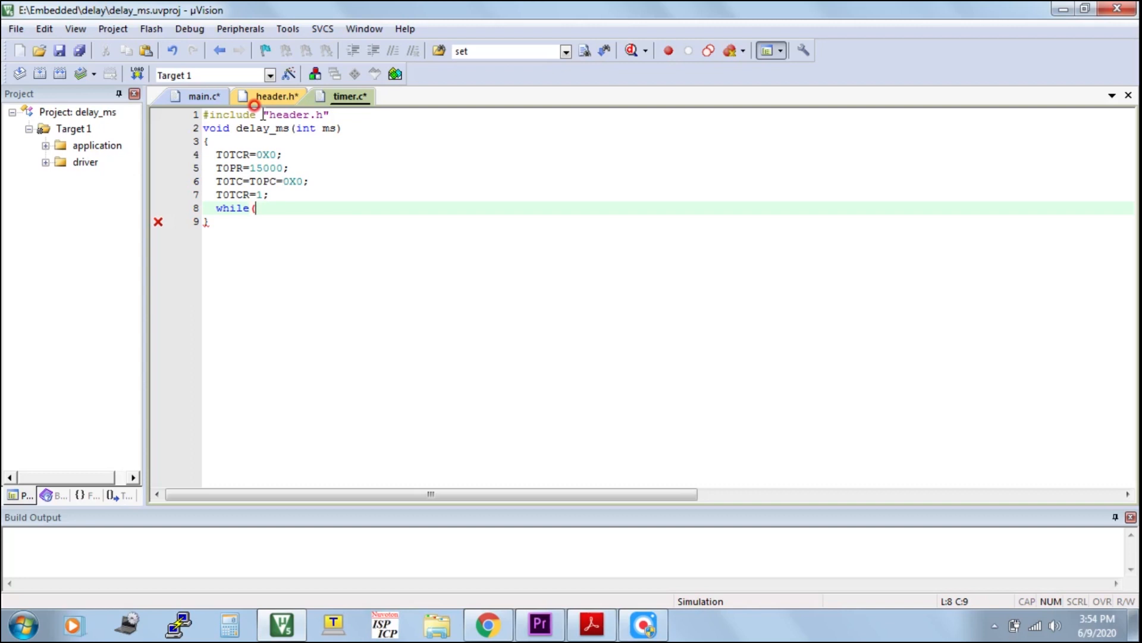
pyautogui.write('t0tc')
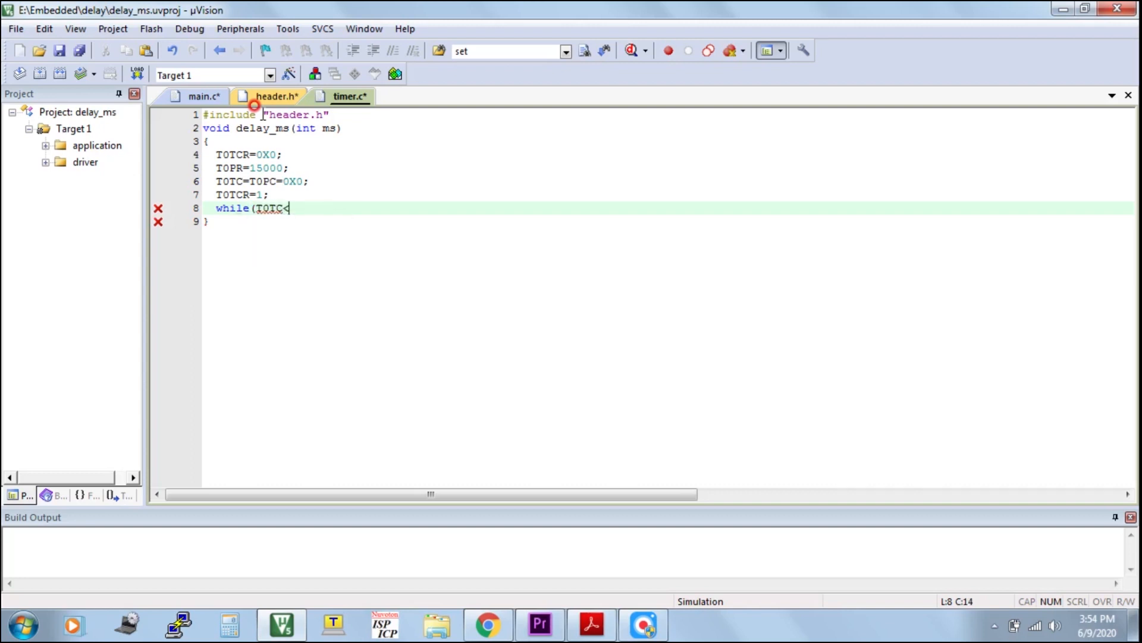
pyautogui.write('ms)')
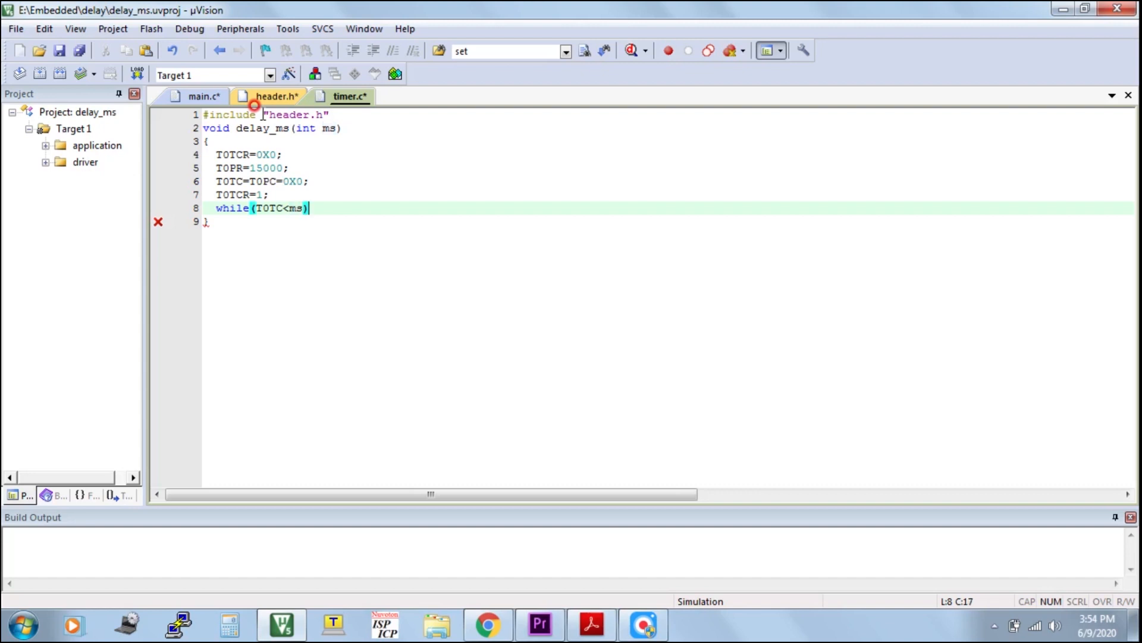
pyautogui.write(';')
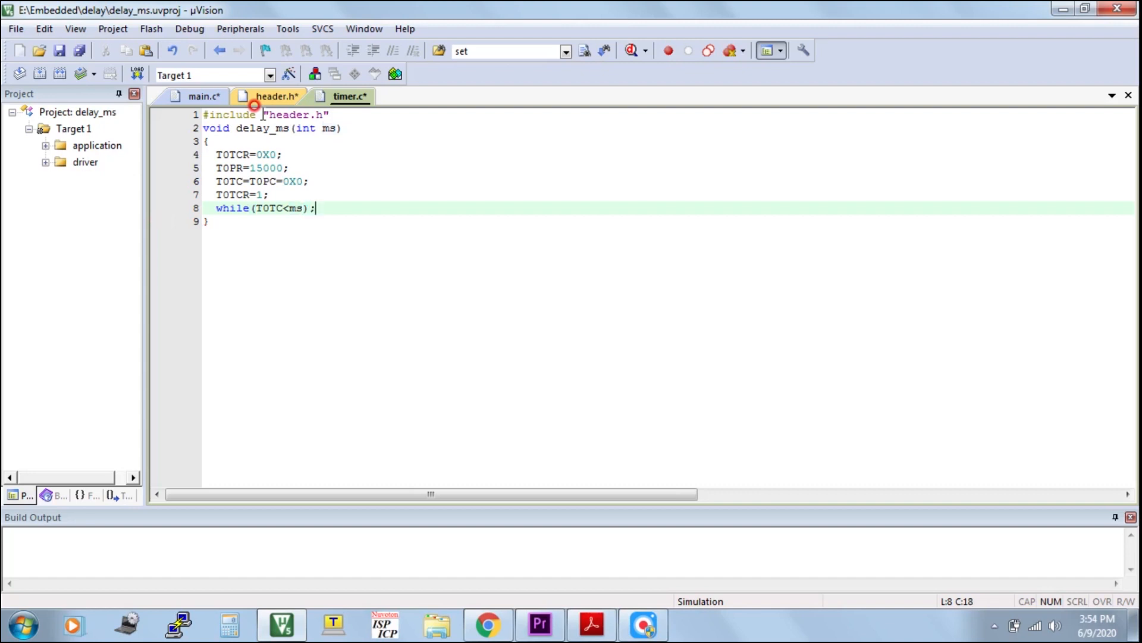
pyautogui.press('Return')
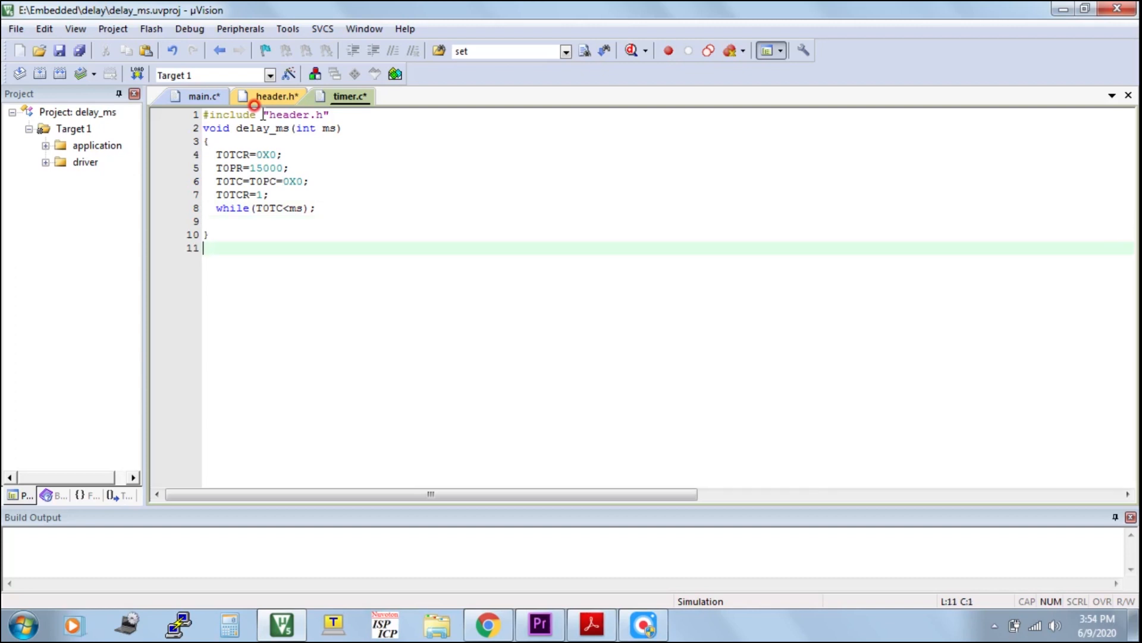
pyautogui.moveTo(333, 155)
pyautogui.write(' //make')
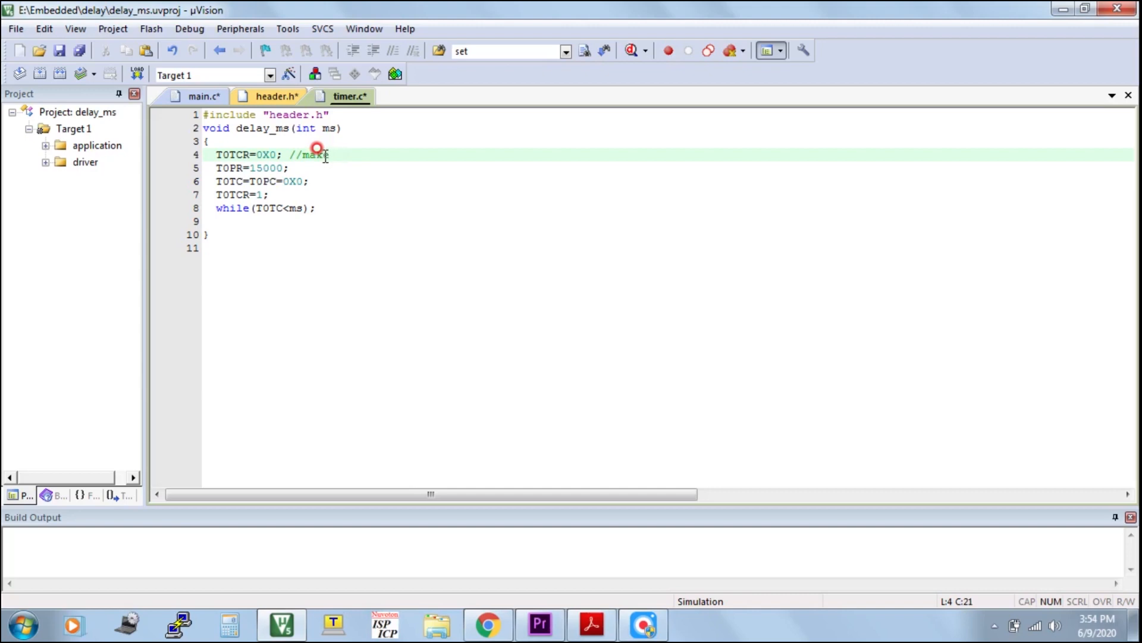
# - Delete the stray T0 line and comment the T0PR statement as the timer prescaler
pyautogui.press('BackSpace')
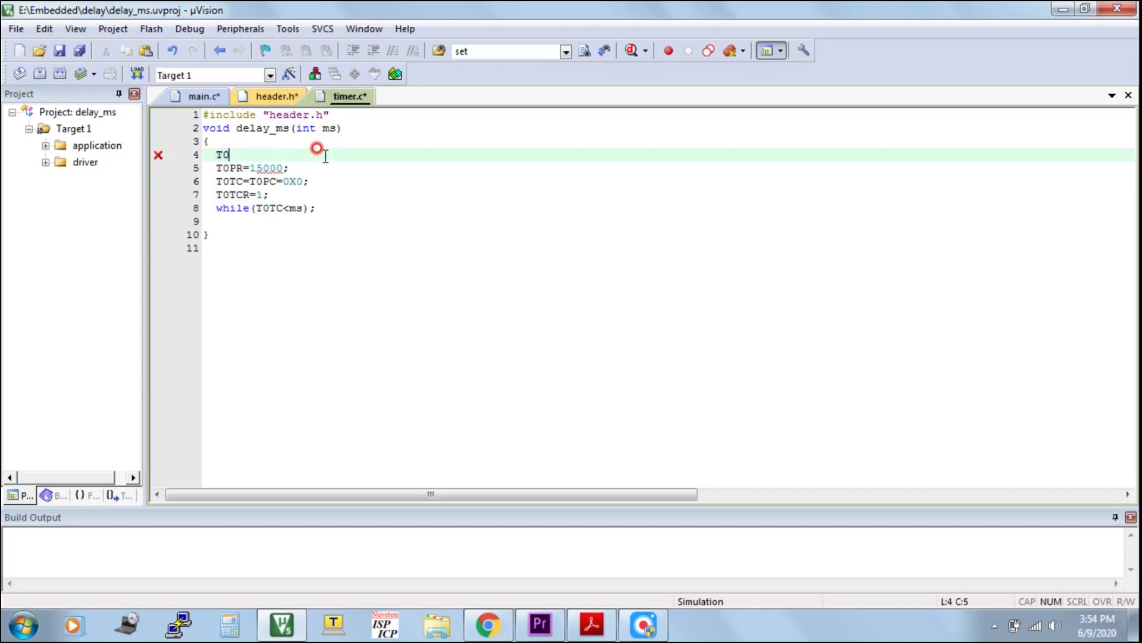
pyautogui.press('Backspace')
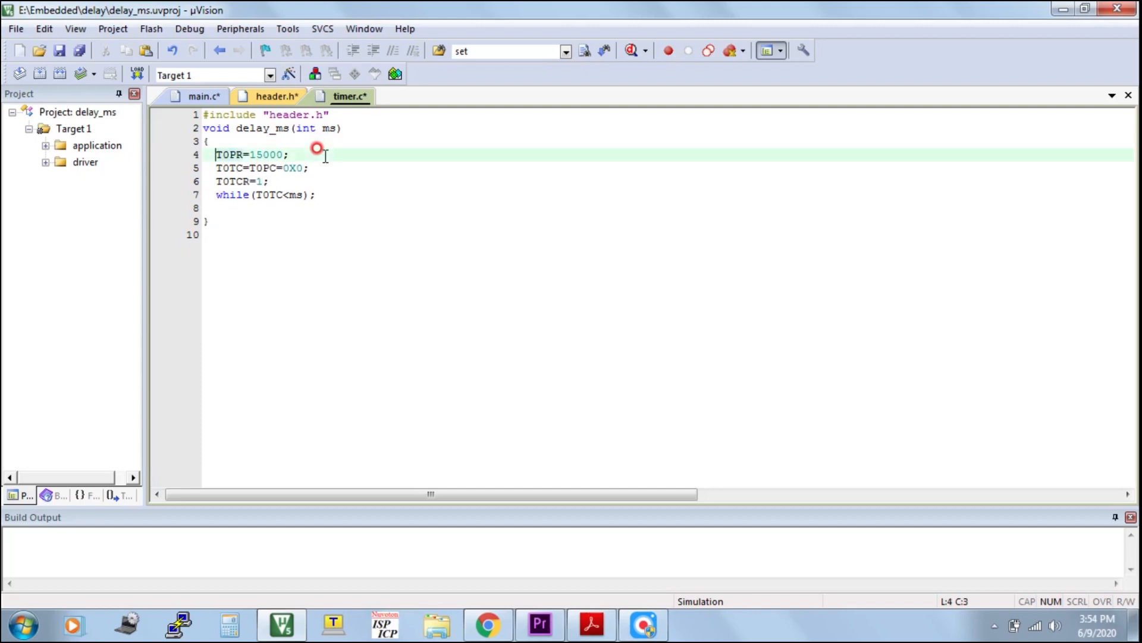
pyautogui.click(294, 154)
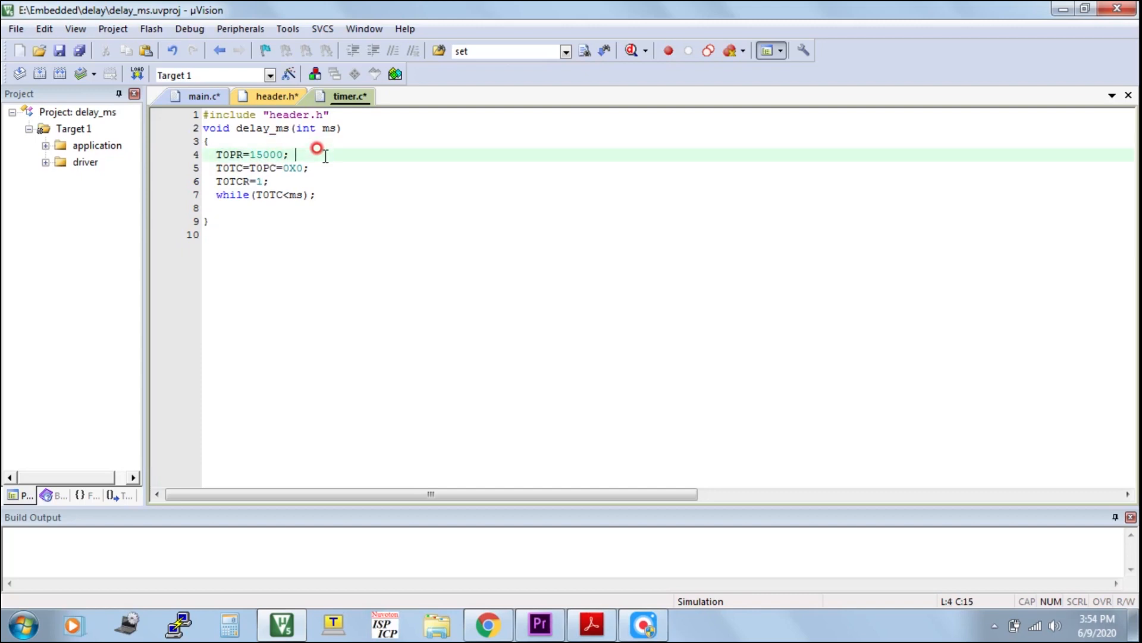
pyautogui.write('//timer0 pre')
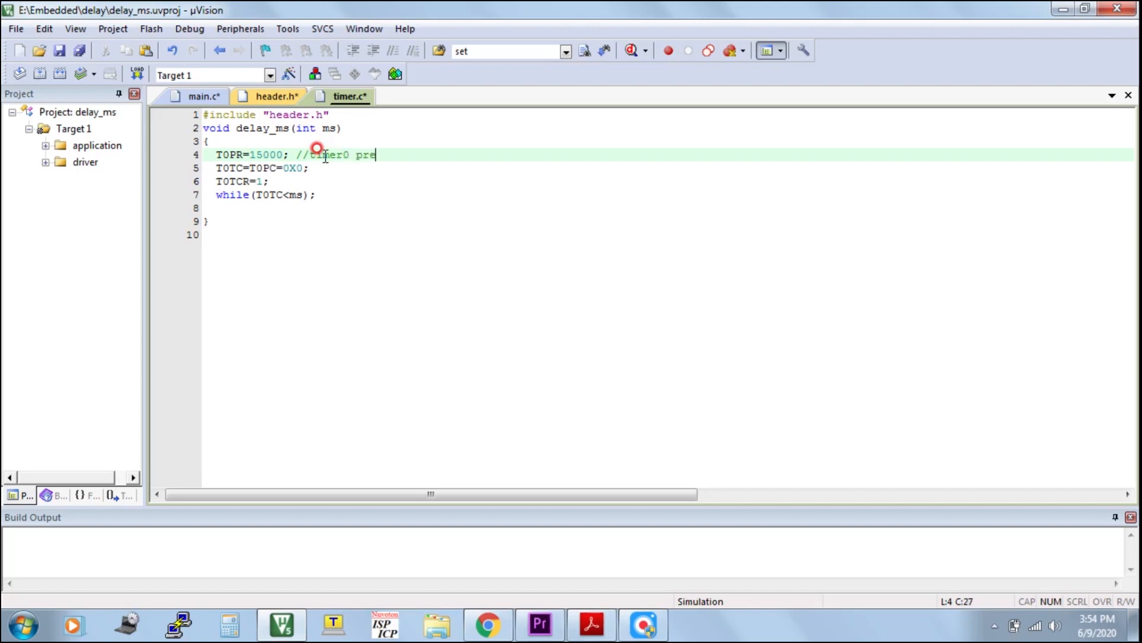
pyautogui.write('scal')
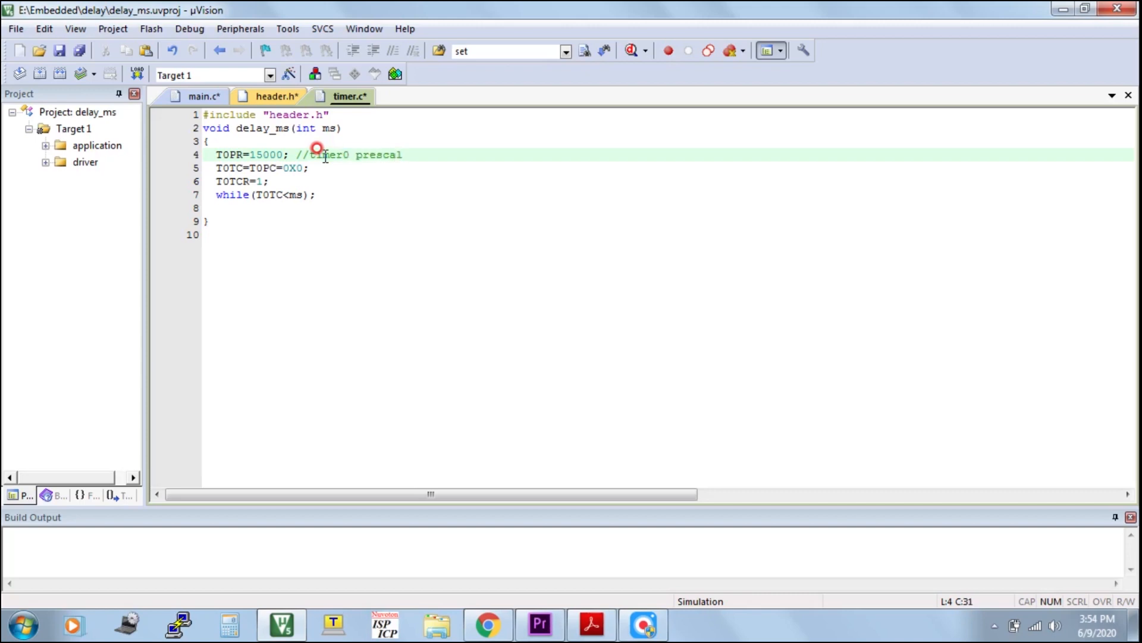
pyautogui.write('reg')
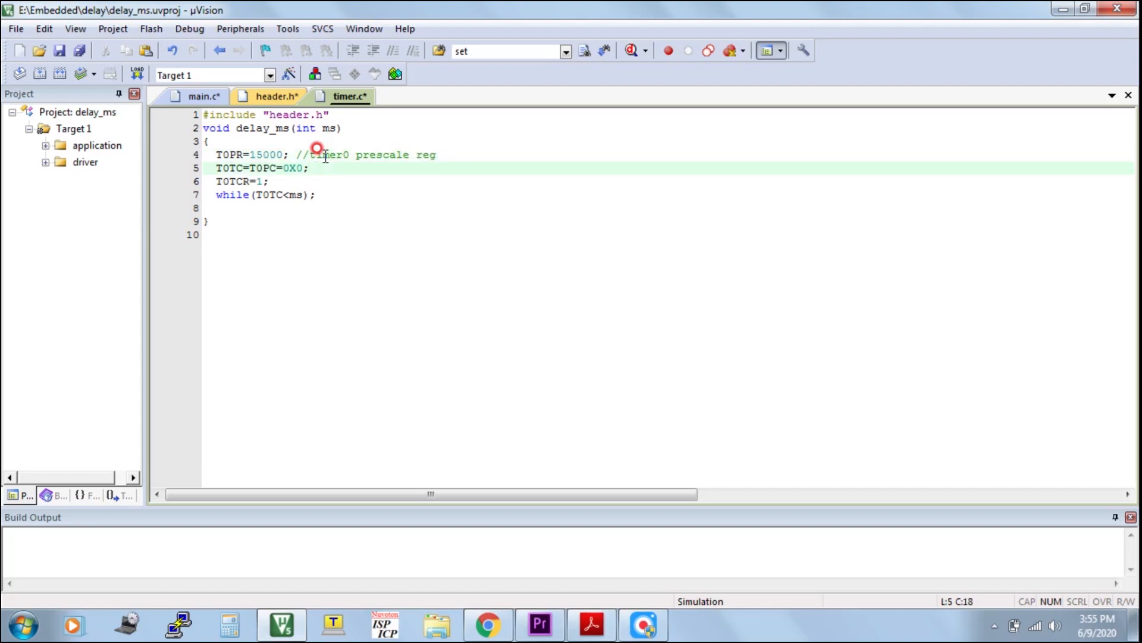
# - Comment the T0TC/T0PC reset line about the counters and the T0CR line as starting timer 0
pyautogui.write('//timer cou')
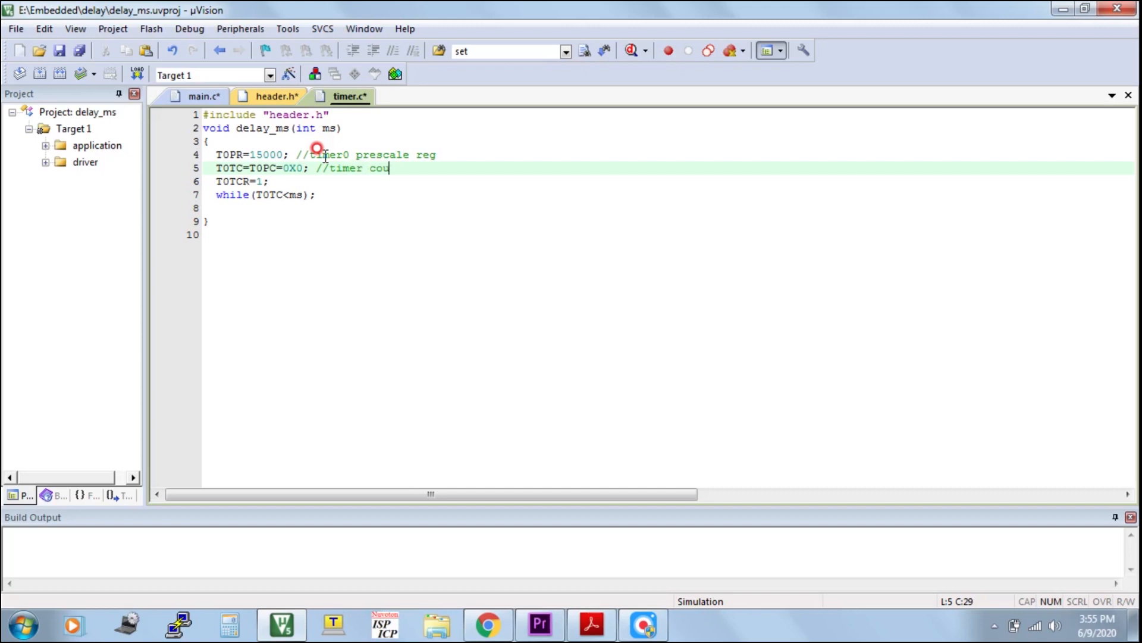
pyautogui.write('nter')
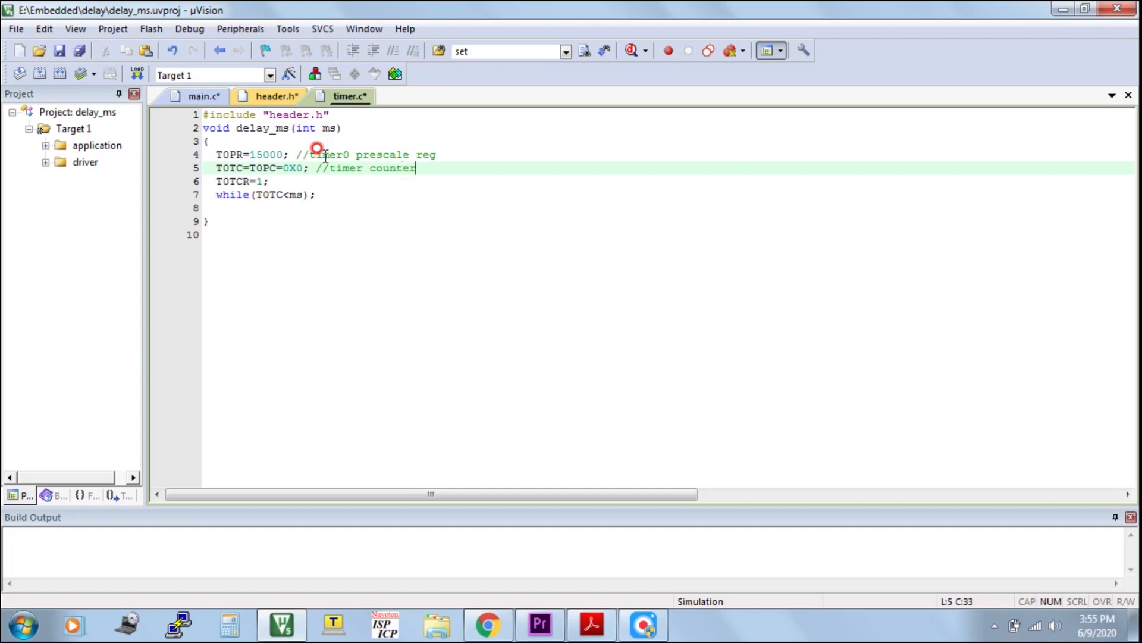
pyautogui.write(',presca')
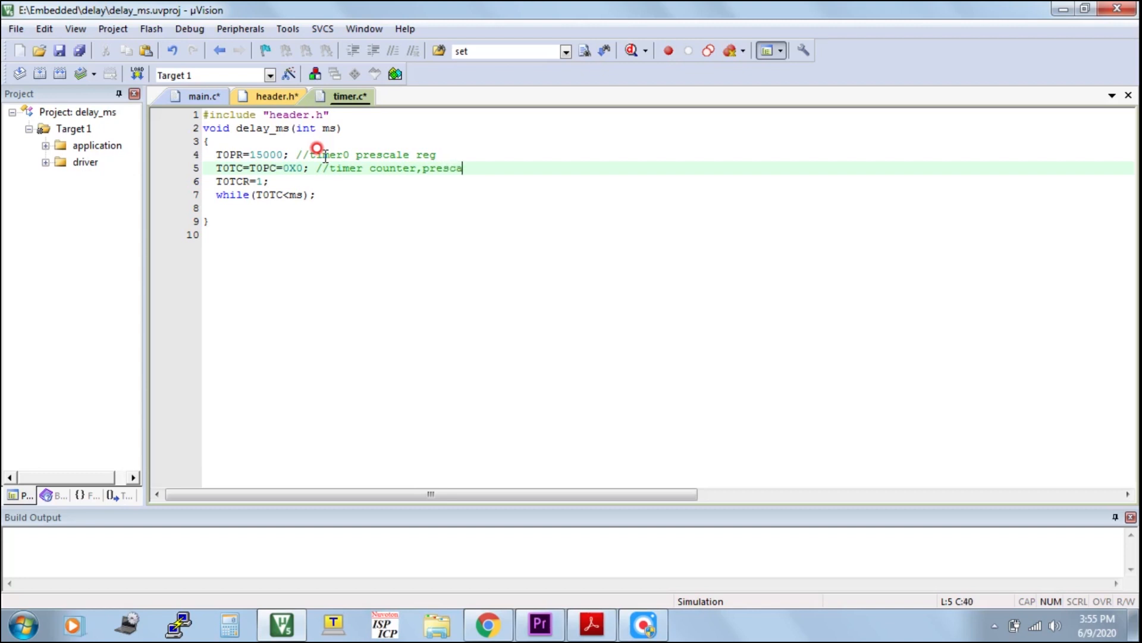
pyautogui.write('count')
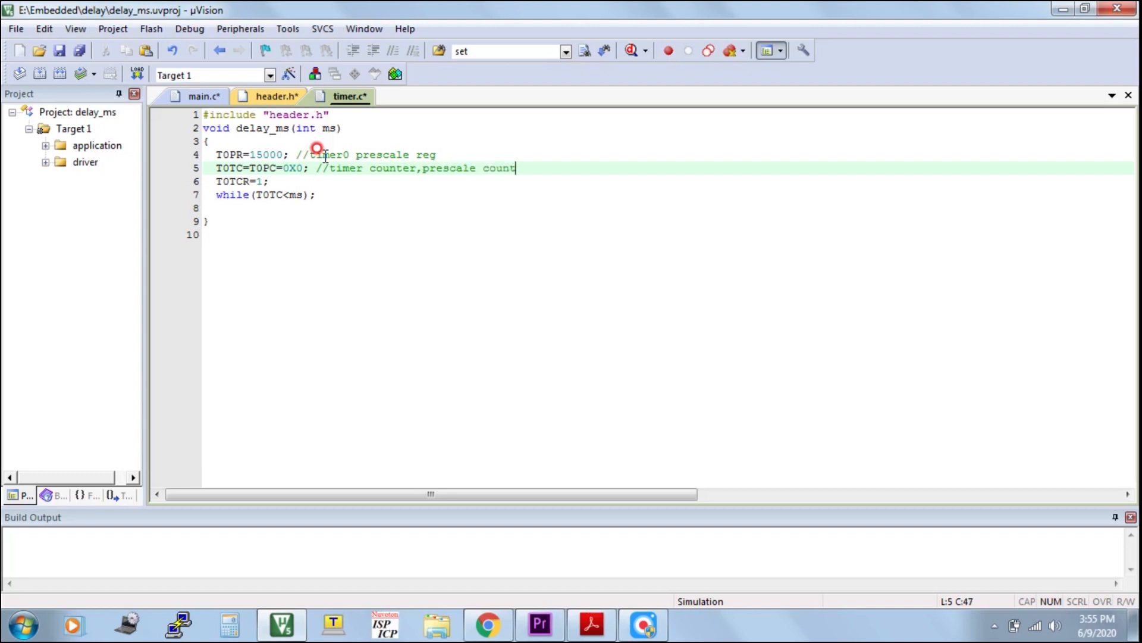
pyautogui.write('er')
pyautogui.click(669, 181)
pyautogui.write(' //')
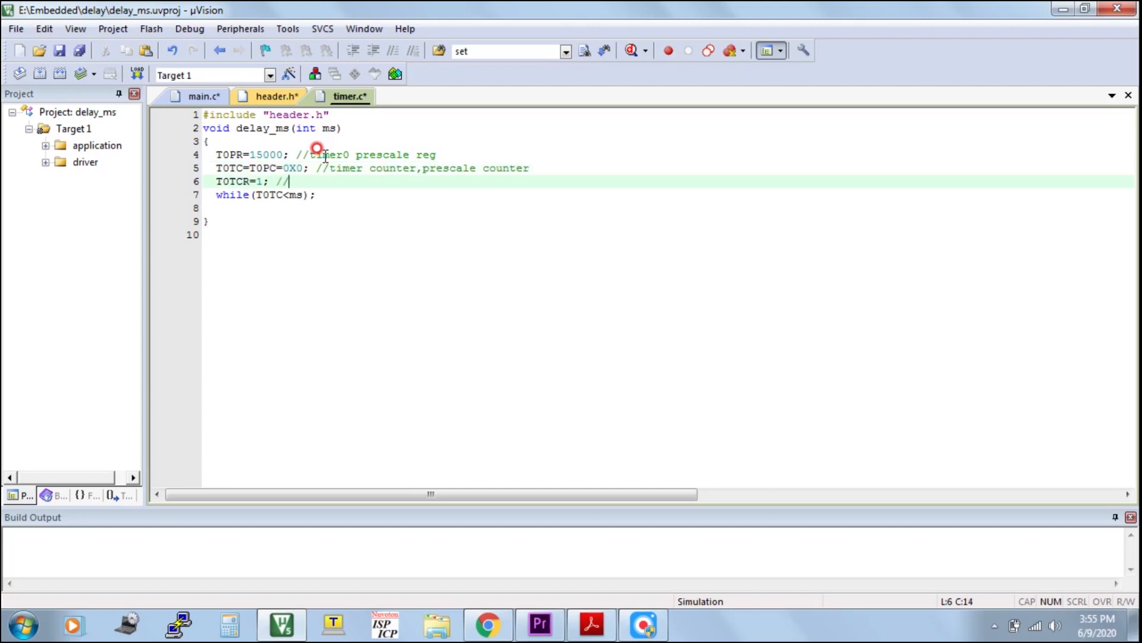
pyautogui.write('start')
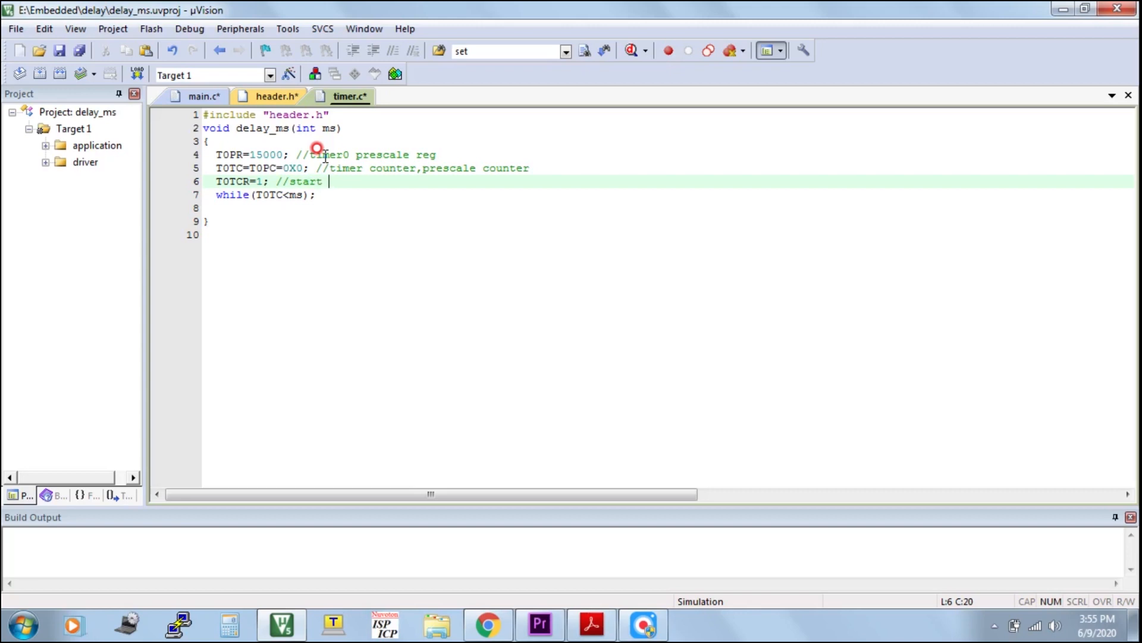
pyautogui.write('timer')
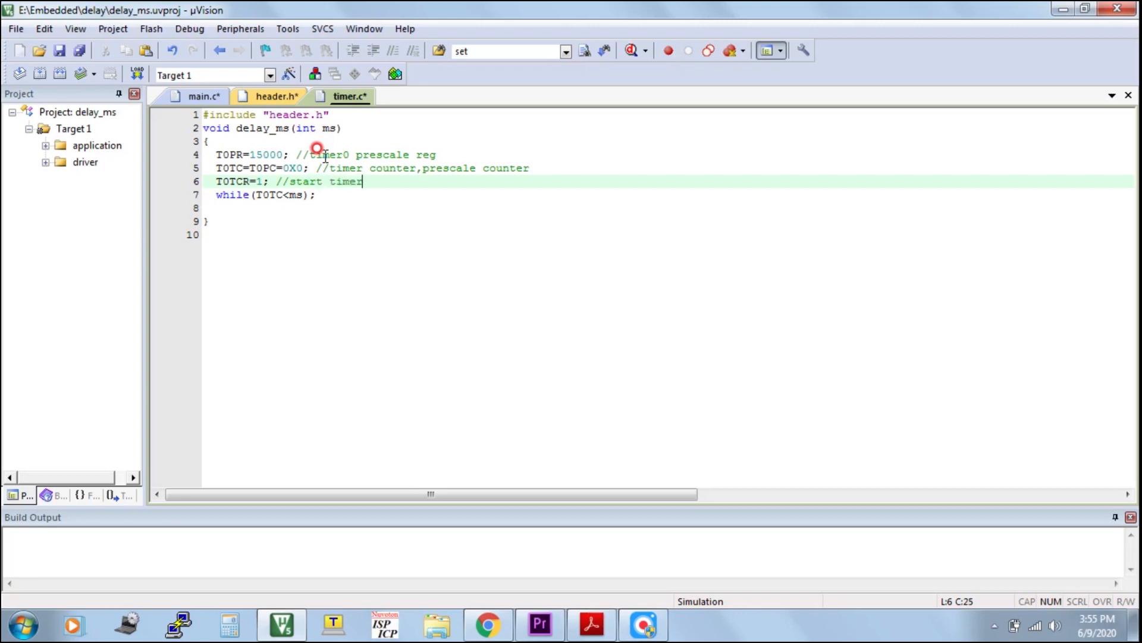
pyautogui.write('0')
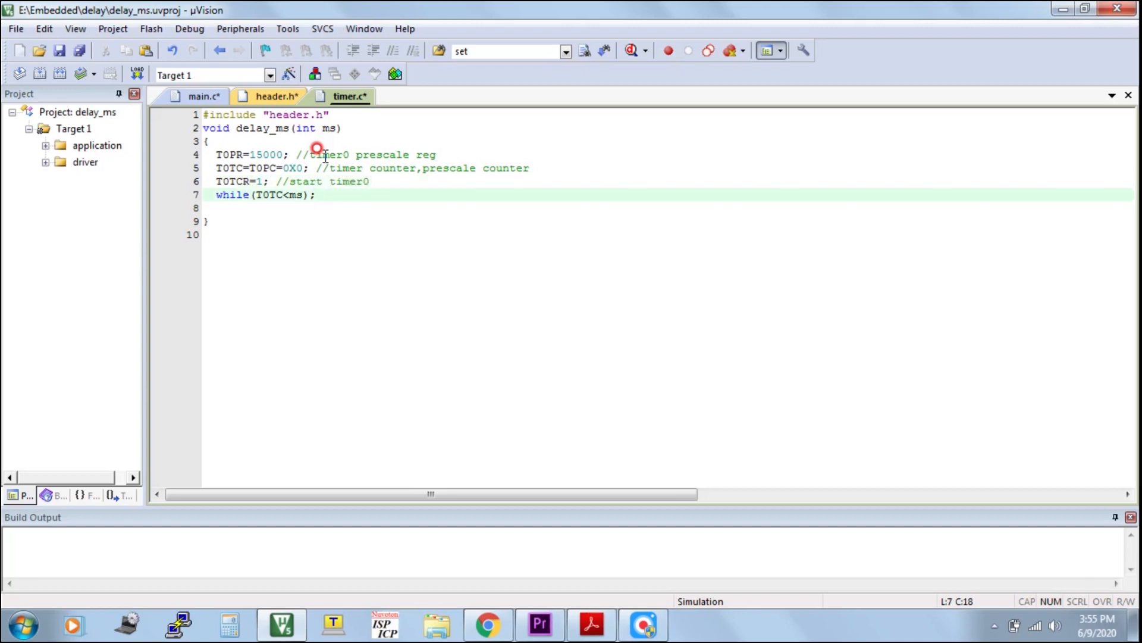
# - Comment the while wait loop as "checking counter", rewording the first attempt
pyautogui.write('//')
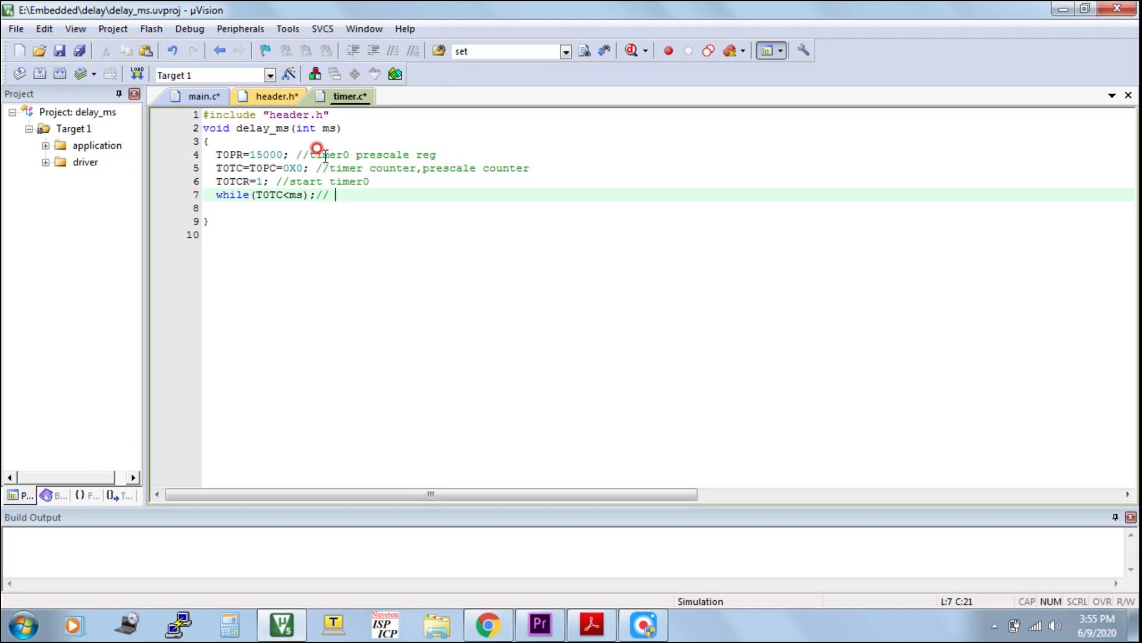
pyautogui.write('when')
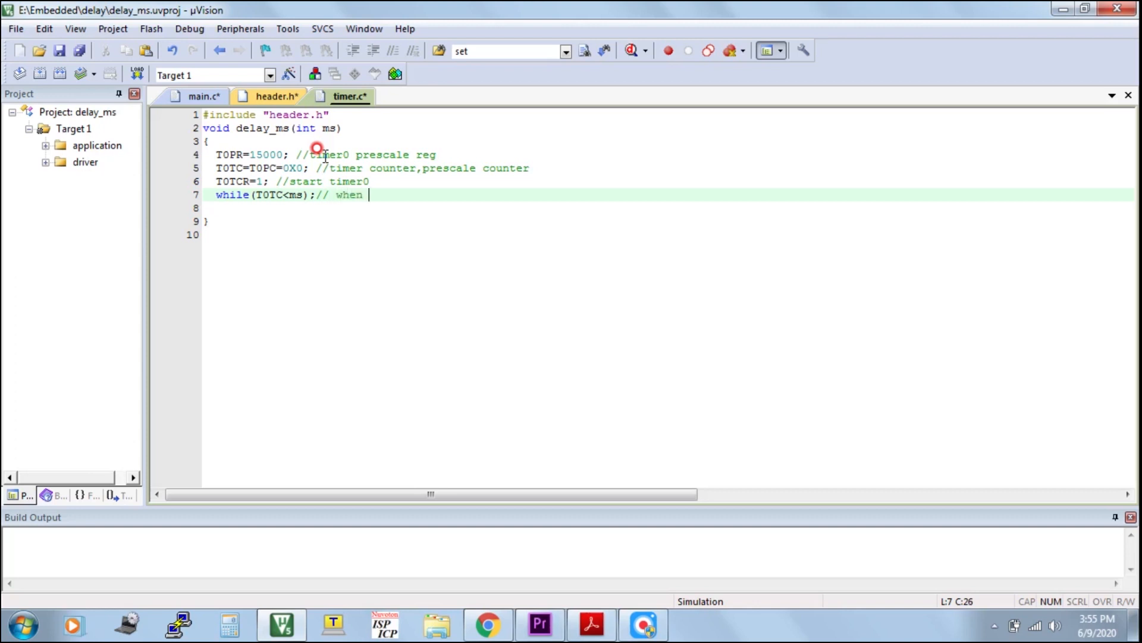
pyautogui.write('time')
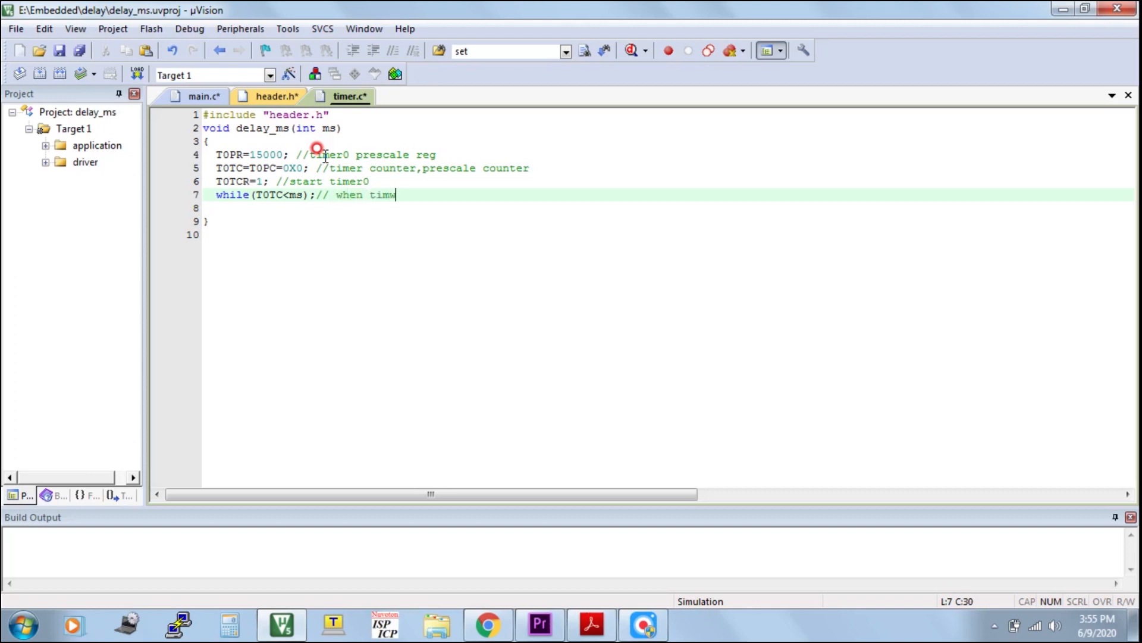
pyautogui.press('Backspace')
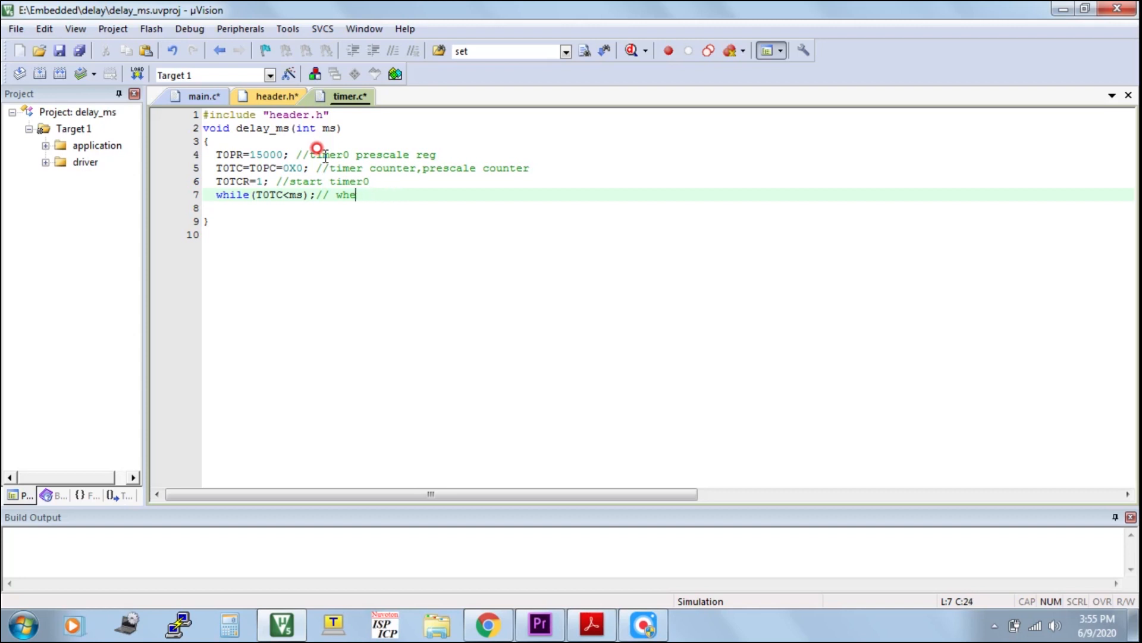
pyautogui.press('Backspace')
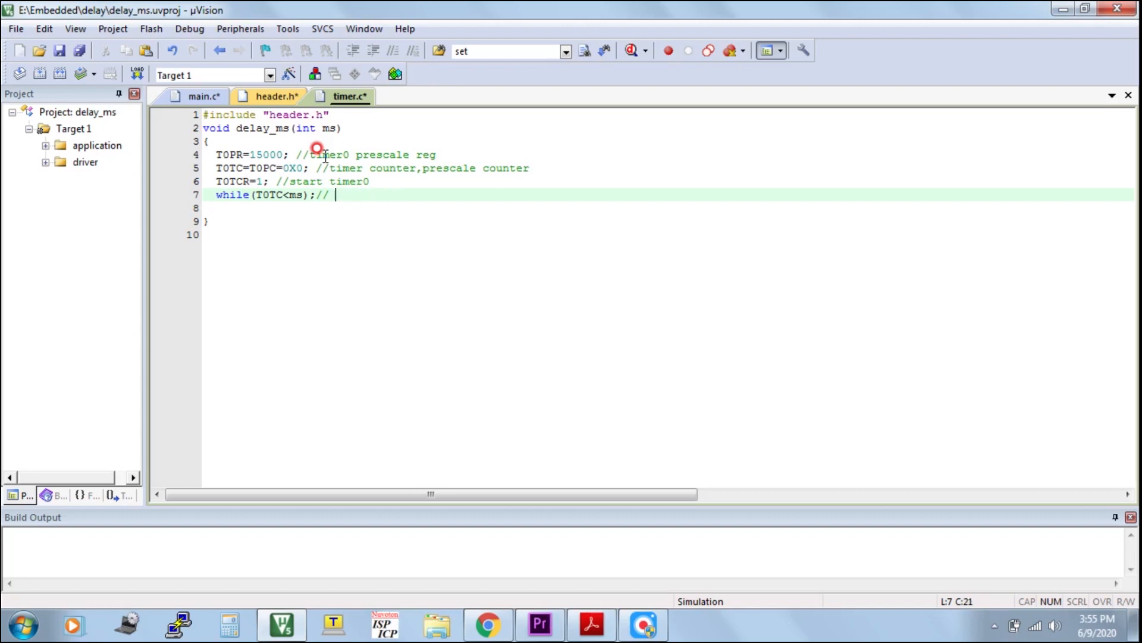
pyautogui.write('che')
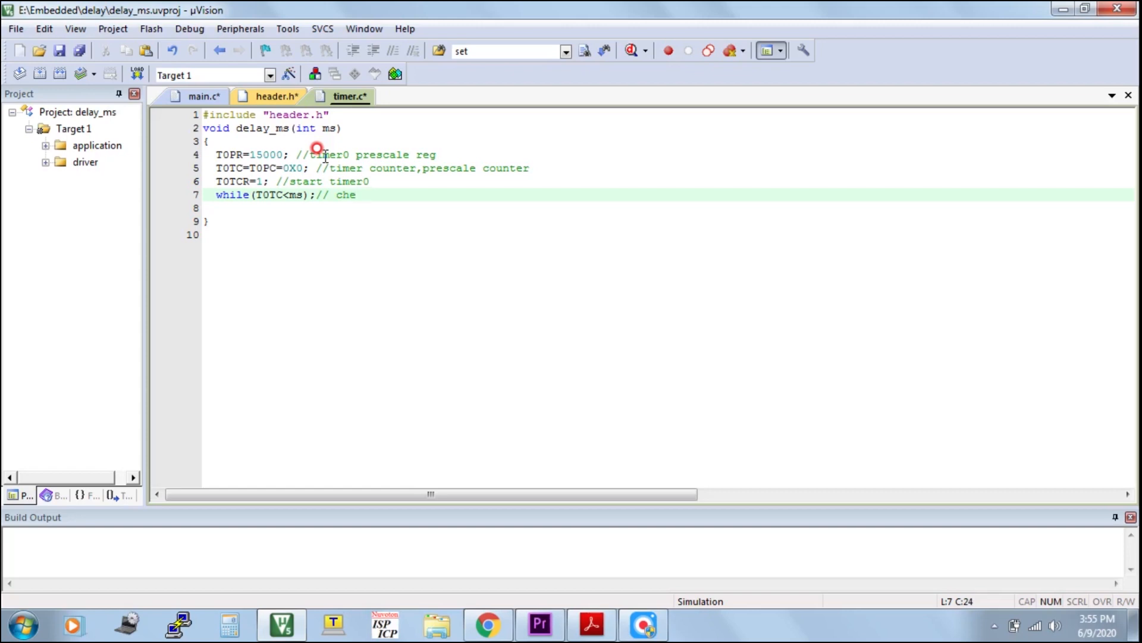
pyautogui.write('c')
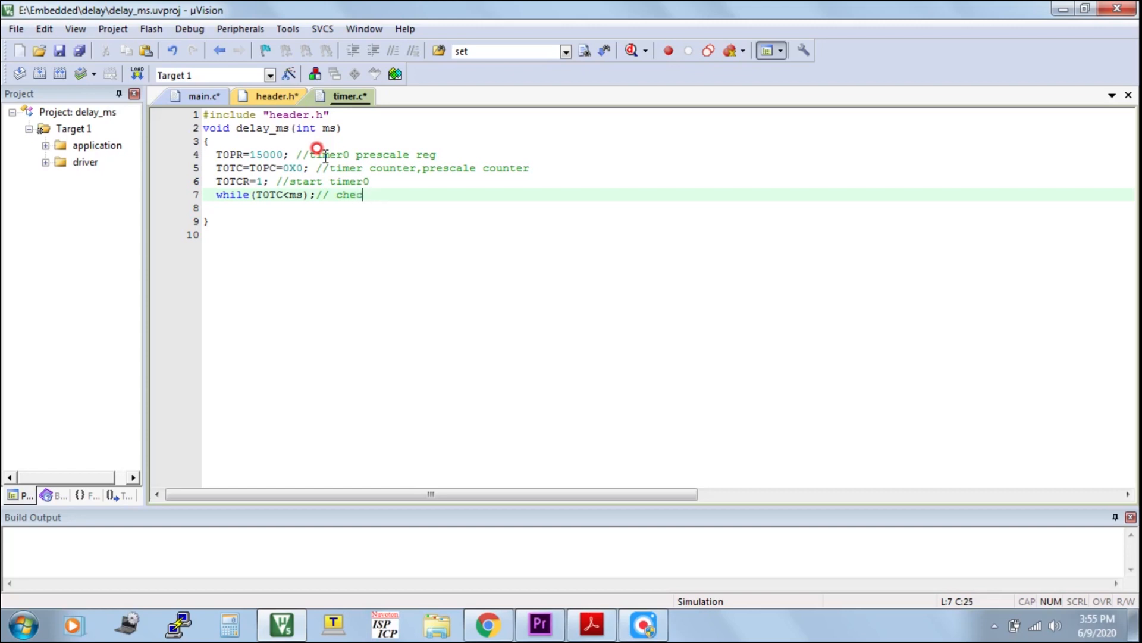
pyautogui.write('king')
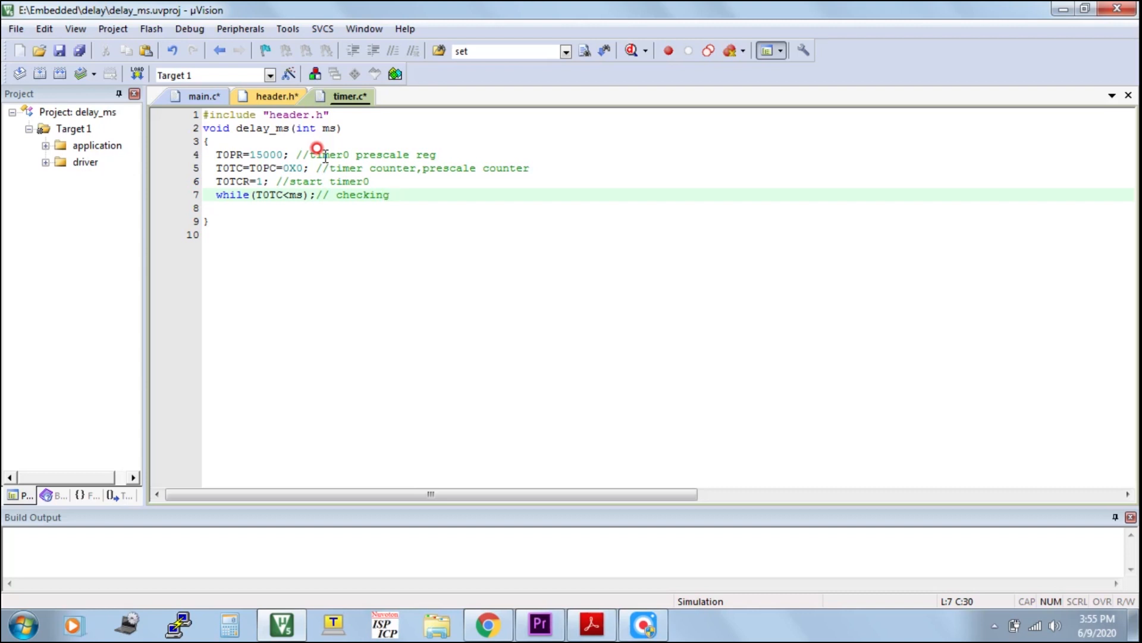
pyautogui.write('cou')
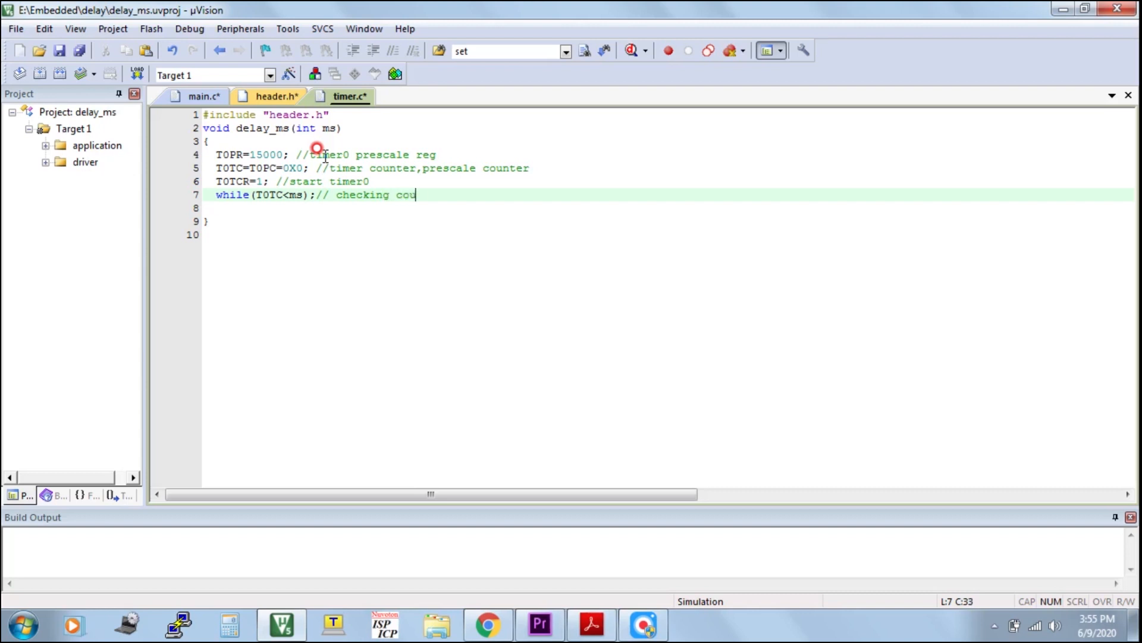
pyautogui.write('nter')
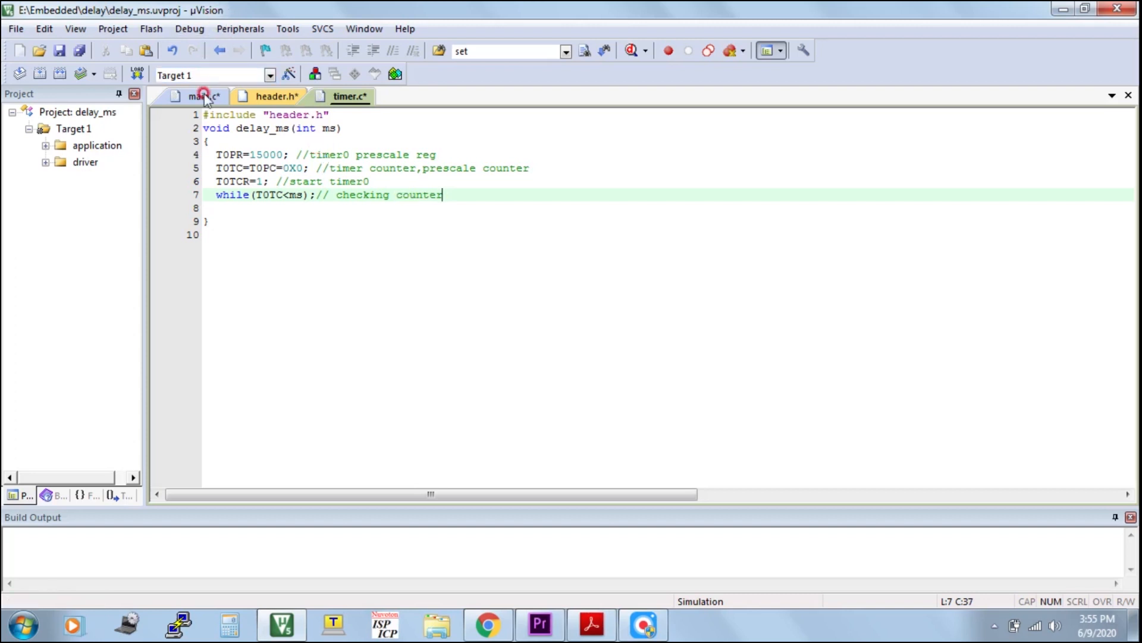
pyautogui.click(202, 97)
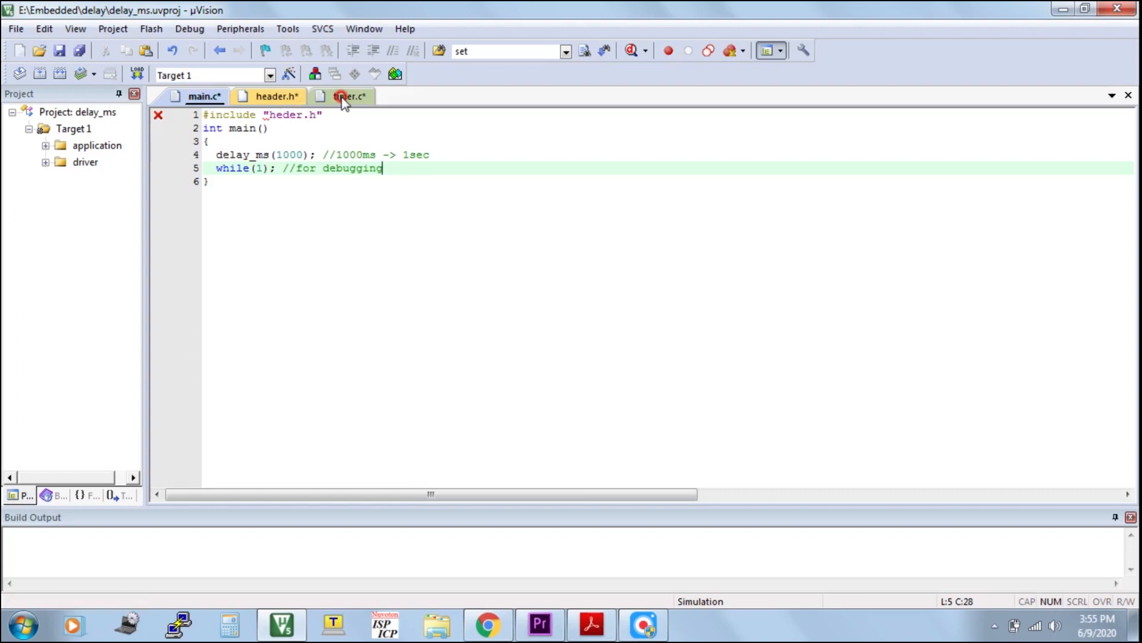
# - Terminate the delay_ms prototype in header.h with ';', save all and build with 0 errors, 0 warnings
pyautogui.click(348, 95)
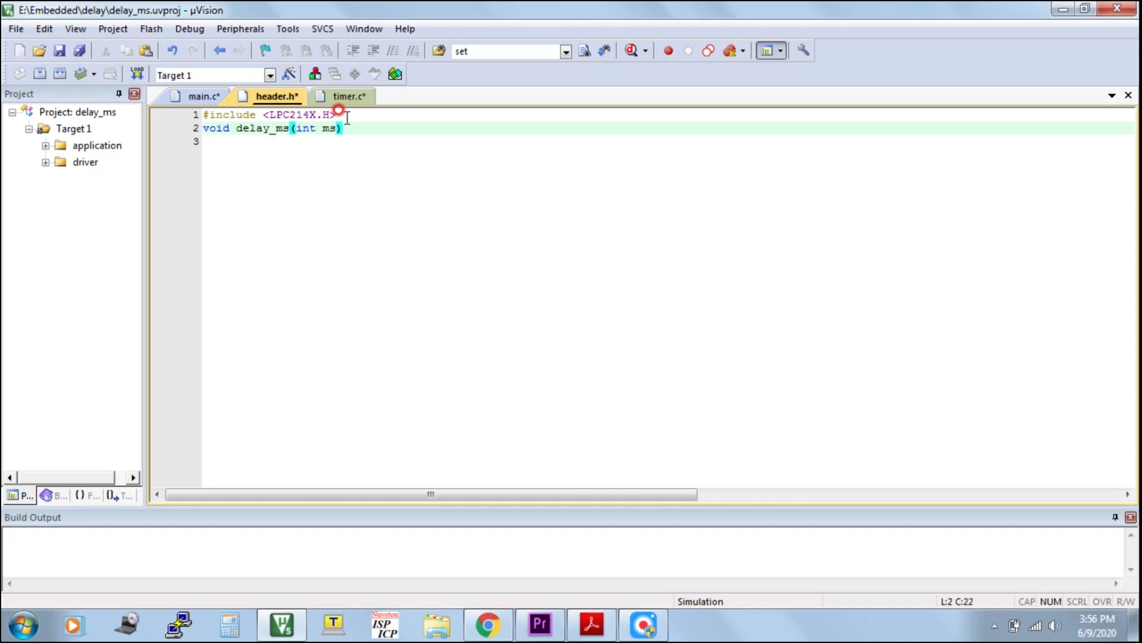
pyautogui.write(';')
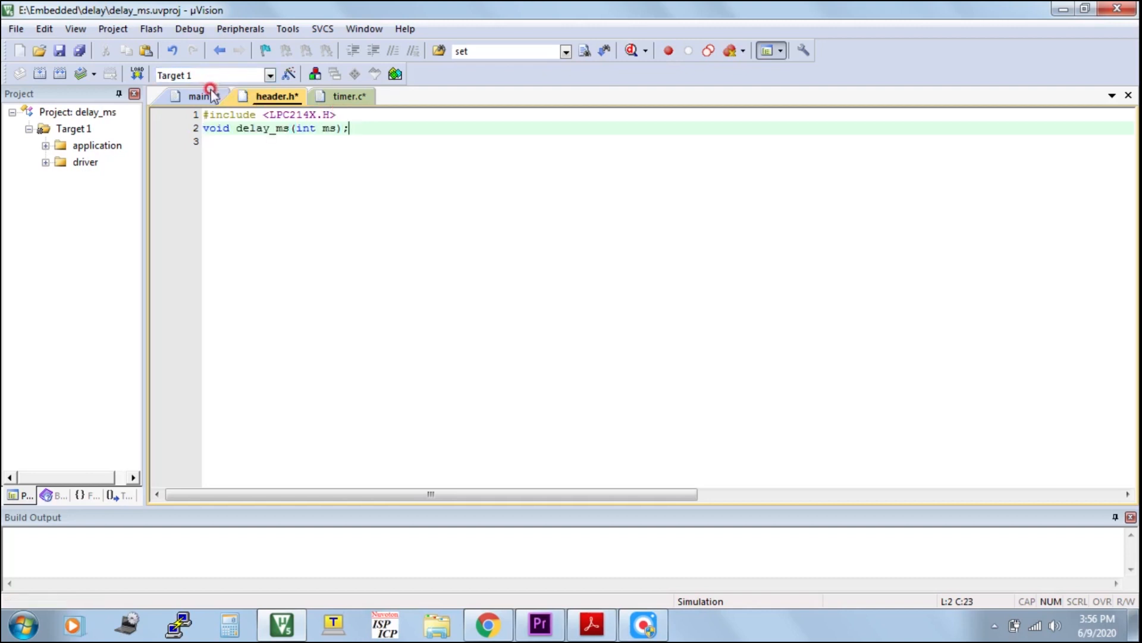
pyautogui.click(200, 95)
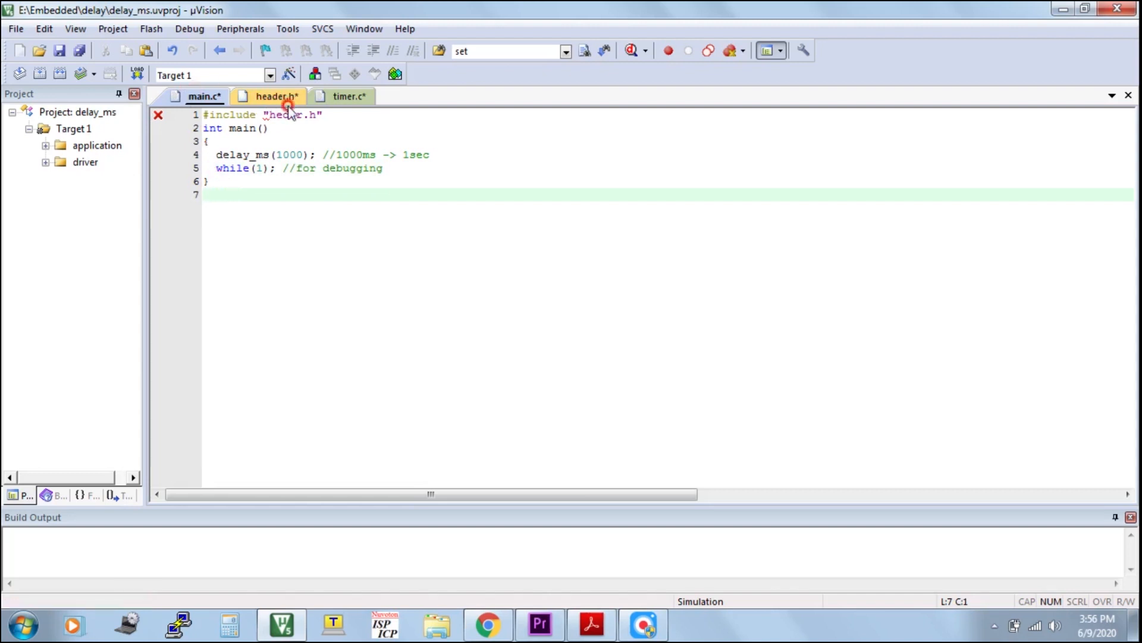
pyautogui.click(292, 123)
pyautogui.write('a')
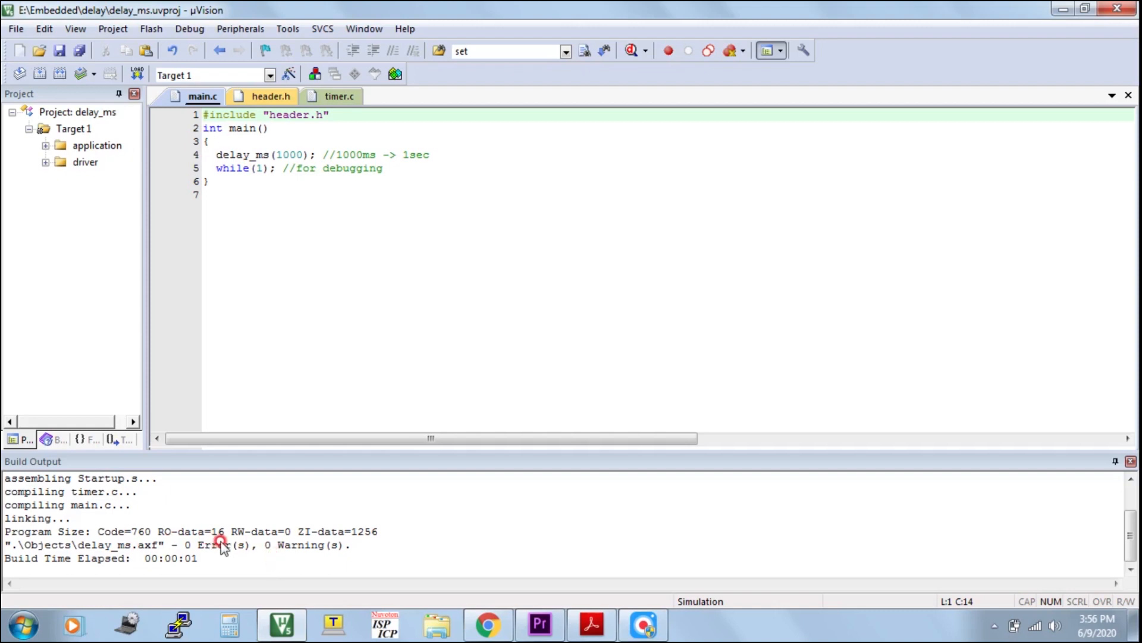
# - In a debug session run to the breakpoint, confirm t1 ≈ 1.00008 s for the 1000 ms delay, then reset the CPU
pyautogui.click(630, 51)
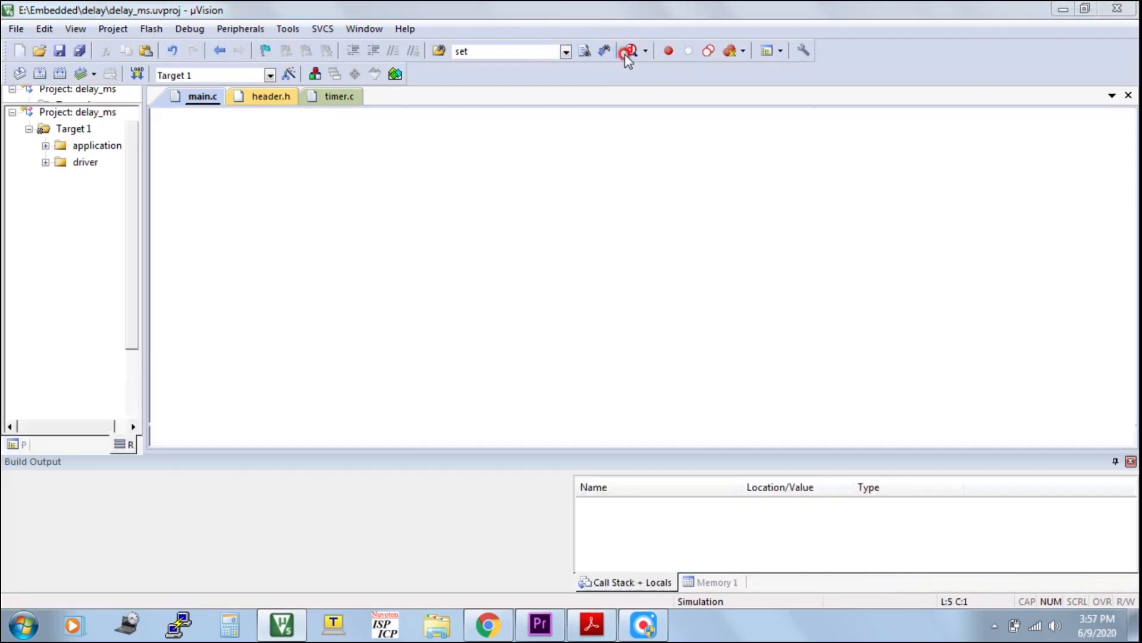
pyautogui.click(629, 50)
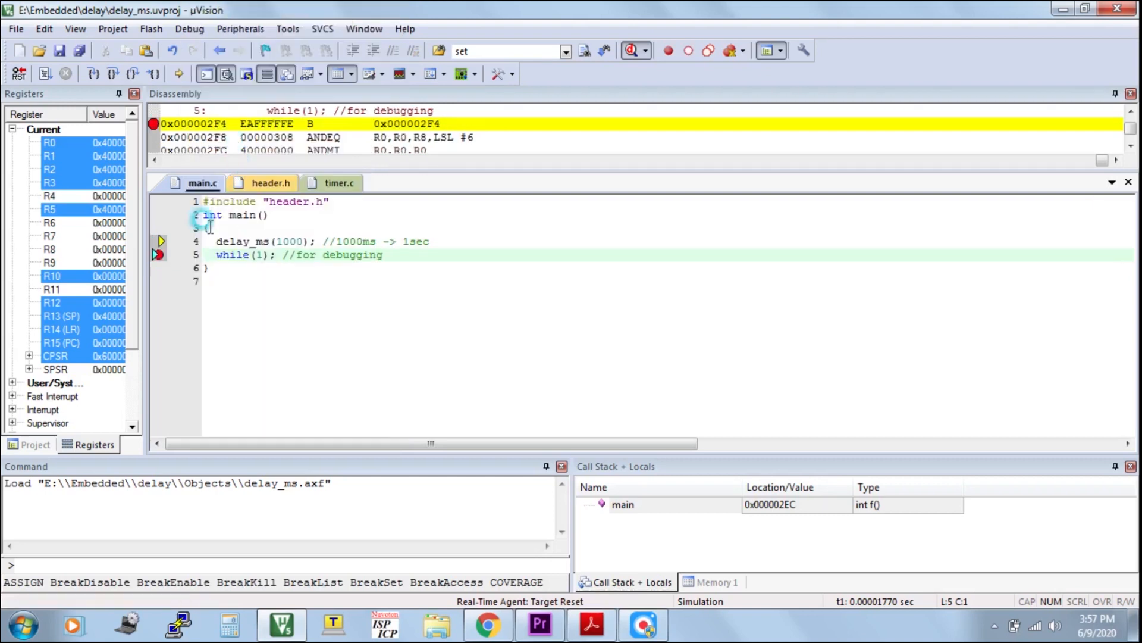
pyautogui.click(46, 74)
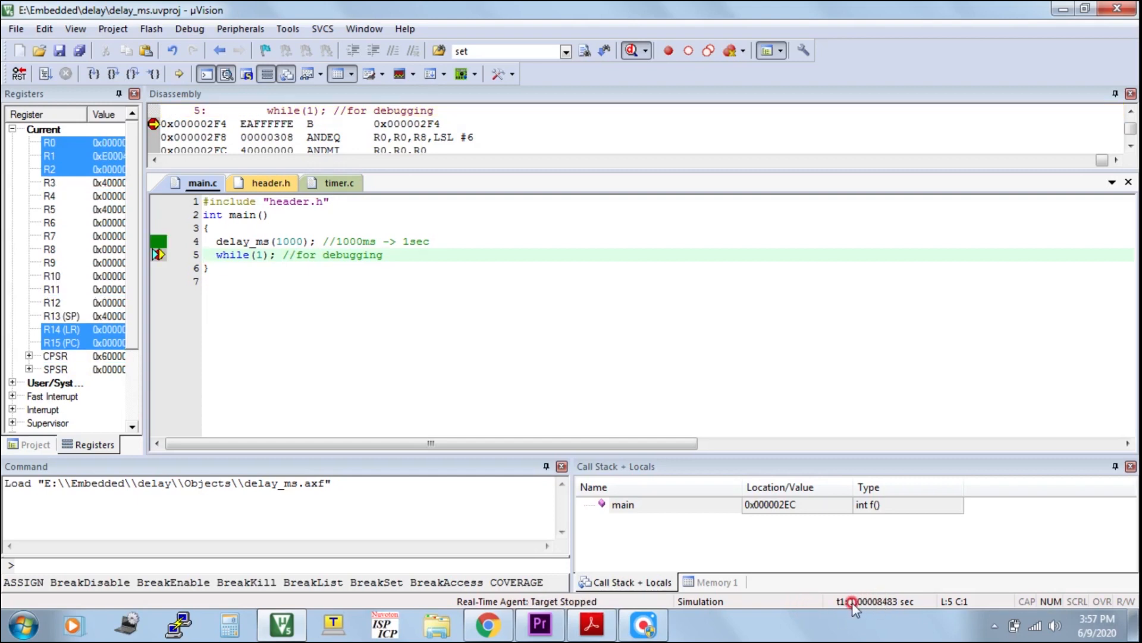
pyautogui.click(222, 281)
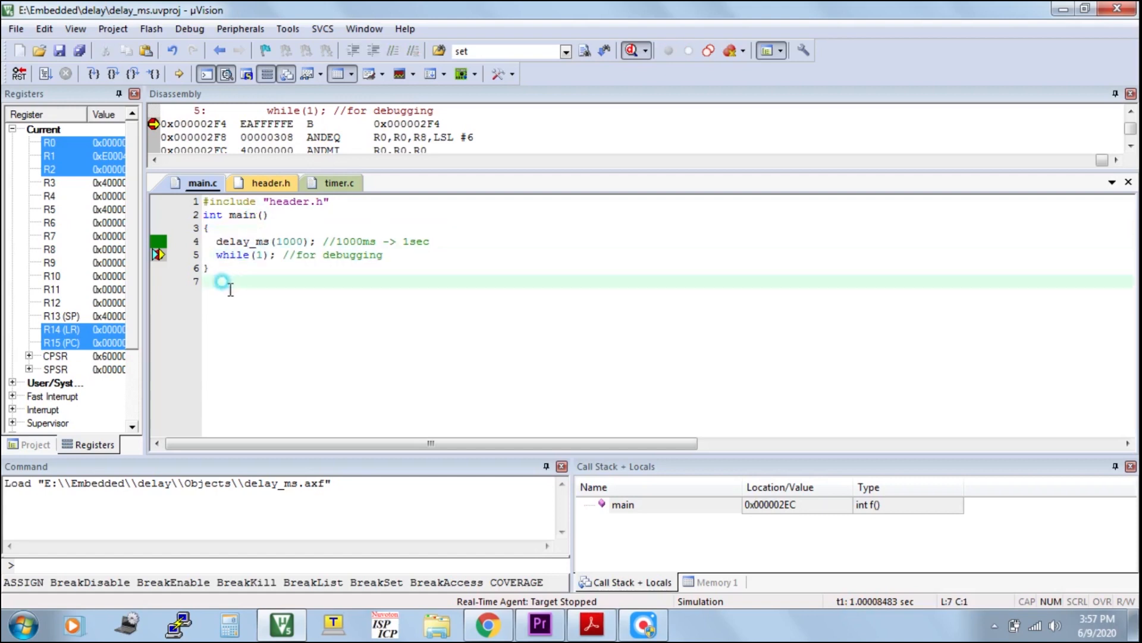
pyautogui.moveTo(18, 73)
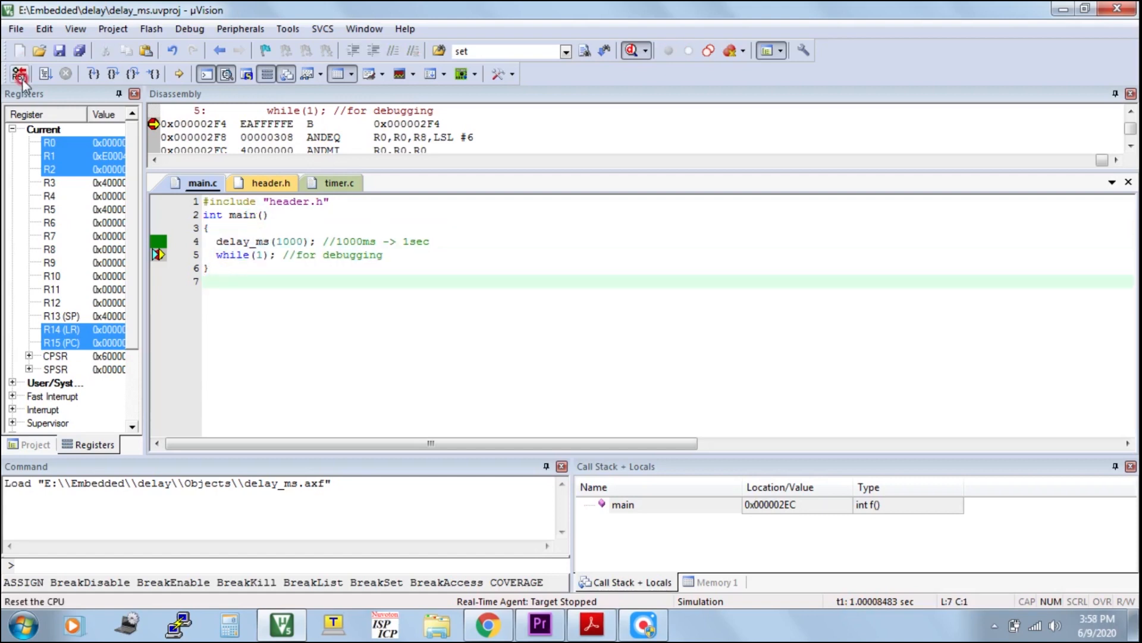
pyautogui.click(17, 73)
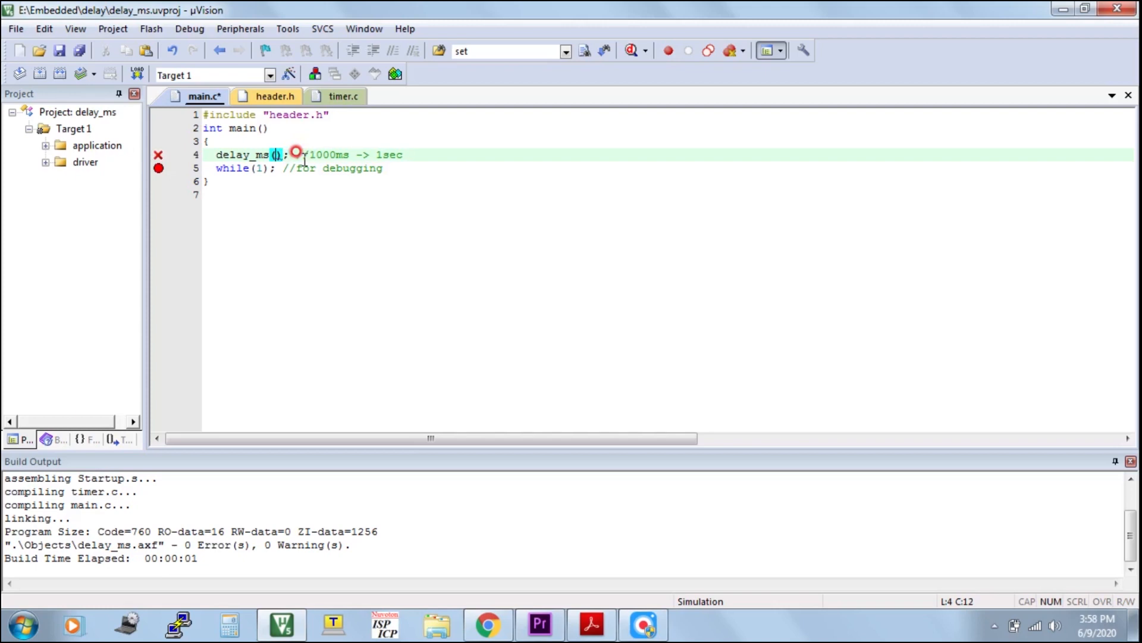
# - Set main's call to delay_ms(500), rebuild, run to the breakpoint at about 0.50005 s and end debugging
pyautogui.write('500')
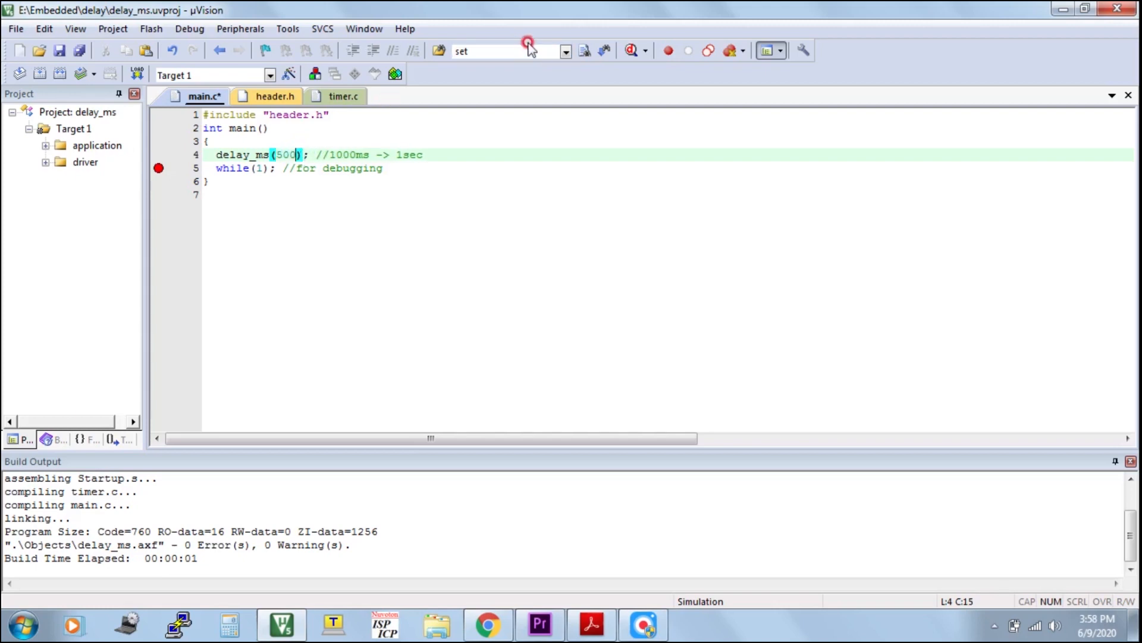
pyautogui.click(57, 75)
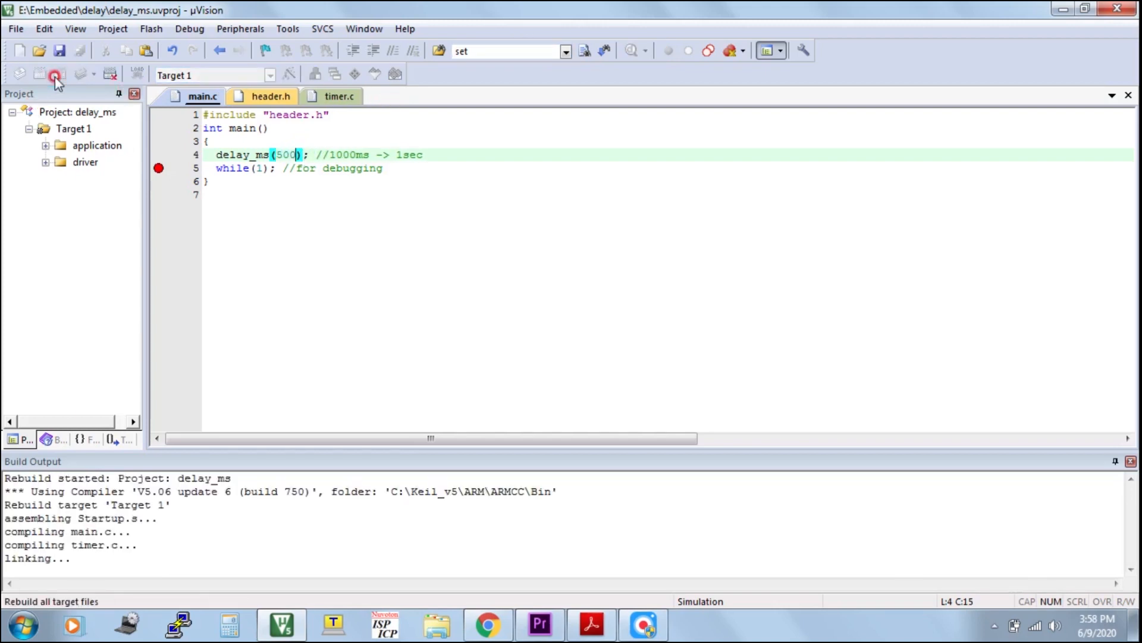
pyautogui.moveTo(631, 51)
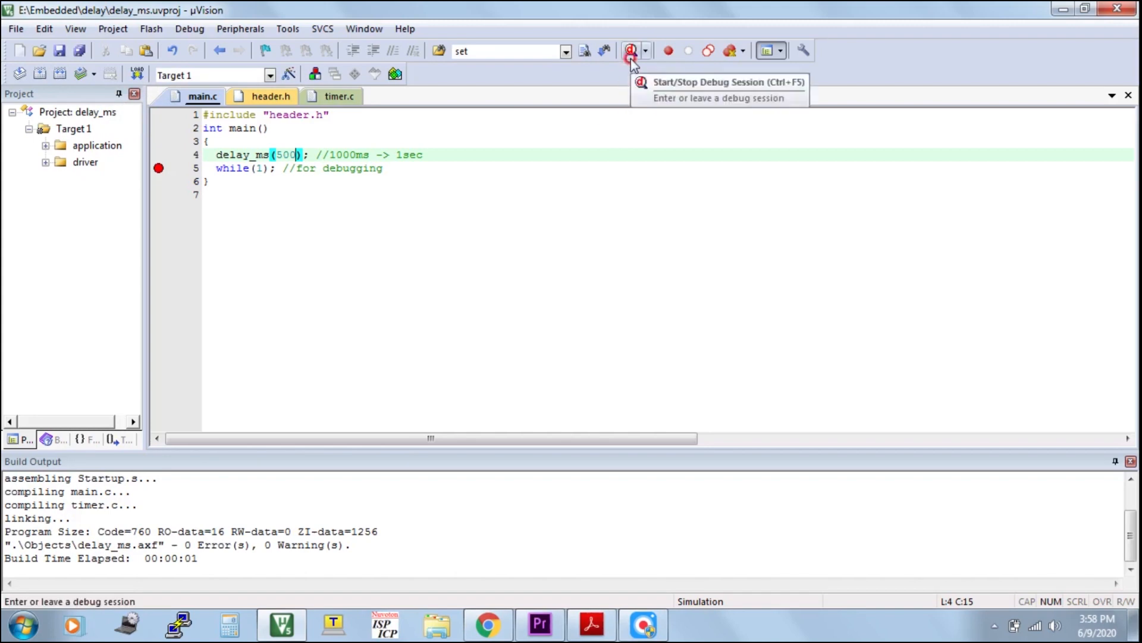
pyautogui.click(631, 51)
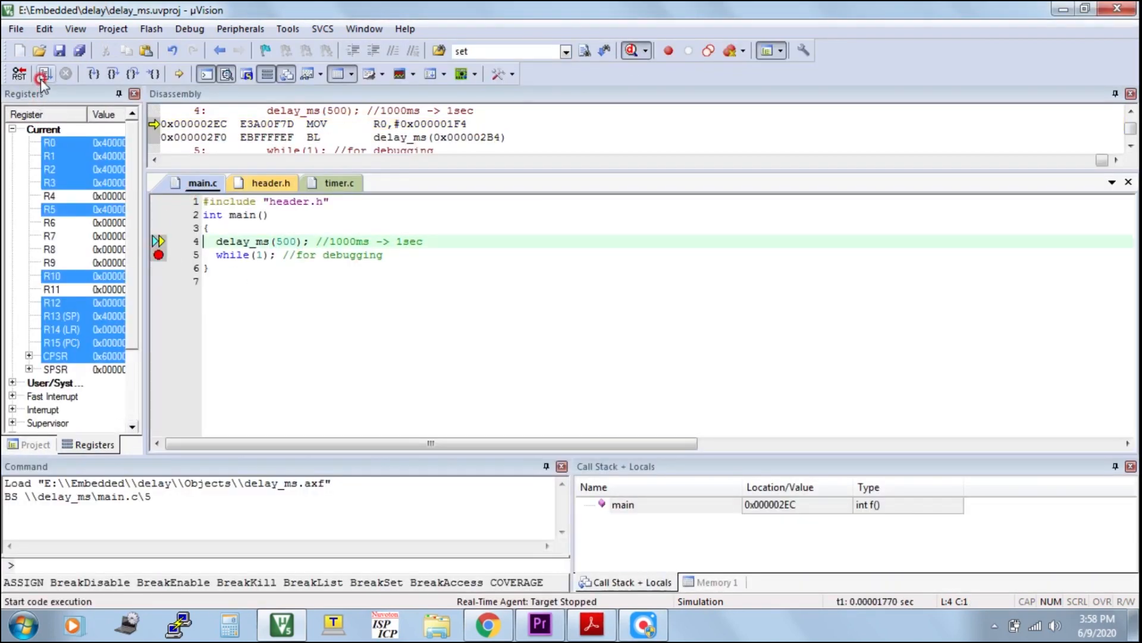
pyautogui.click(43, 73)
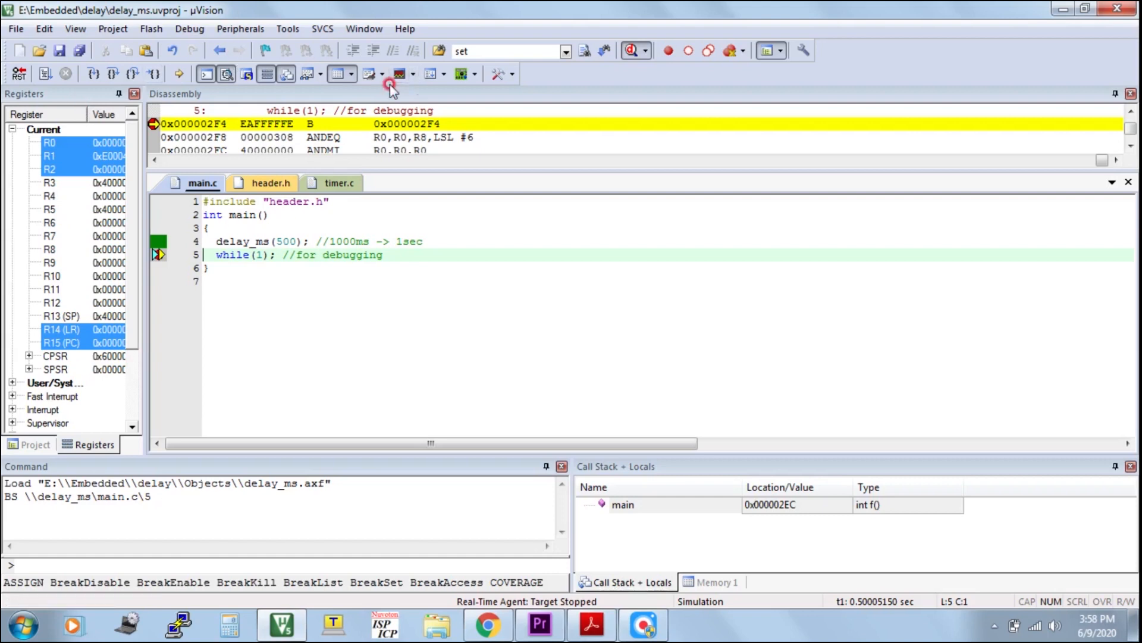
pyautogui.click(629, 50)
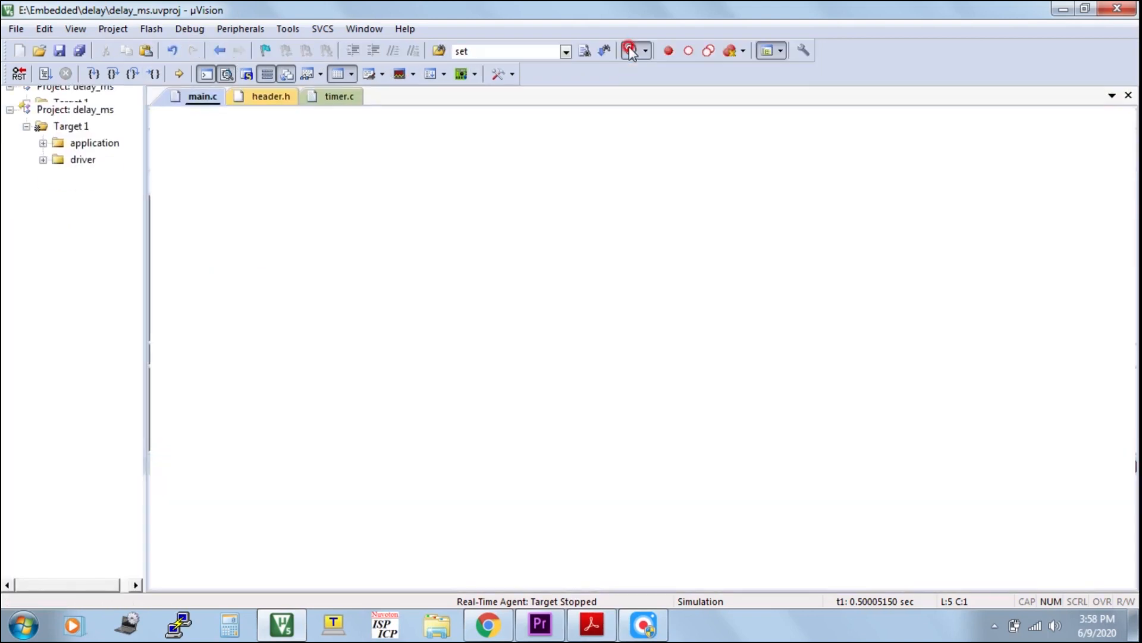
# - Leave debug, view the VPBDIV_Val settings in Startup.s, then return to timer.c's delay_ms code
pyautogui.click(628, 50)
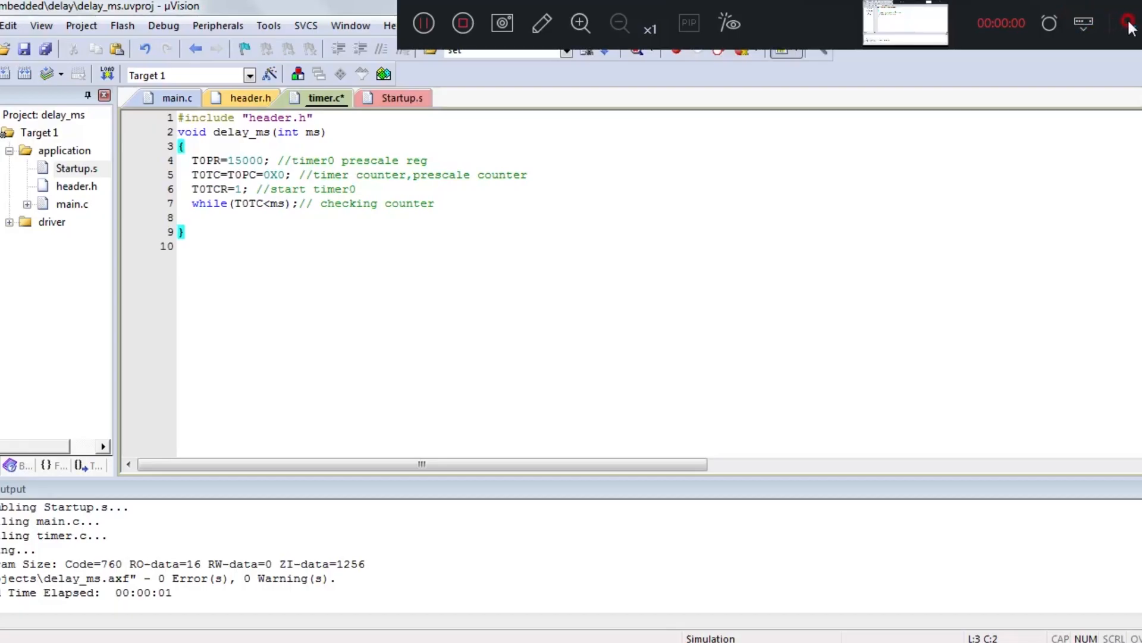
pyautogui.click(401, 98)
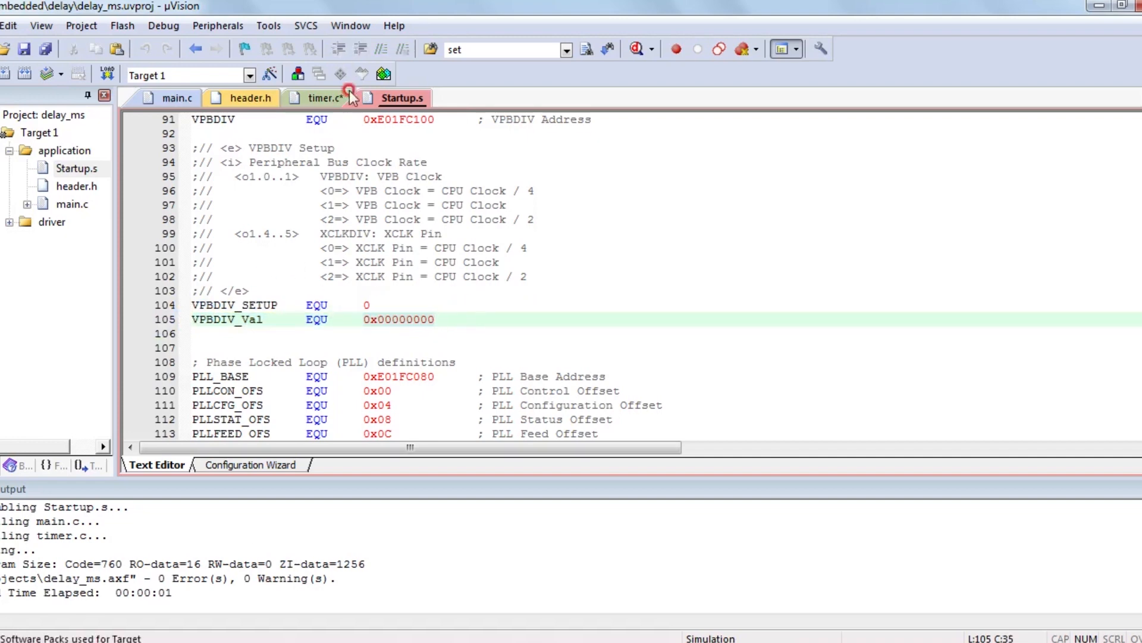
pyautogui.moveTo(322, 103)
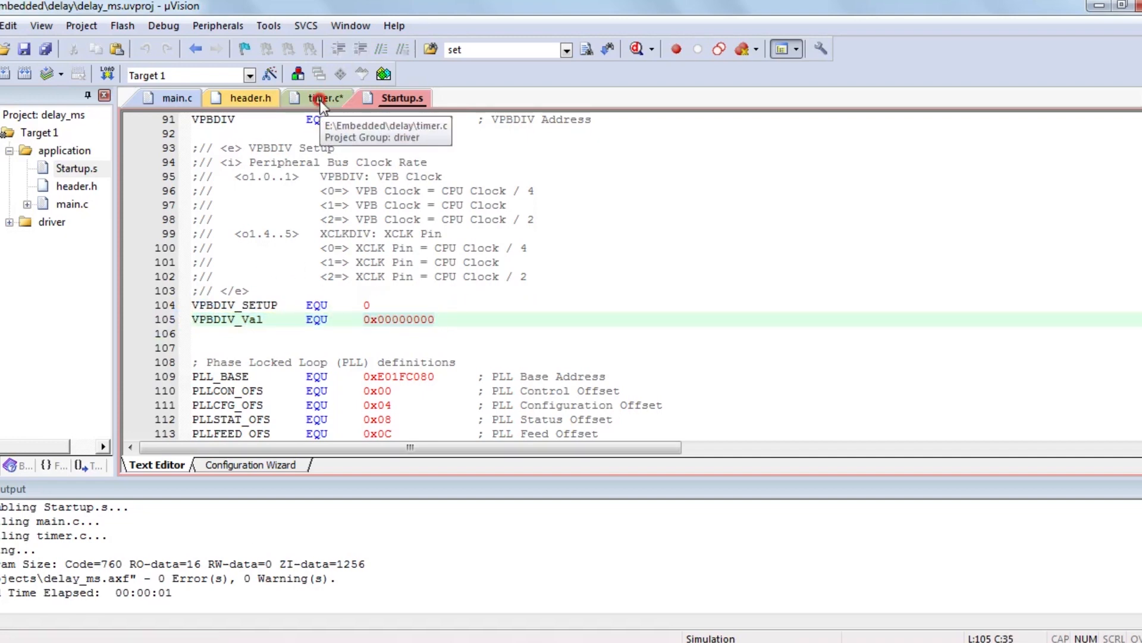
pyautogui.click(326, 98)
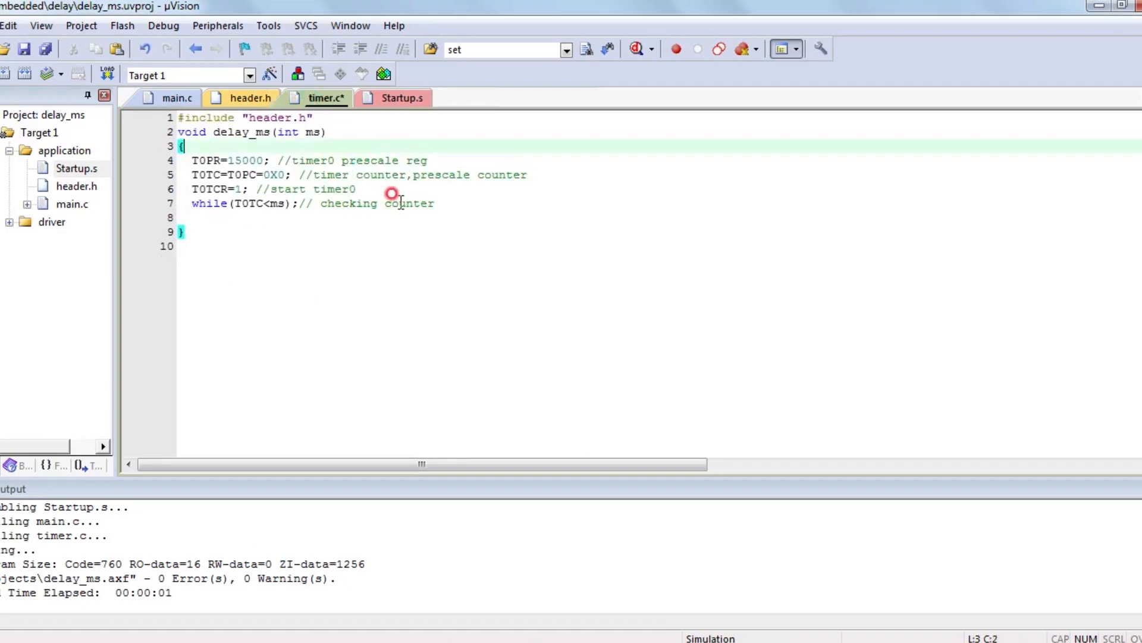
# - Declare int pclk in delay_ms and set pclk=15000 when VPBDIV==0
pyautogui.press('Return')
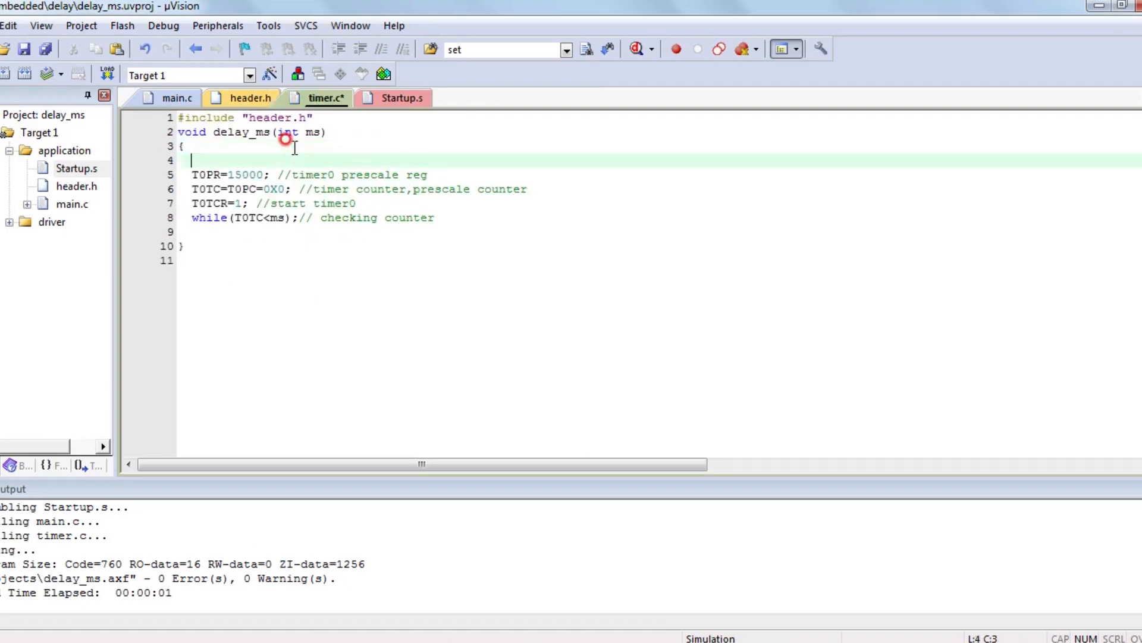
pyautogui.write('int')
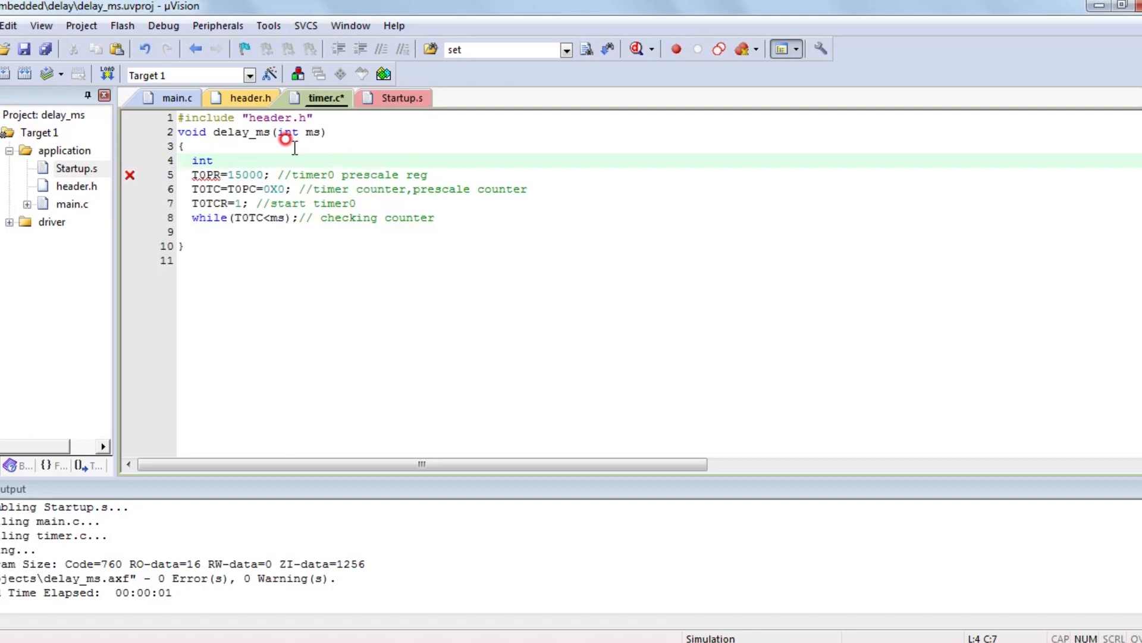
pyautogui.write('pclk=0;')
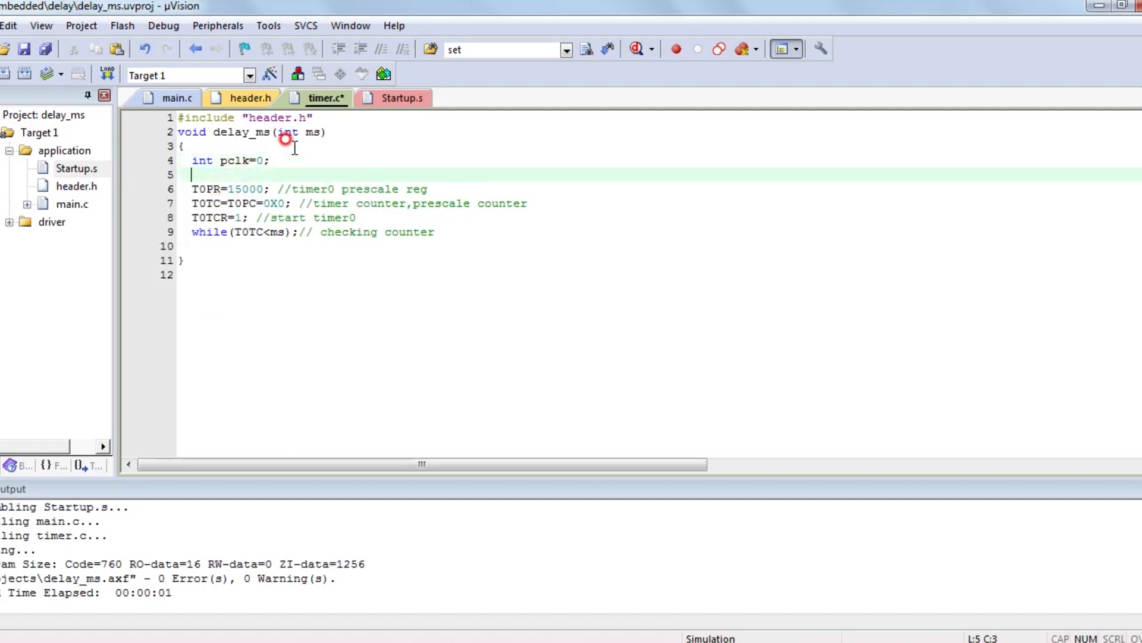
pyautogui.write('if')
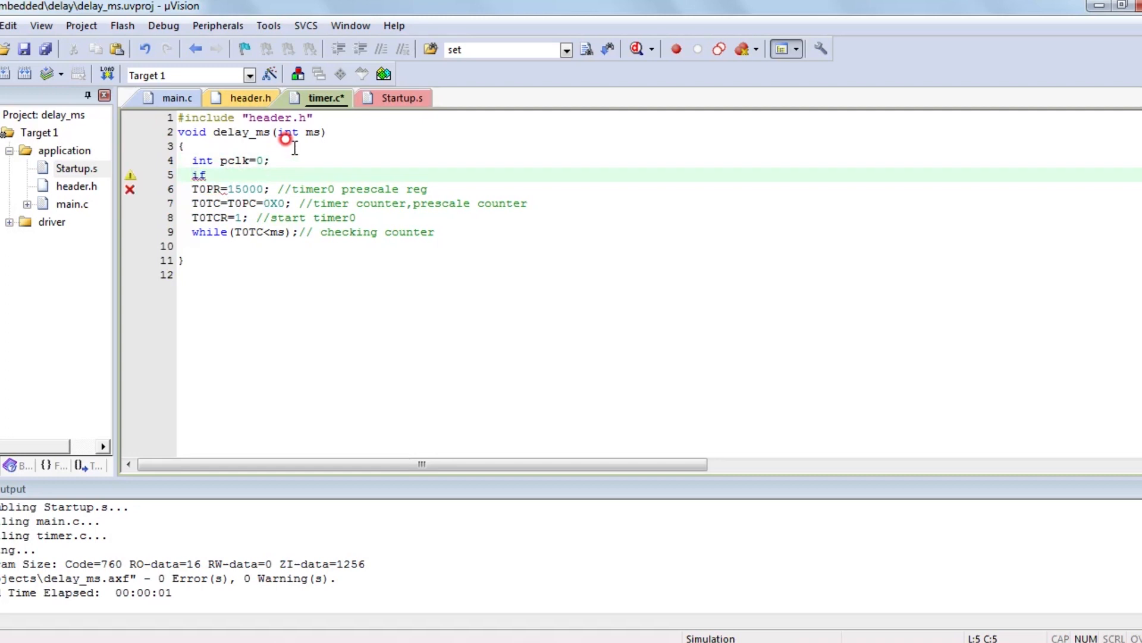
pyautogui.write('(')
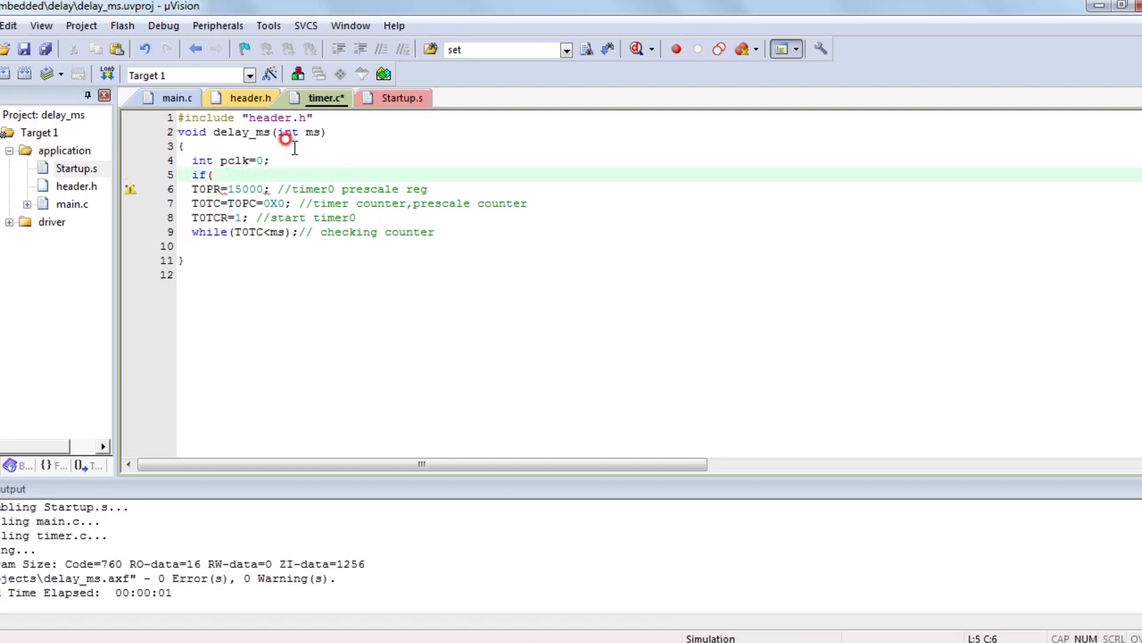
pyautogui.write('VR')
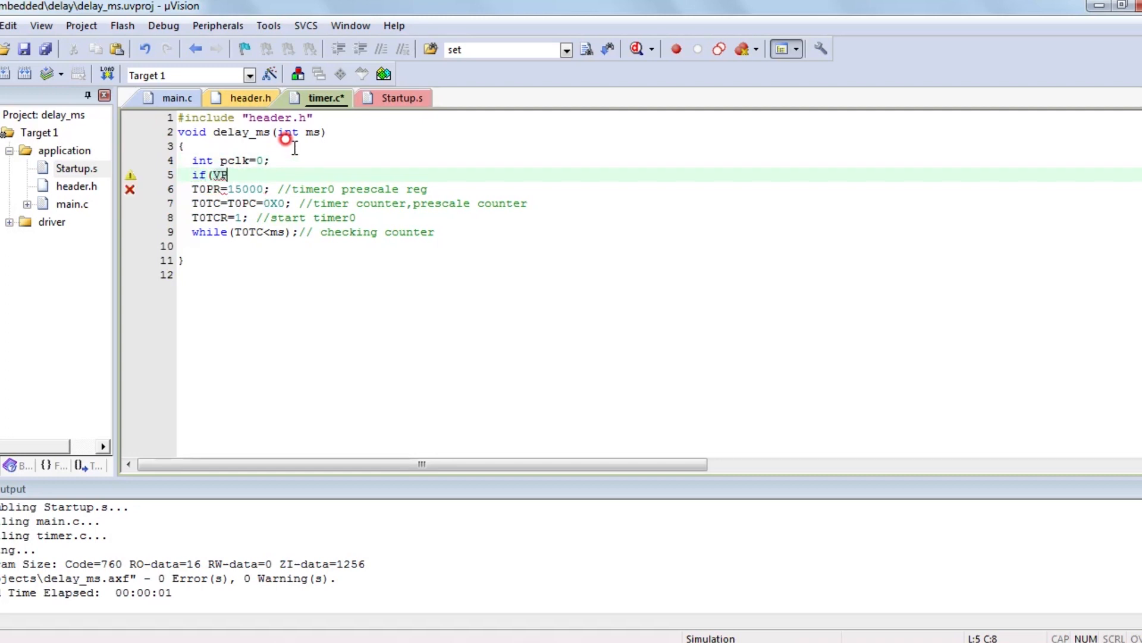
pyautogui.write('PBDIV==')
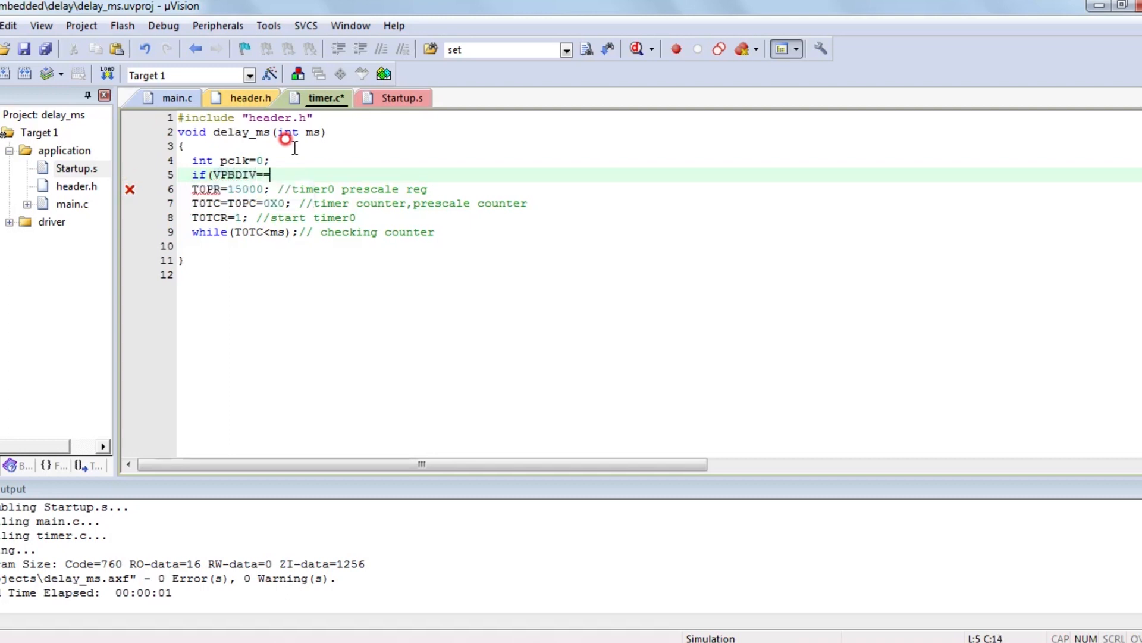
pyautogui.write('0')
pyautogui.write('pc')
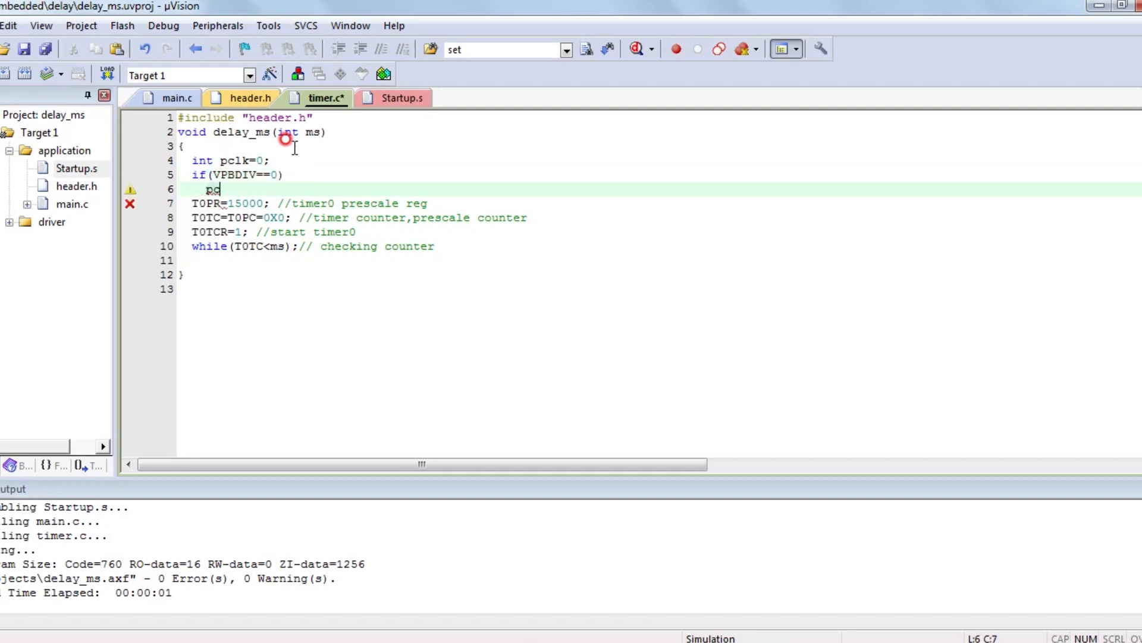
pyautogui.write('lk')
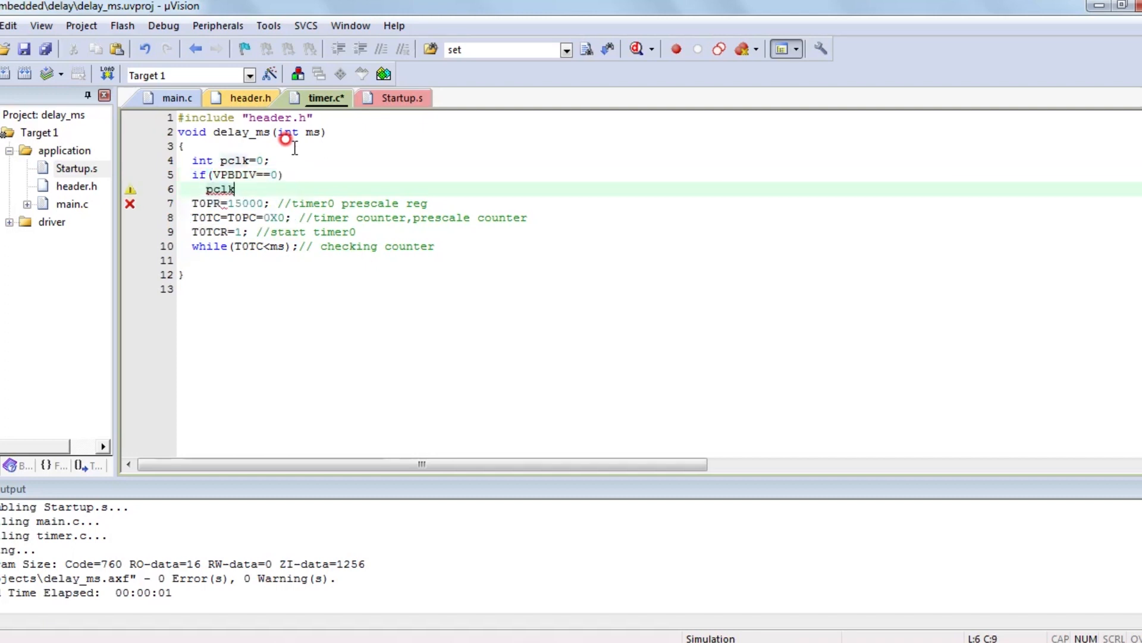
pyautogui.write('=15')
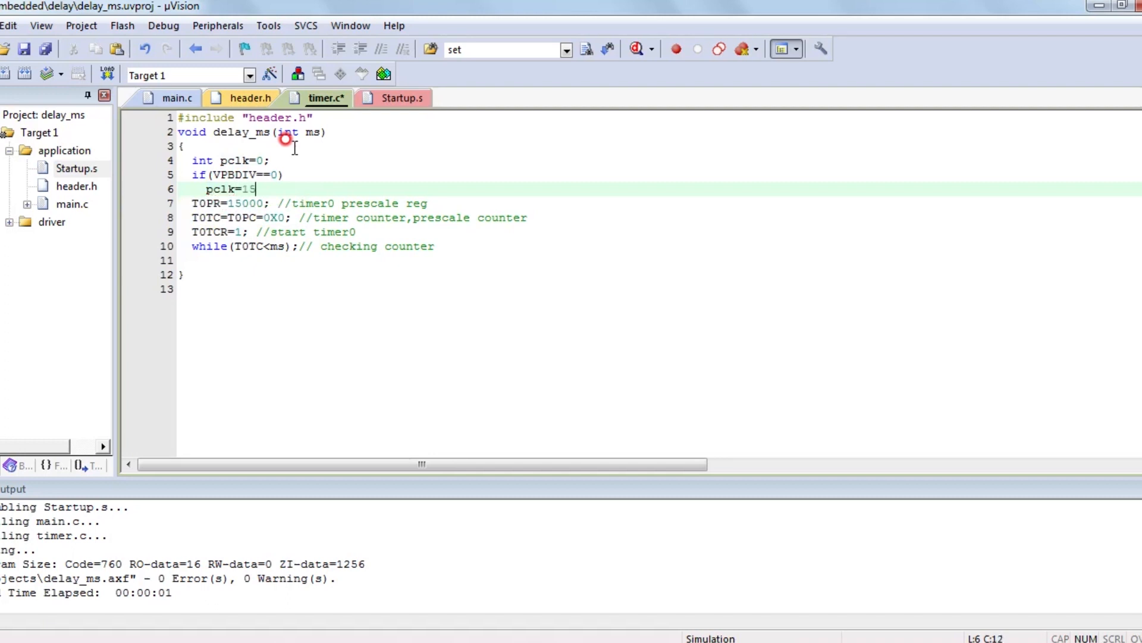
pyautogui.write('00')
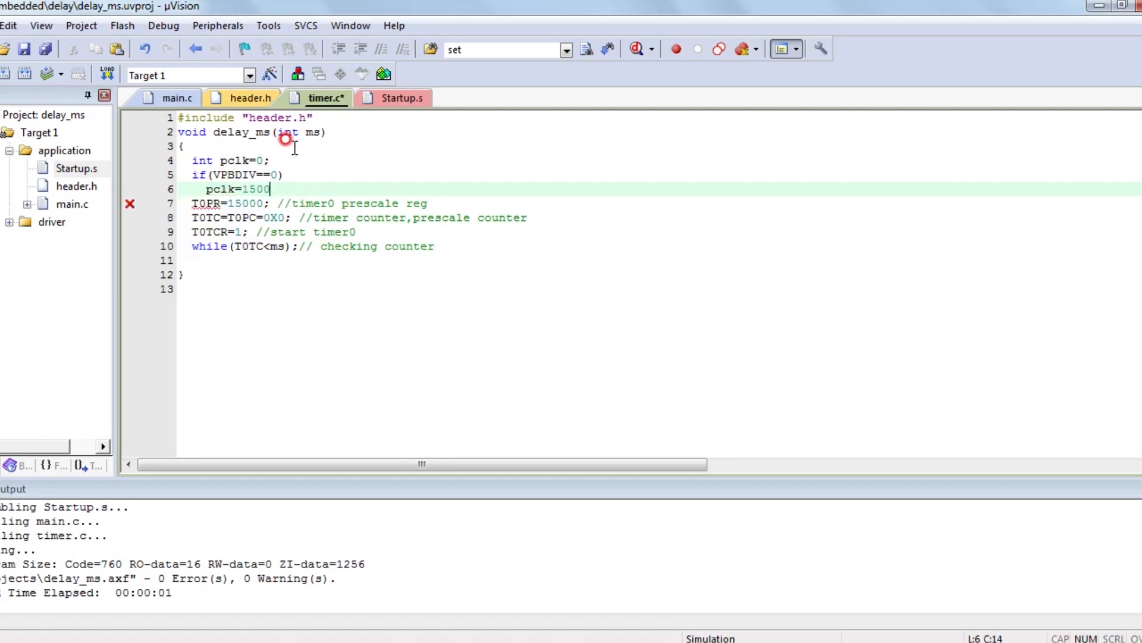
pyautogui.write('0')
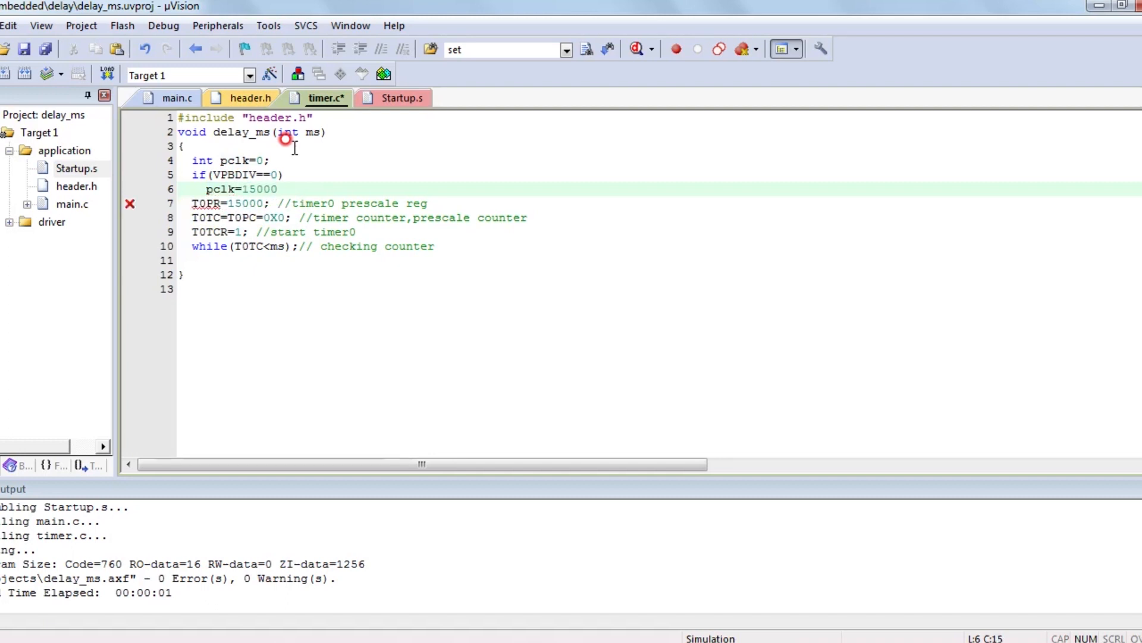
pyautogui.press('Return')
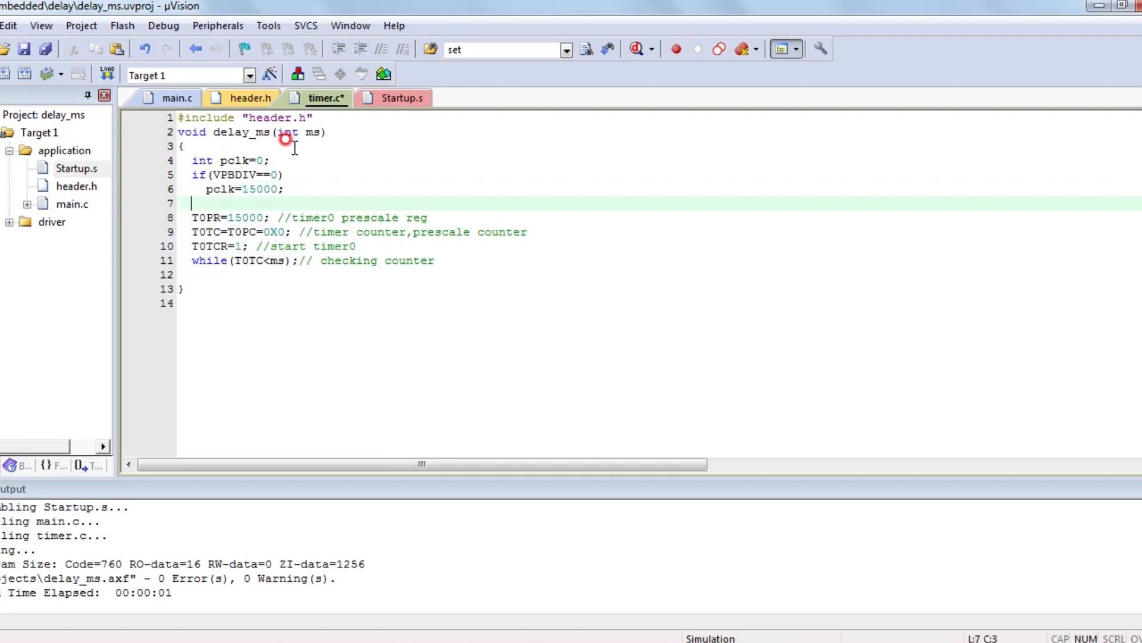
# - Add an else if(VPBDIV==1) branch setting pclk=6000
pyautogui.write('else')
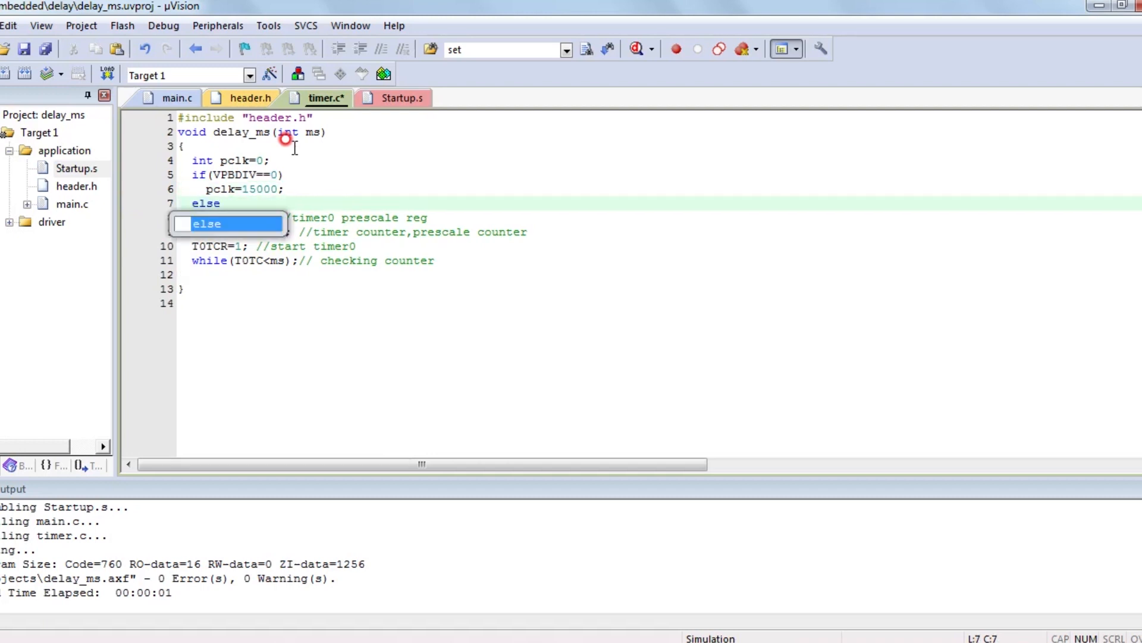
pyautogui.write('i')
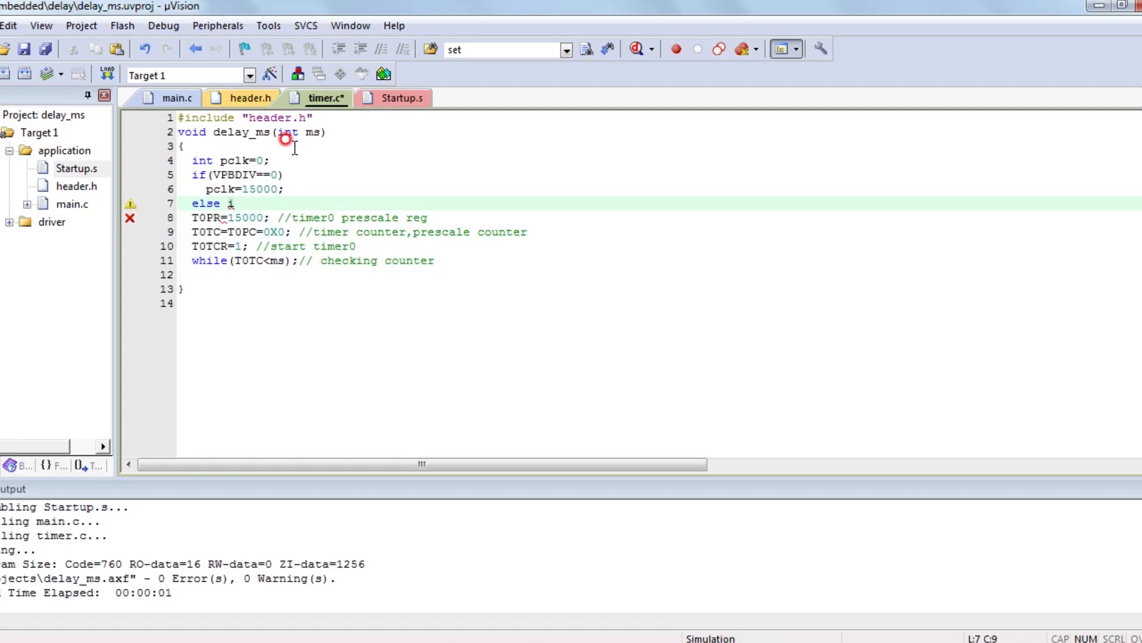
pyautogui.write('f(')
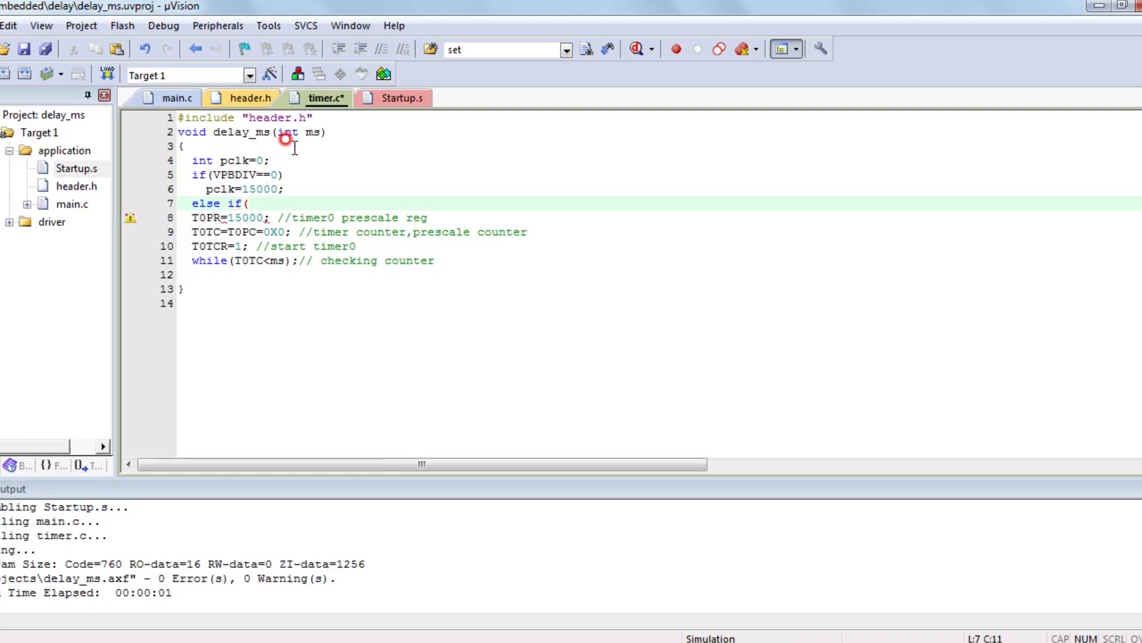
pyautogui.write('VP')
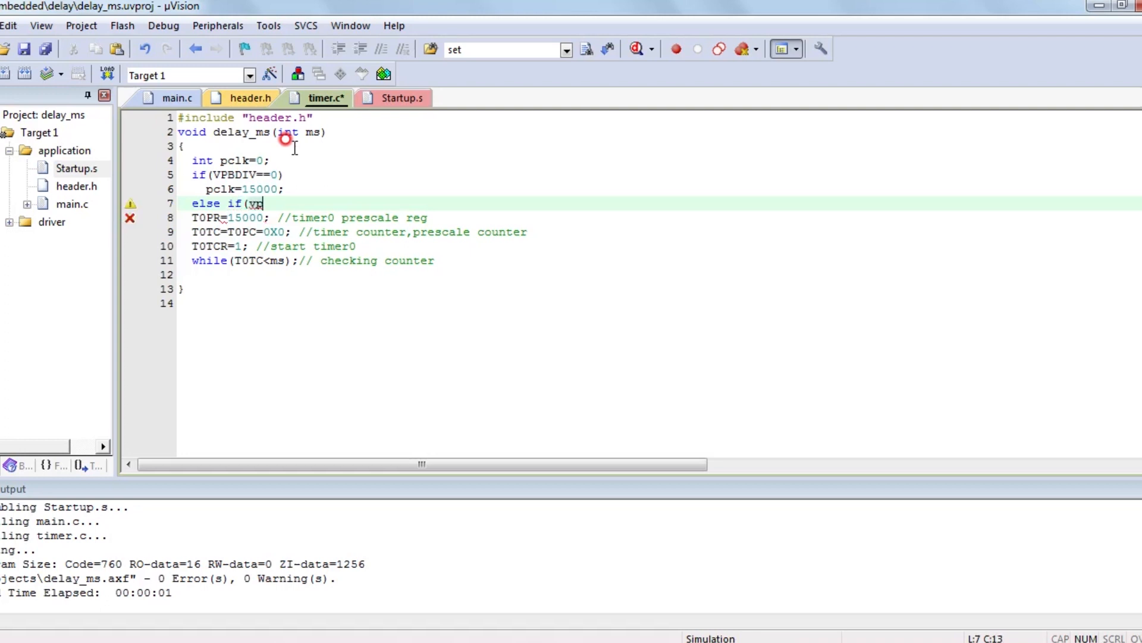
pyautogui.write('VP')
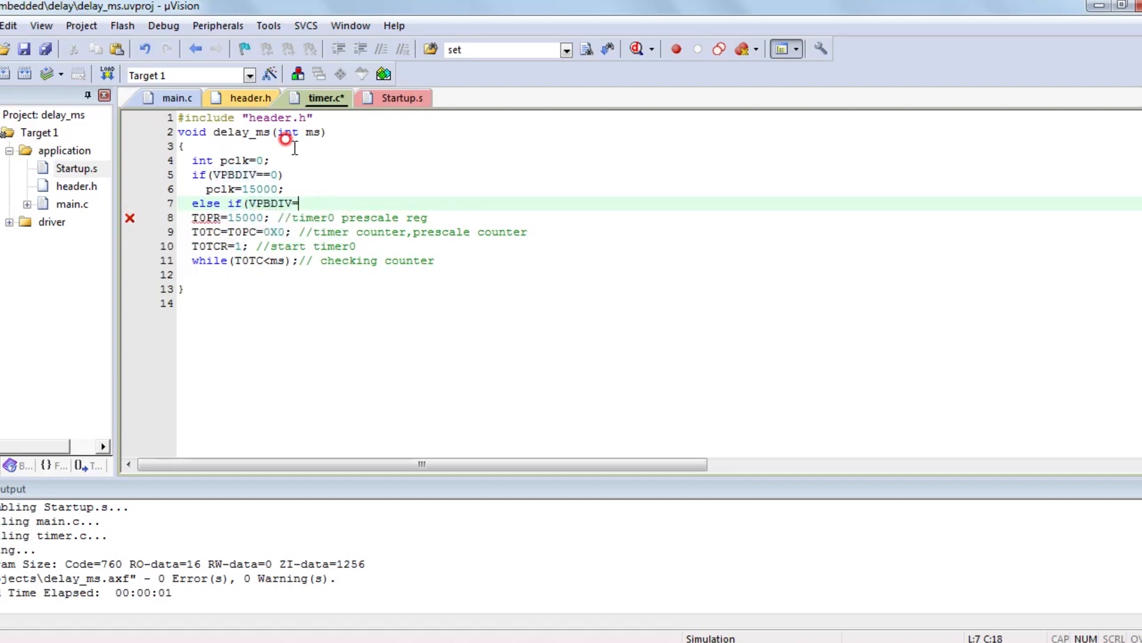
pyautogui.write('==1)')
pyautogui.write('p')
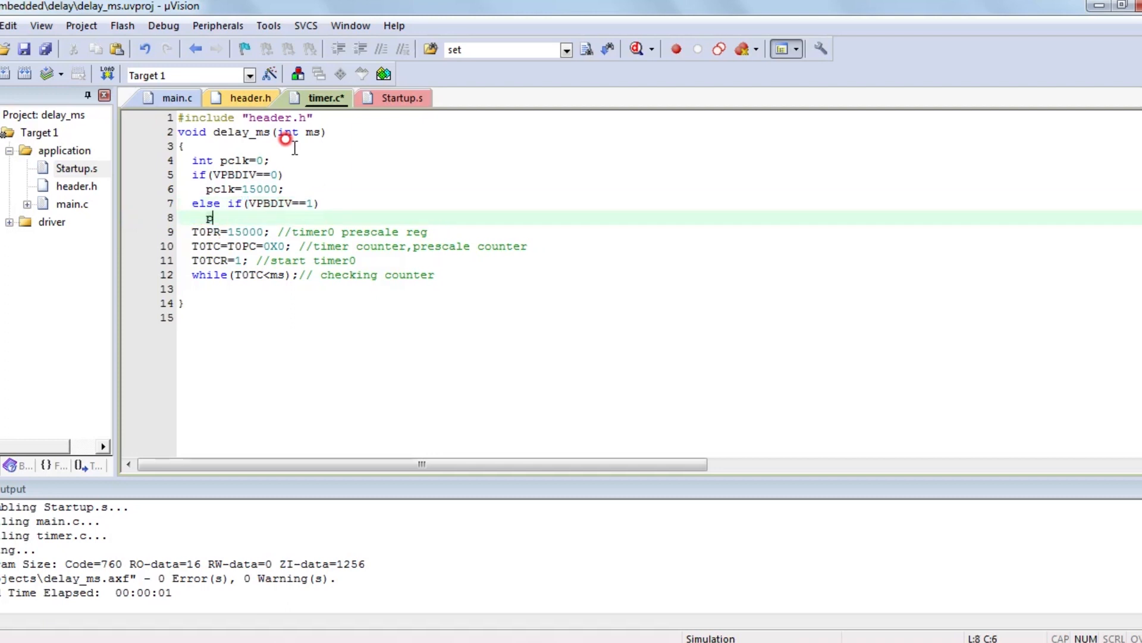
pyautogui.write('clk')
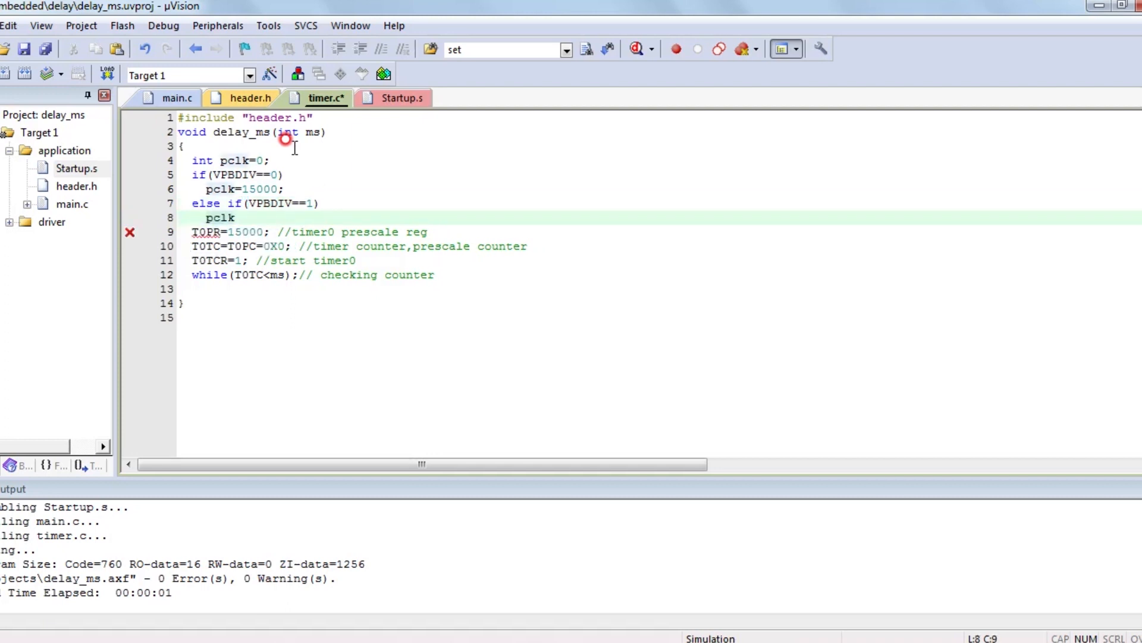
pyautogui.write('=6')
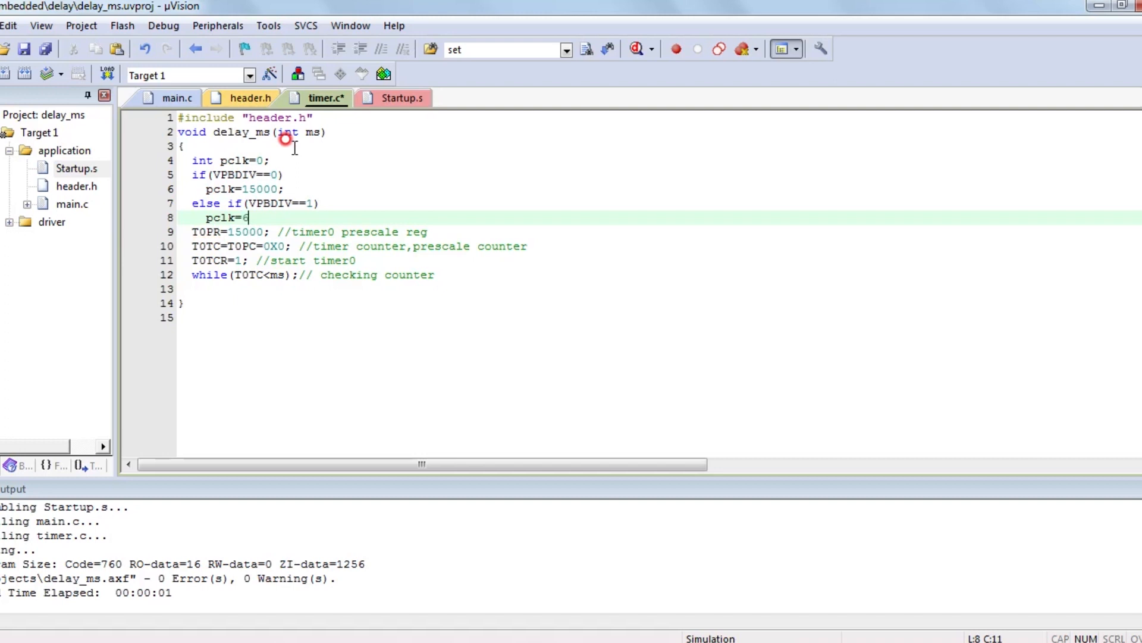
pyautogui.write('000')
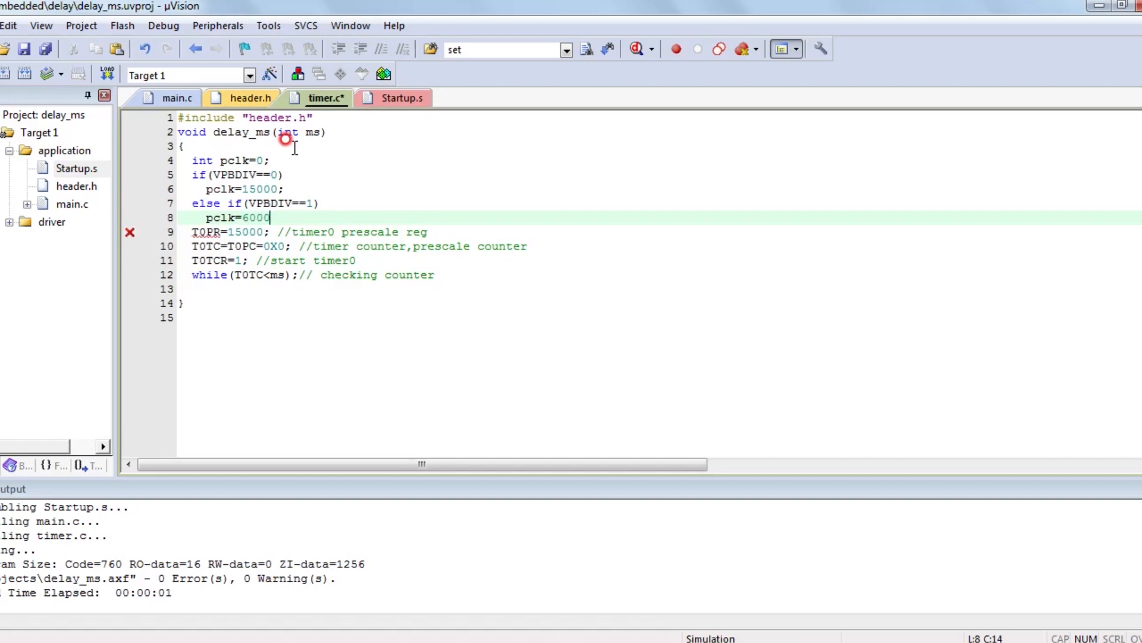
pyautogui.press('Return')
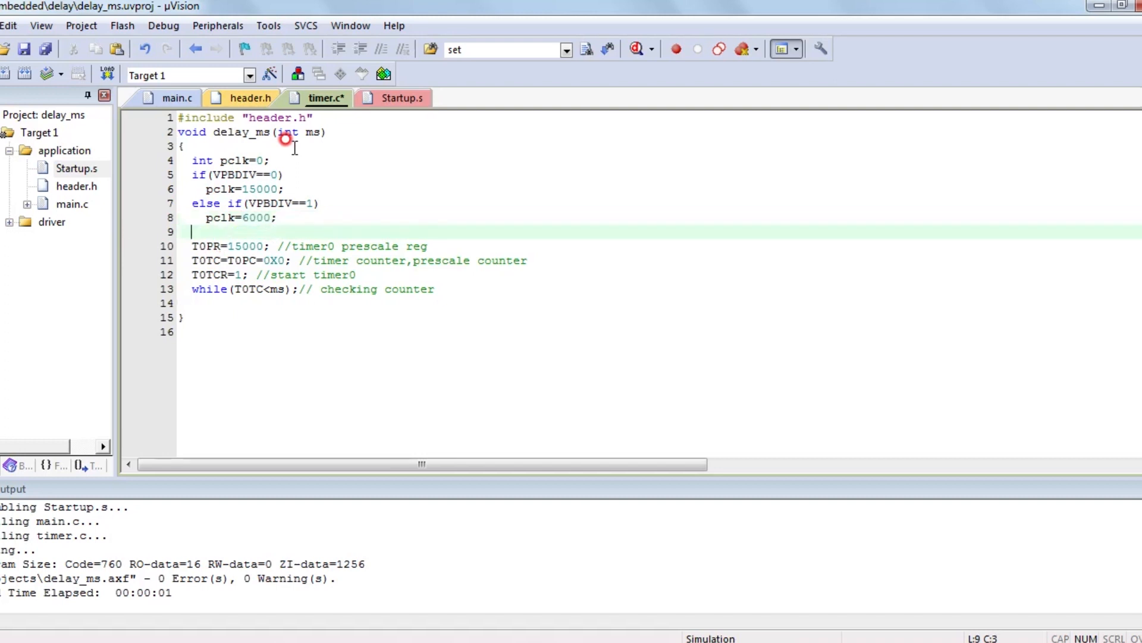
# - Add an else if(VPBDIV==2) branch with pclk=30000-1 and append -1 to an earlier pclk value
pyautogui.write('else if')
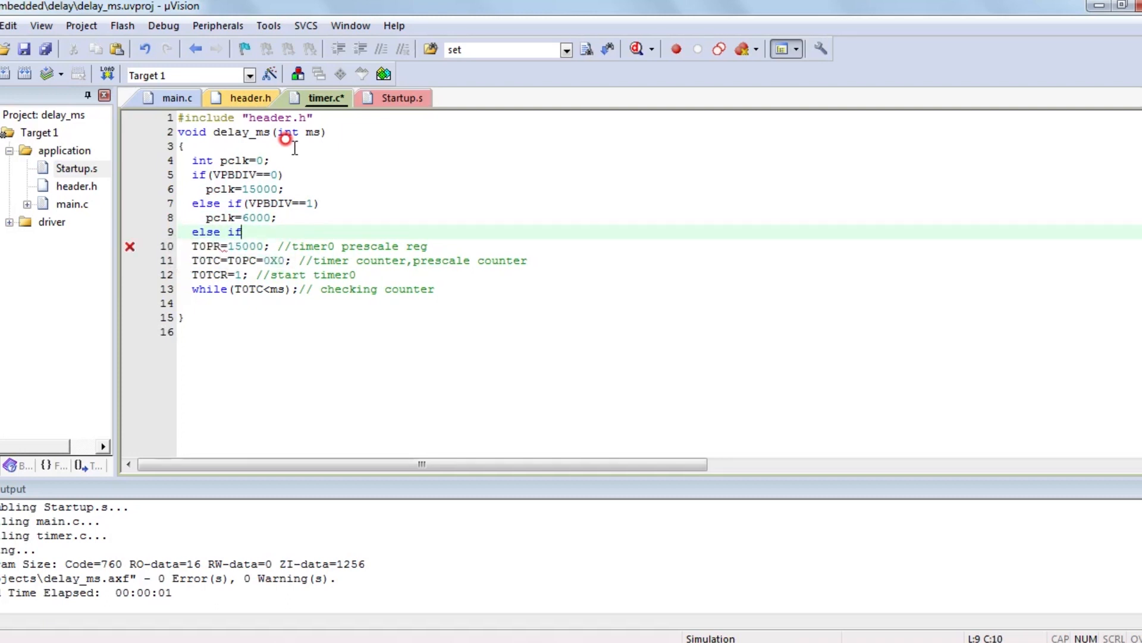
pyautogui.write('(')
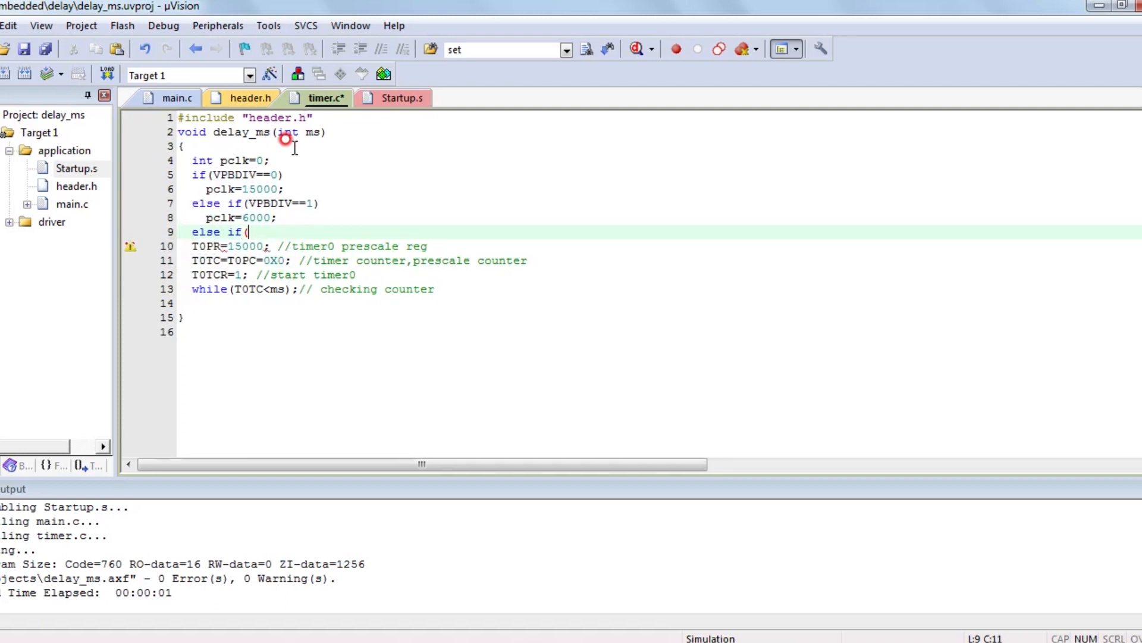
pyautogui.write('VP')
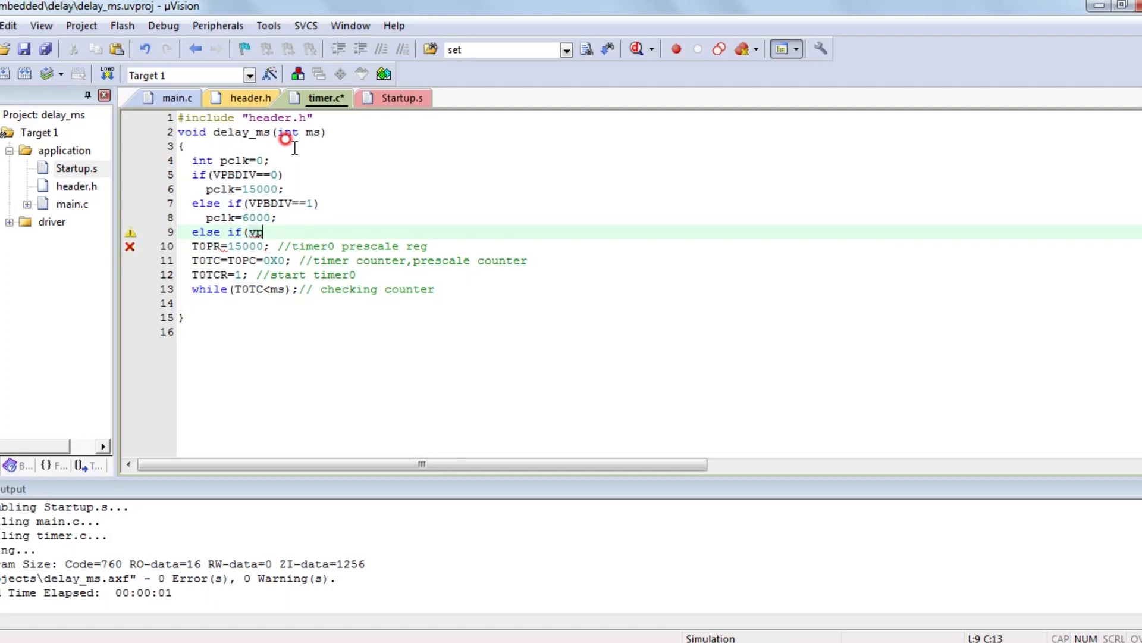
pyautogui.write('PBDIV==2')
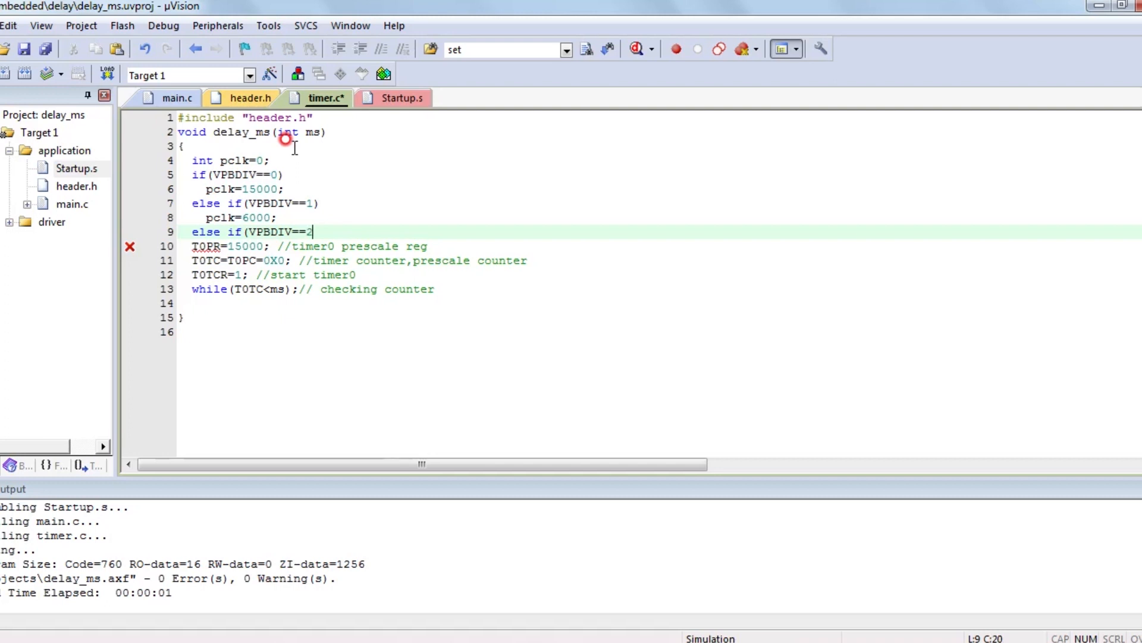
pyautogui.press('Return')
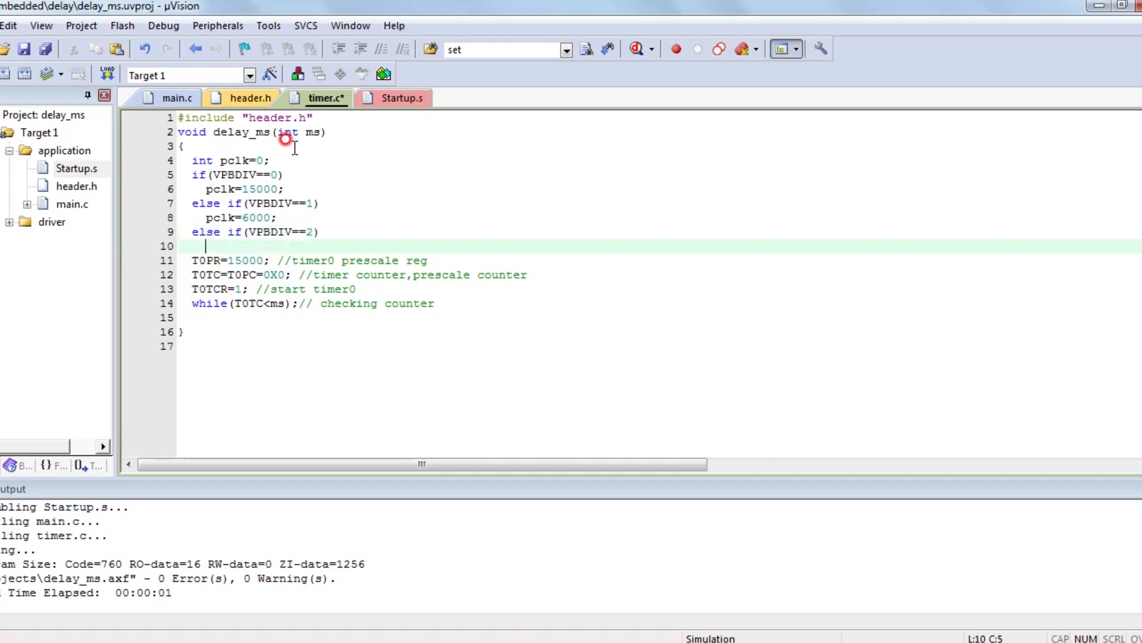
pyautogui.write('pcl')
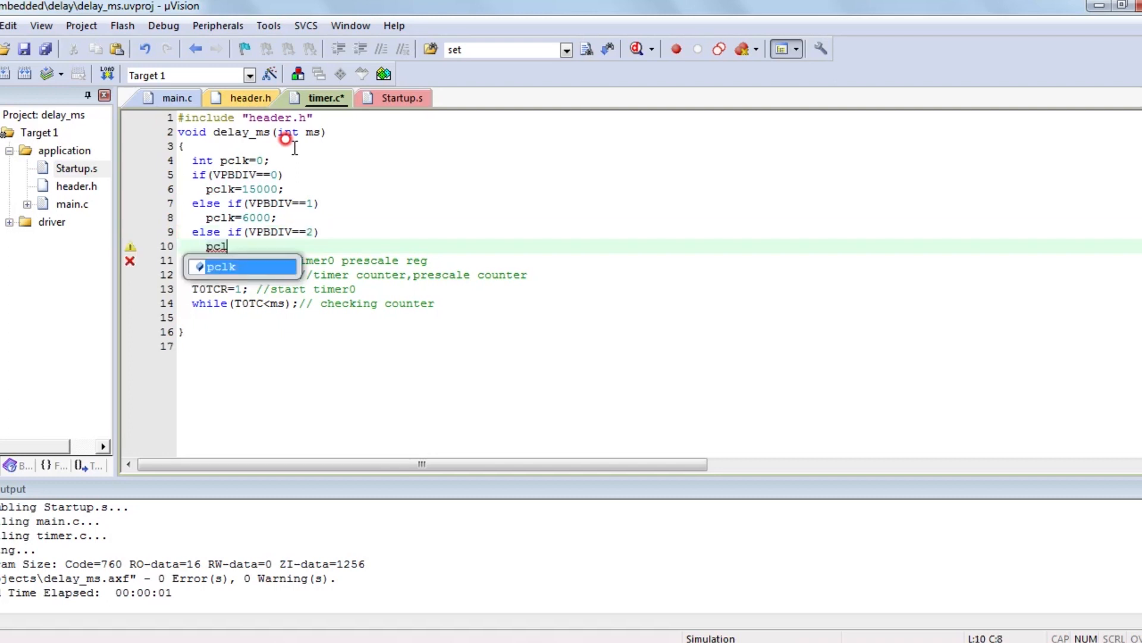
pyautogui.write('=')
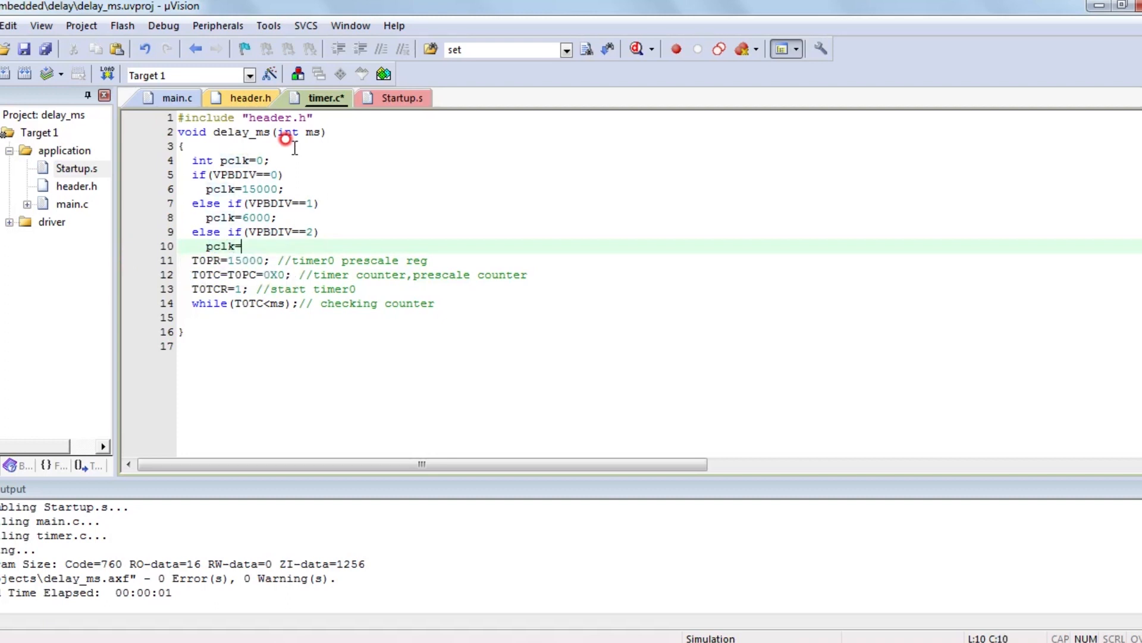
pyautogui.write('3')
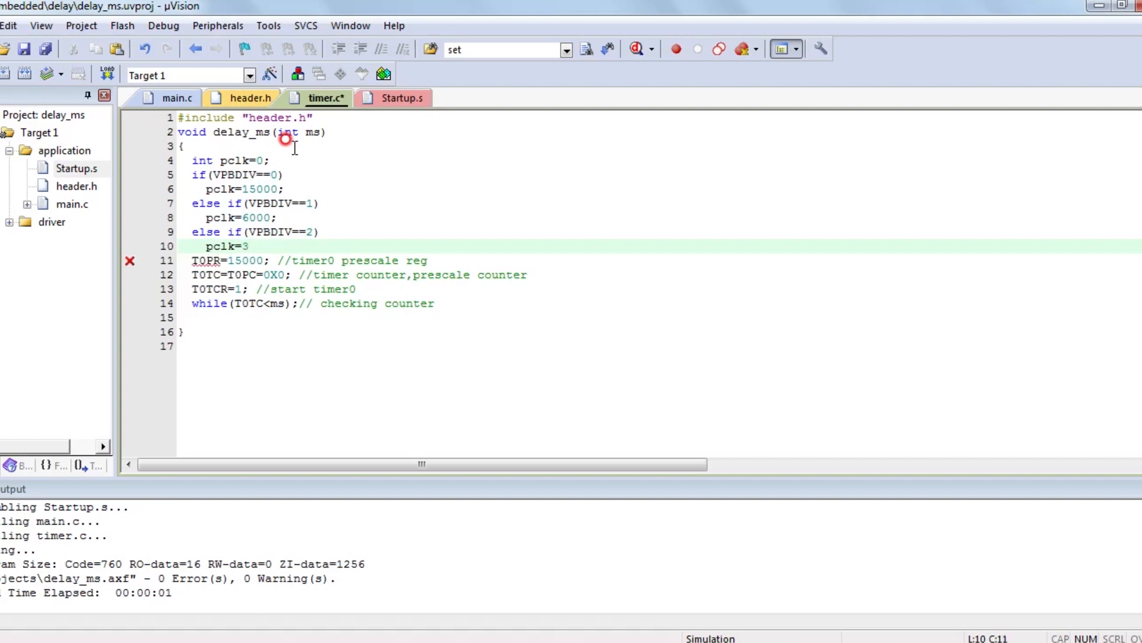
pyautogui.write('0000')
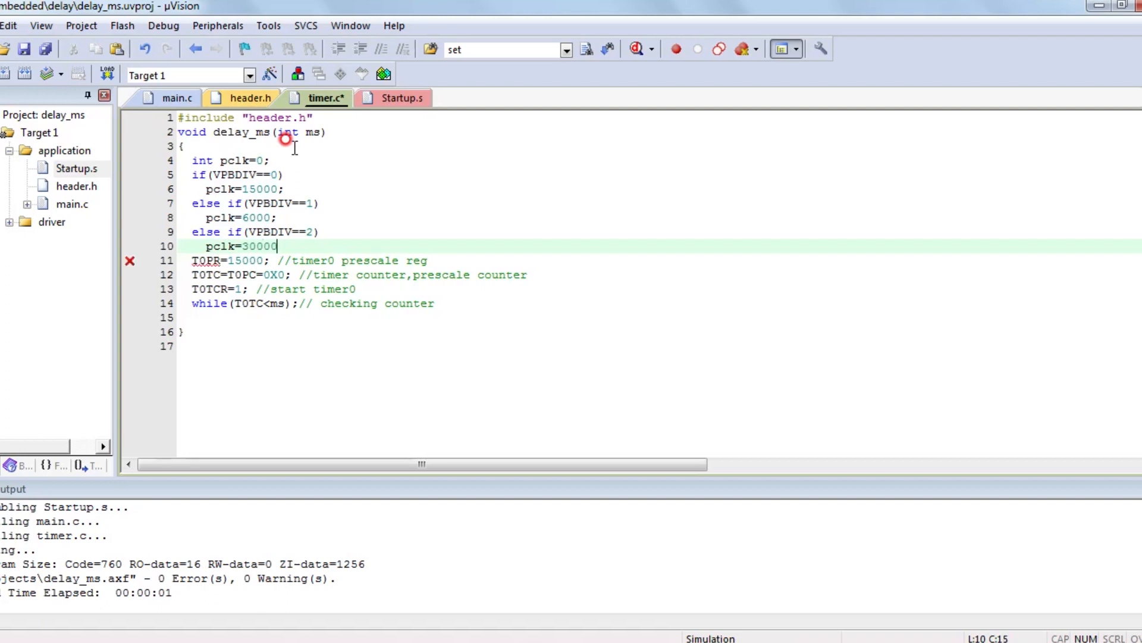
pyautogui.write('-1')
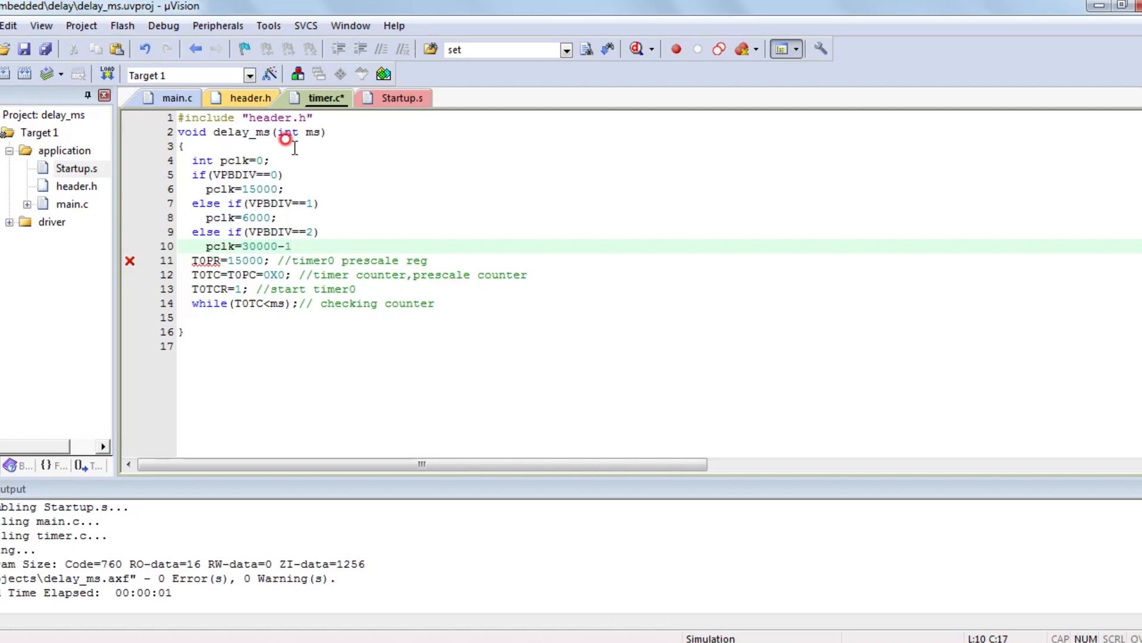
pyautogui.write(';')
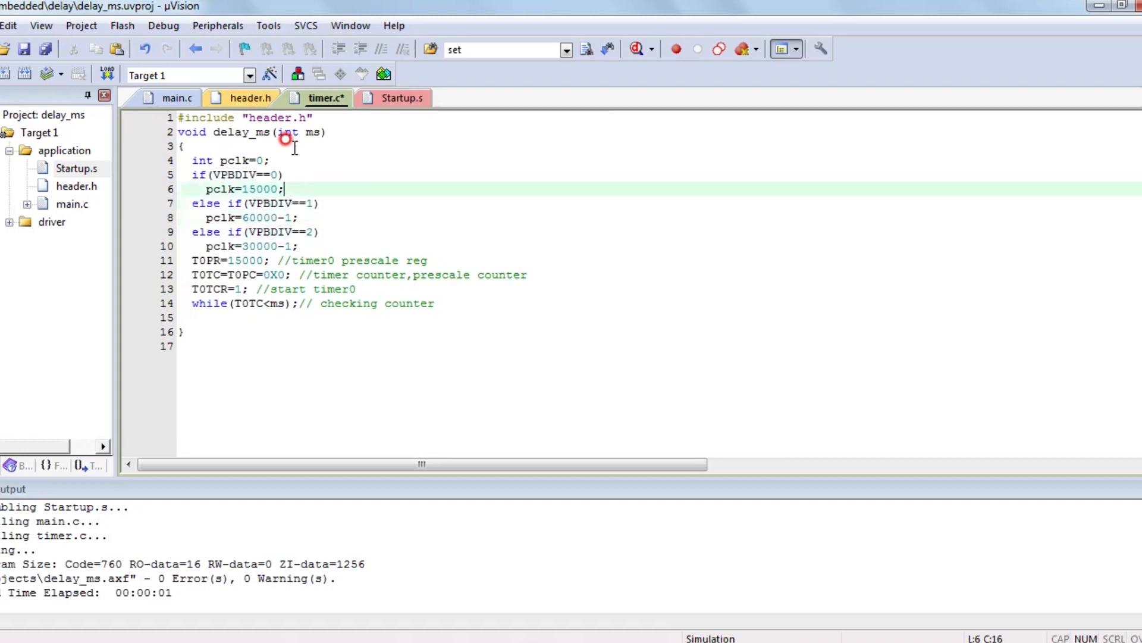
pyautogui.write('-1')
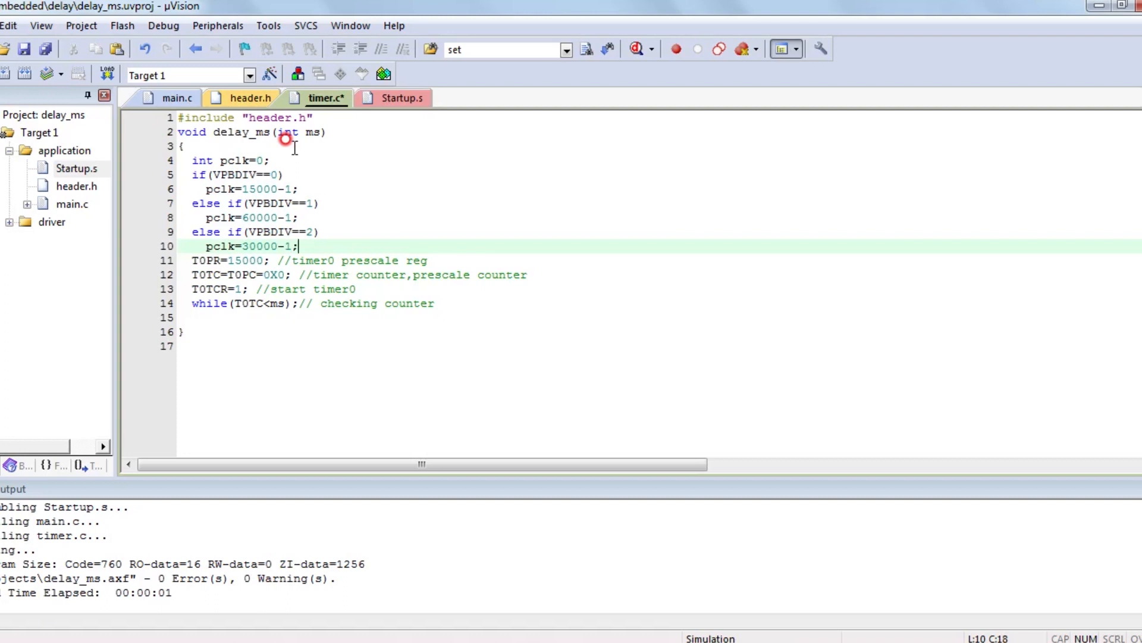
# - Add an else if(VPBDIV==4) branch assigning its pclk value minus one
pyautogui.write('else')
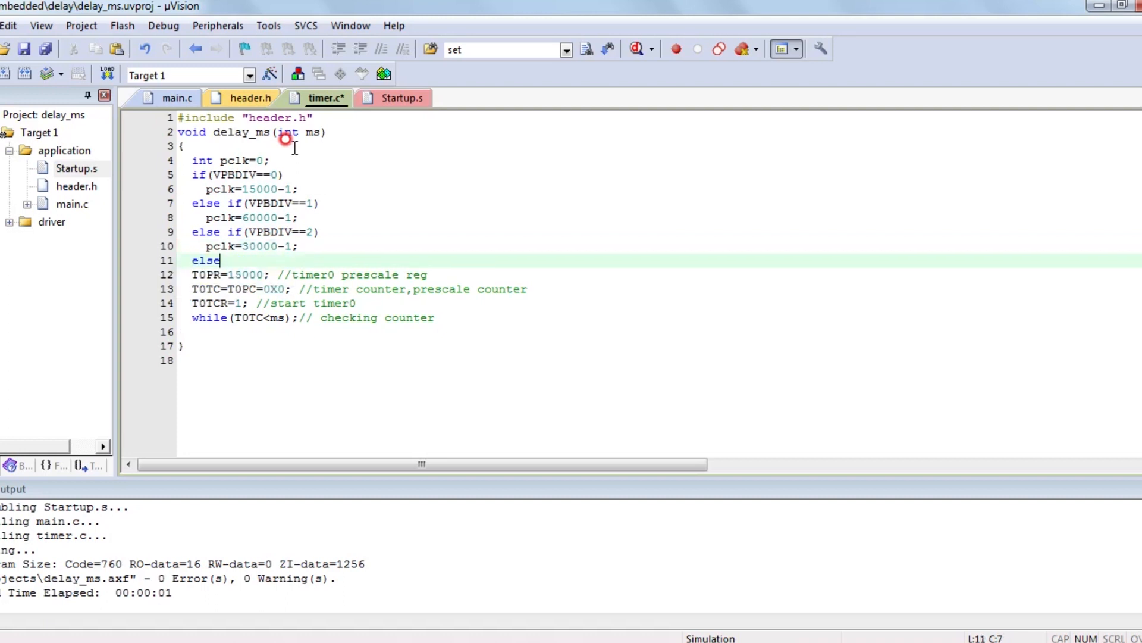
pyautogui.write('i')
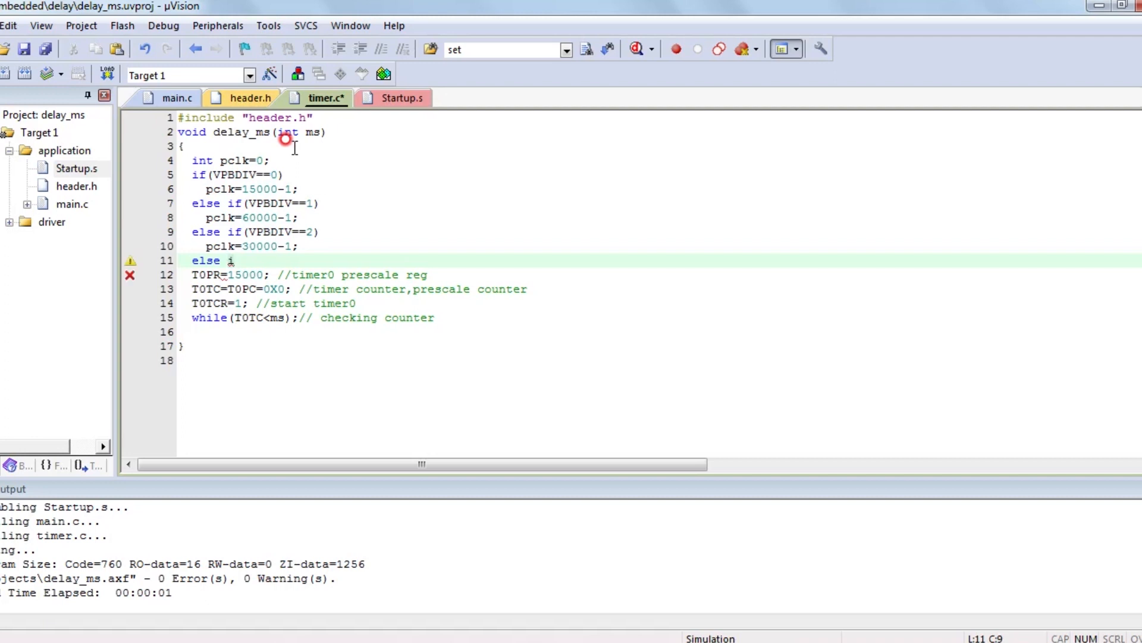
pyautogui.write('f')
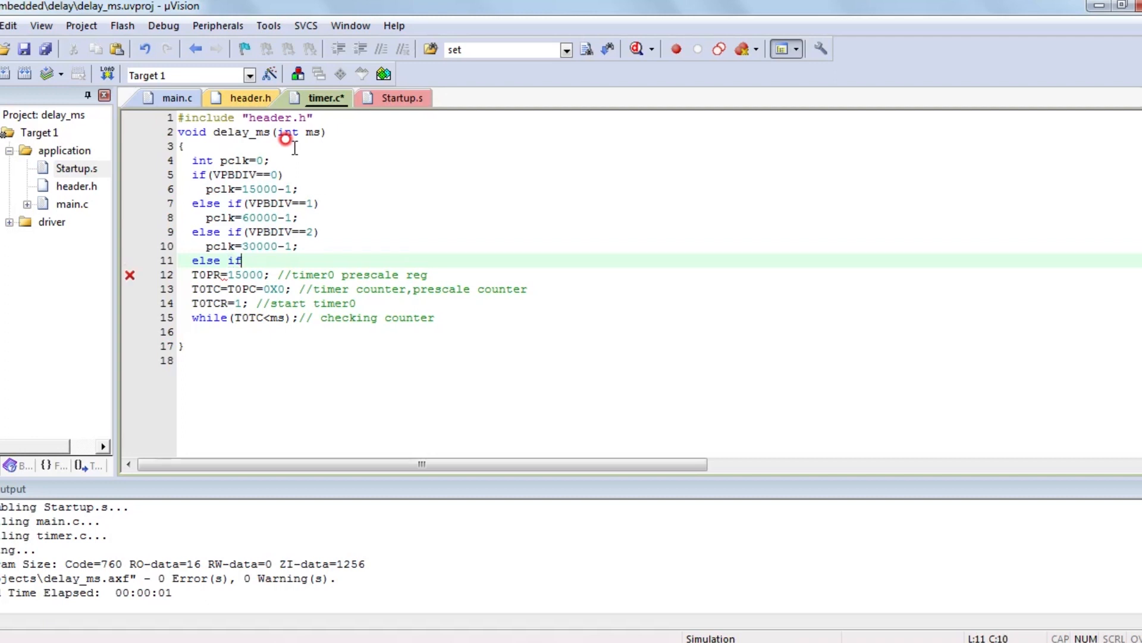
pyautogui.write('(')
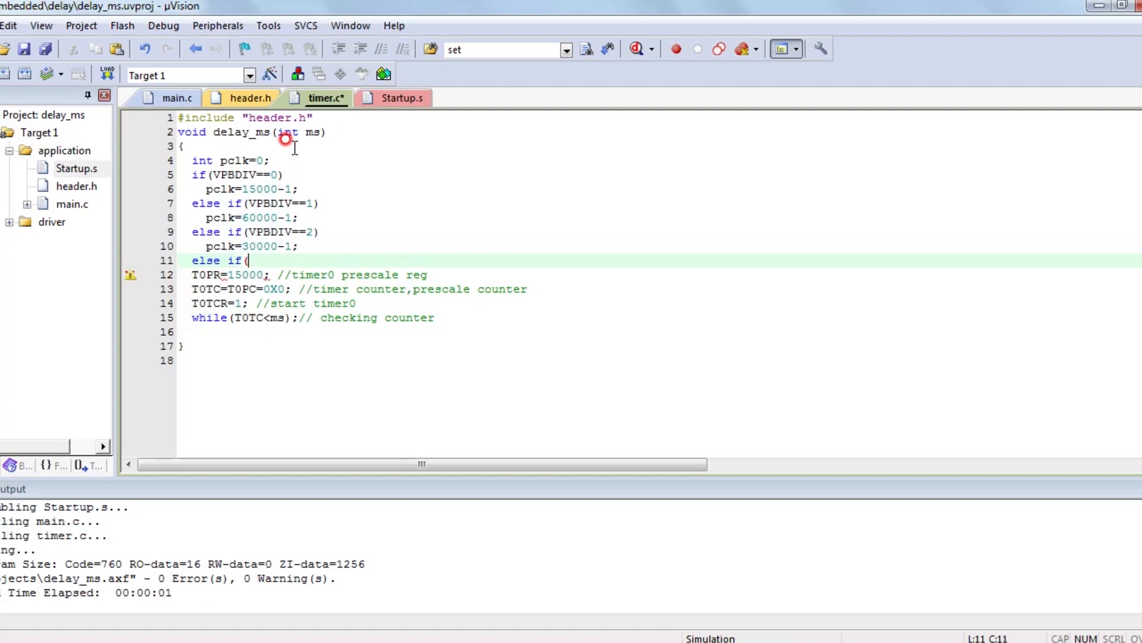
pyautogui.write('vpb')
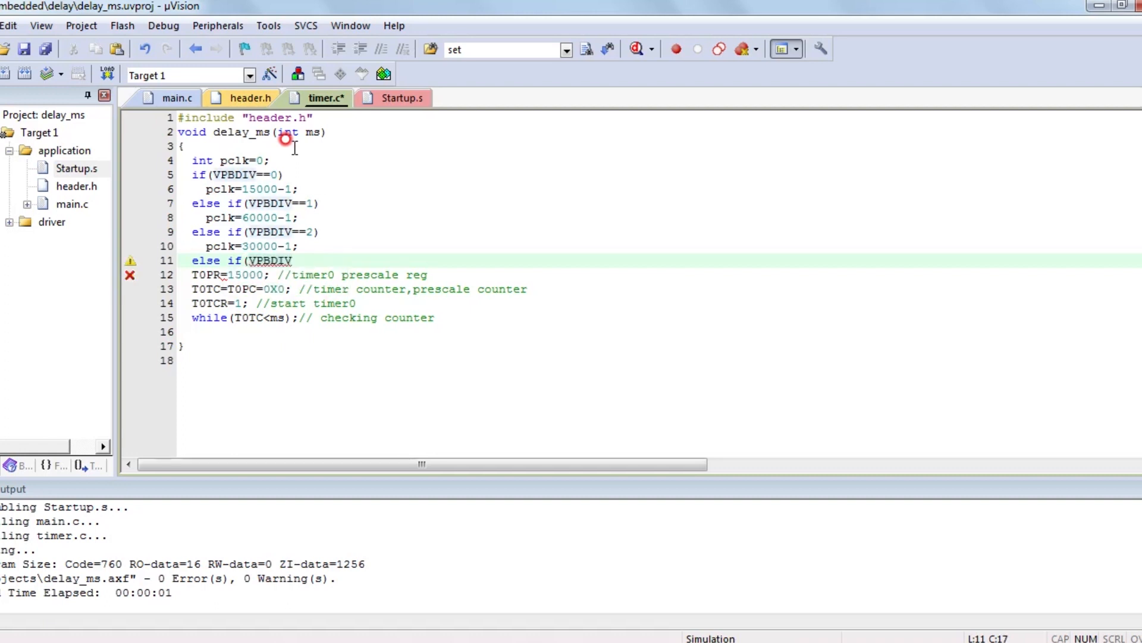
pyautogui.write('==4')
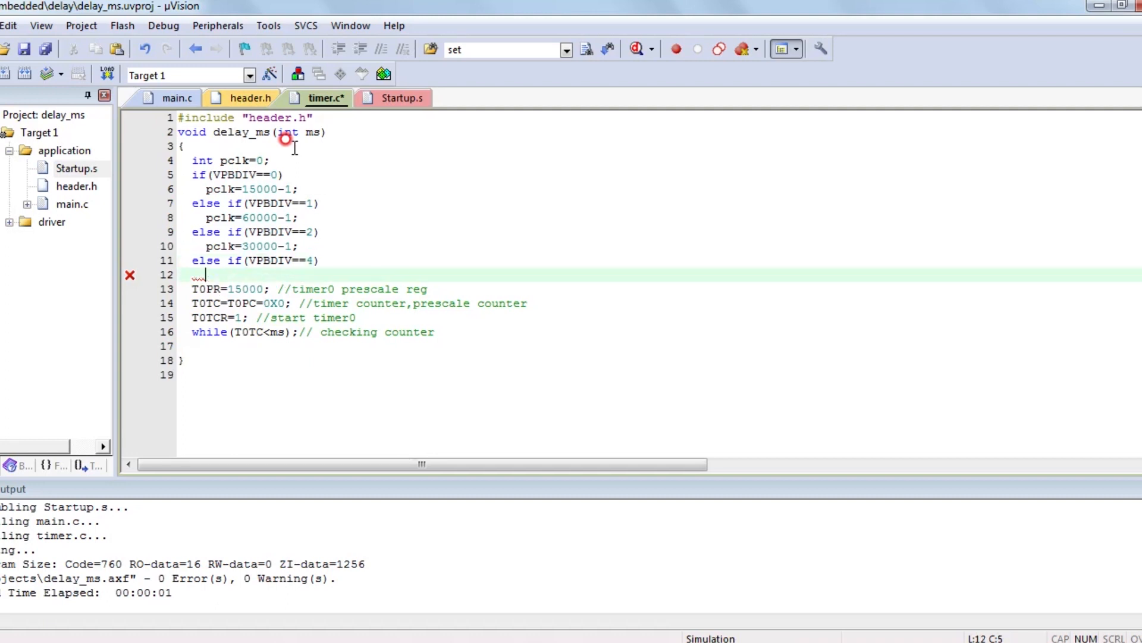
pyautogui.write('pcl')
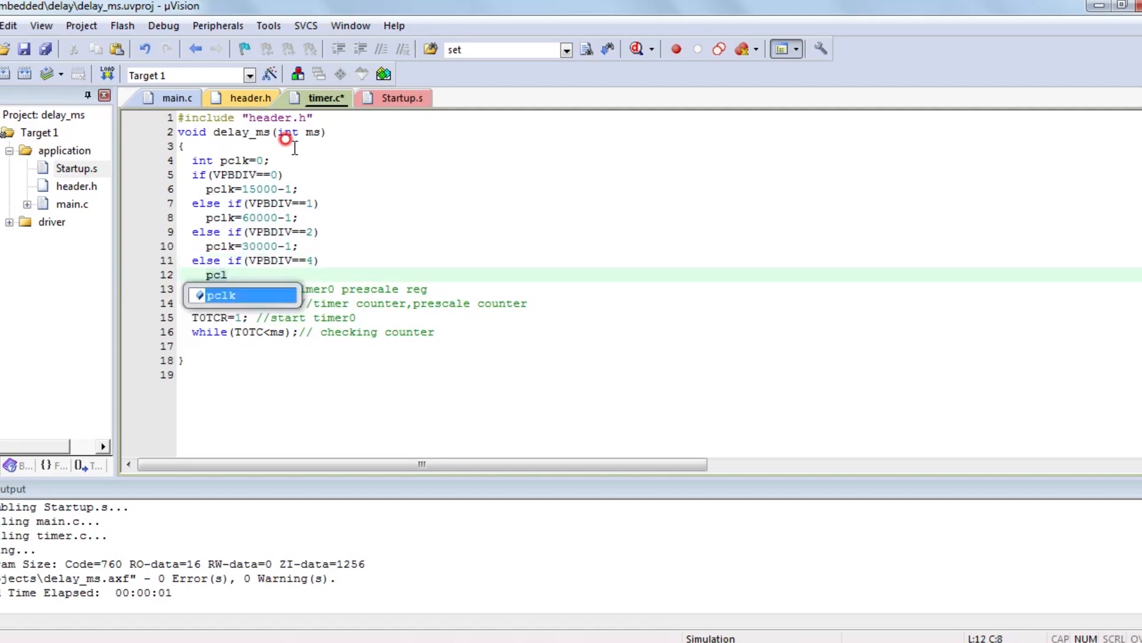
pyautogui.write('k=1')
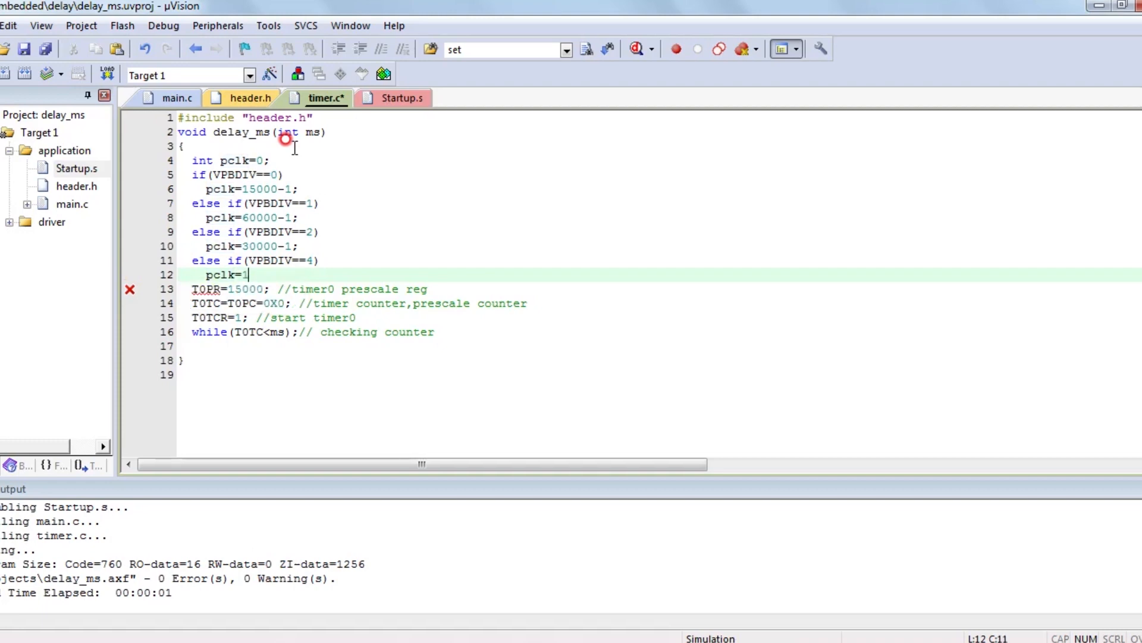
pyautogui.write('500')
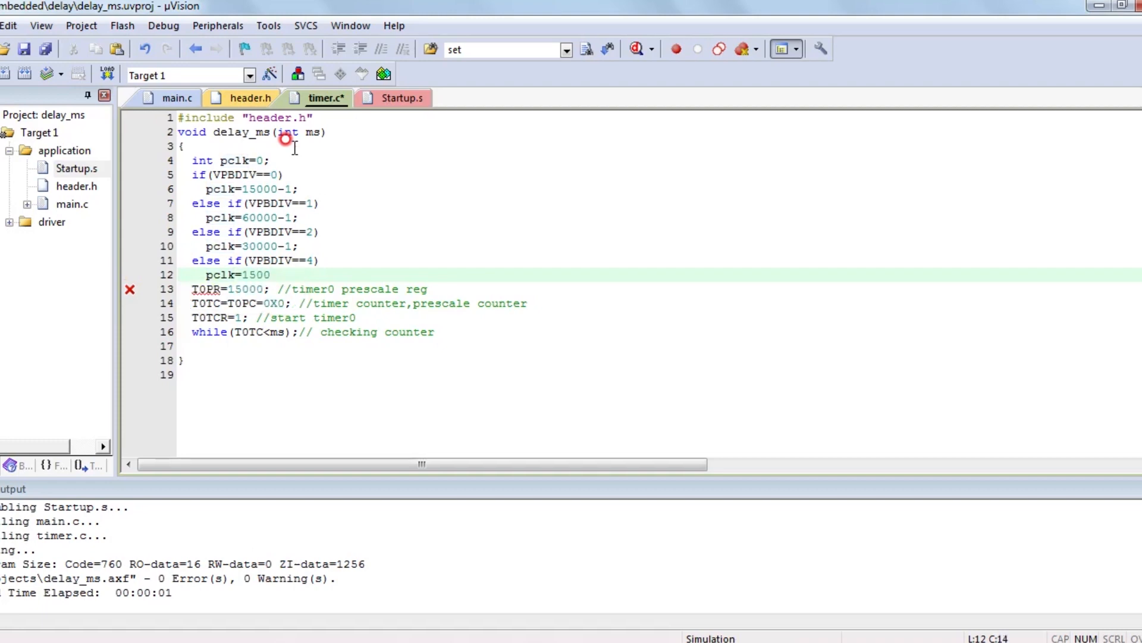
pyautogui.write('0-1')
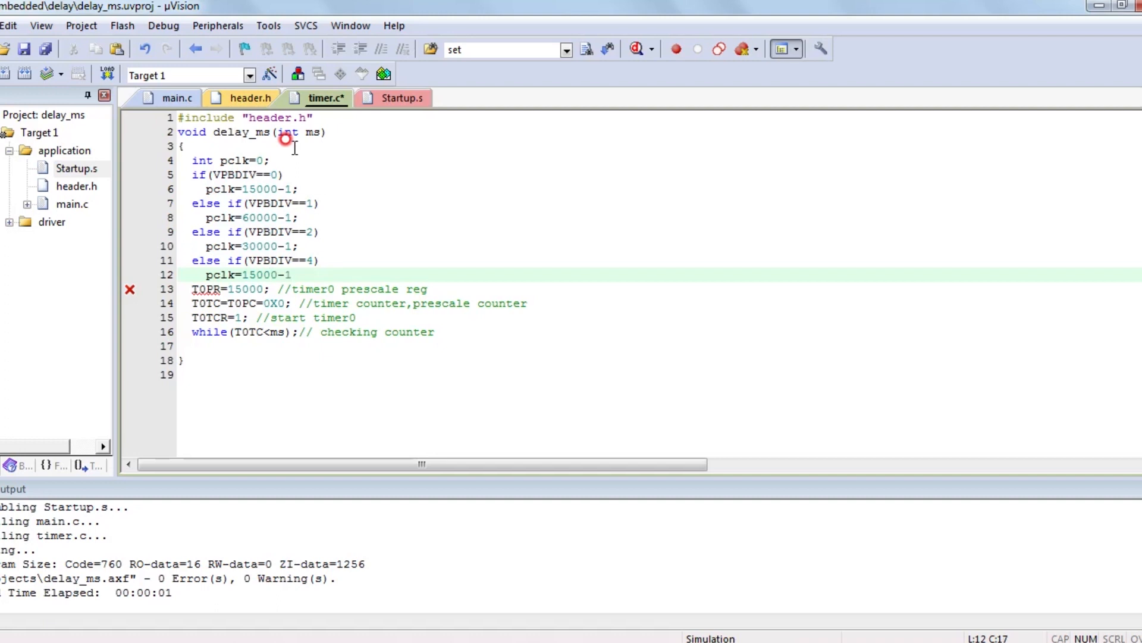
pyautogui.write(')')
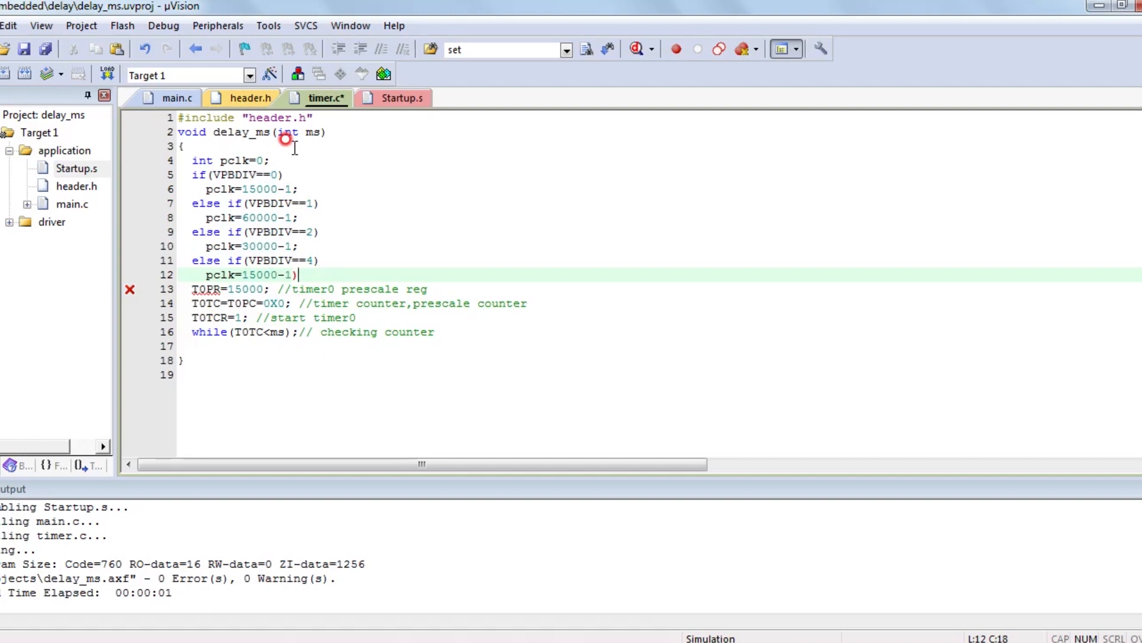
pyautogui.write(';')
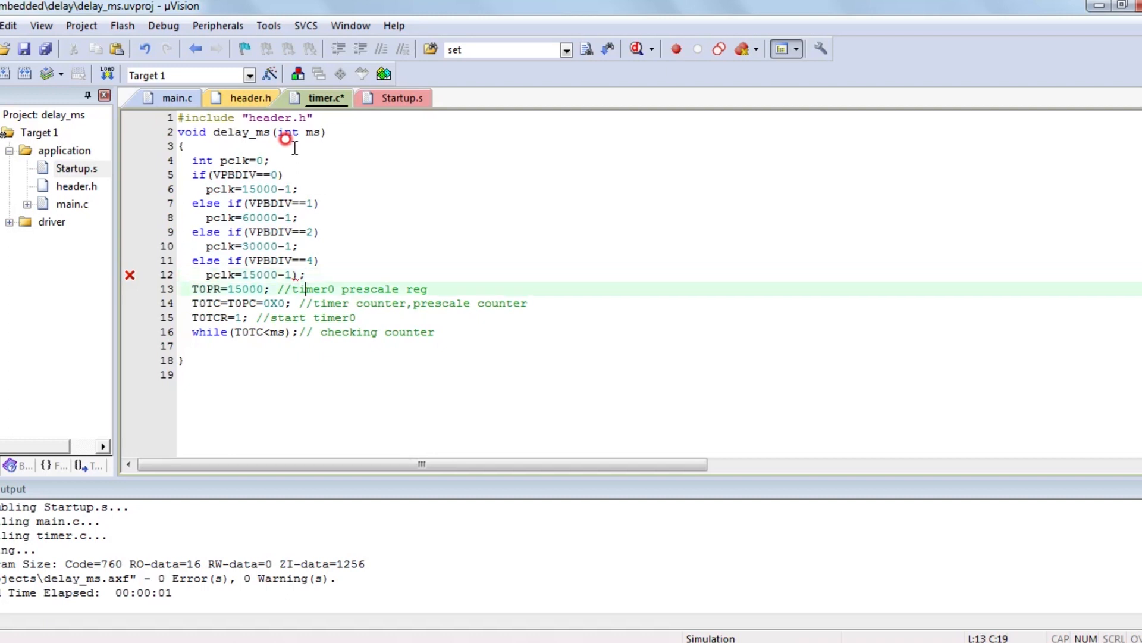
# - Load T0PR from pclk instead of 15000 and fix the stray parenthesis on line 12
pyautogui.click(270, 288)
pyautogui.write('p')
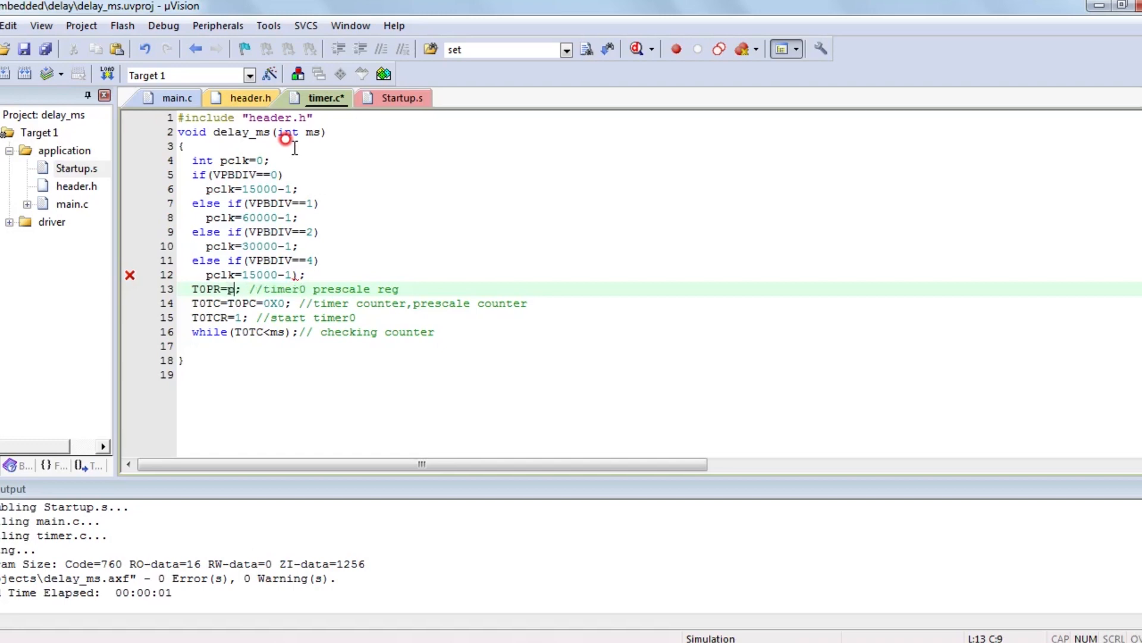
pyautogui.write('clk')
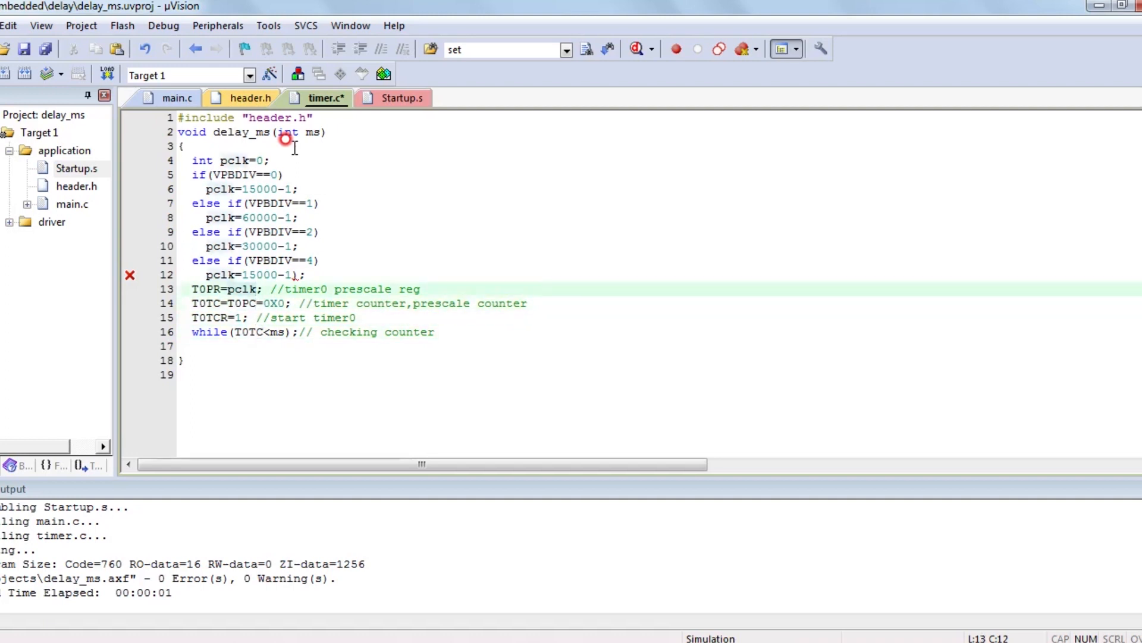
pyautogui.click(292, 275)
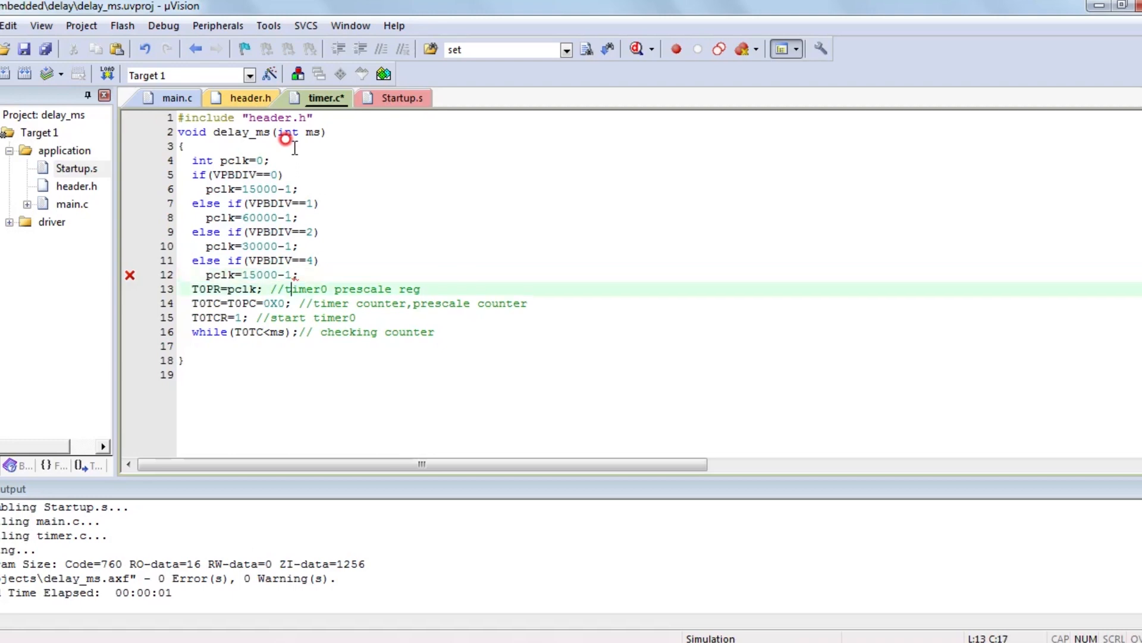
pyautogui.click(178, 98)
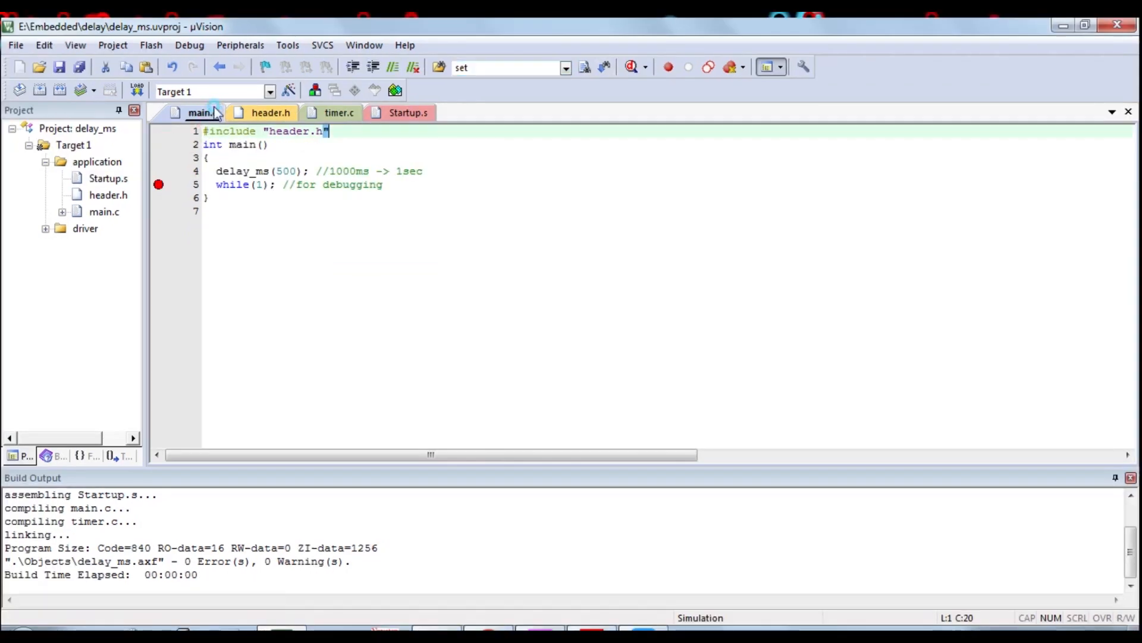
# - Review header.h, timer.c and main.c, then start a debug session halted at delay_ms(500)
pyautogui.click(271, 112)
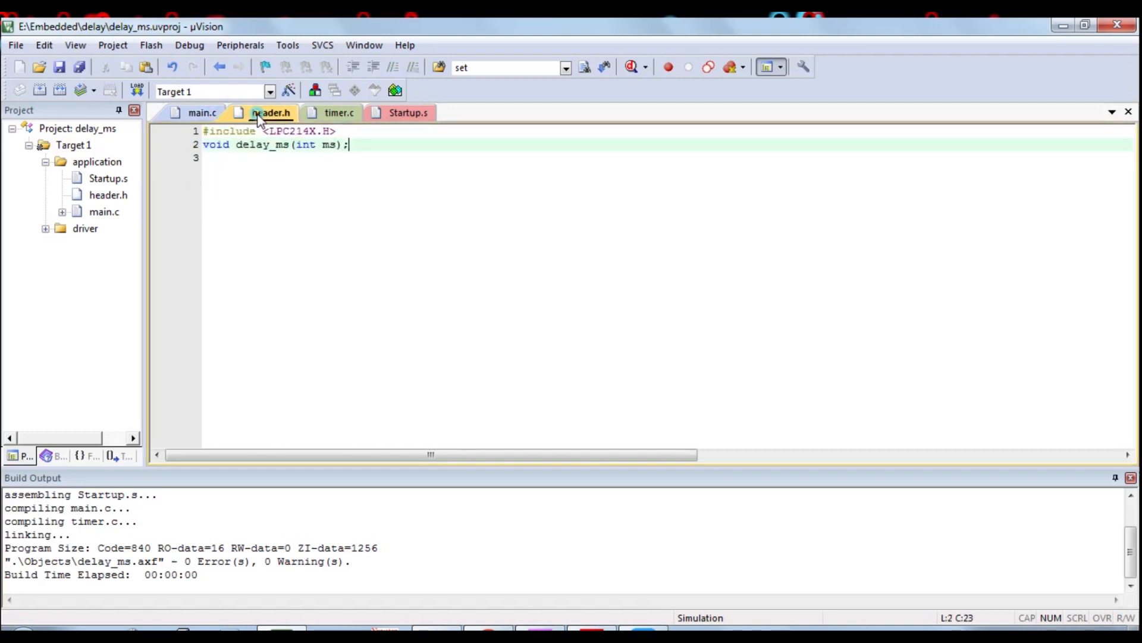
pyautogui.click(339, 112)
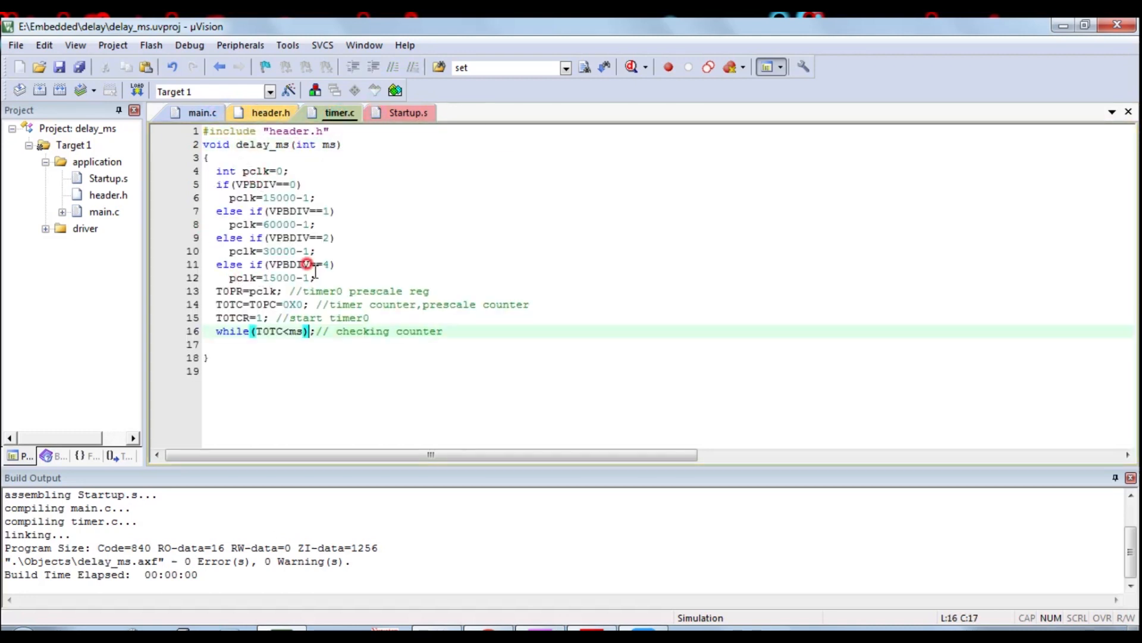
pyautogui.click(202, 112)
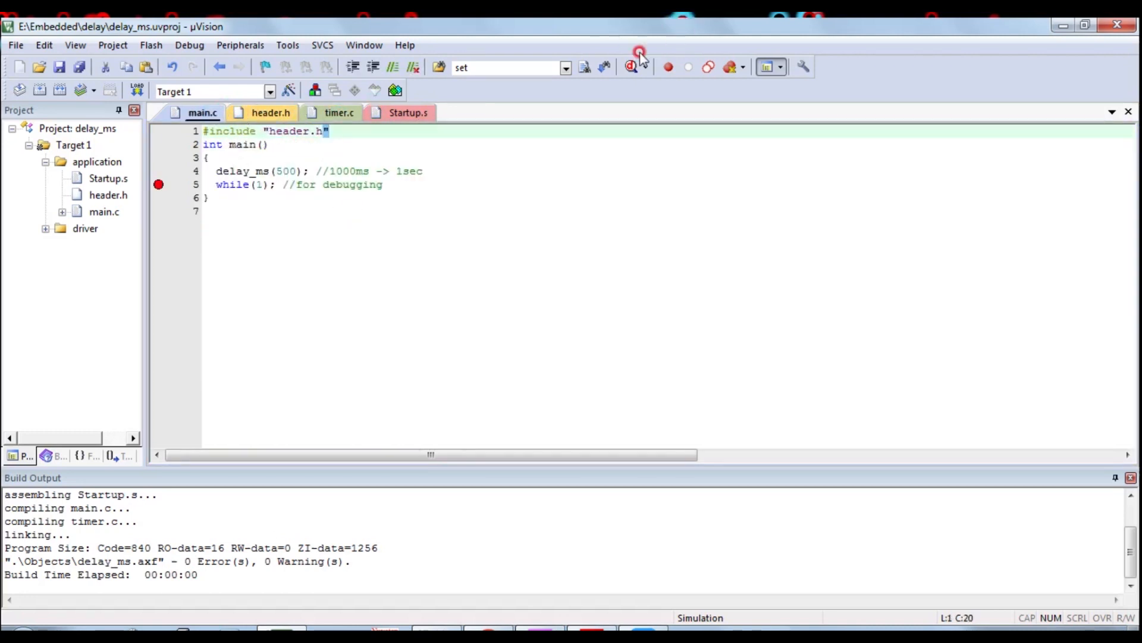
pyautogui.click(634, 67)
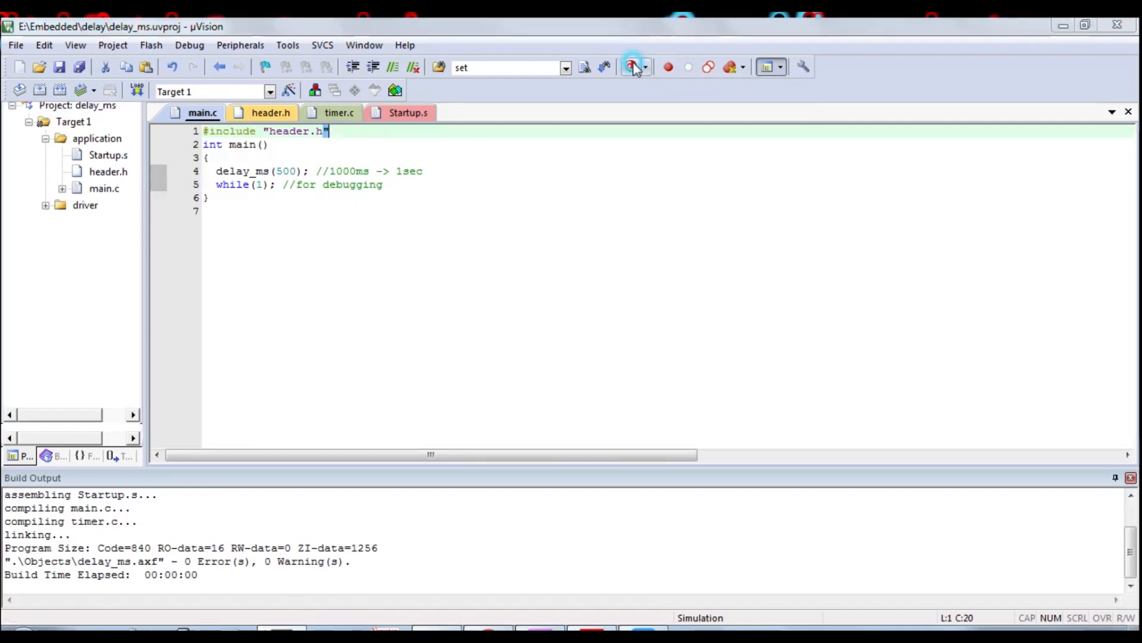
pyautogui.click(633, 66)
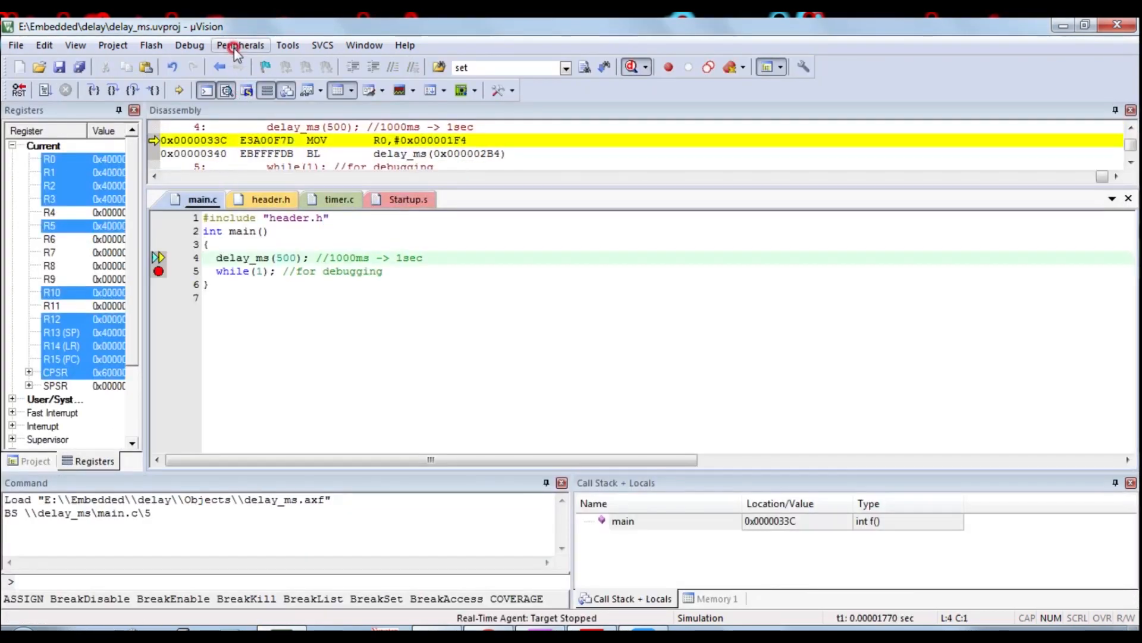
# - Show the VPB Divider peripheral (VPBDIV 0x00), run to the breakpoint at about 0.50002 s, then end debugging
pyautogui.click(239, 44)
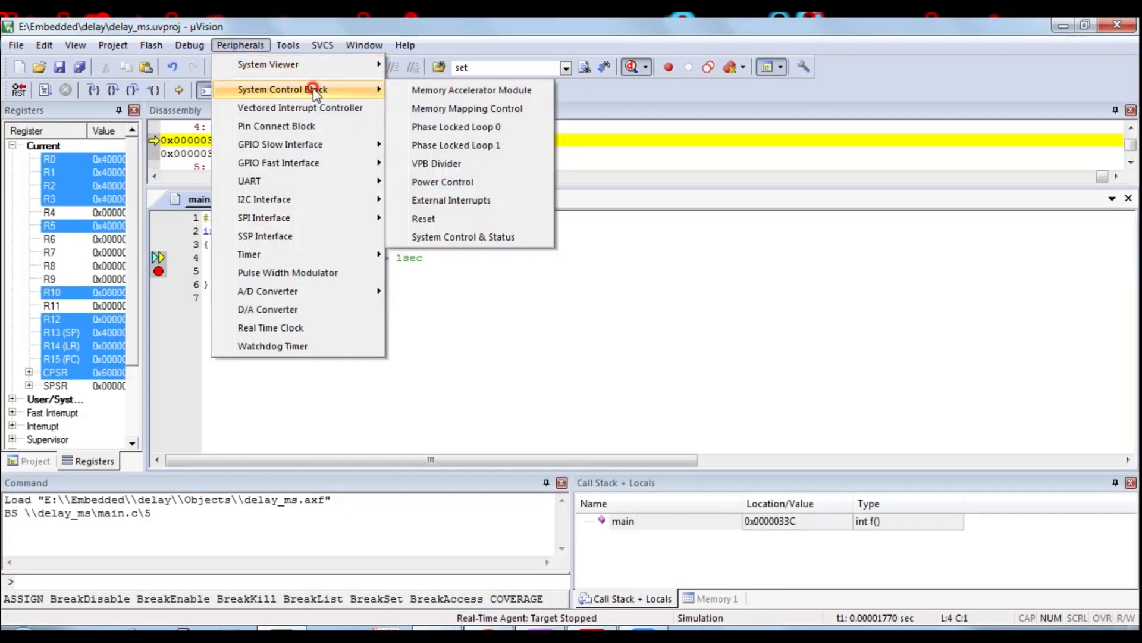
pyautogui.click(436, 164)
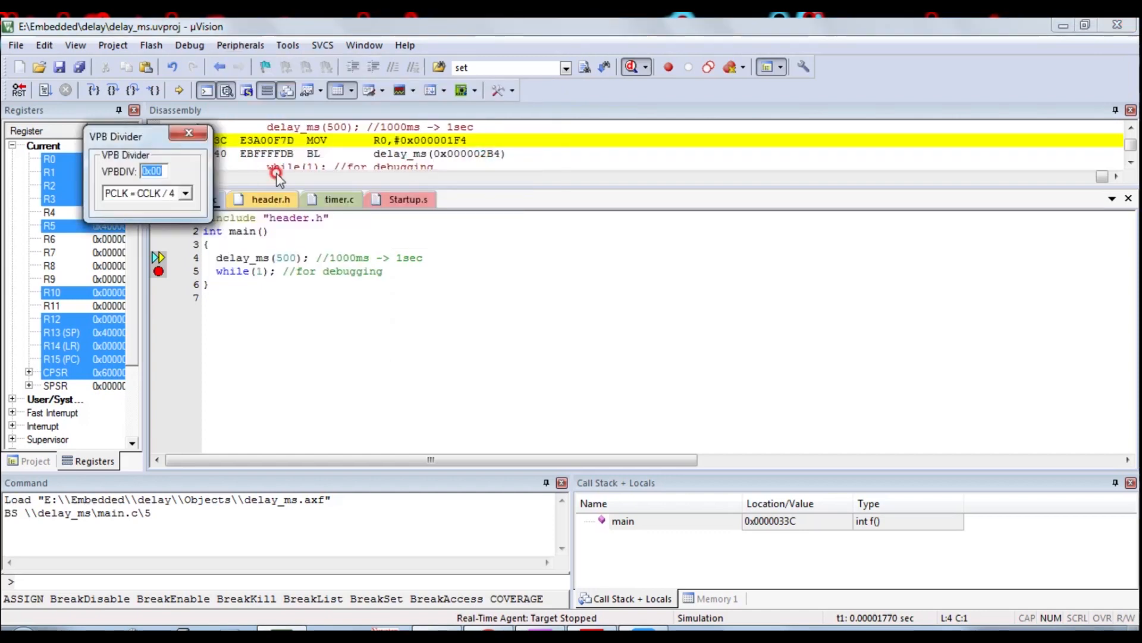
pyautogui.moveTo(116, 136); pyautogui.dragTo(457, 125)
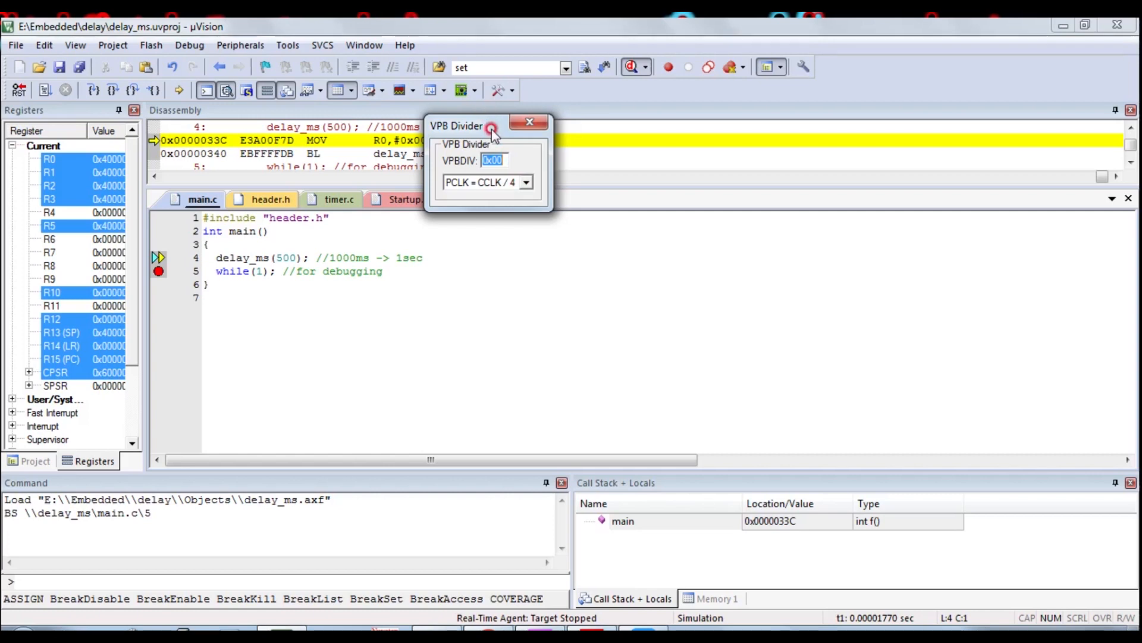
pyautogui.click(339, 199)
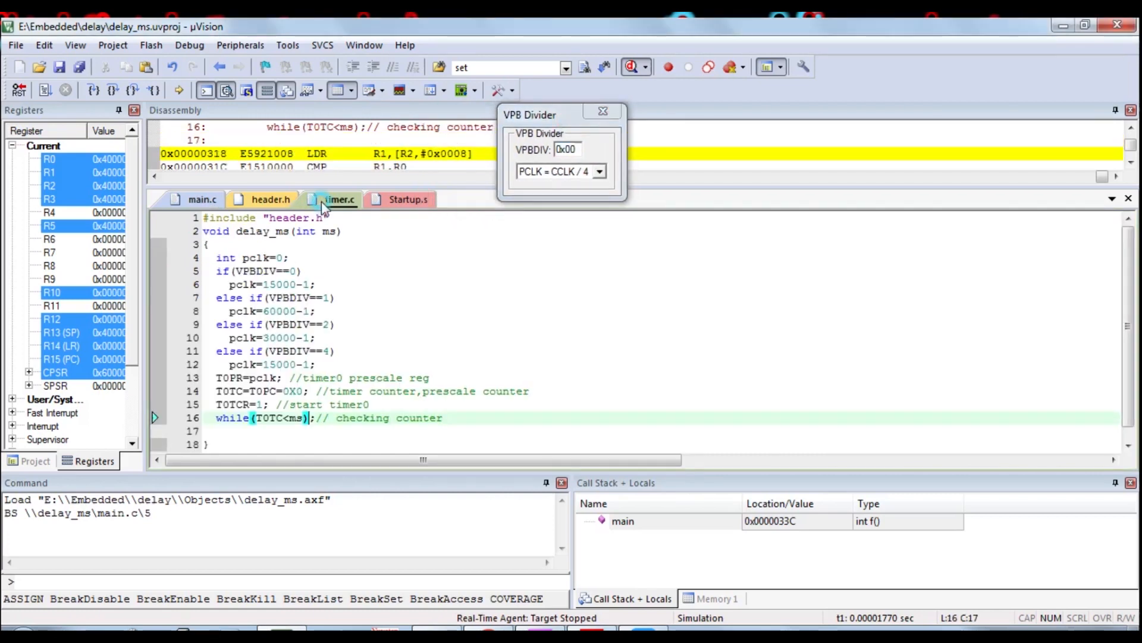
pyautogui.moveTo(291, 272)
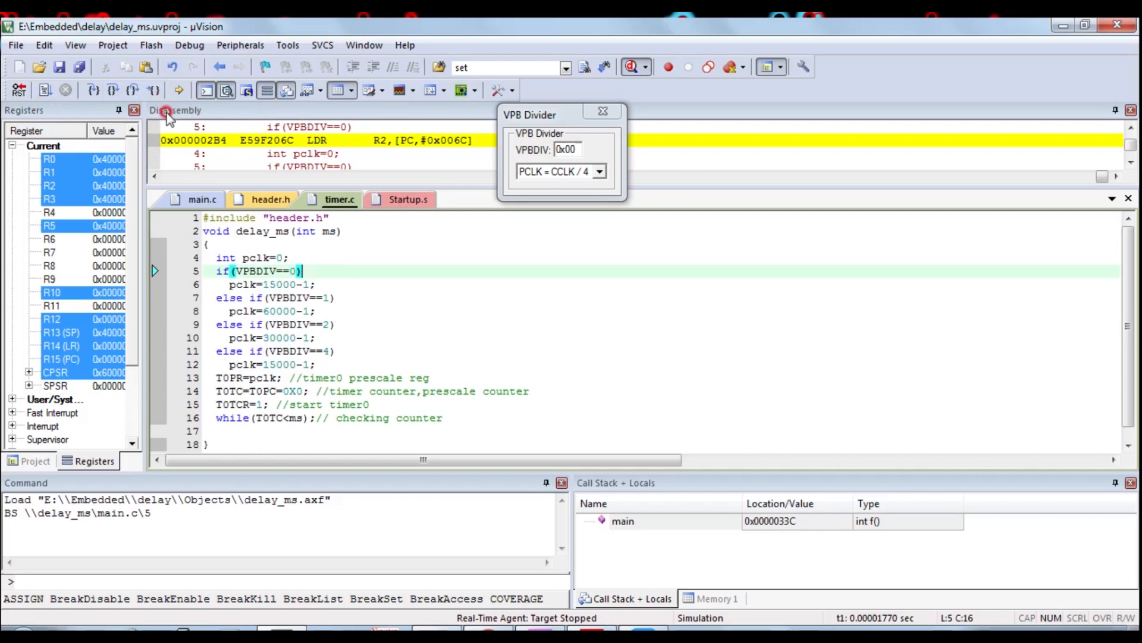
pyautogui.moveTo(47, 89)
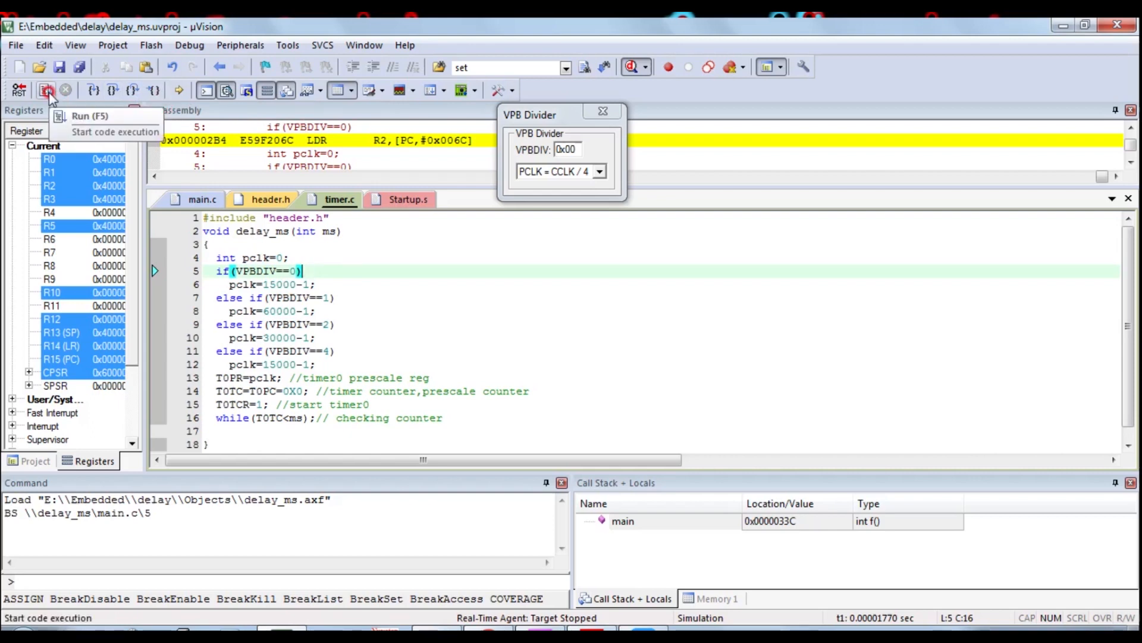
pyautogui.click(47, 90)
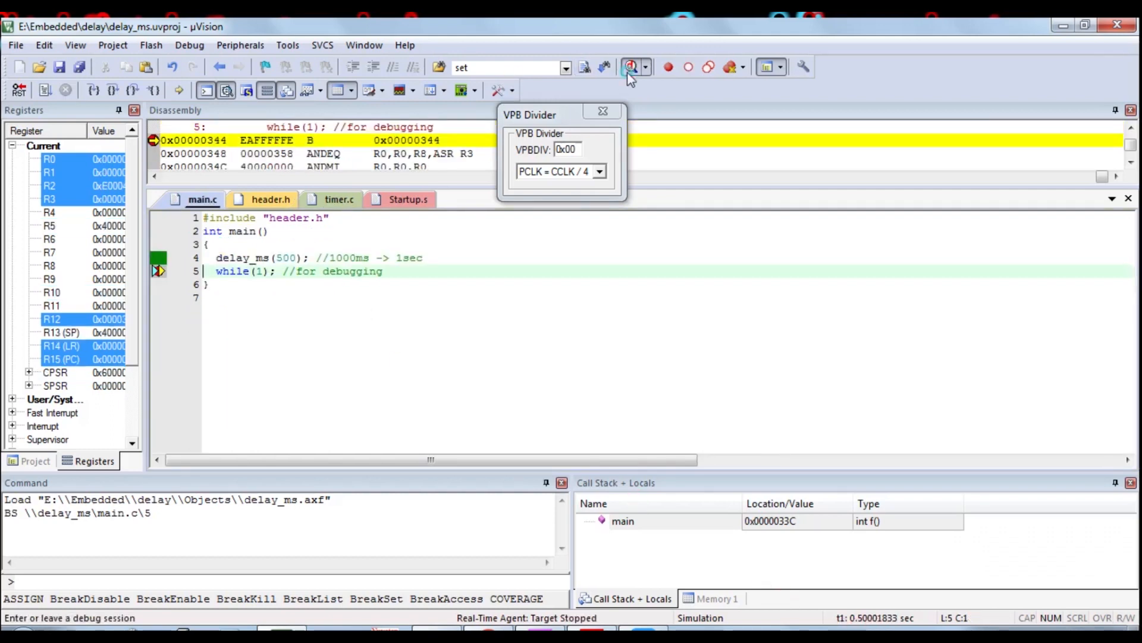
pyautogui.click(628, 66)
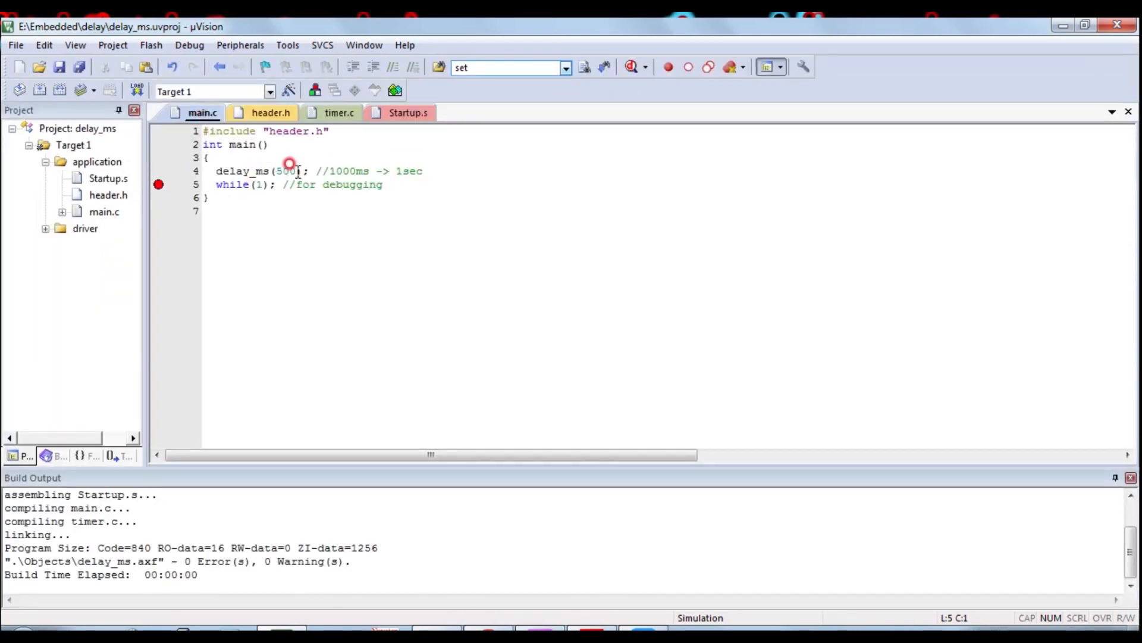
# - Change main.c to delay_ms(100), rebuild and start a new debug session
pyautogui.write('1')
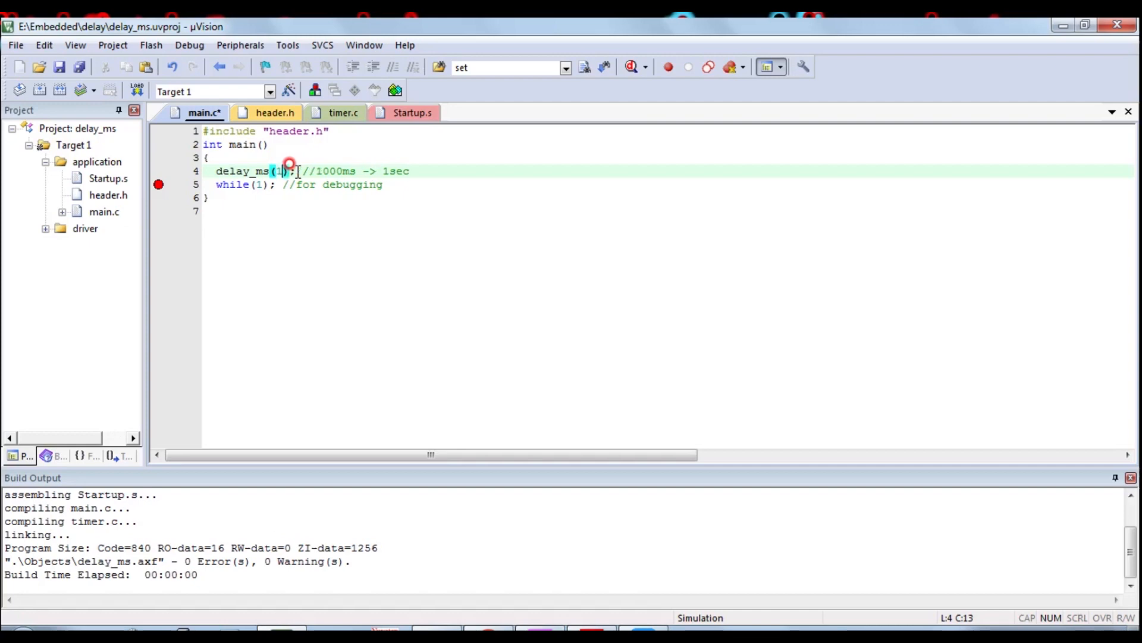
pyautogui.write('00')
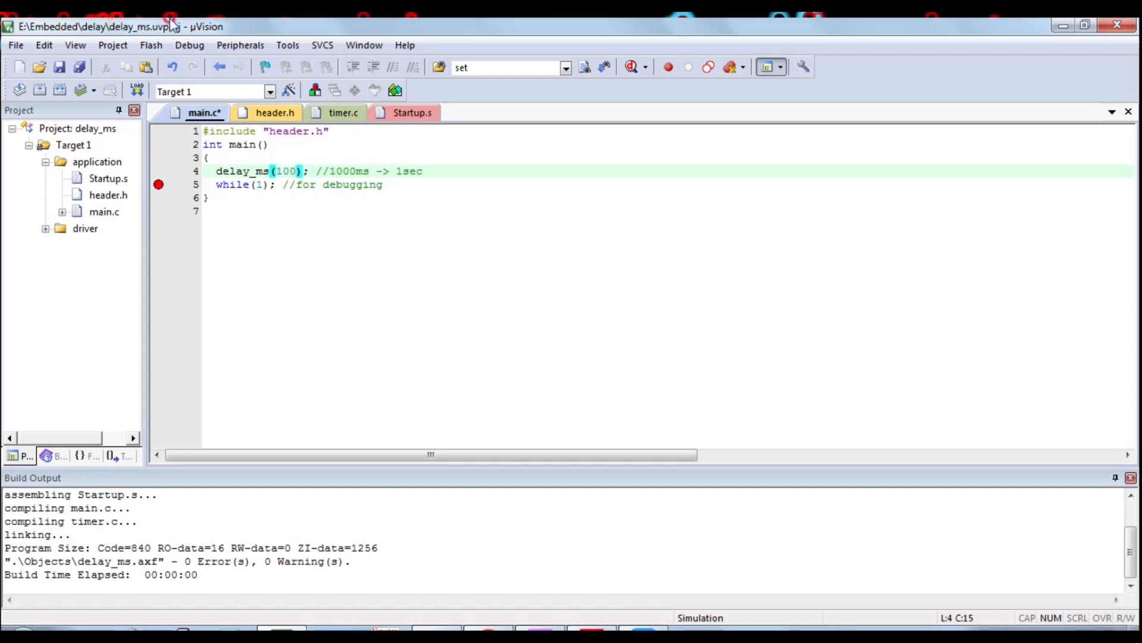
pyautogui.click(109, 89)
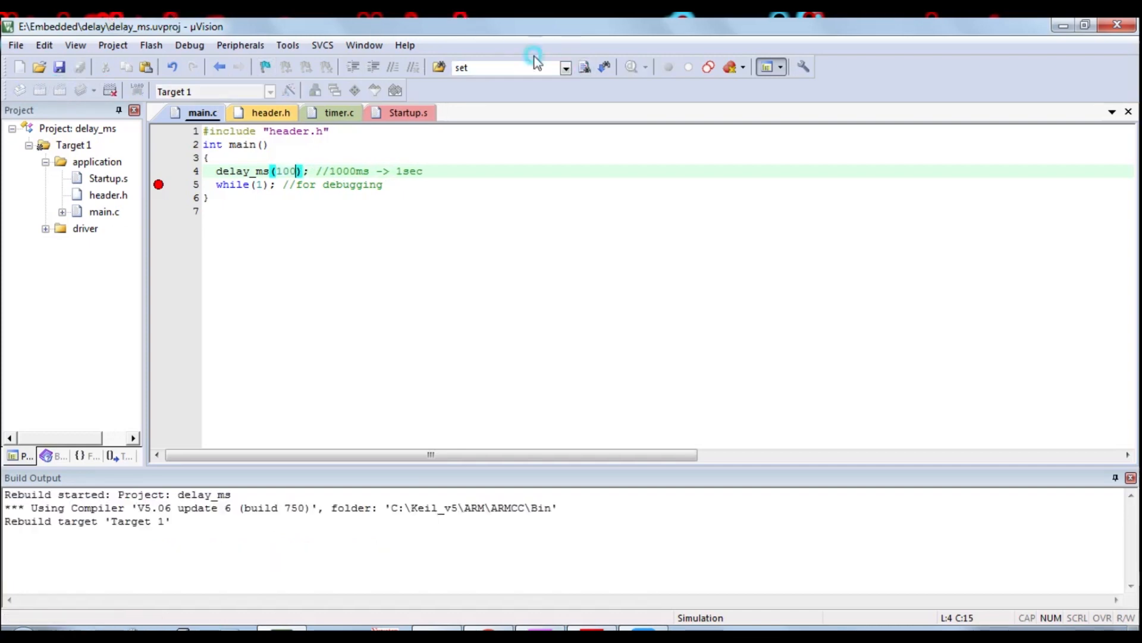
pyautogui.click(668, 67)
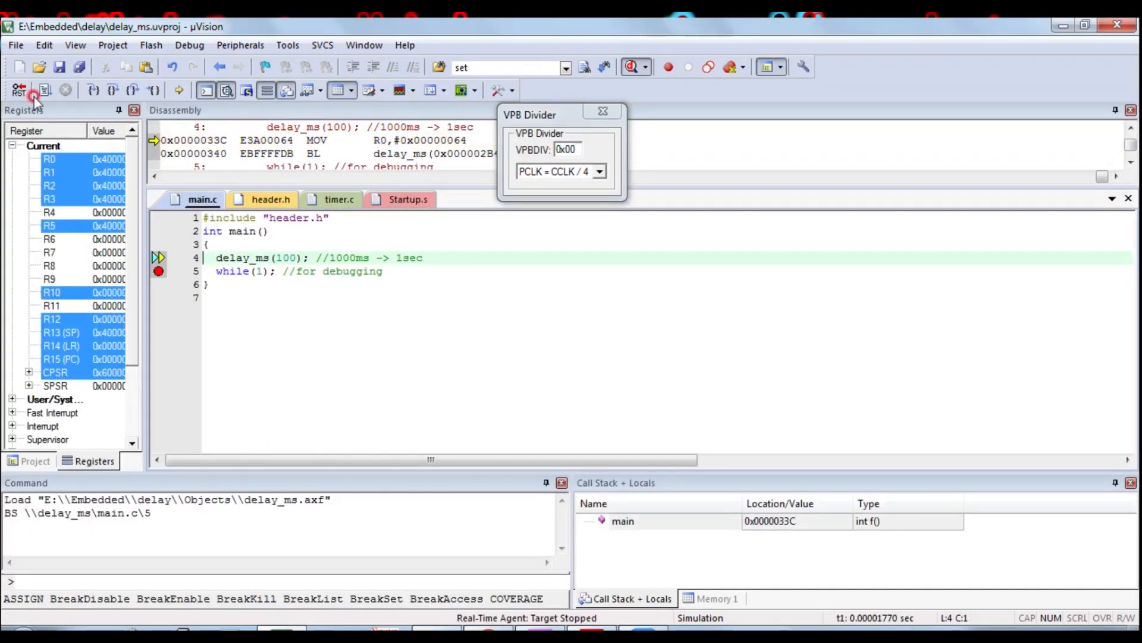
# - Reset, set VPBDIV to PCLK = CCLK (0x01), and run delay_ms(100) to the breakpoint near 0.1 s
pyautogui.click(18, 89)
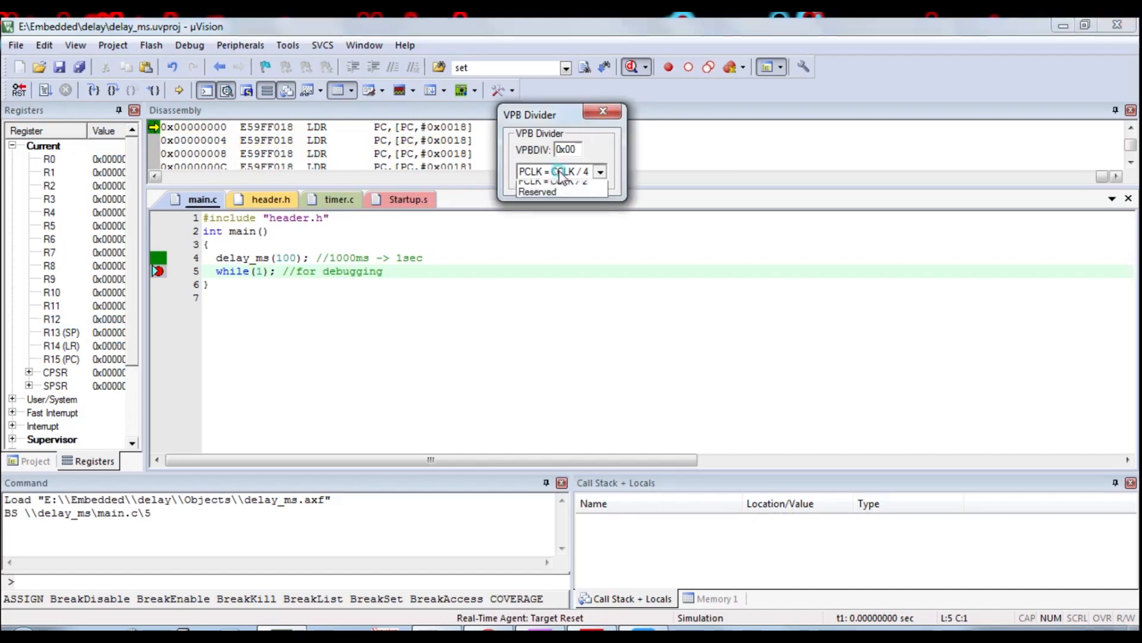
pyautogui.click(552, 171)
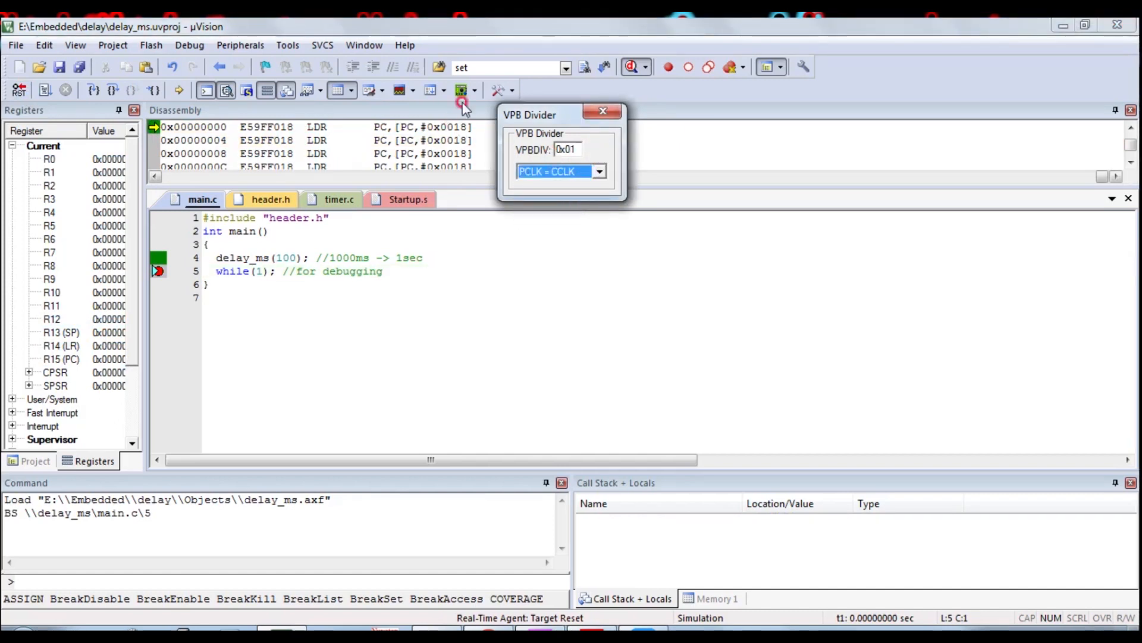
pyautogui.click(45, 90)
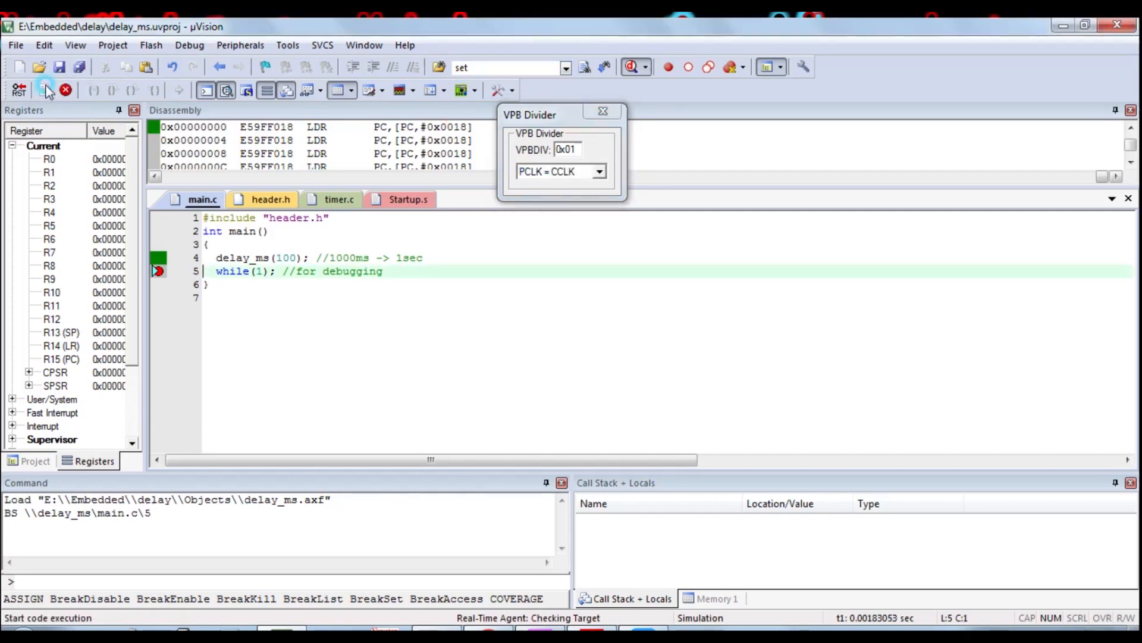
pyautogui.click(45, 89)
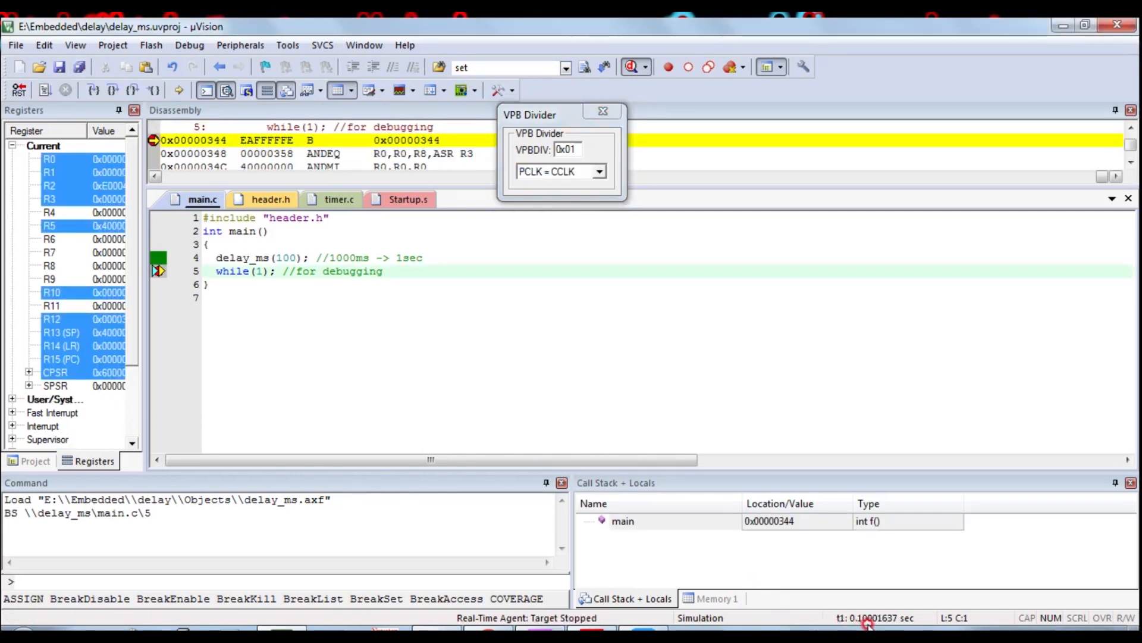
pyautogui.moveTo(22, 87)
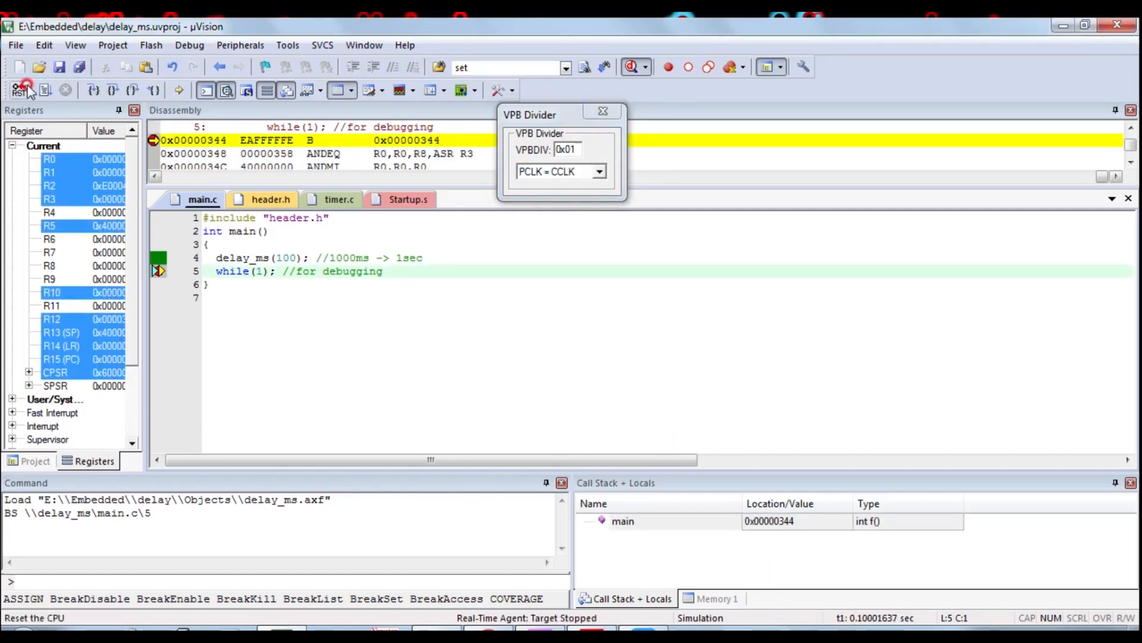
# - Set VPBDIV to PCLK = CCLK / 2 (0x02), run to the breakpoint near 0.1 s, then end debugging
pyautogui.click(597, 171)
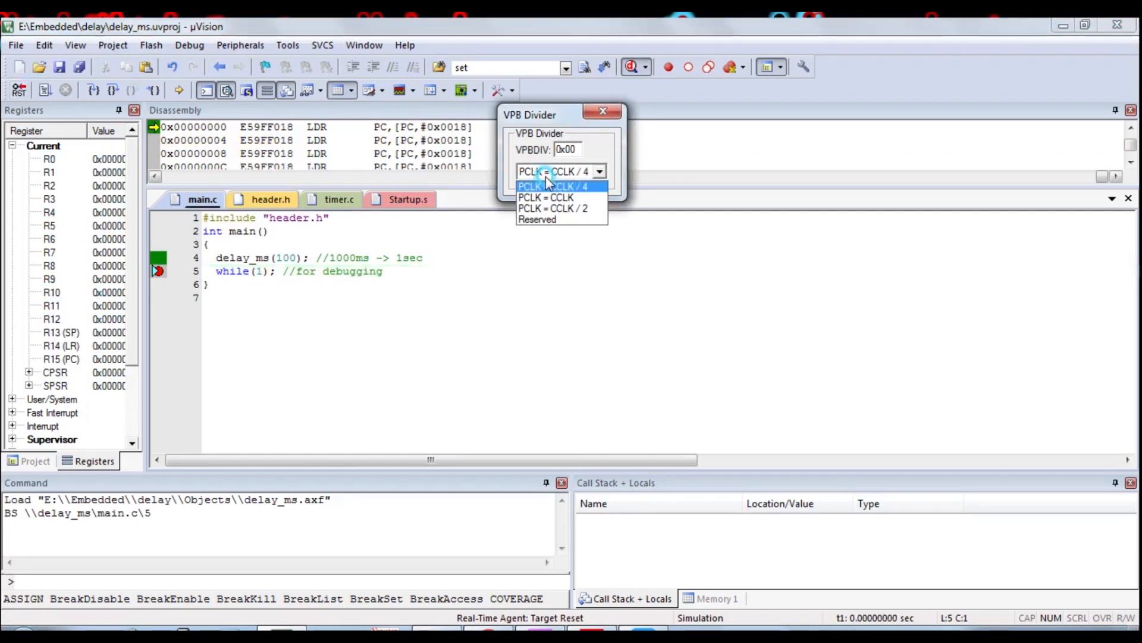
pyautogui.click(553, 207)
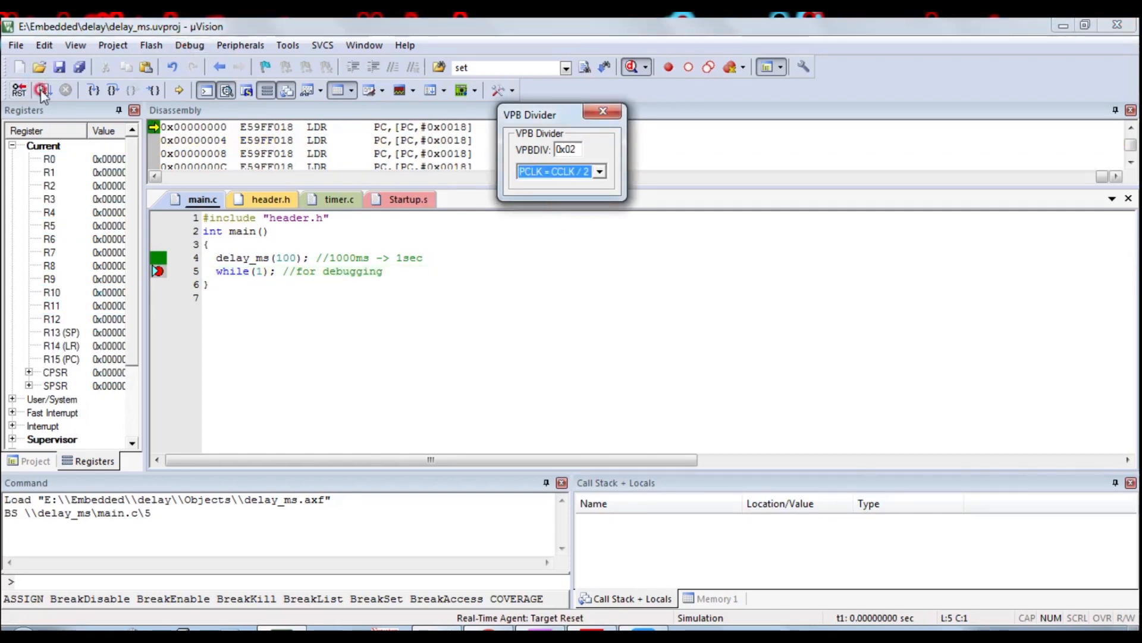
pyautogui.click(43, 90)
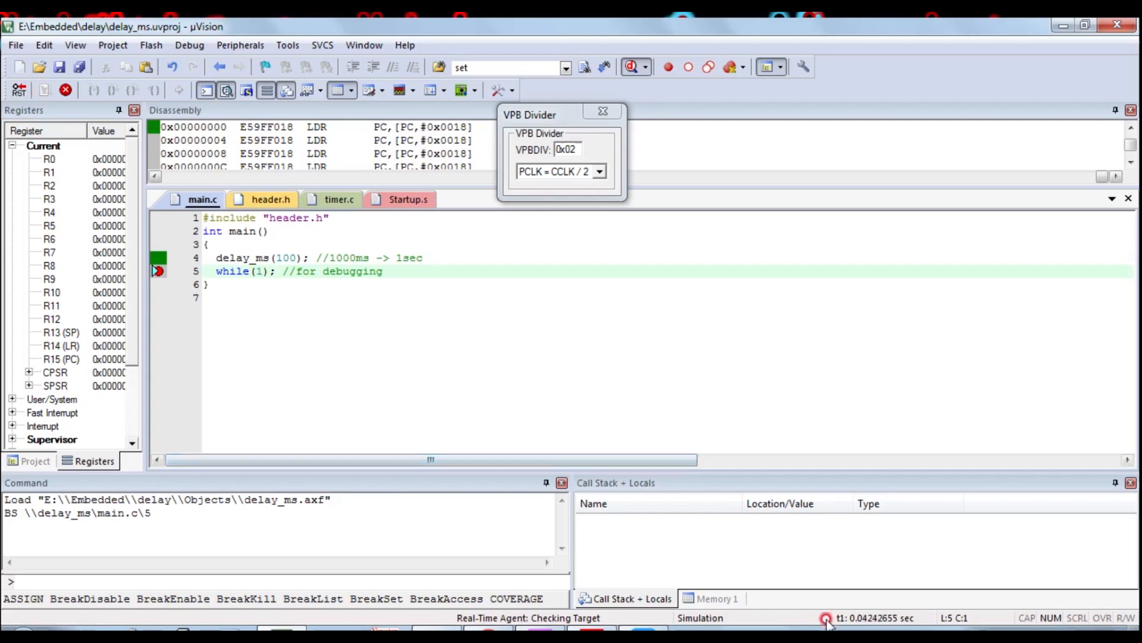
pyautogui.click(630, 66)
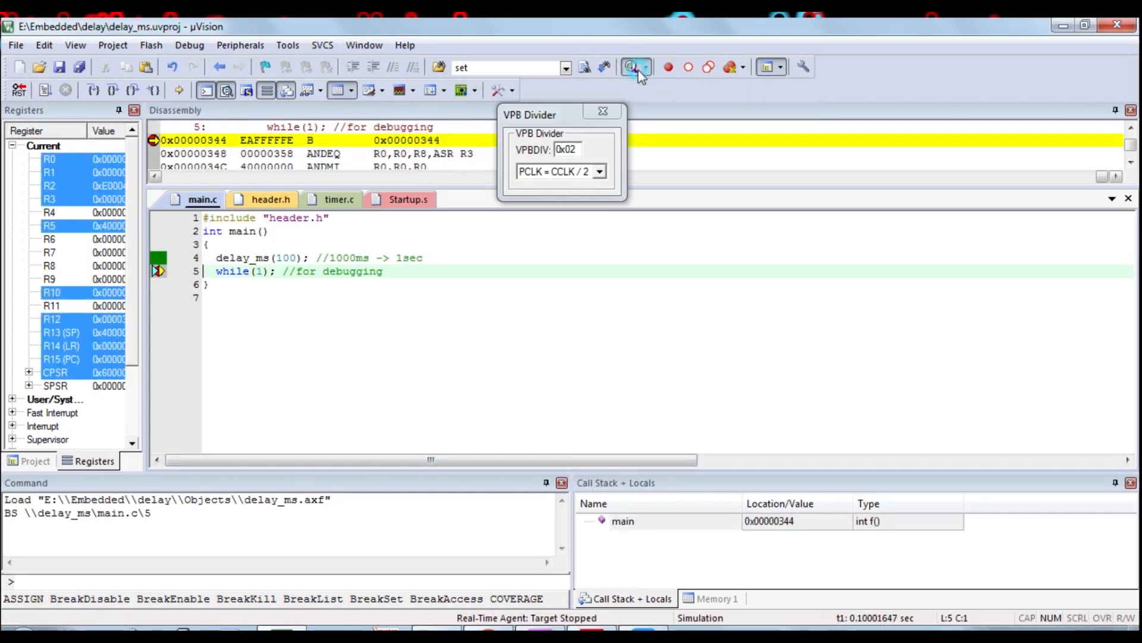
pyautogui.click(634, 67)
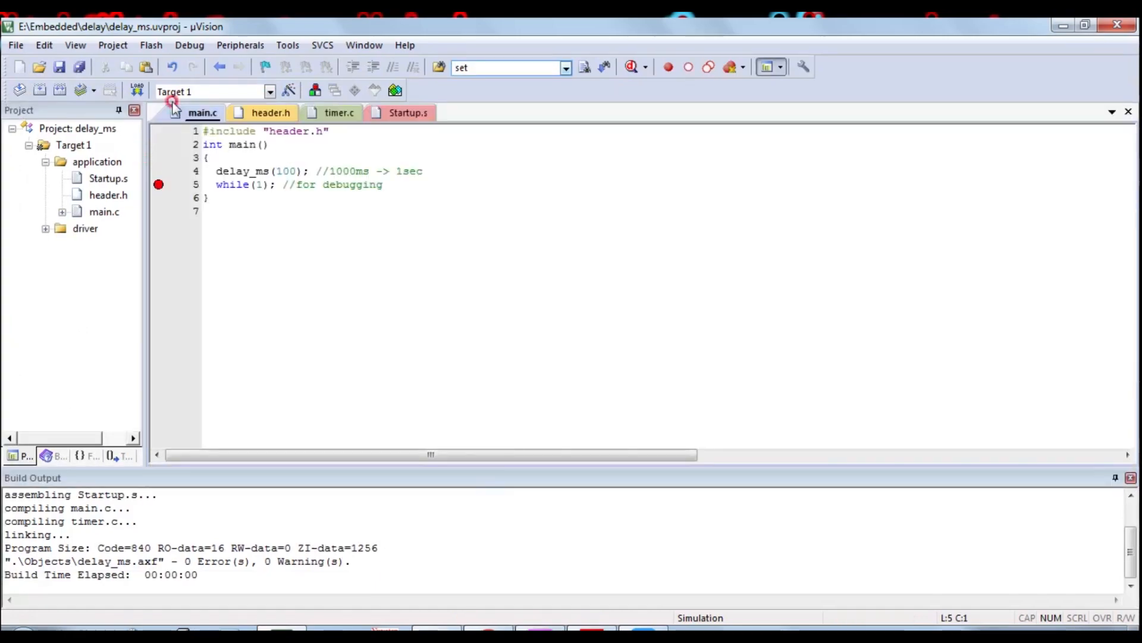